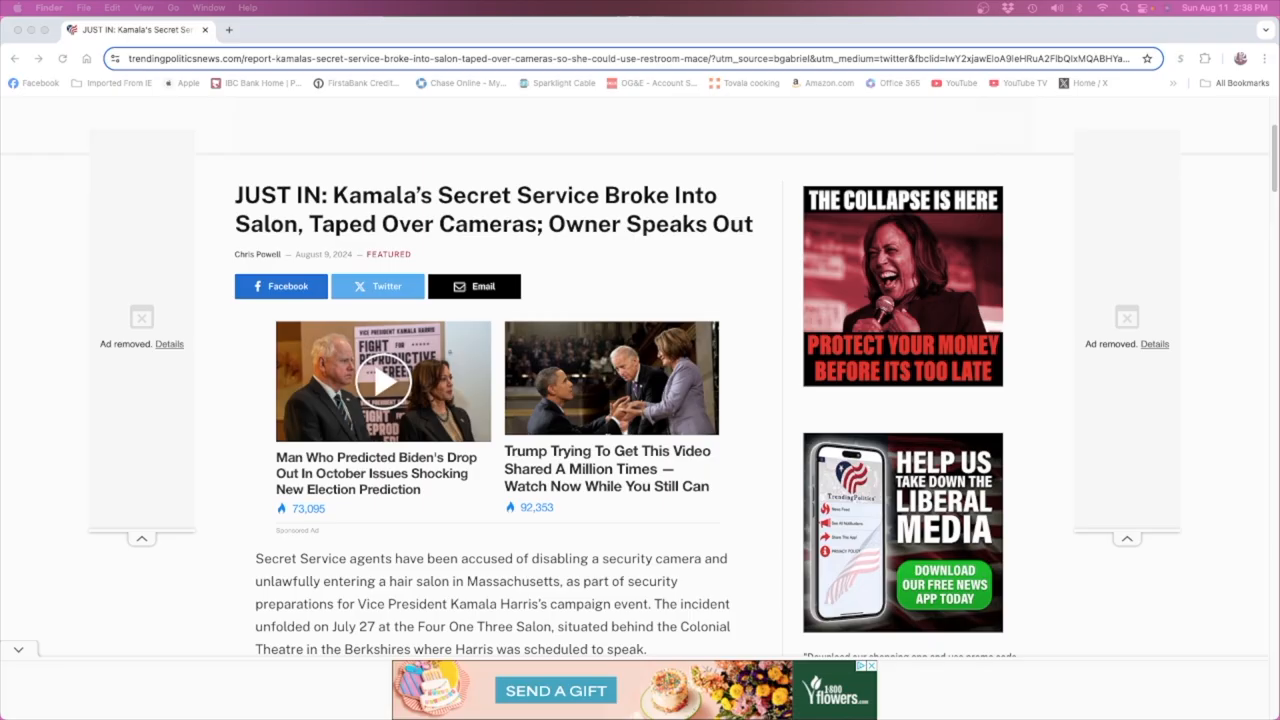
pyautogui.moveTo(604, 294)
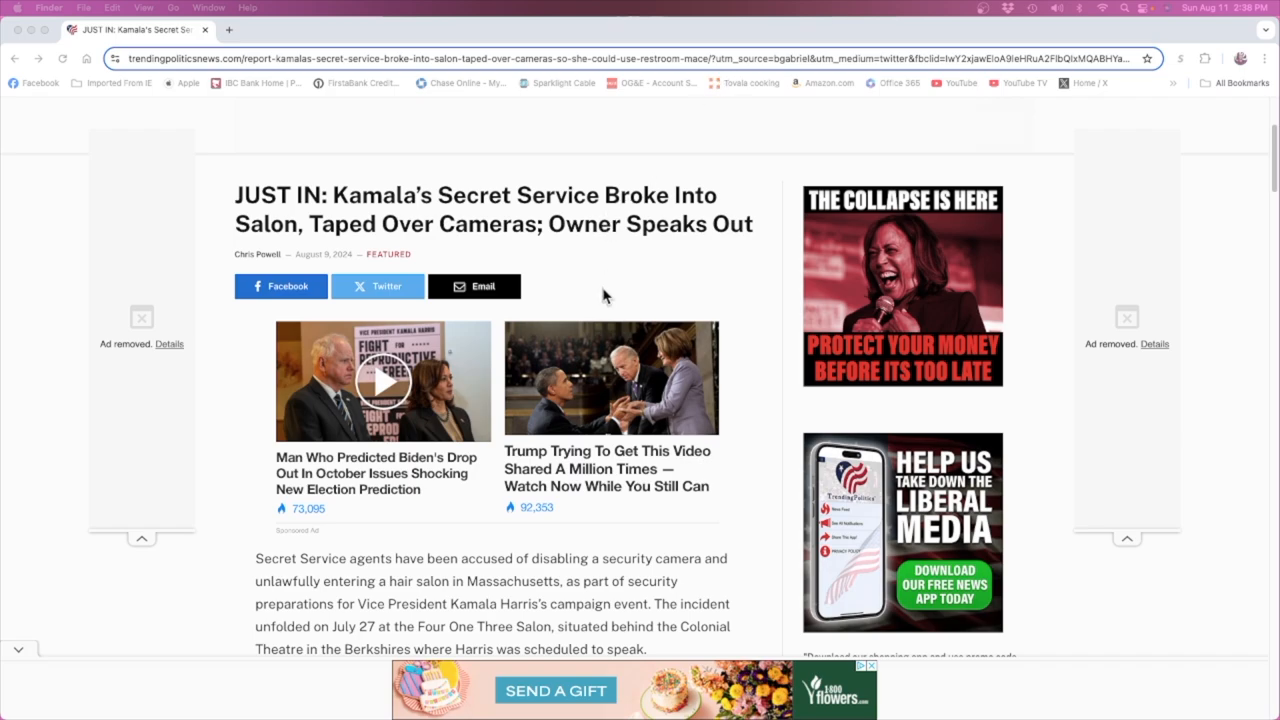
pyautogui.moveTo(352, 232)
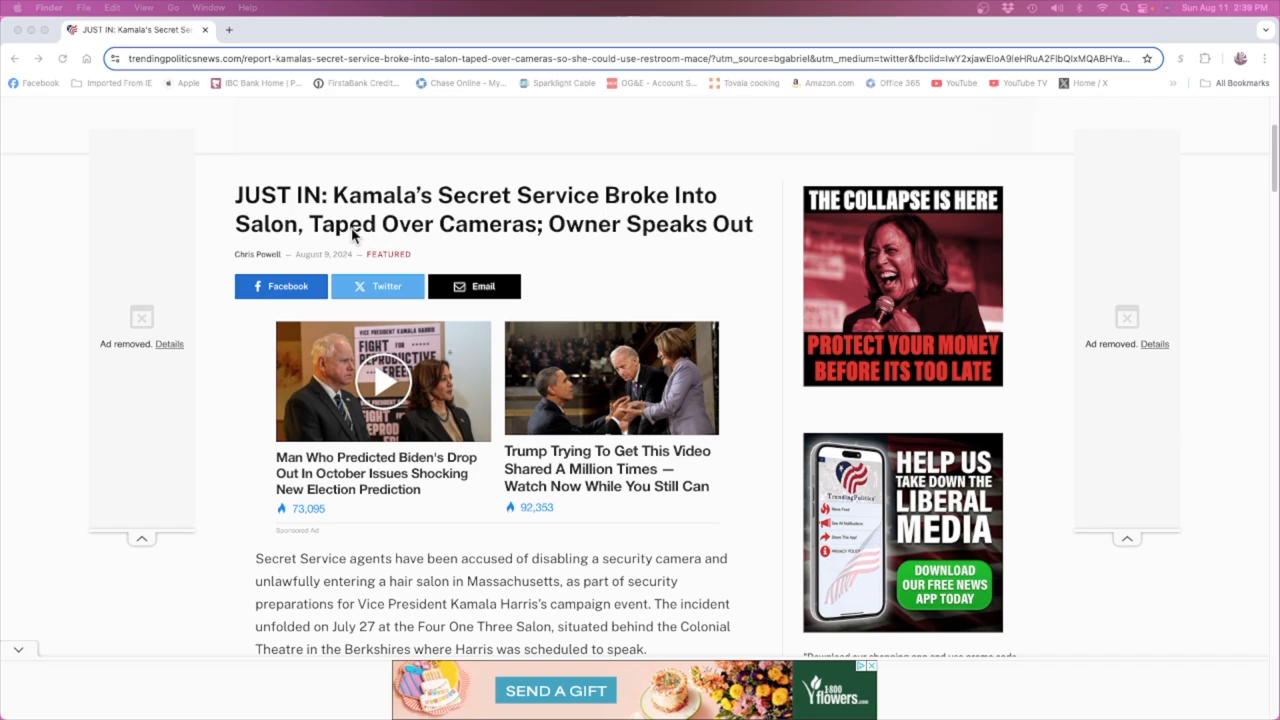
pyautogui.moveTo(372, 218)
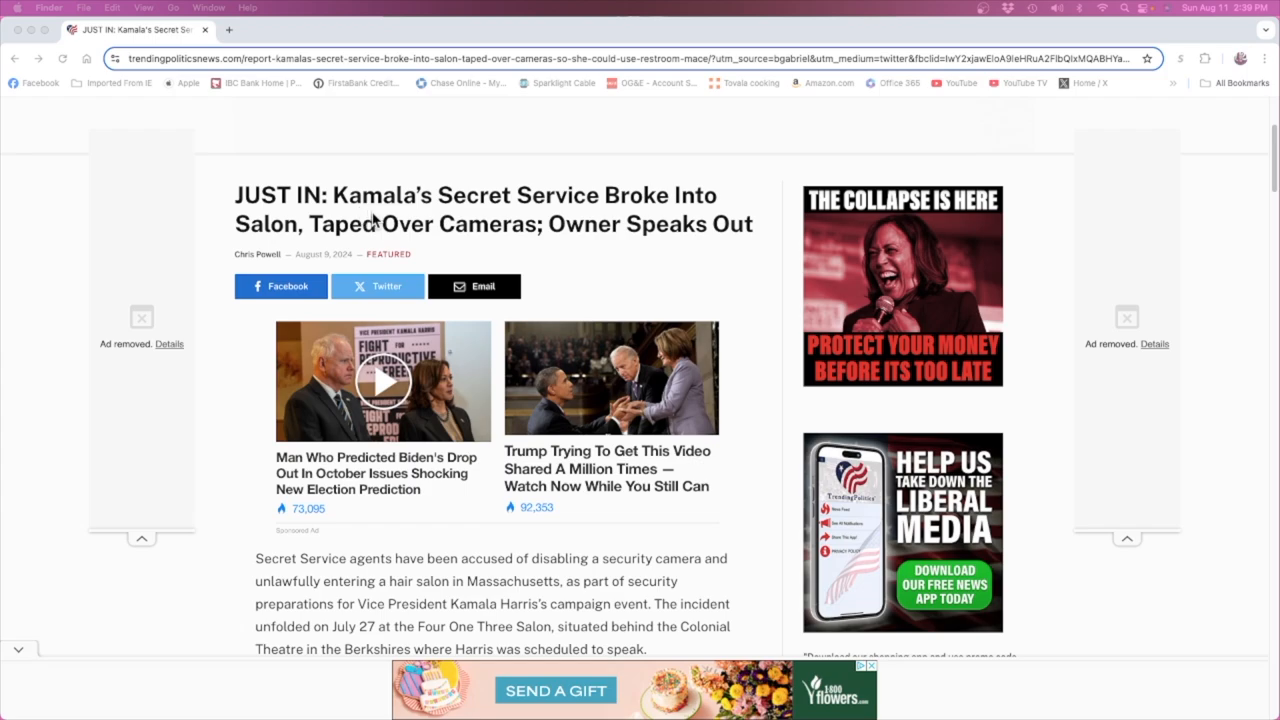
pyautogui.moveTo(356, 250)
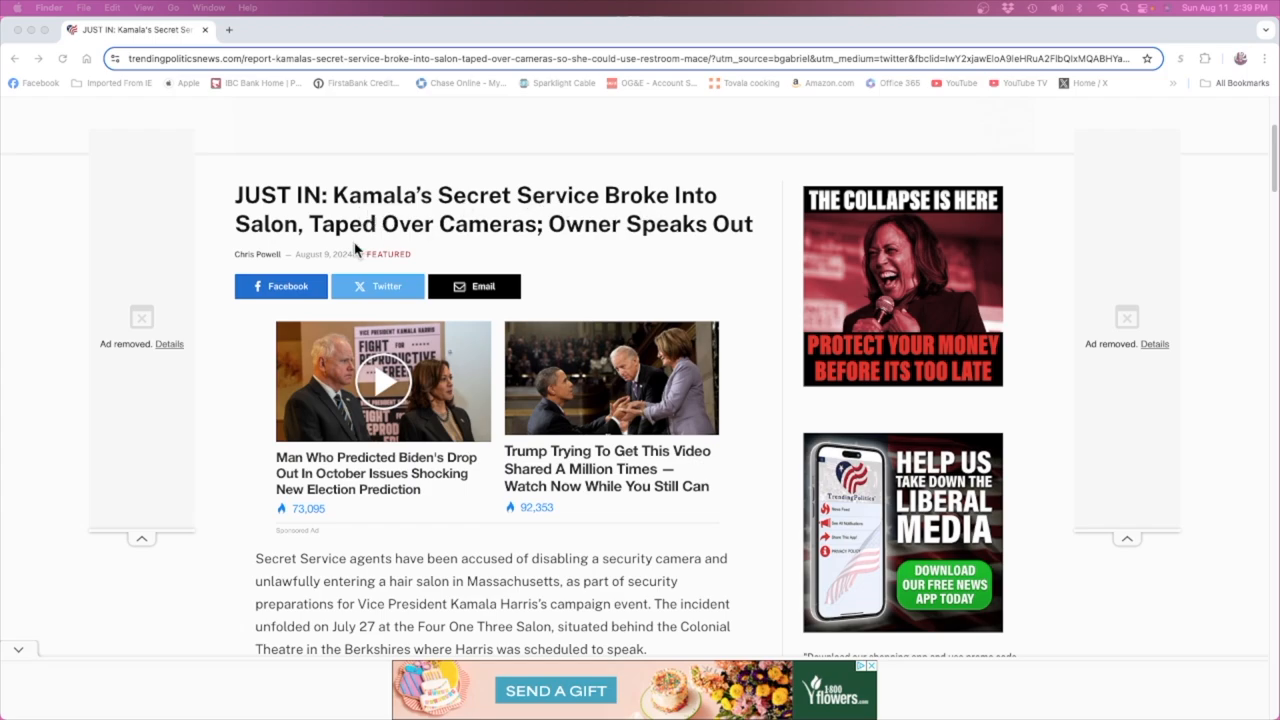
pyautogui.moveTo(490, 252)
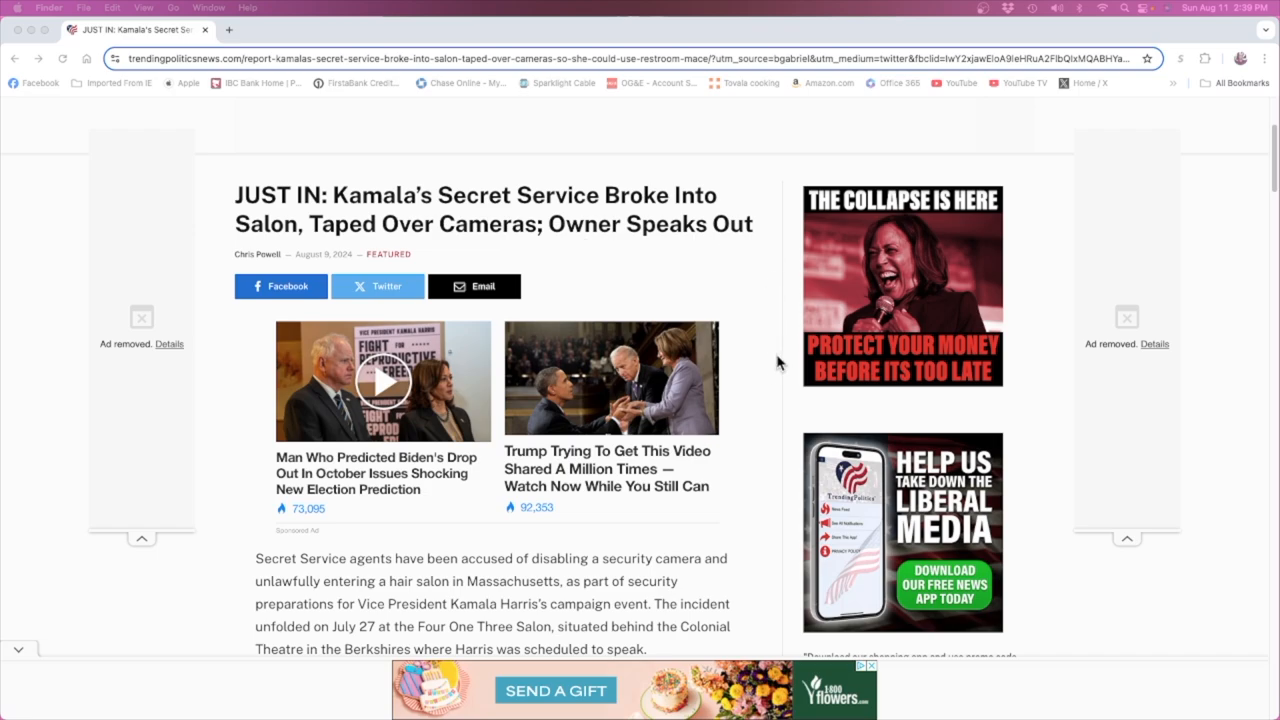
pyautogui.scroll(-3)
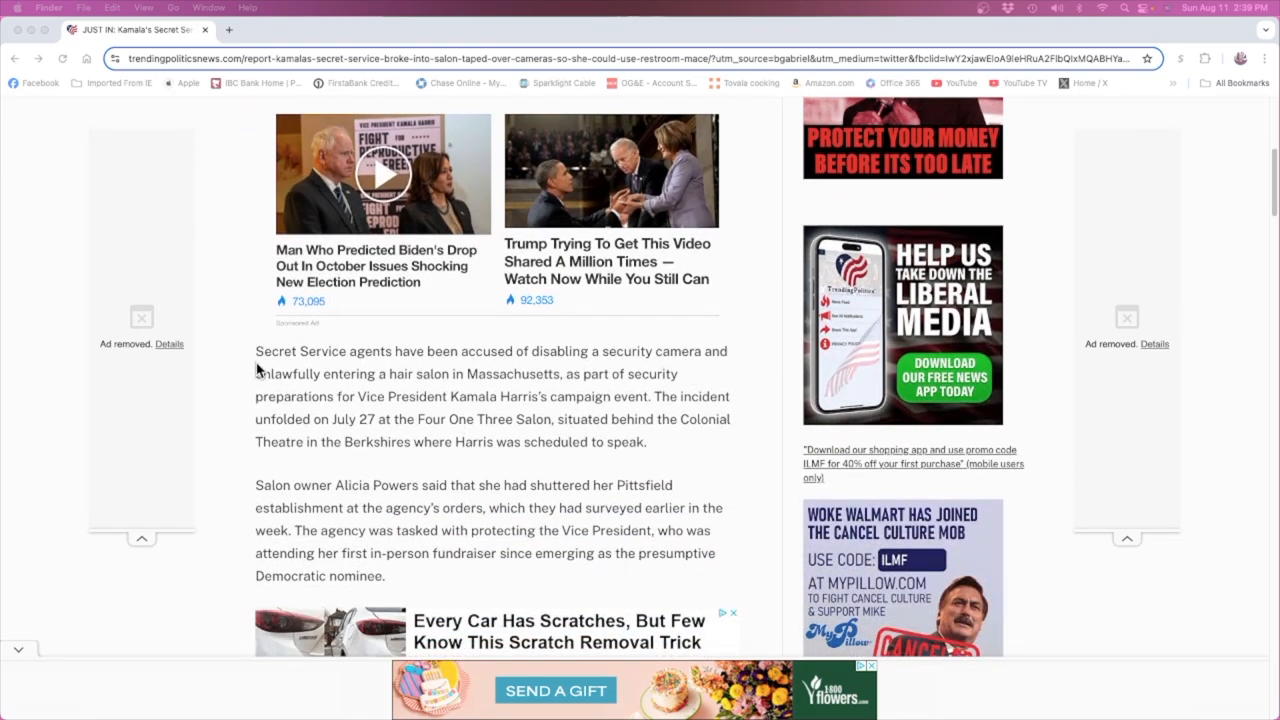
pyautogui.moveTo(392, 372)
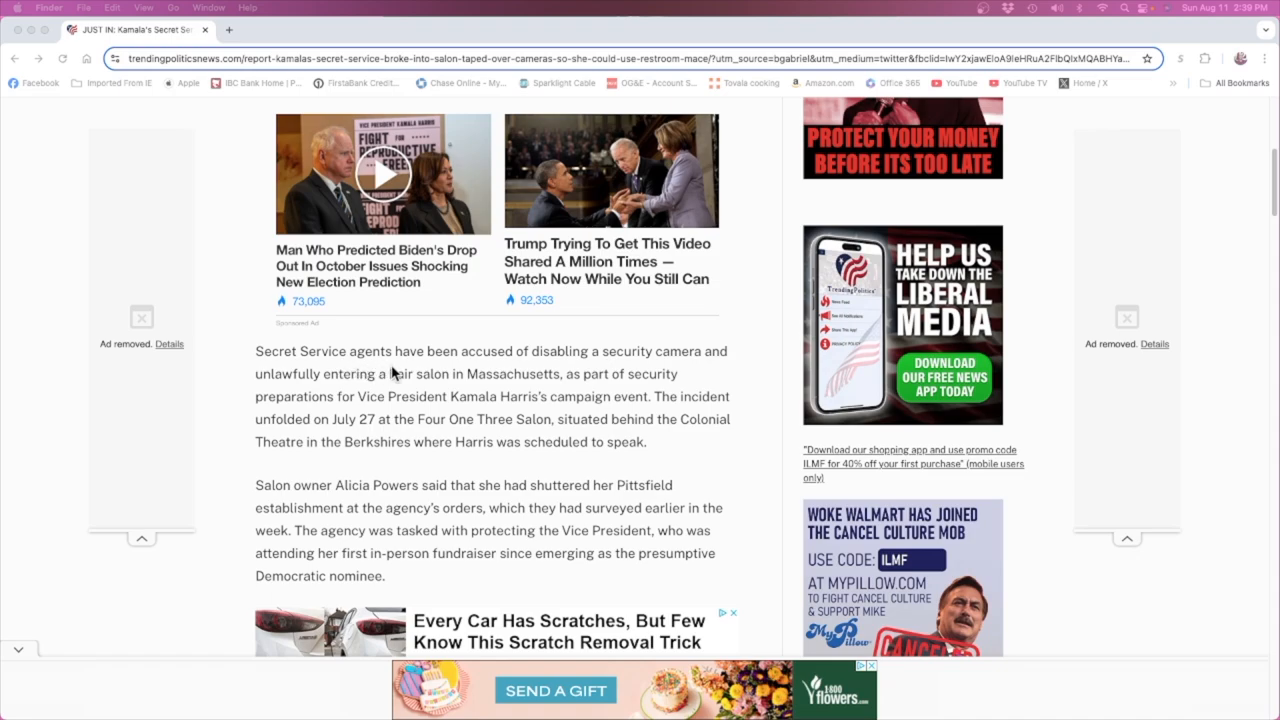
pyautogui.moveTo(568, 372)
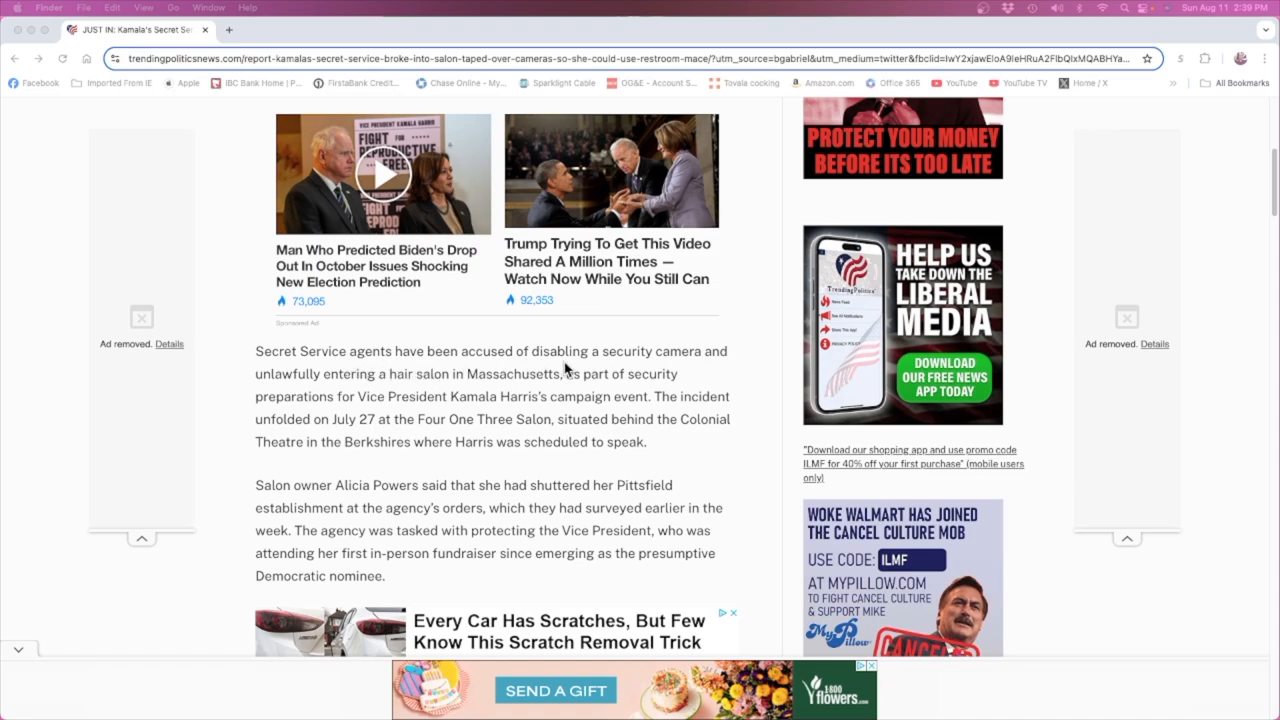
pyautogui.moveTo(290, 396)
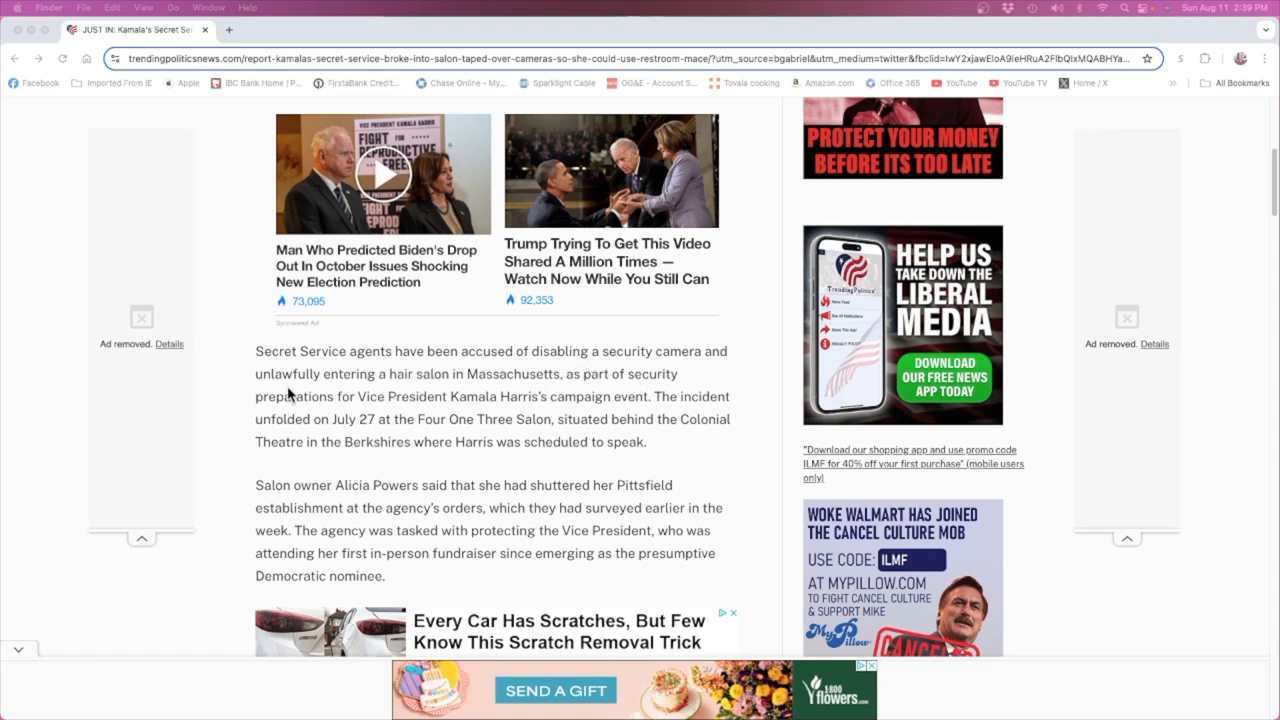
pyautogui.moveTo(512, 390)
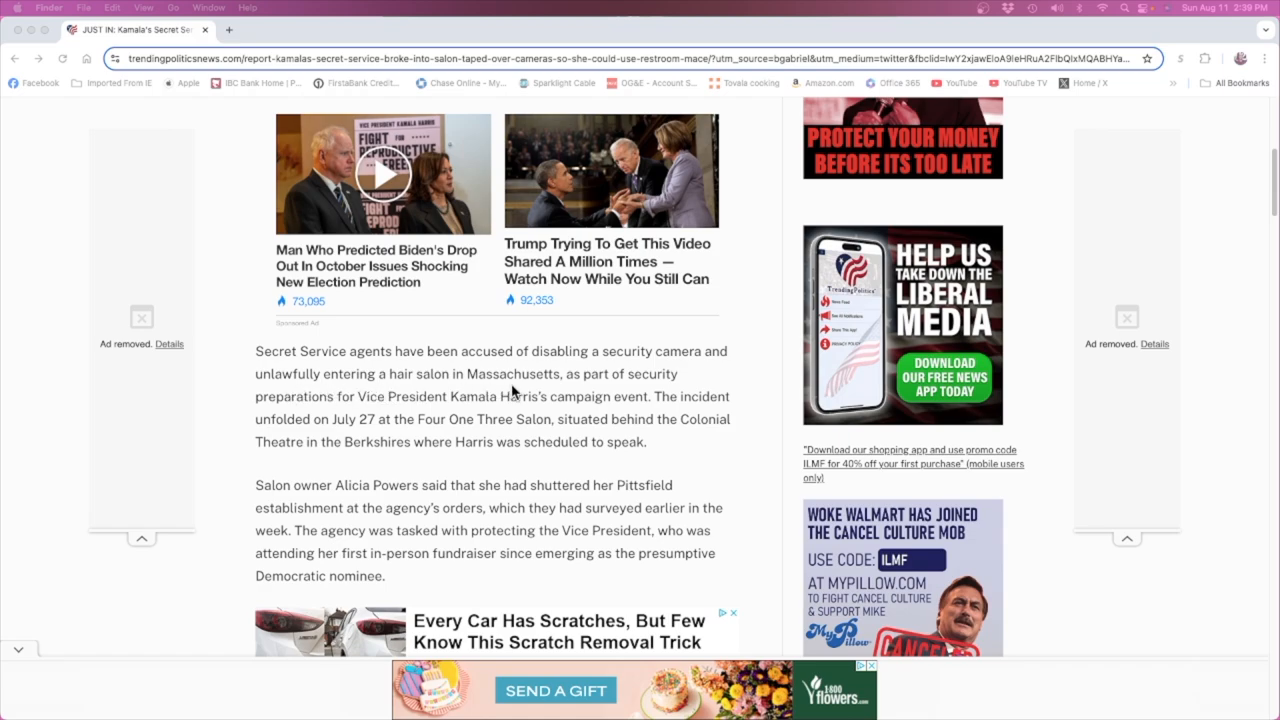
pyautogui.moveTo(336, 418)
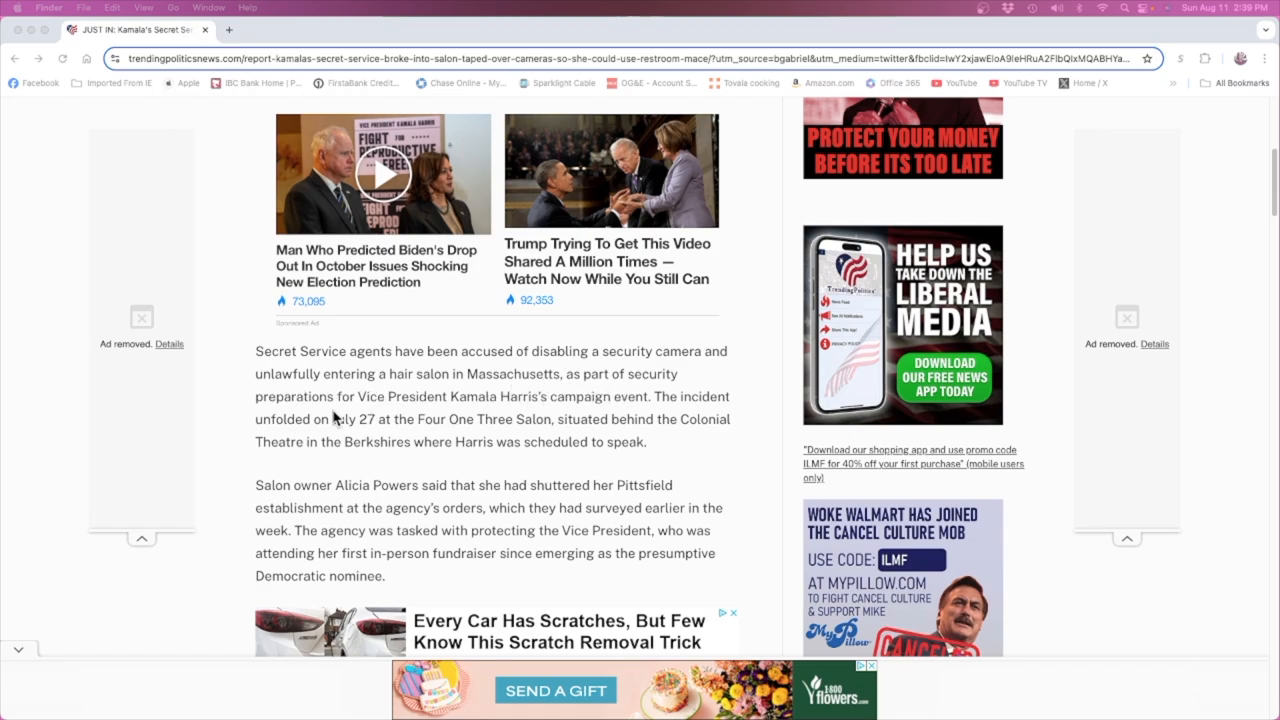
pyautogui.moveTo(428, 412)
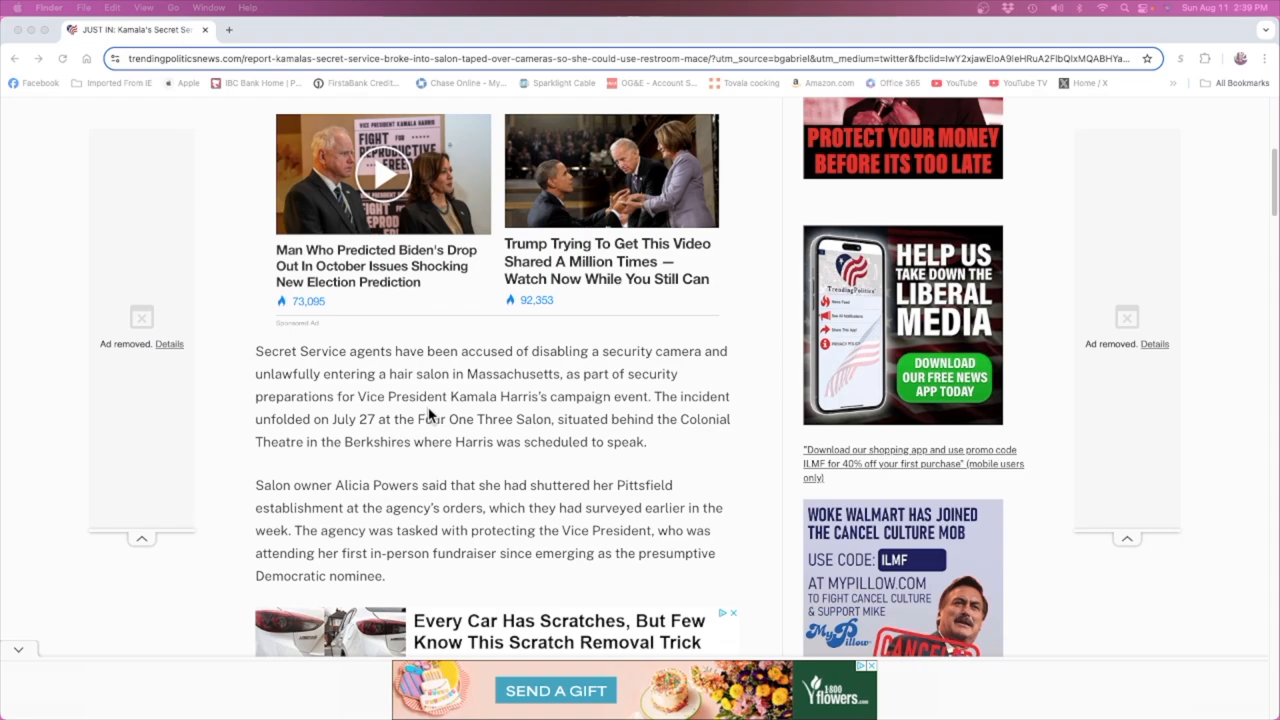
pyautogui.moveTo(528, 420)
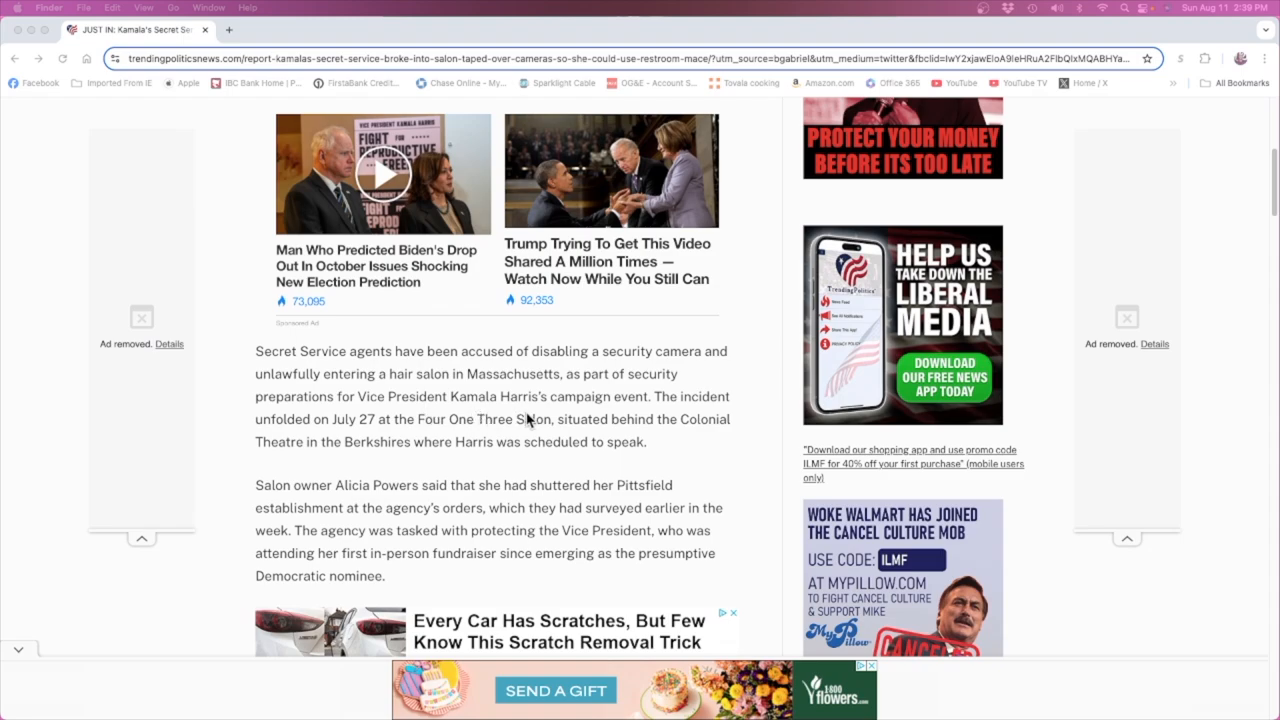
pyautogui.moveTo(400, 428)
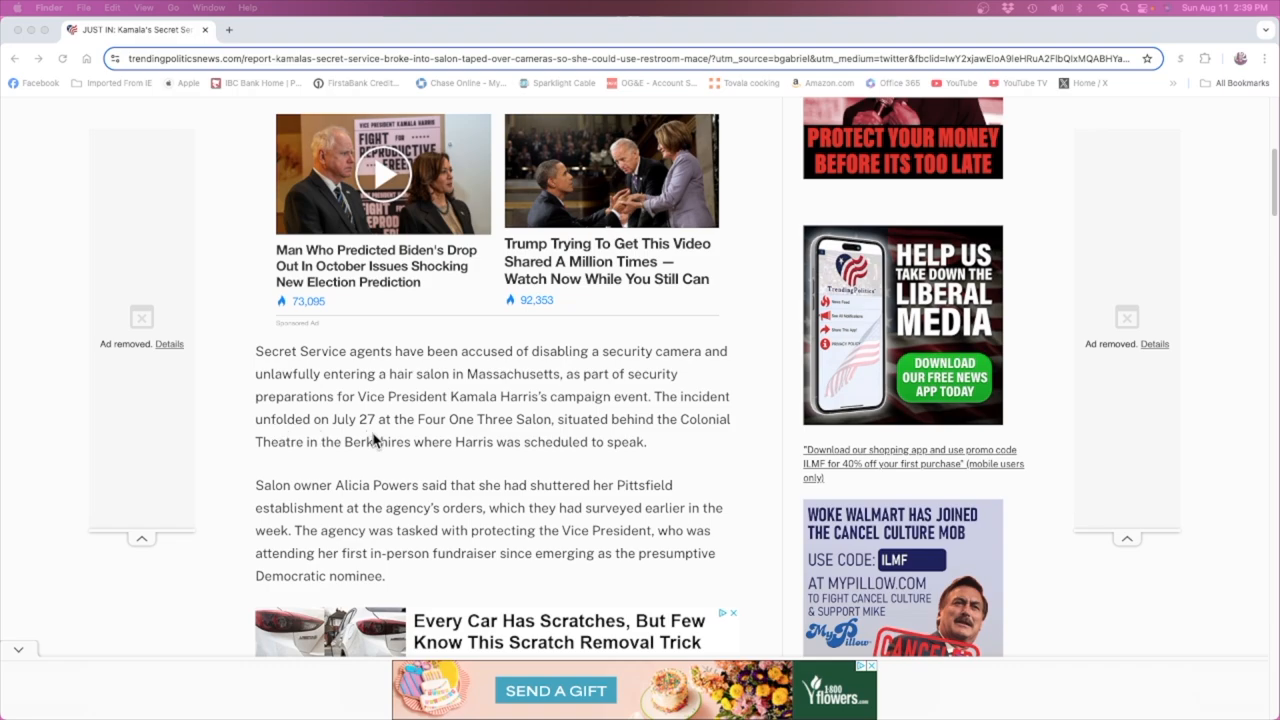
pyautogui.moveTo(630, 424)
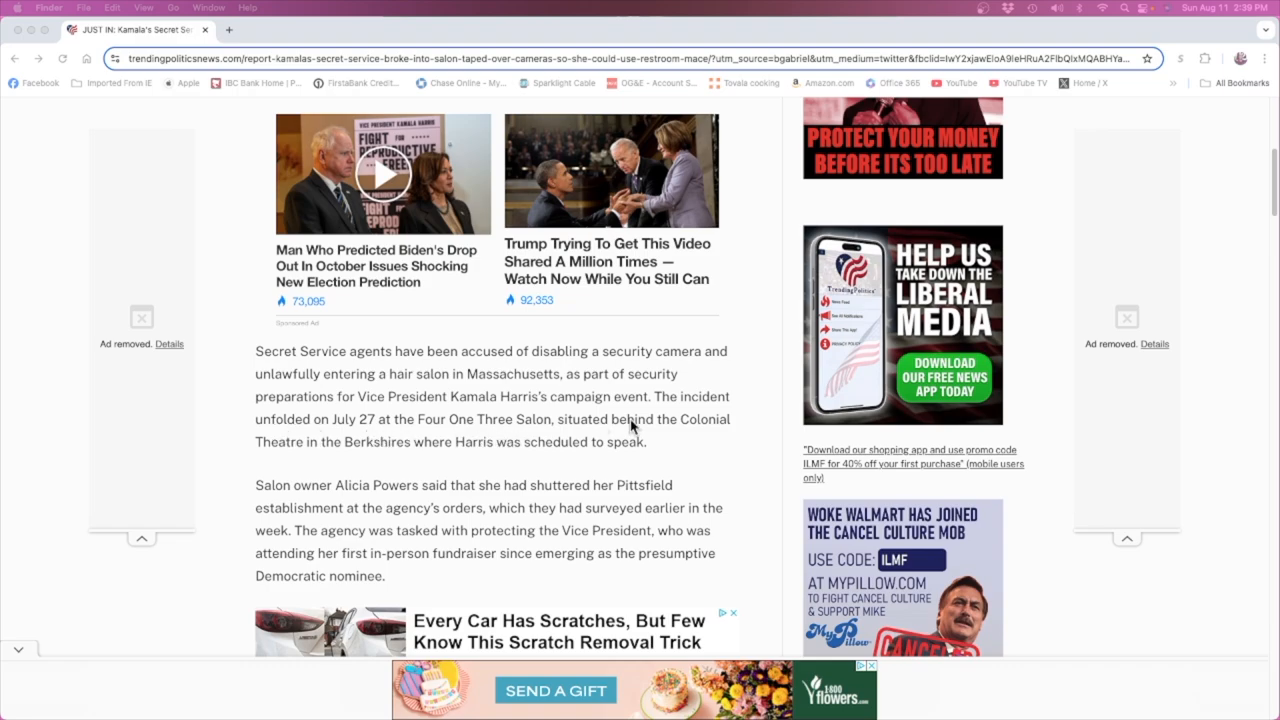
pyautogui.moveTo(668, 436)
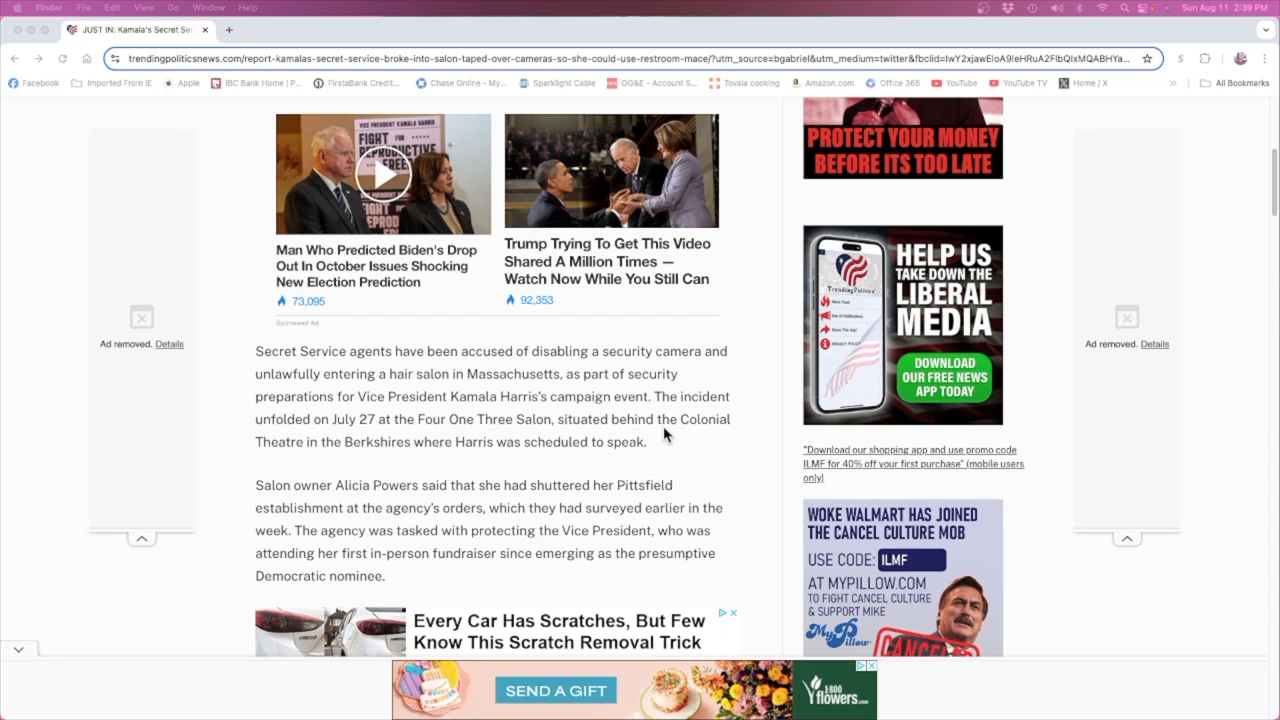
pyautogui.moveTo(390, 458)
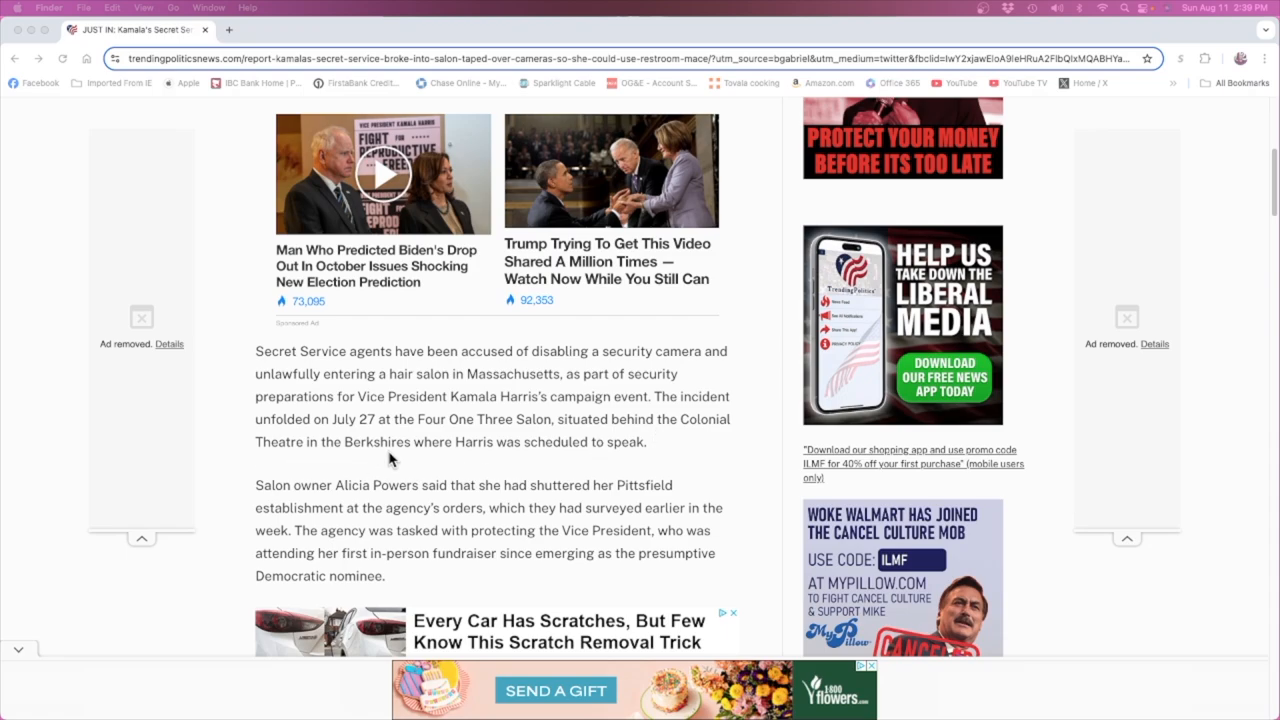
pyautogui.moveTo(778, 498)
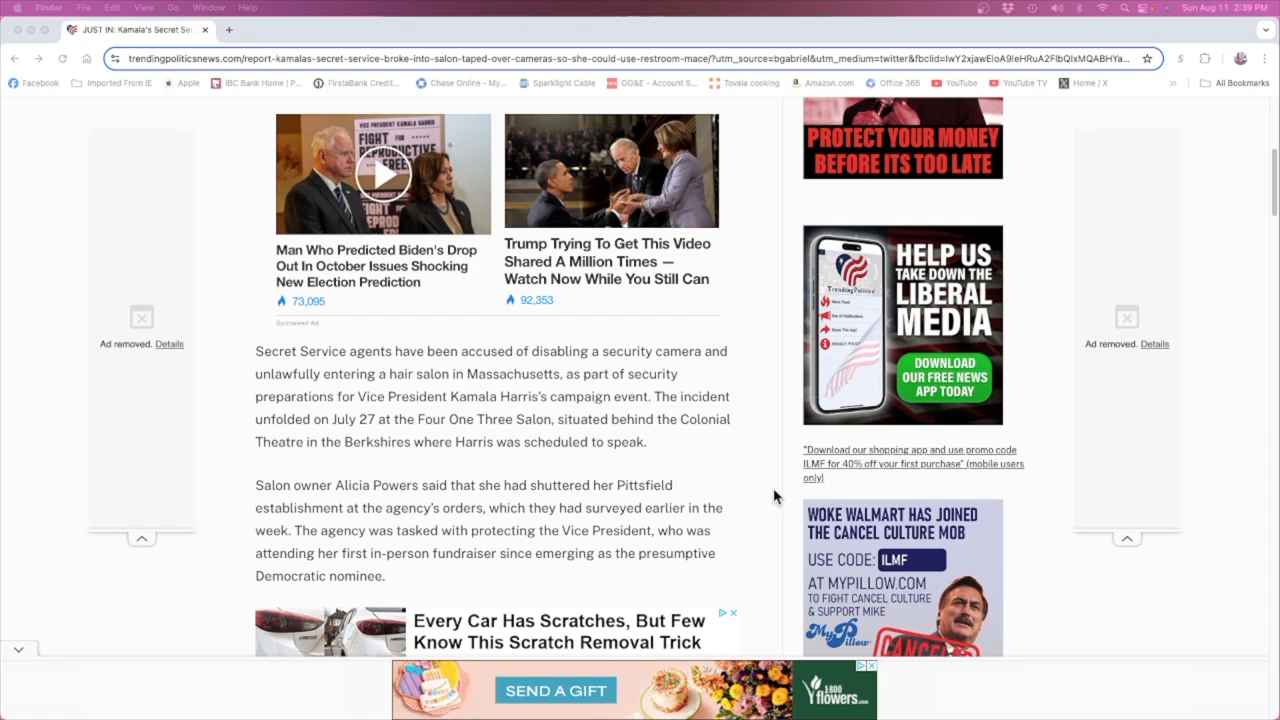
pyautogui.scroll(-3)
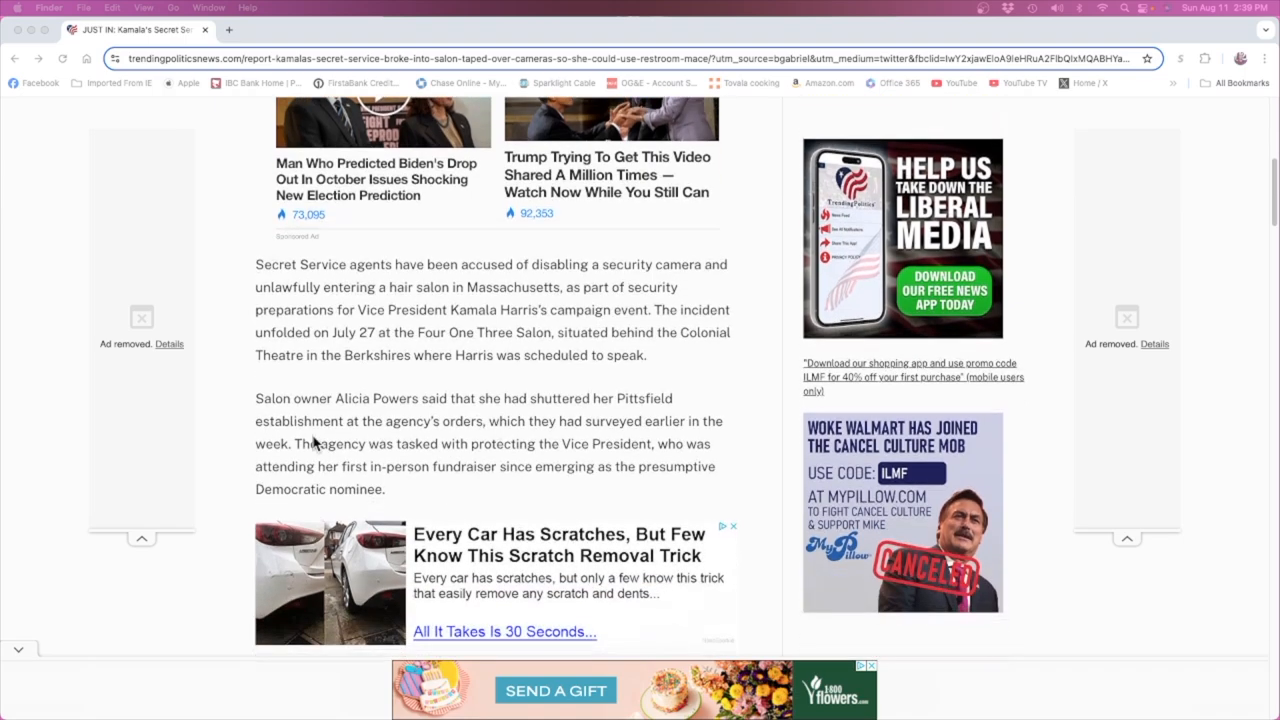
pyautogui.moveTo(484, 420)
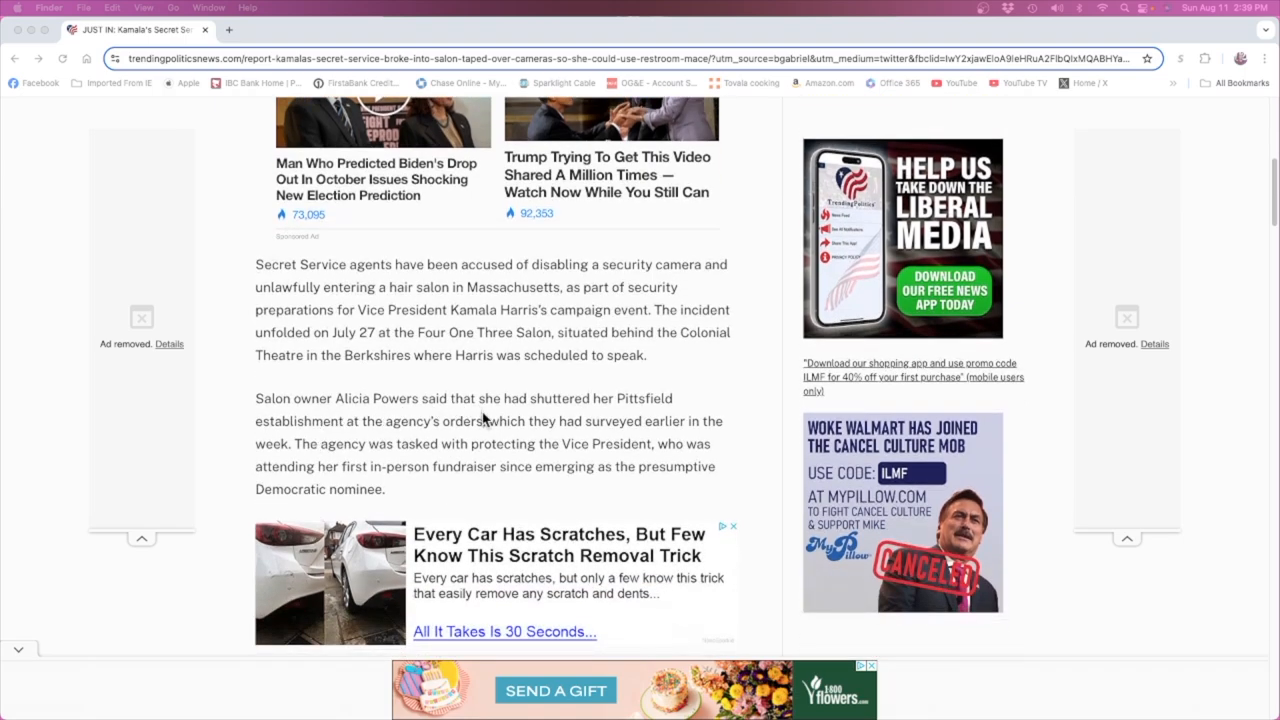
pyautogui.moveTo(308, 438)
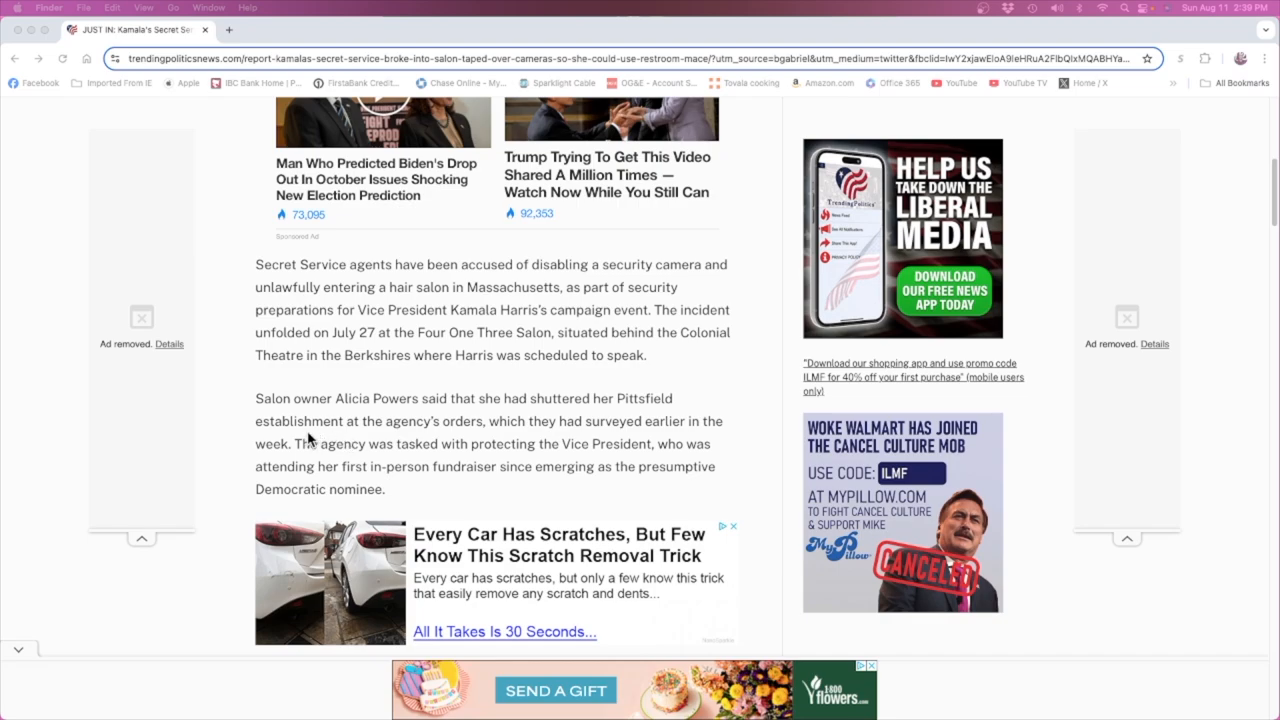
pyautogui.moveTo(418, 438)
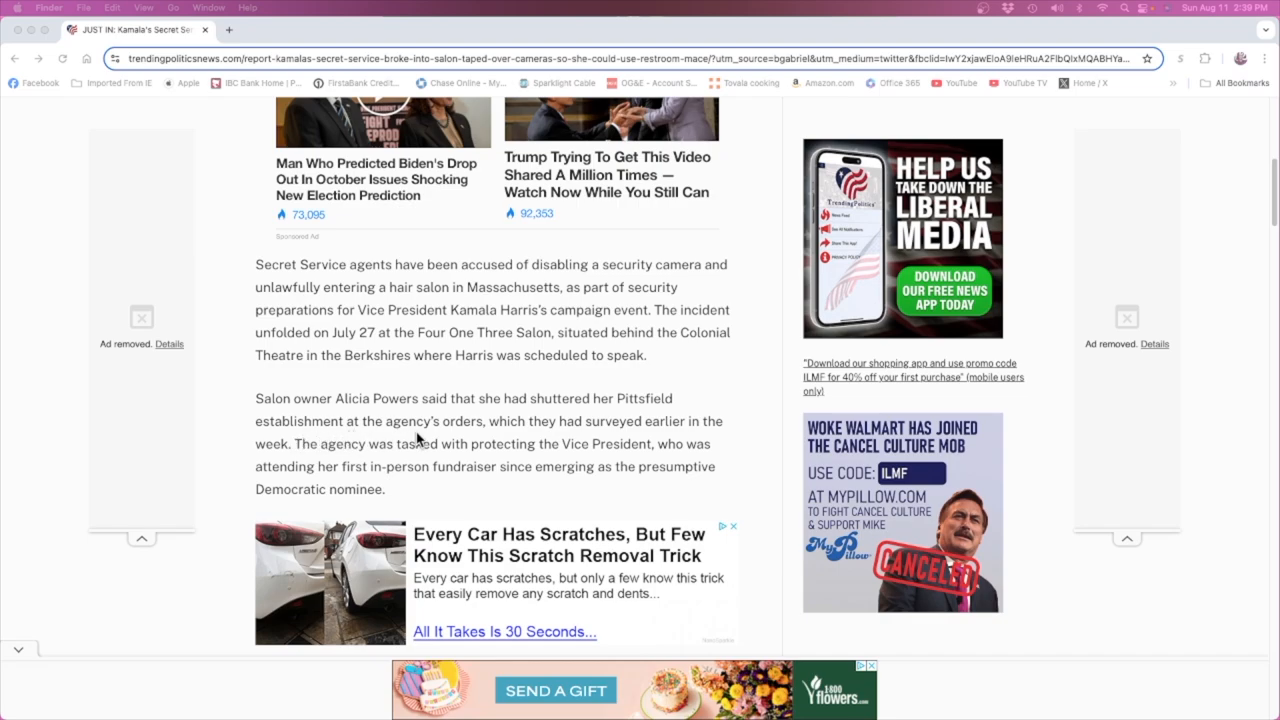
pyautogui.moveTo(508, 444)
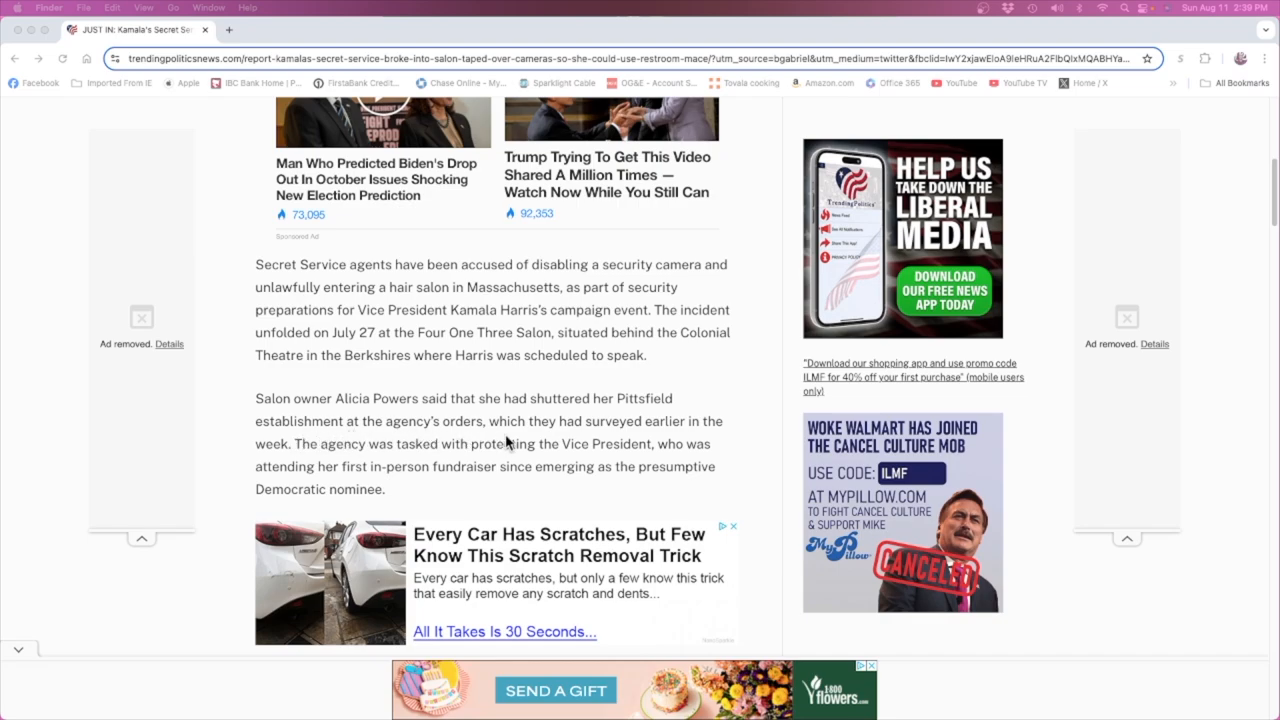
pyautogui.moveTo(304, 470)
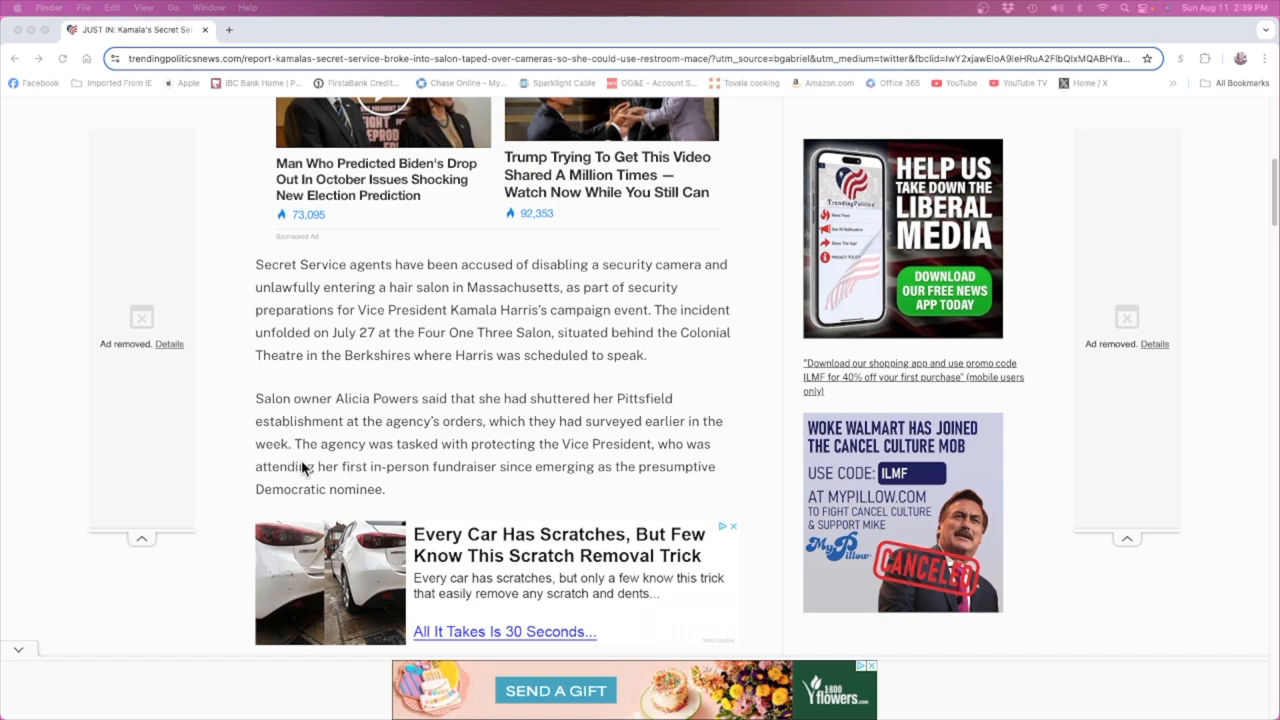
pyautogui.moveTo(470, 474)
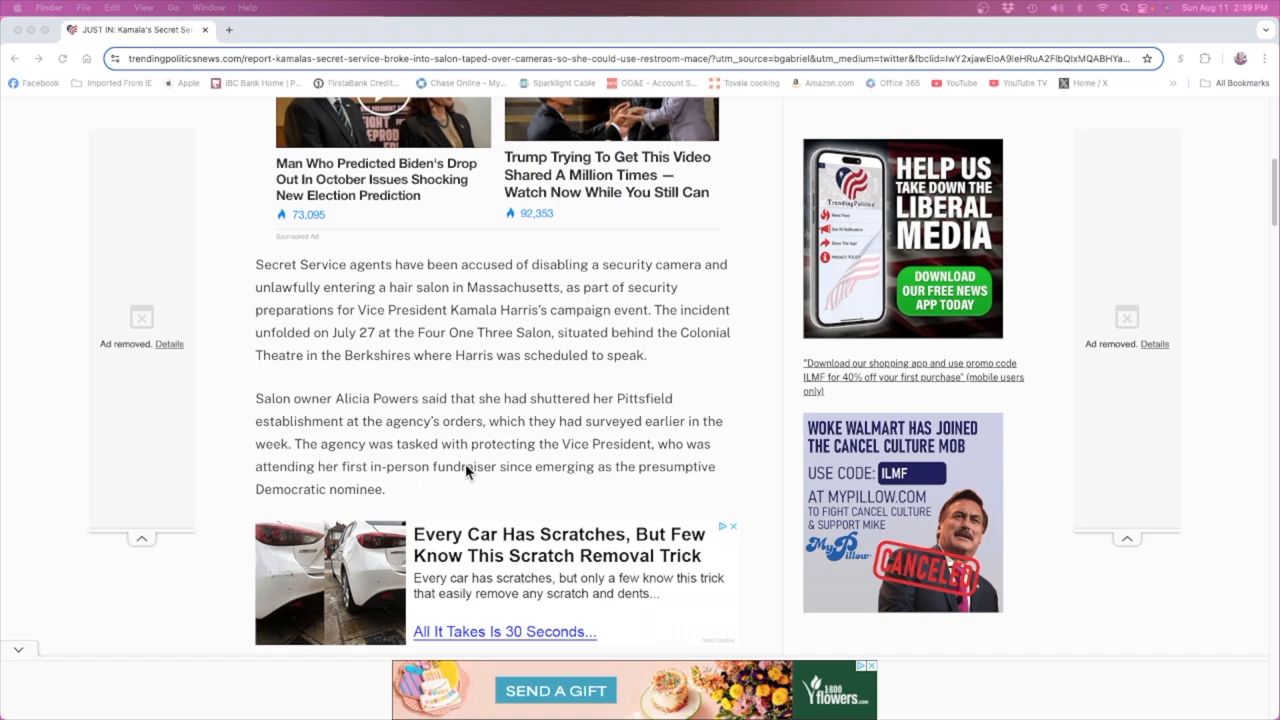
pyautogui.moveTo(304, 482)
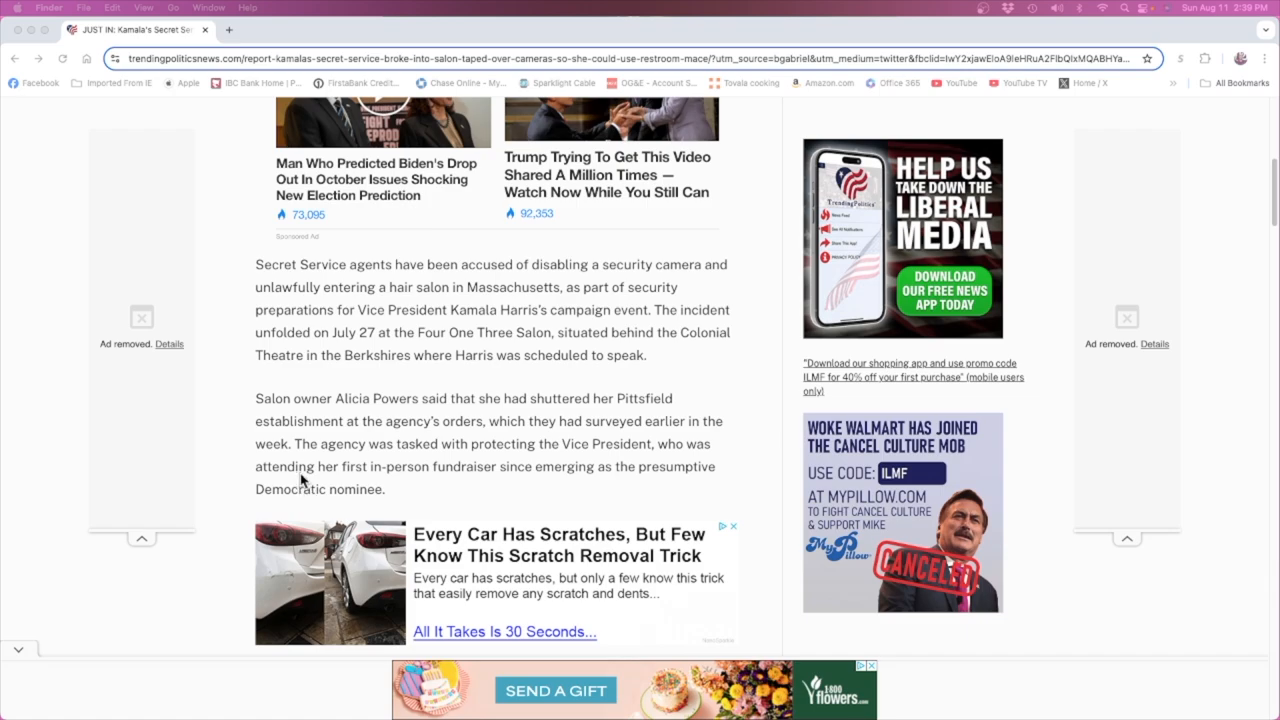
pyautogui.moveTo(472, 490)
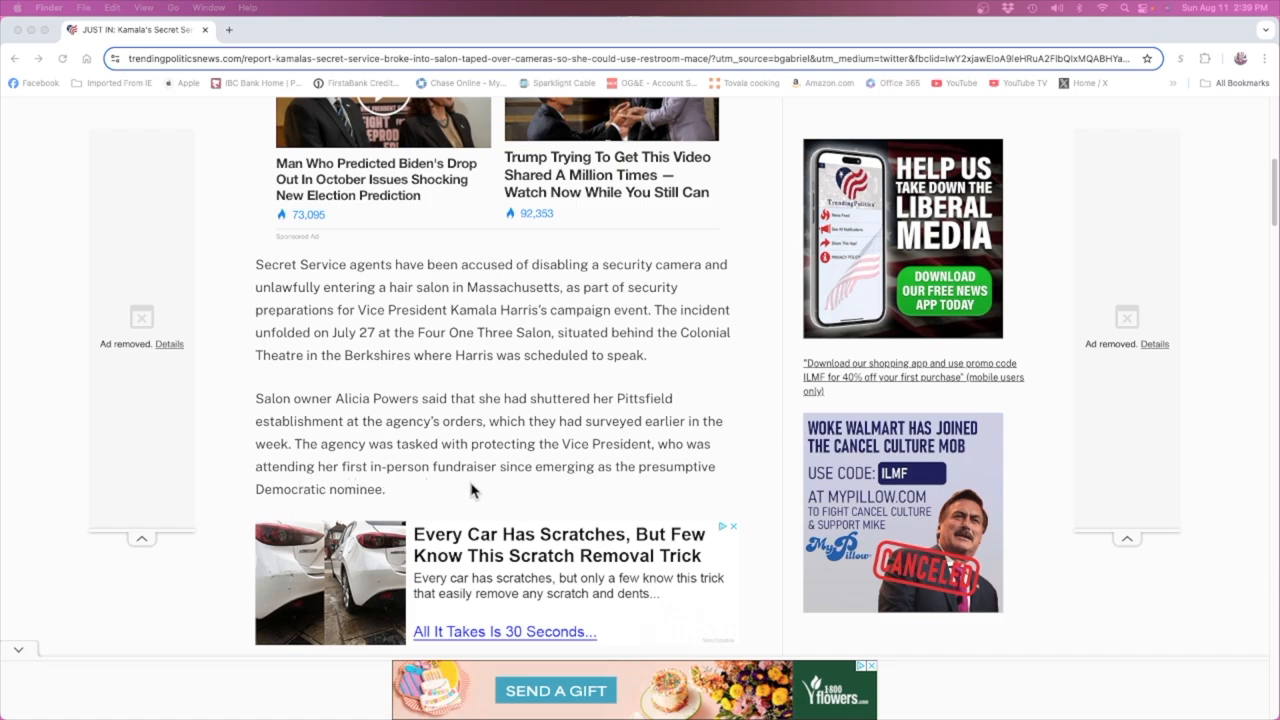
pyautogui.moveTo(620, 492)
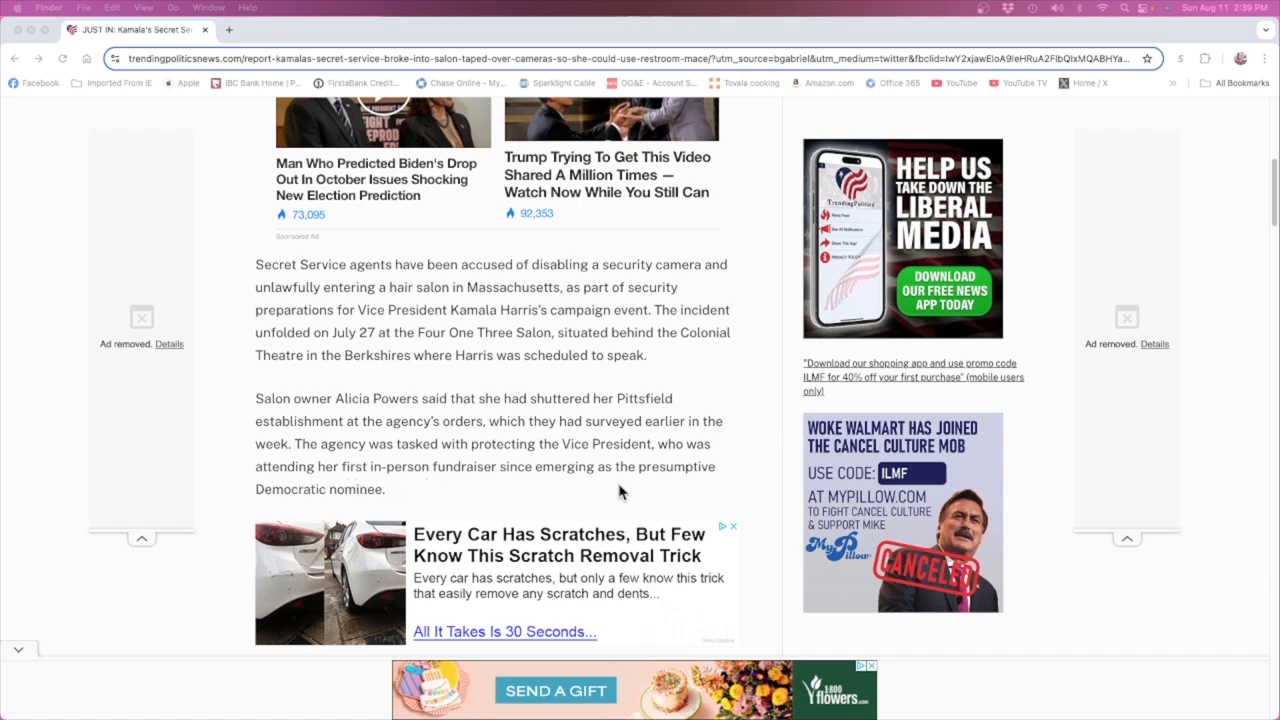
pyautogui.scroll(-3)
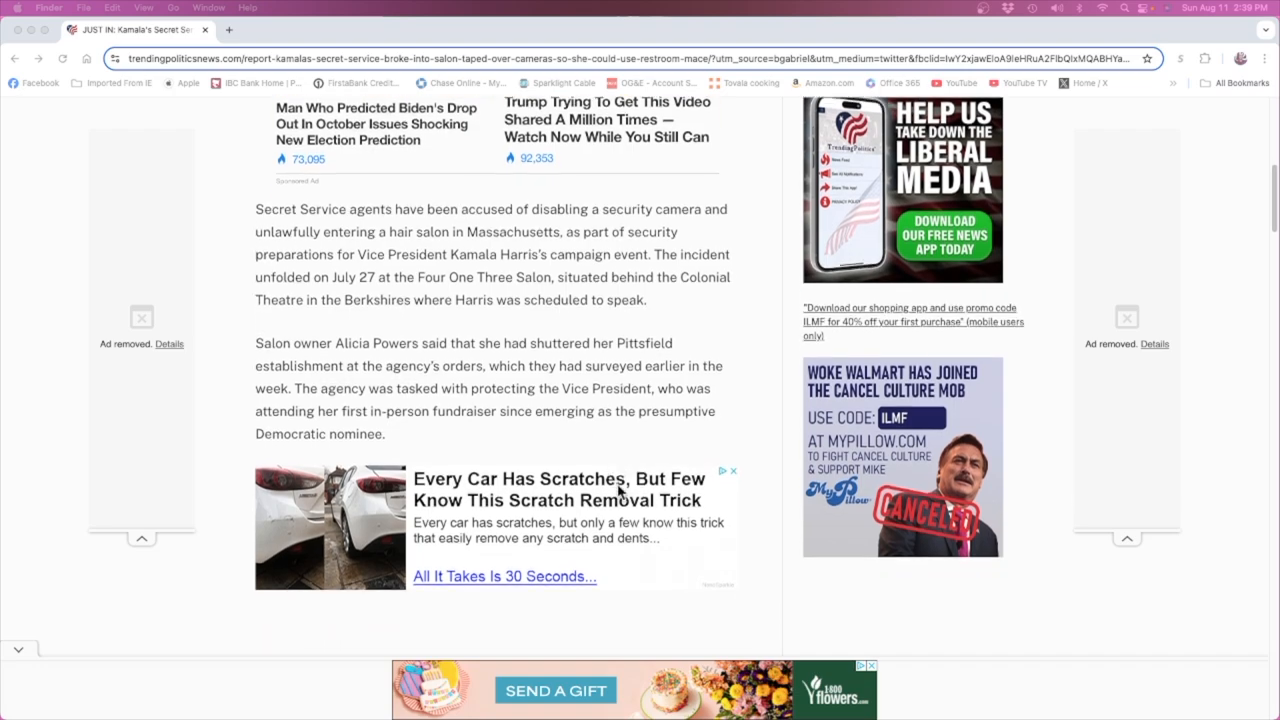
pyautogui.scroll(-3)
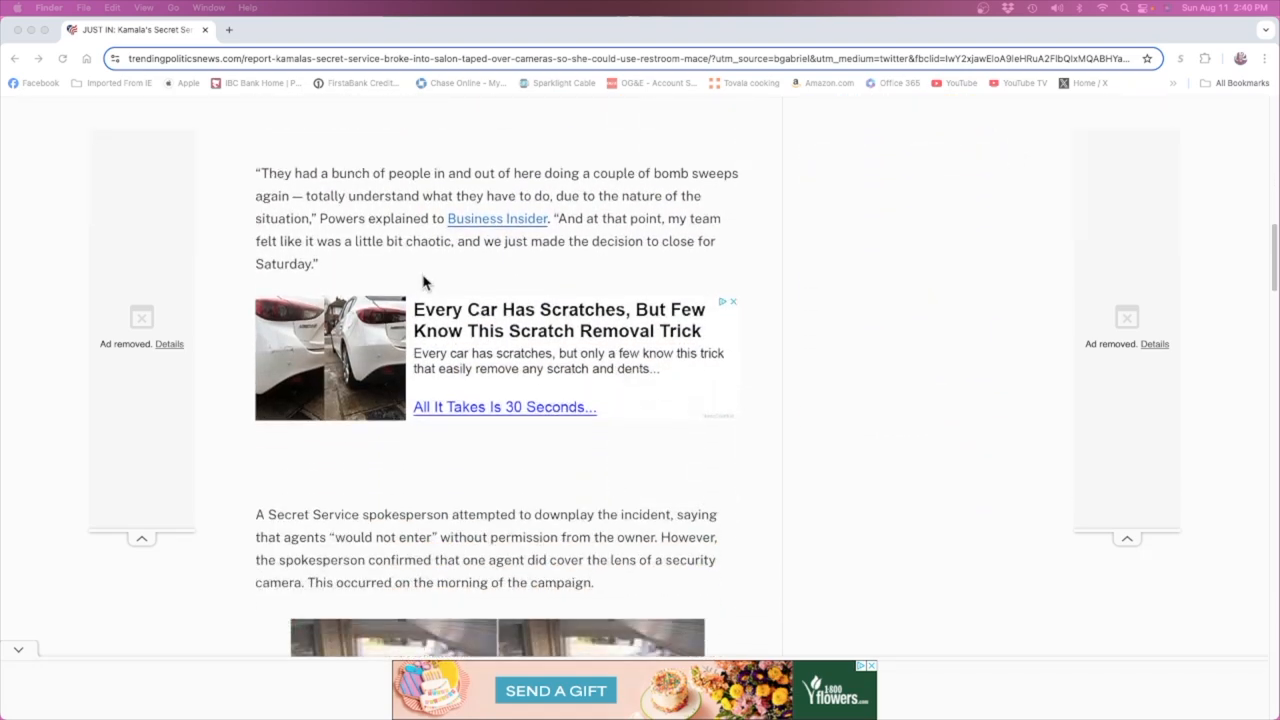
pyautogui.moveTo(476, 196)
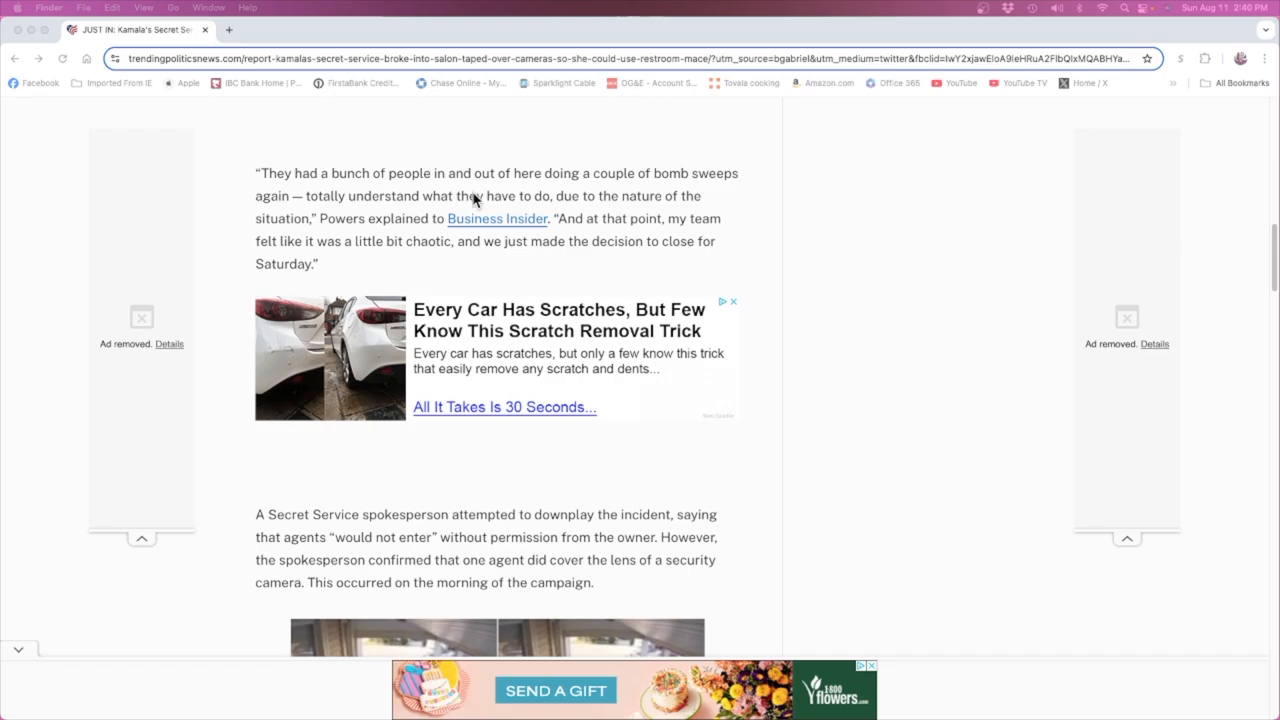
pyautogui.moveTo(290, 210)
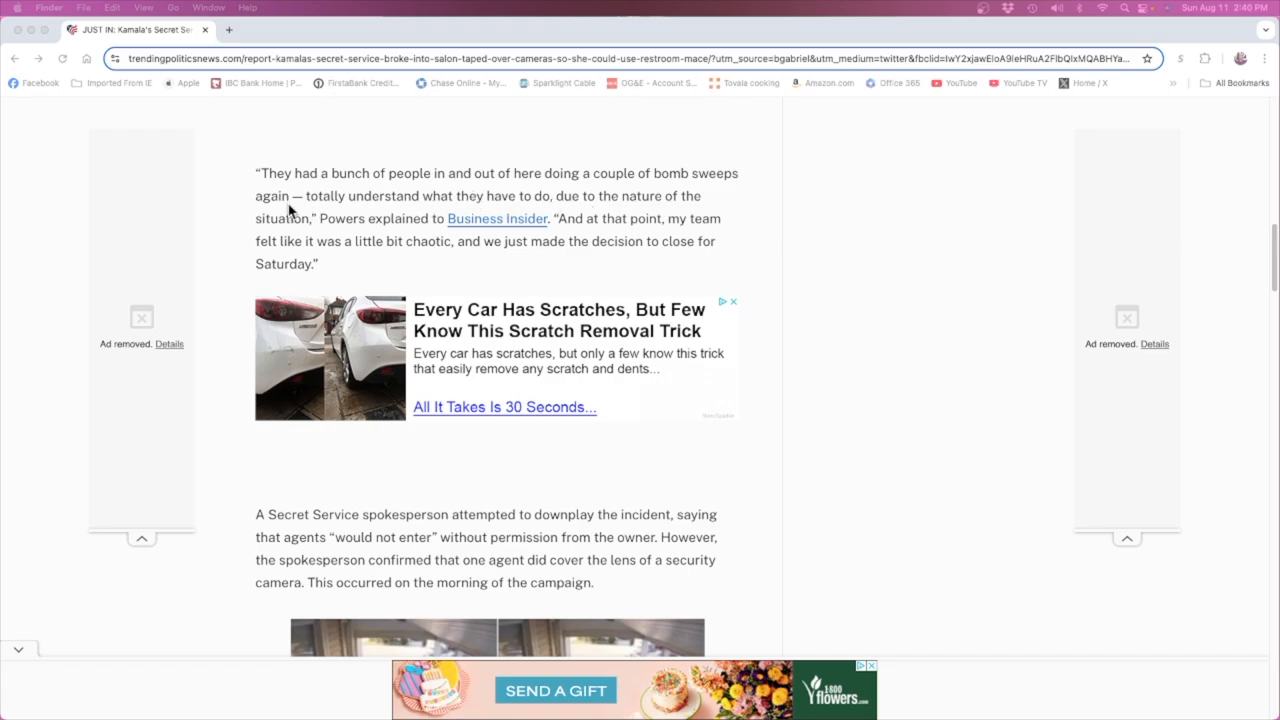
pyautogui.moveTo(500, 216)
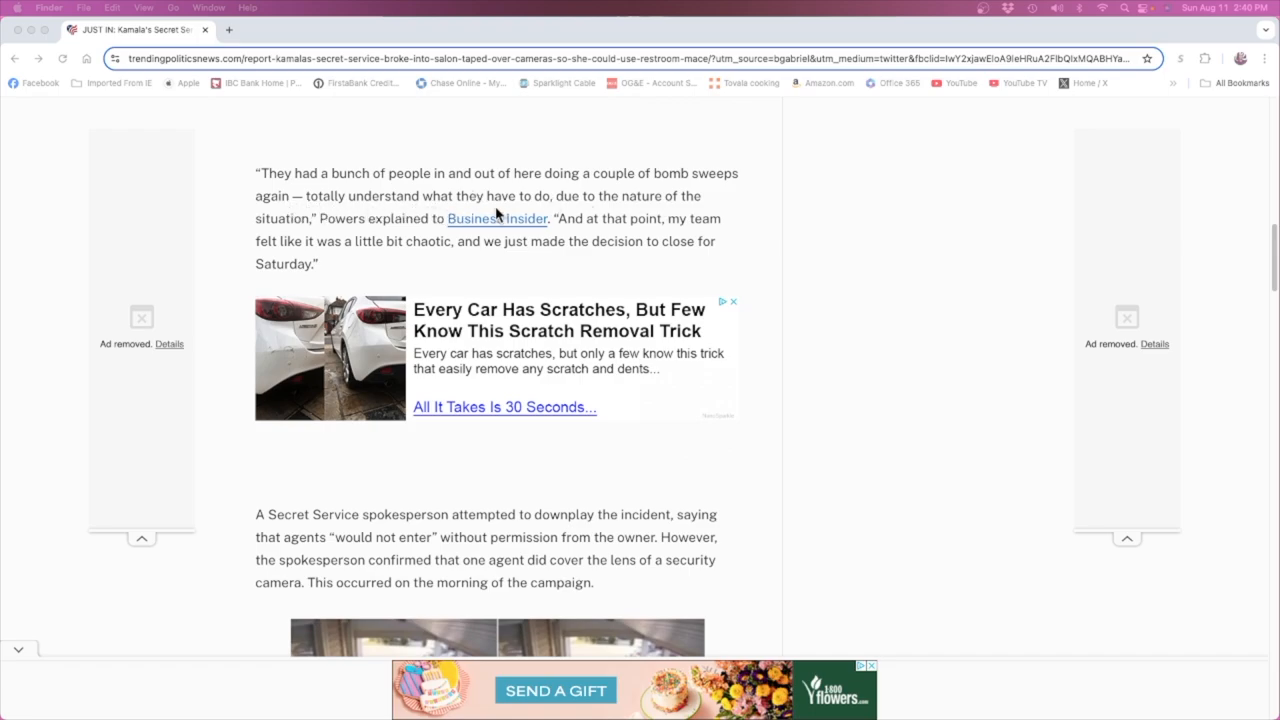
pyautogui.moveTo(360, 228)
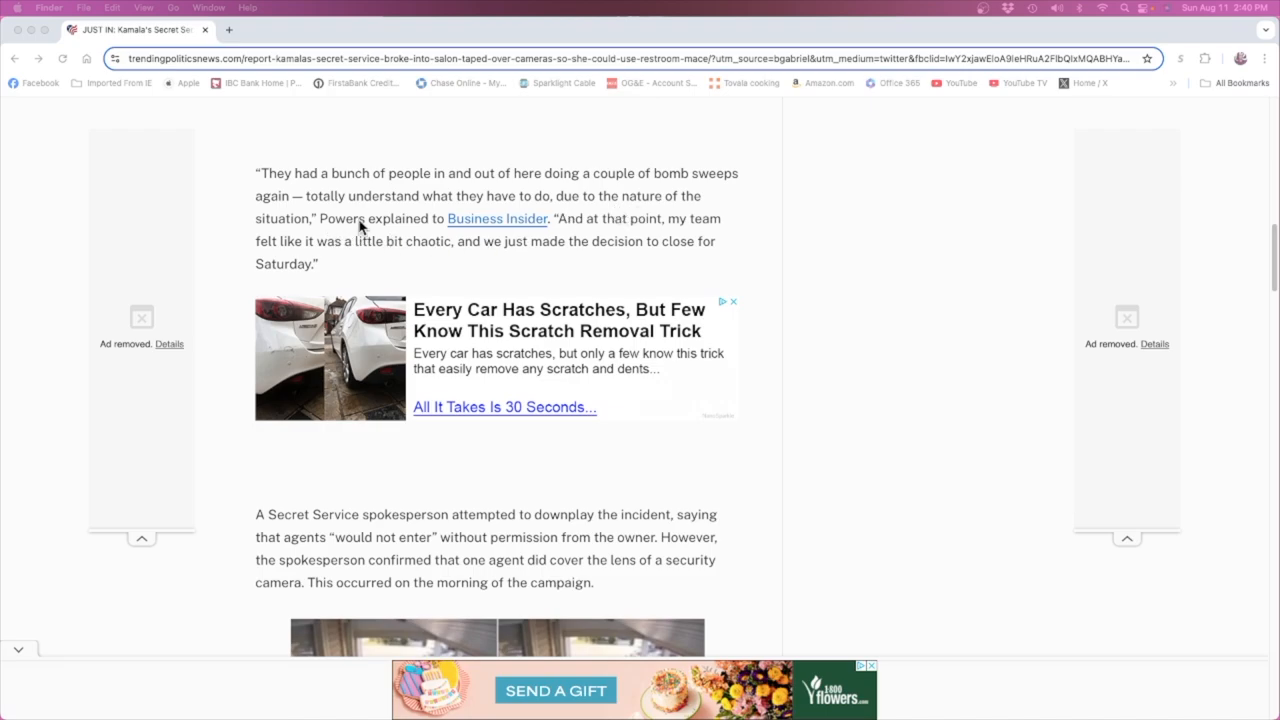
pyautogui.moveTo(504, 236)
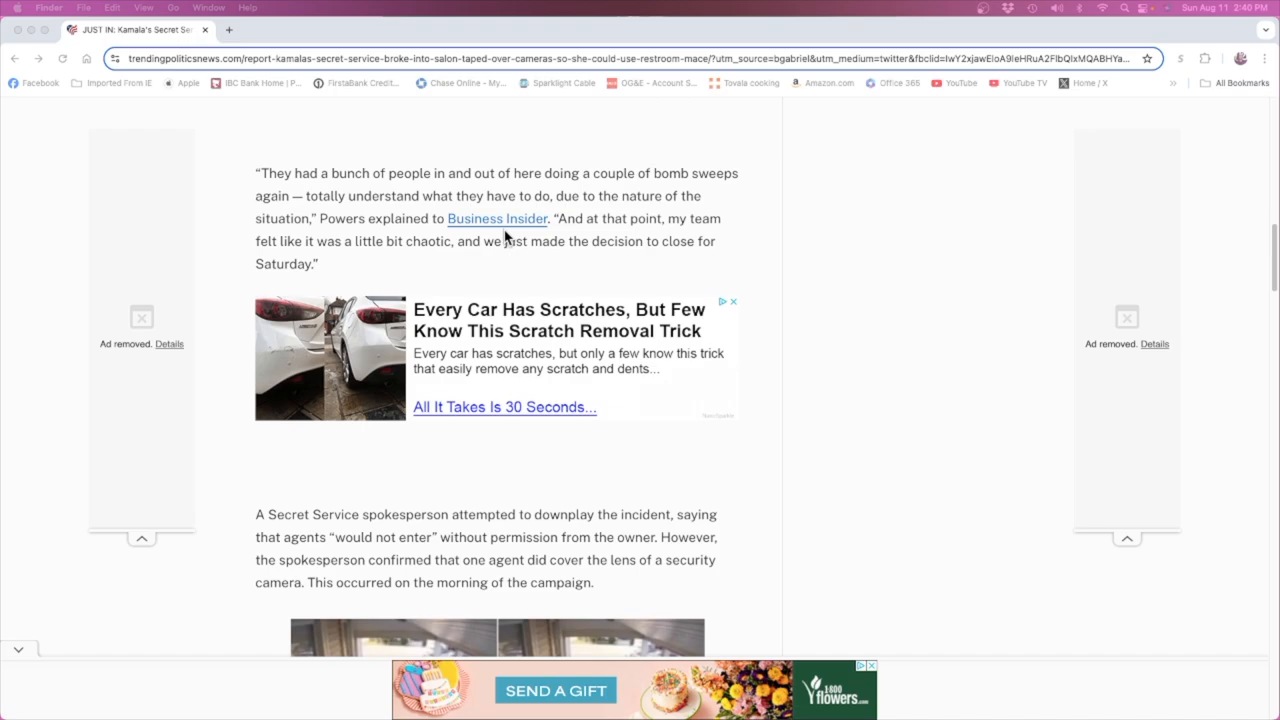
pyautogui.moveTo(360, 264)
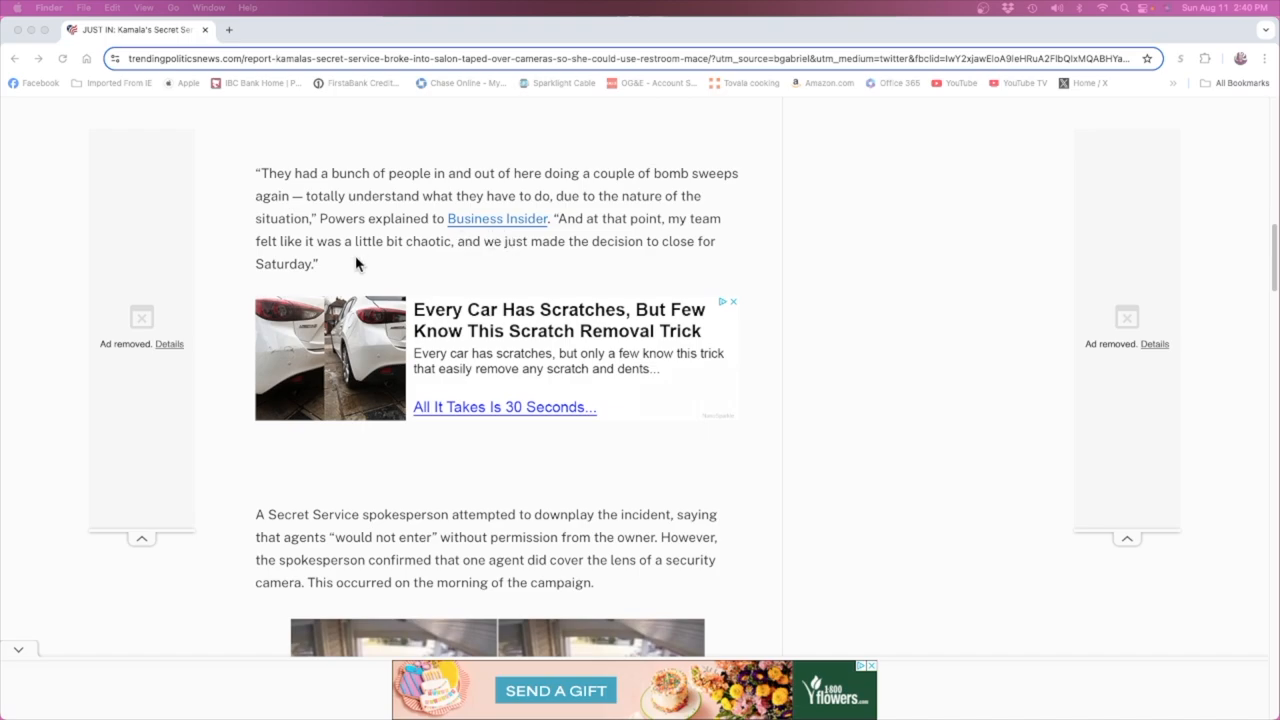
pyautogui.moveTo(480, 268)
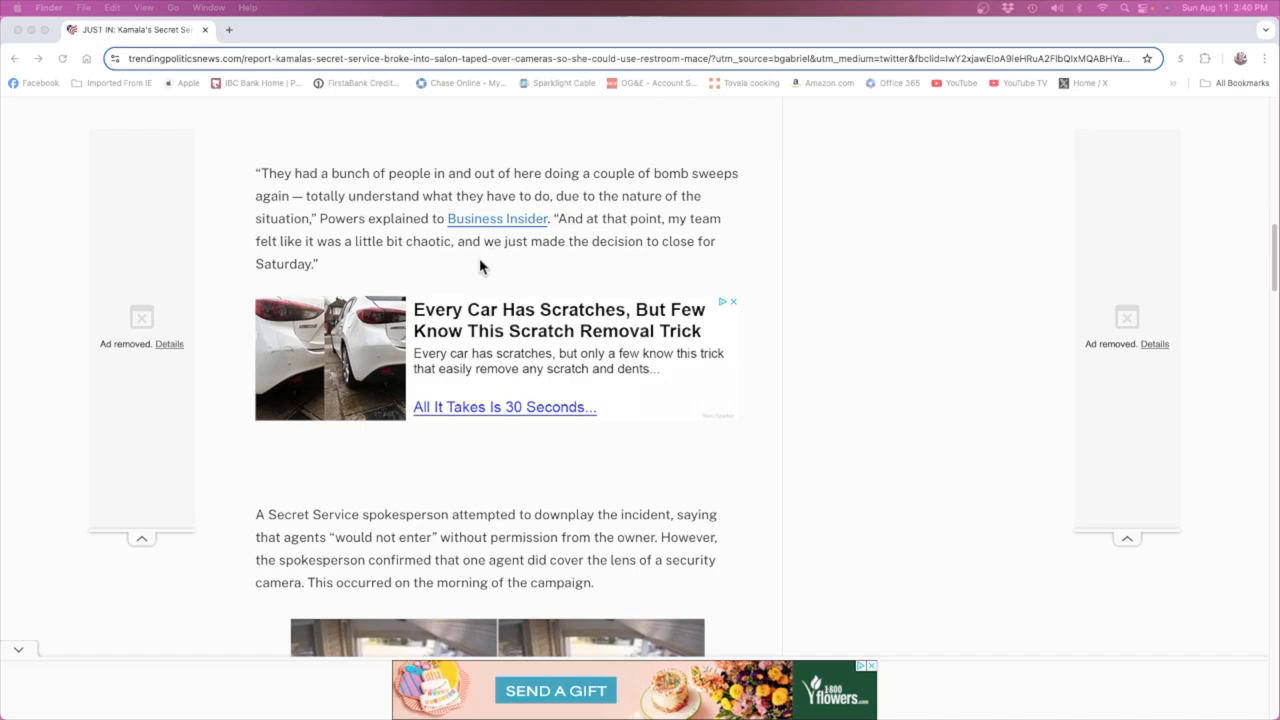
pyautogui.moveTo(332, 264)
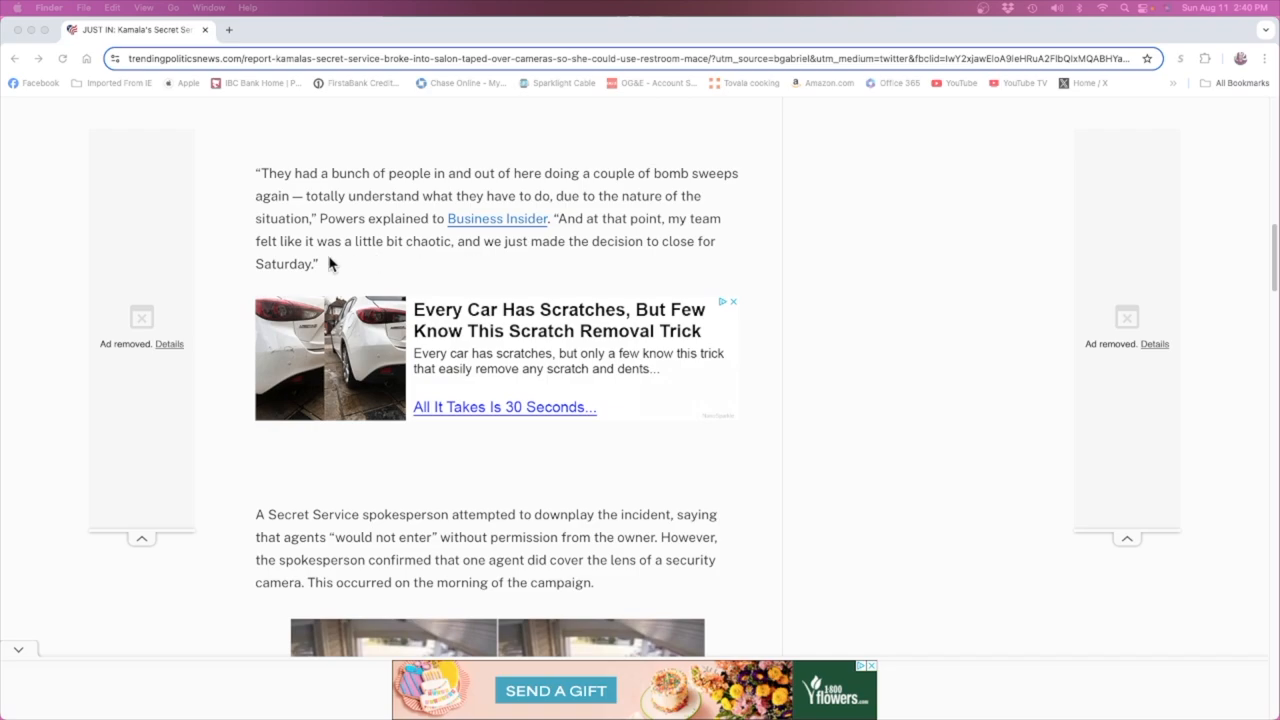
pyautogui.moveTo(866, 384)
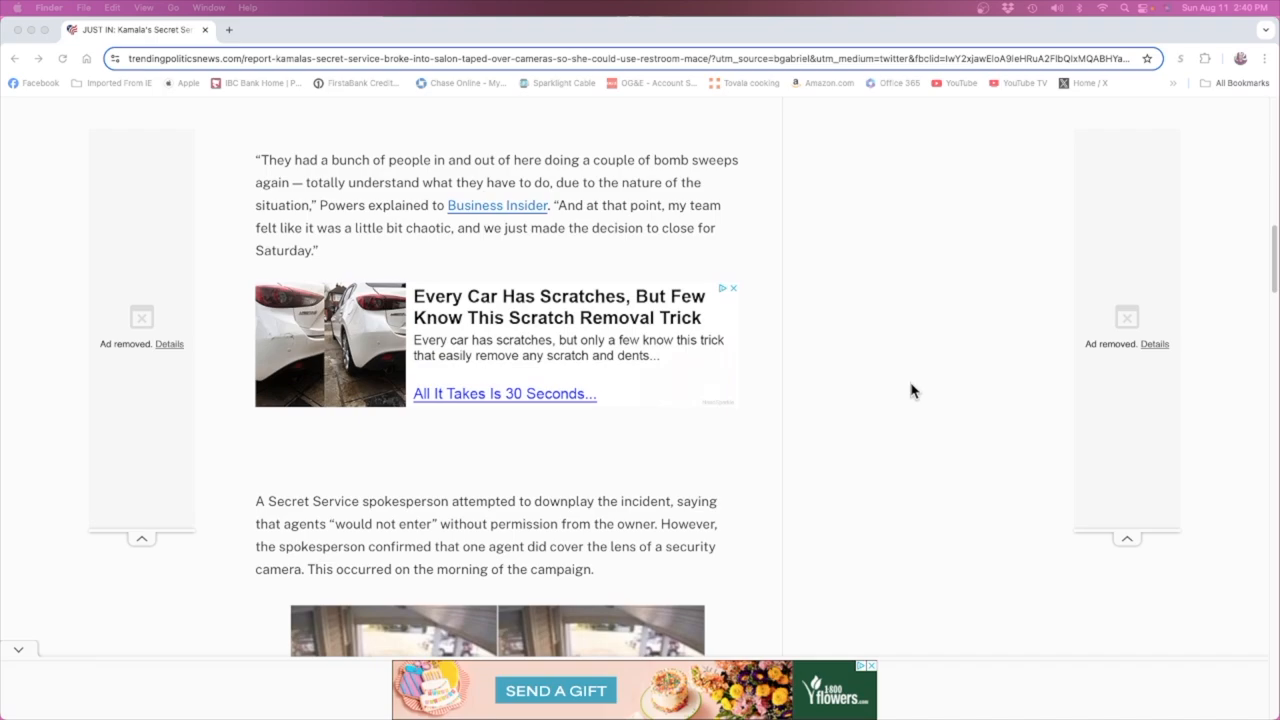
pyautogui.scroll(-3)
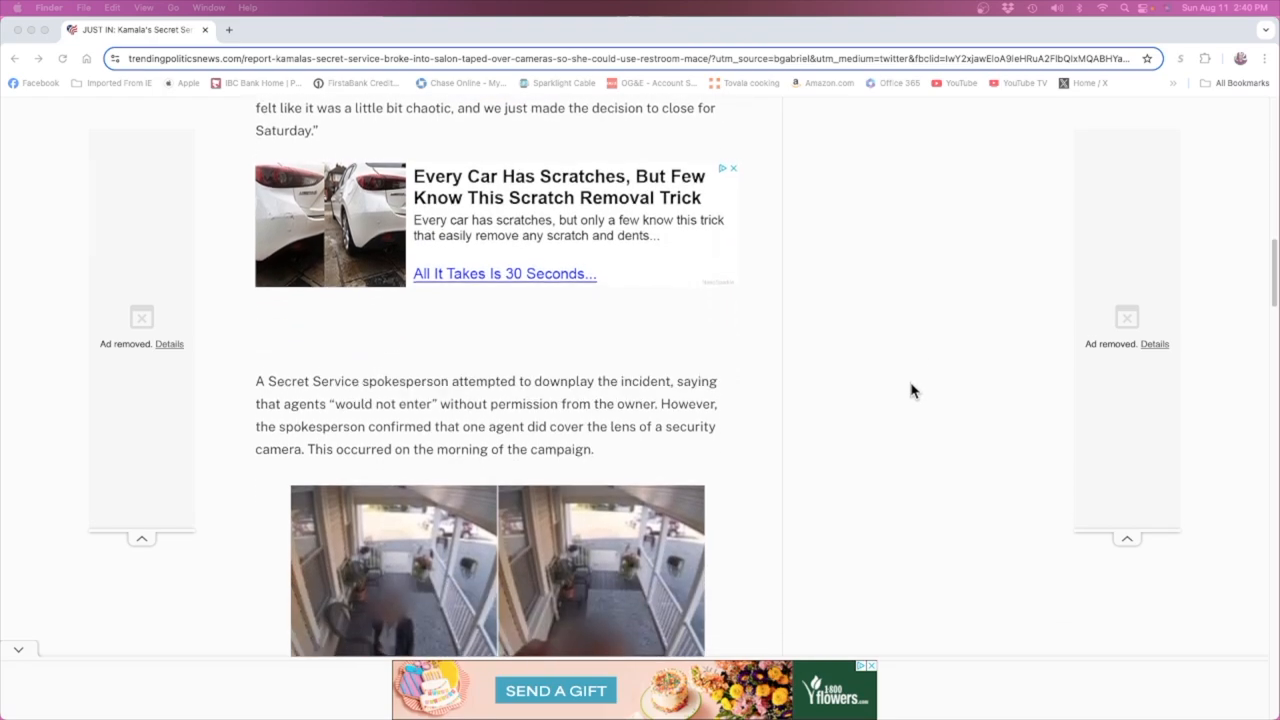
pyautogui.scroll(-3)
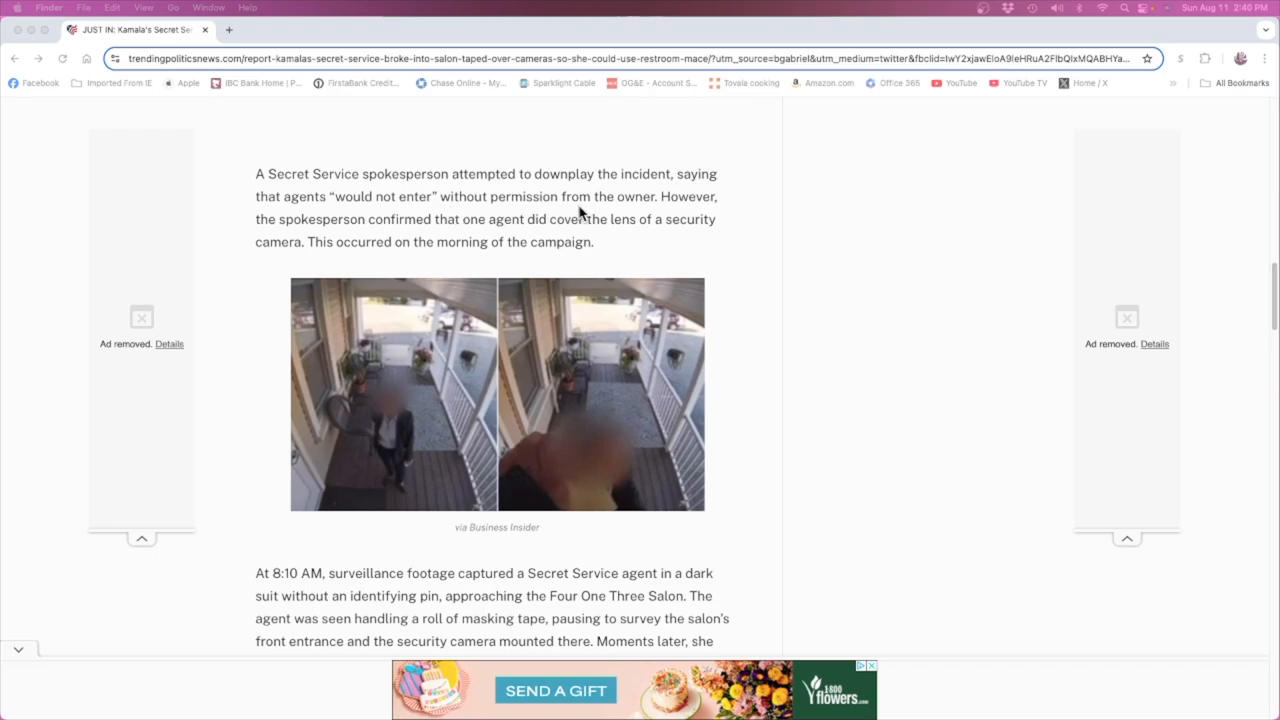
pyautogui.moveTo(392, 210)
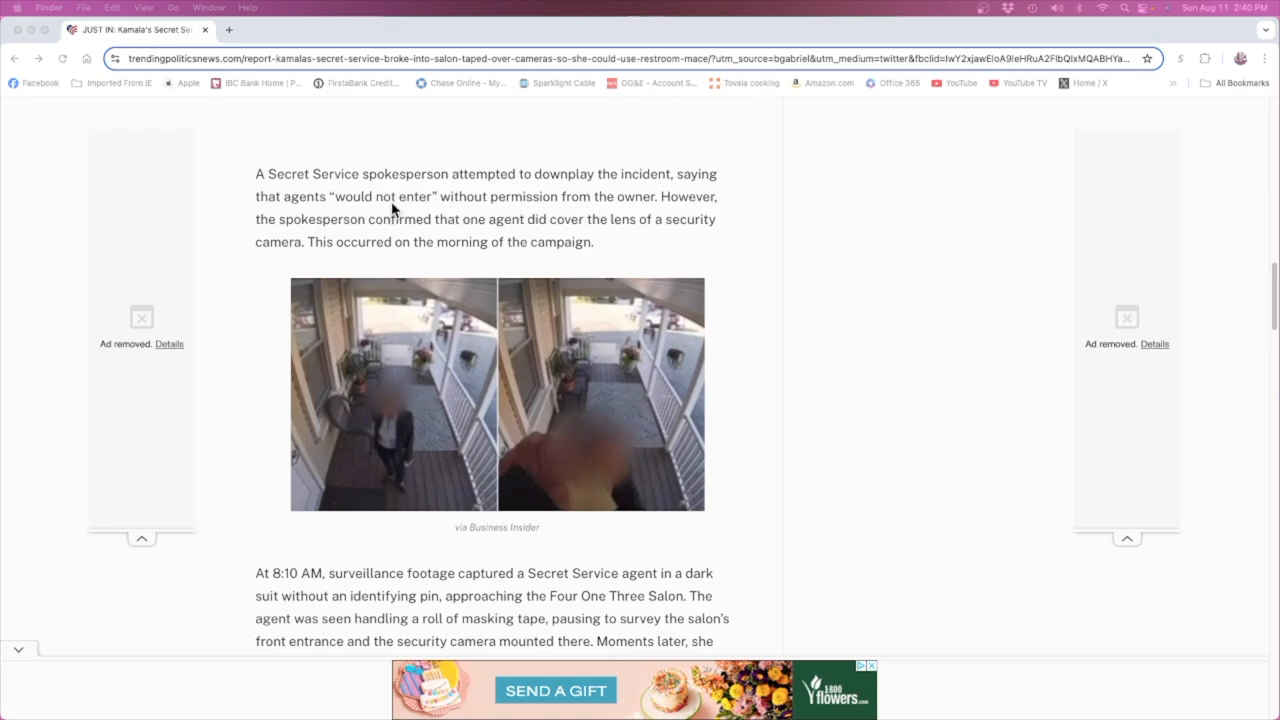
pyautogui.moveTo(516, 206)
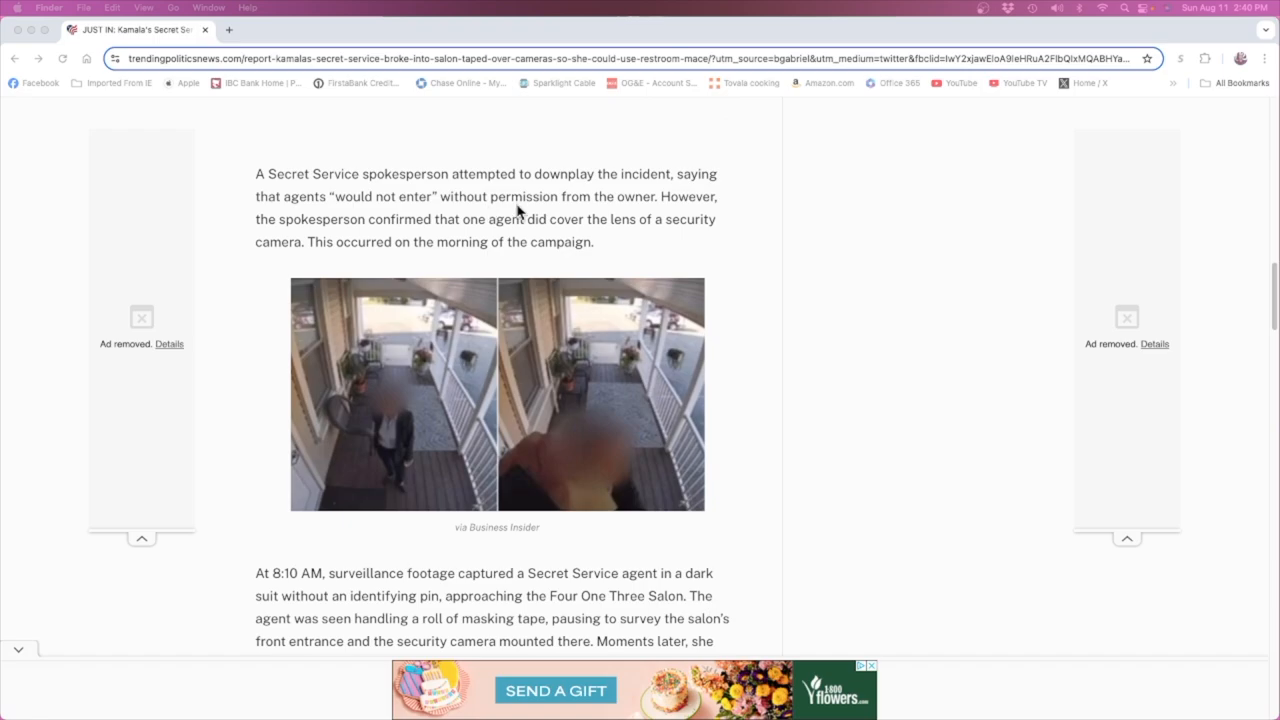
pyautogui.moveTo(276, 236)
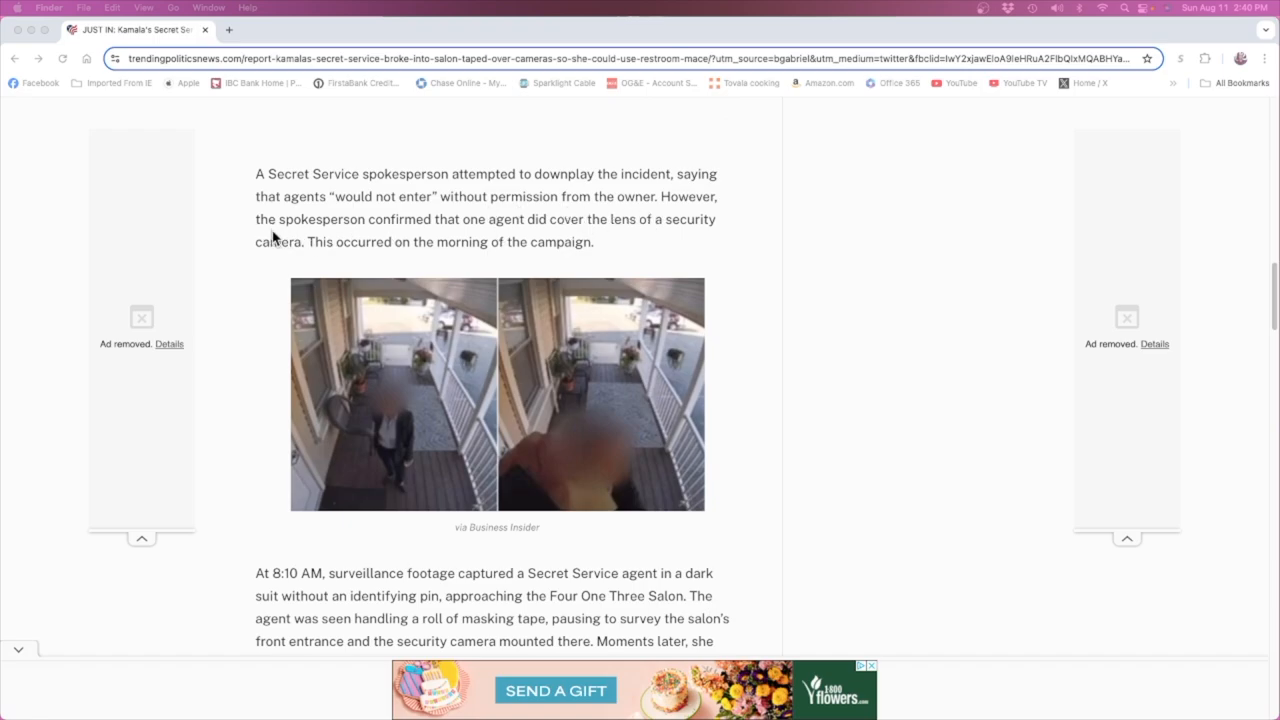
pyautogui.moveTo(480, 244)
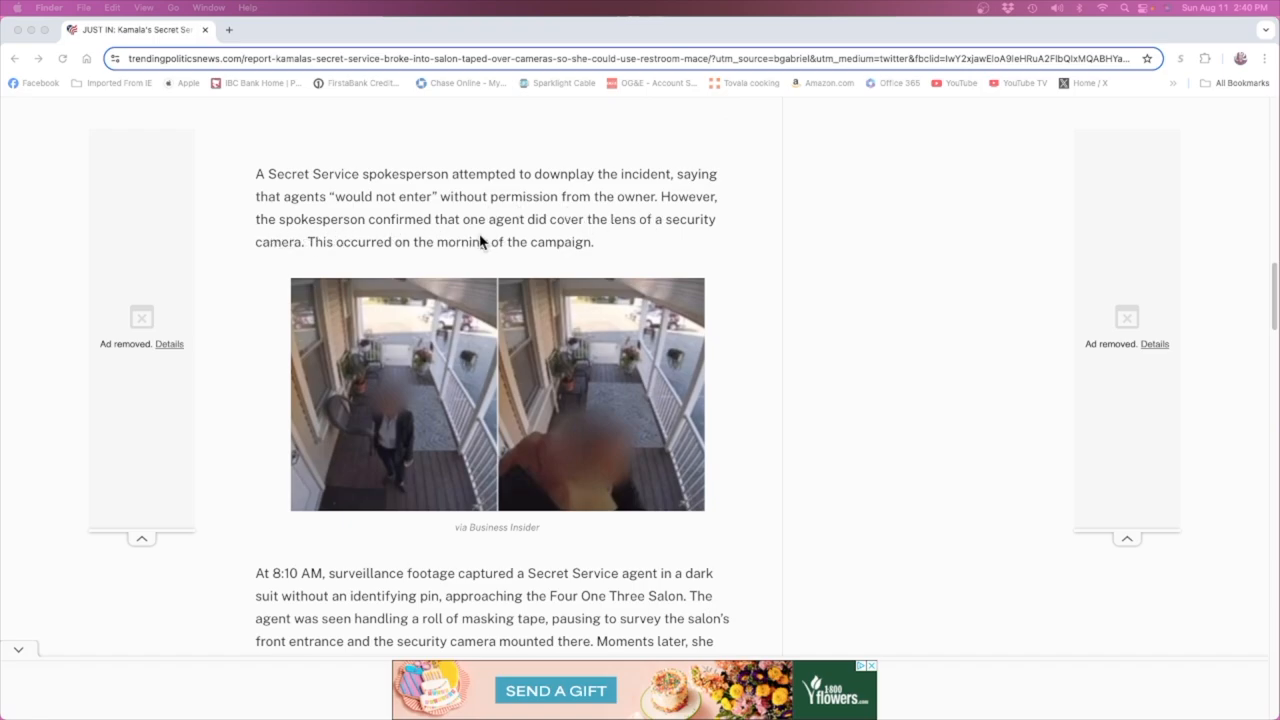
pyautogui.moveTo(282, 256)
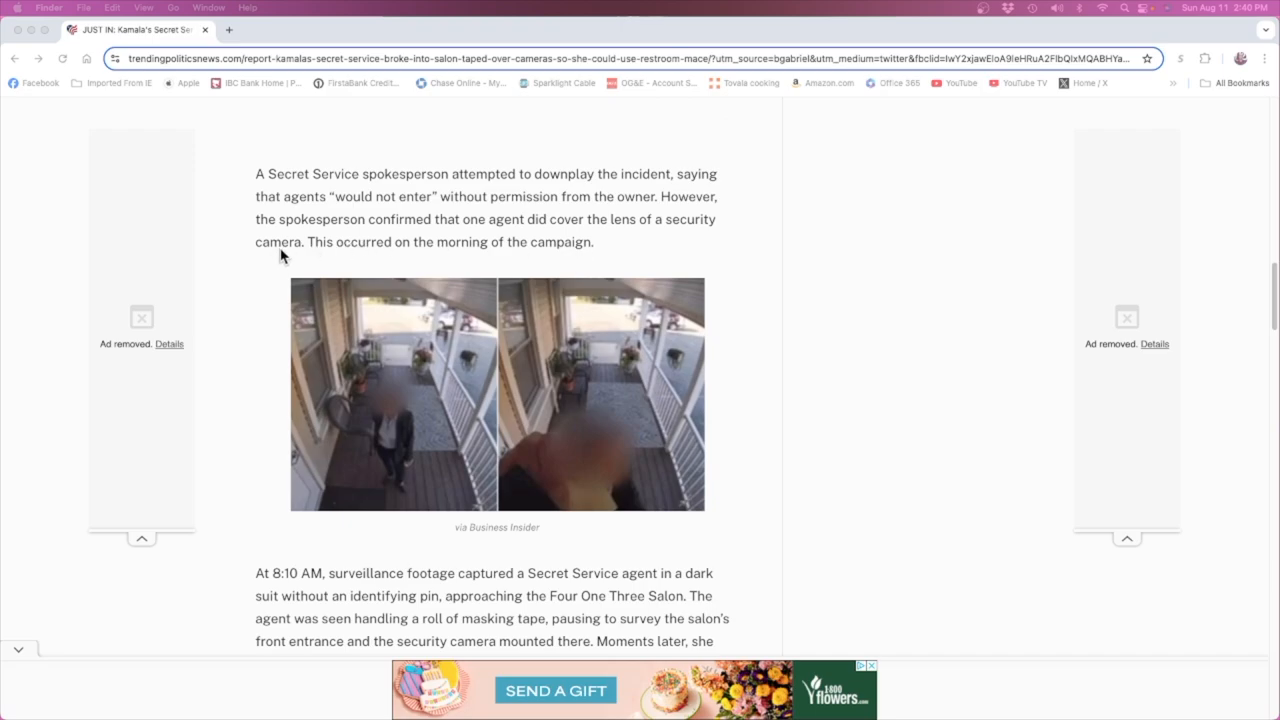
pyautogui.moveTo(344, 272)
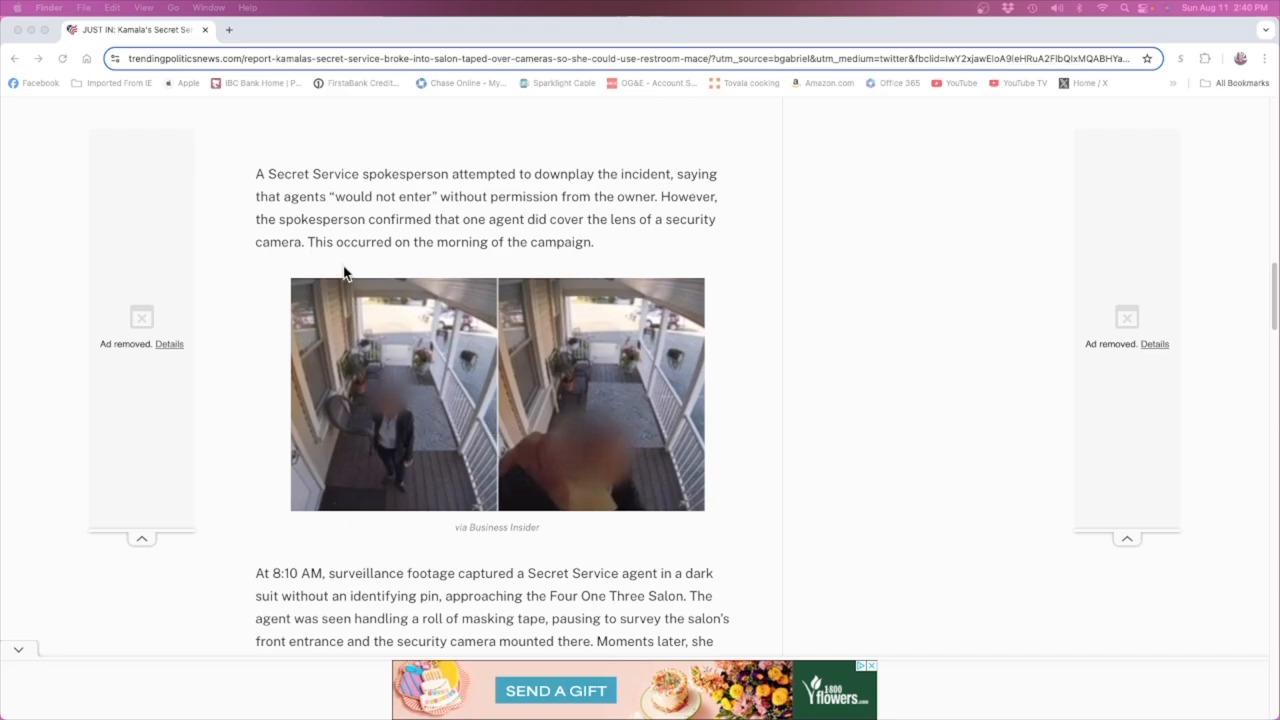
pyautogui.moveTo(570, 458)
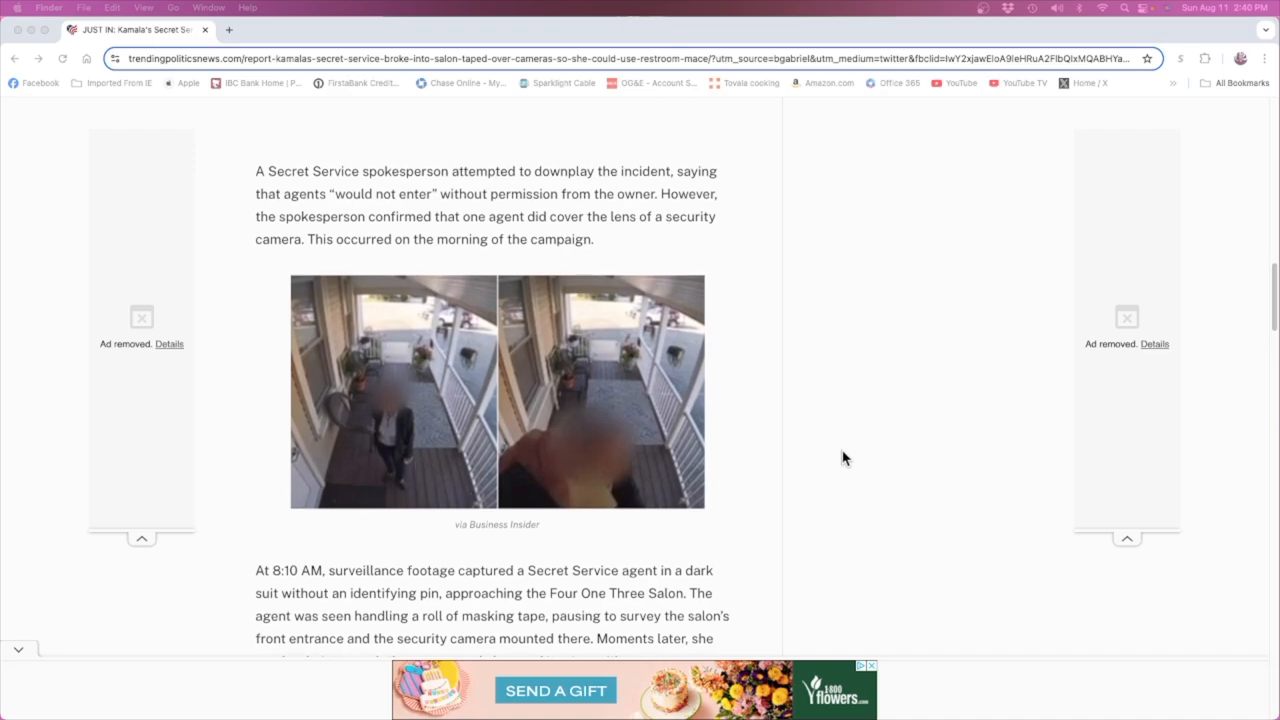
pyautogui.scroll(-3)
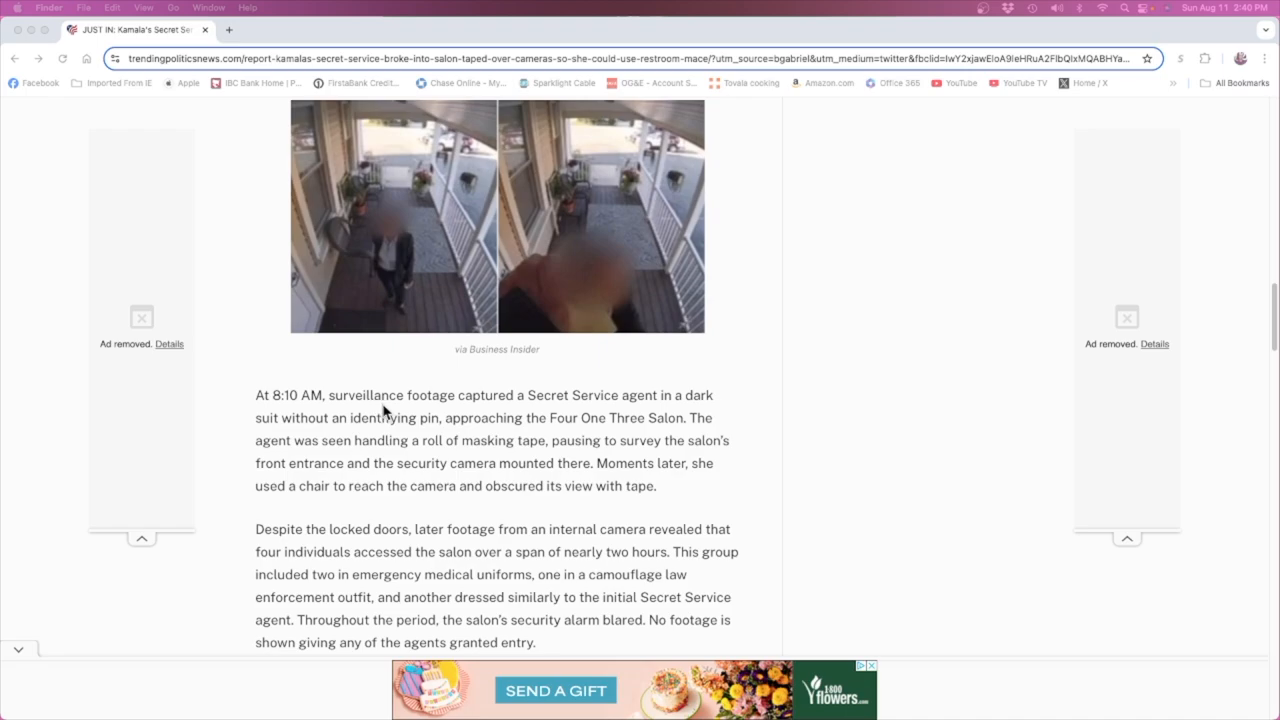
pyautogui.moveTo(504, 444)
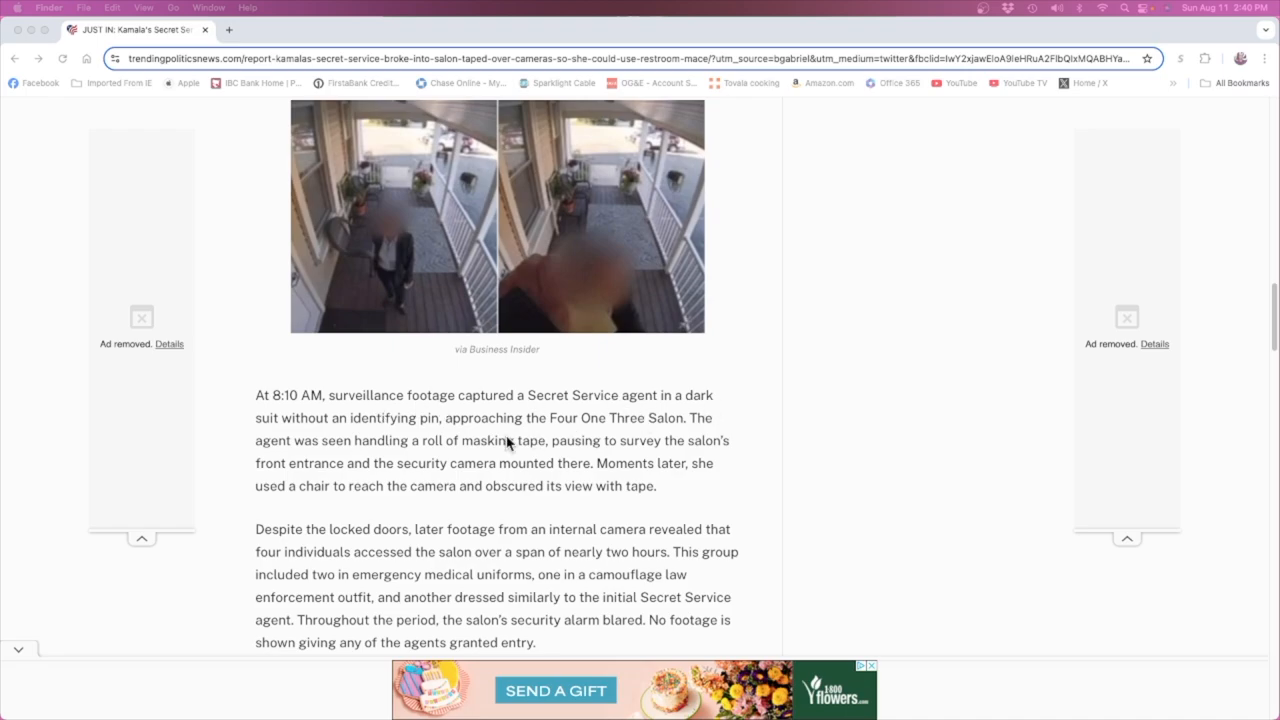
pyautogui.moveTo(344, 436)
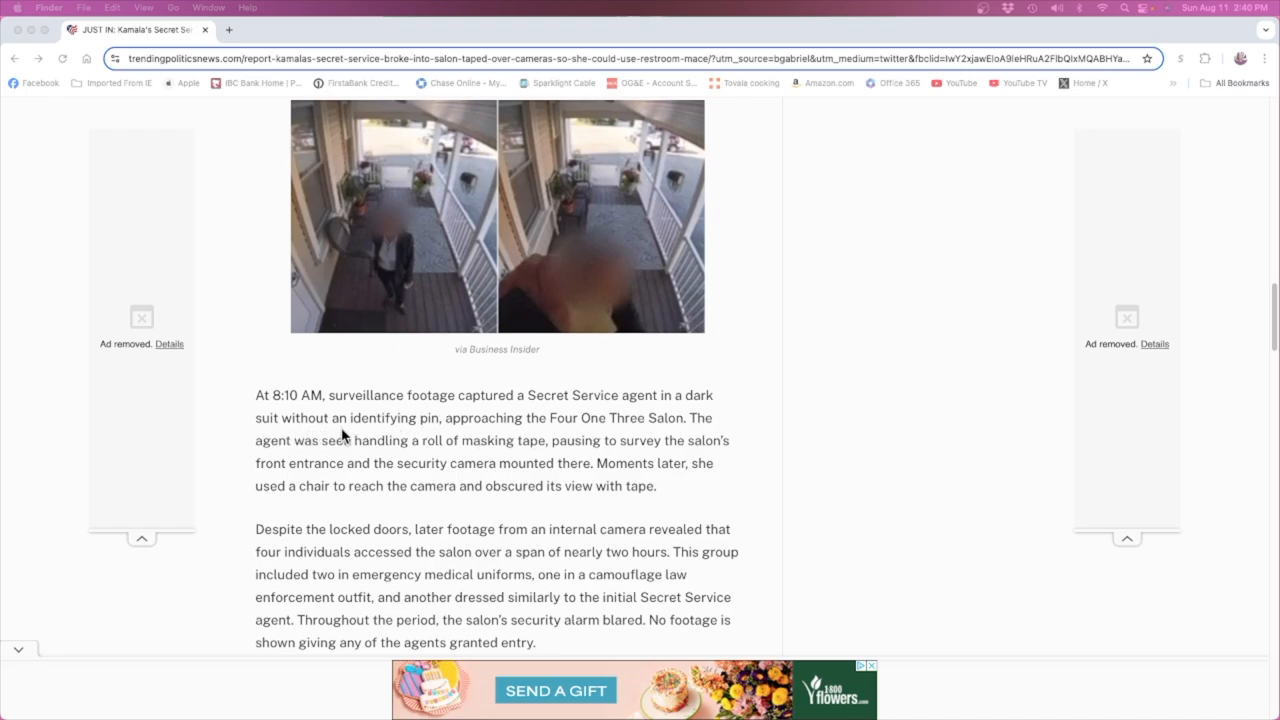
pyautogui.moveTo(530, 436)
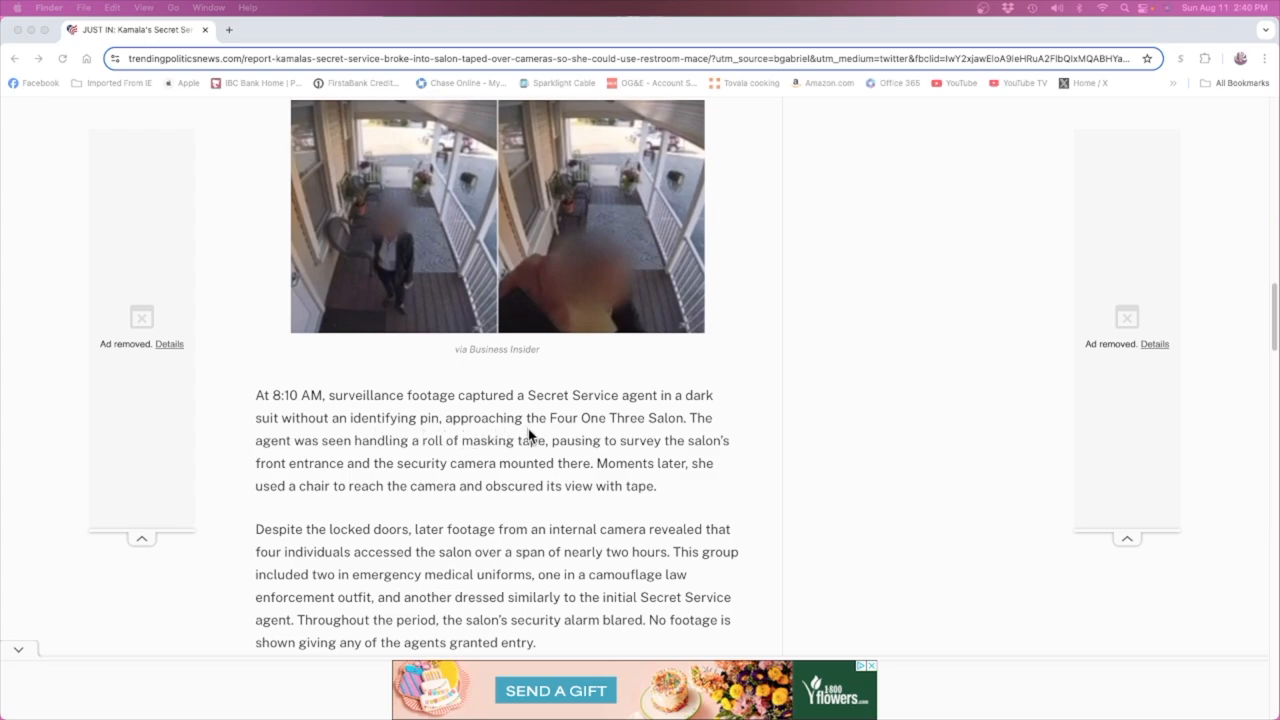
pyautogui.moveTo(552, 442)
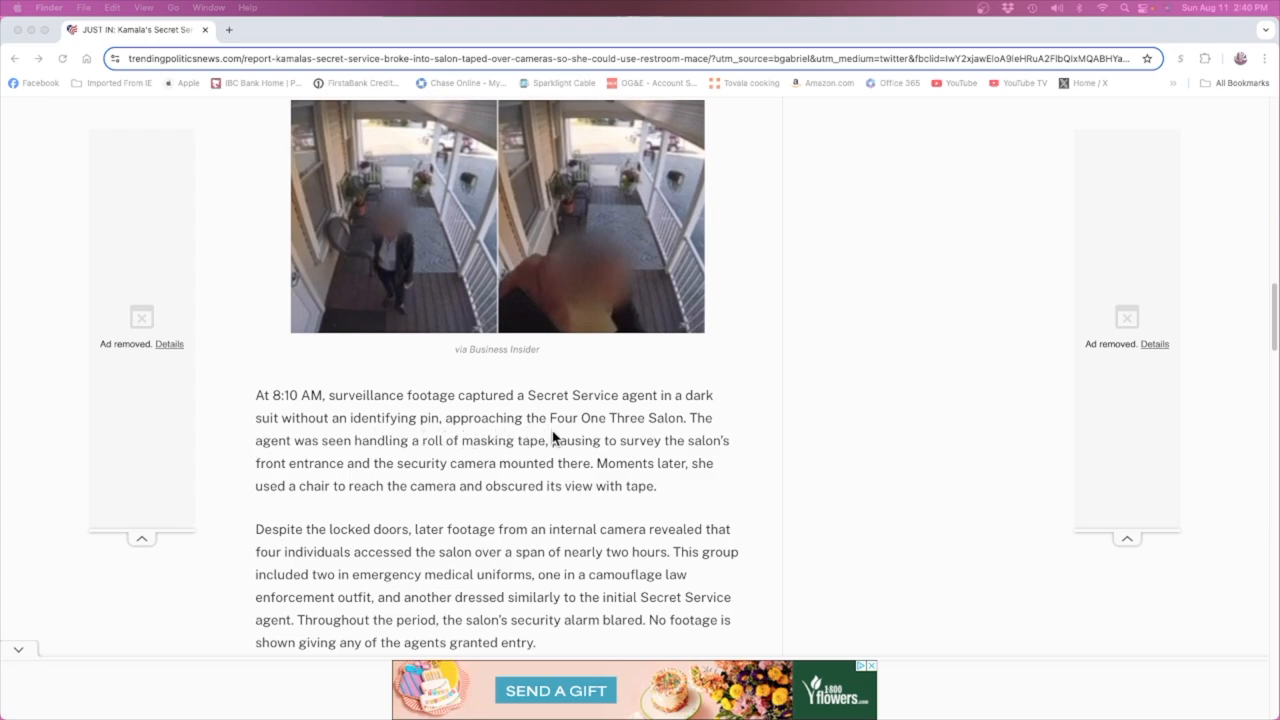
pyautogui.moveTo(364, 452)
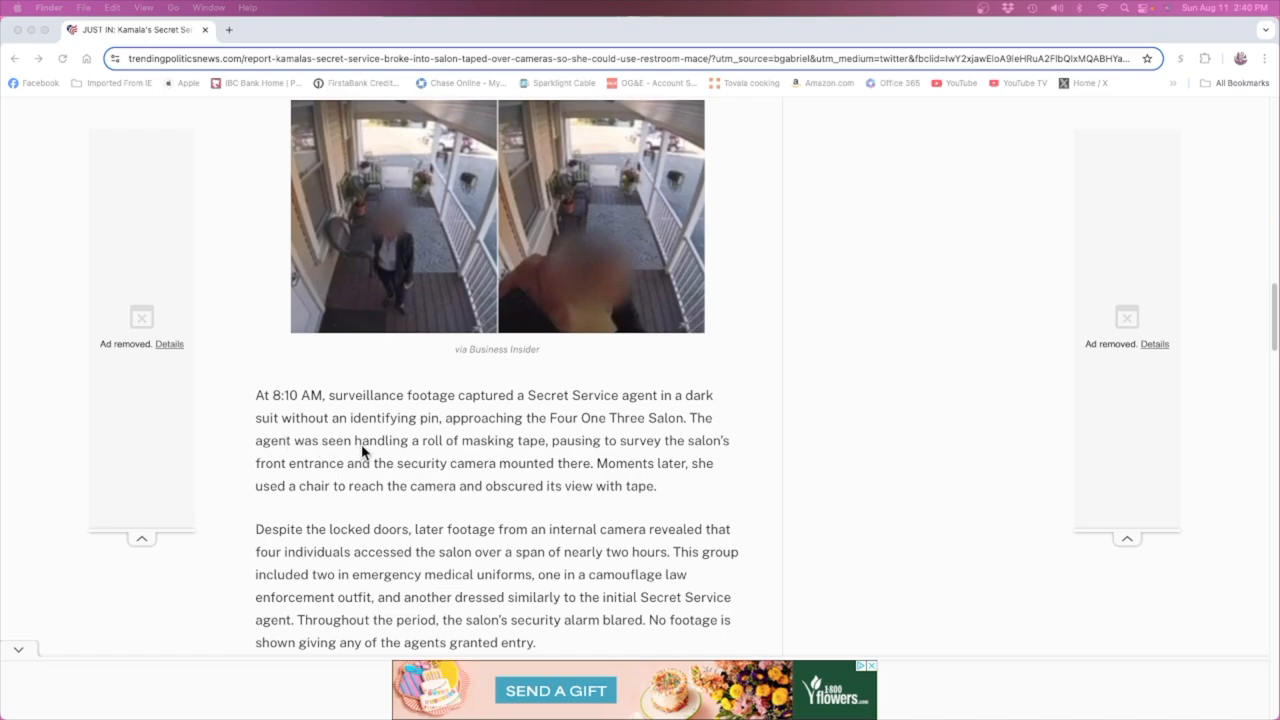
pyautogui.moveTo(418, 460)
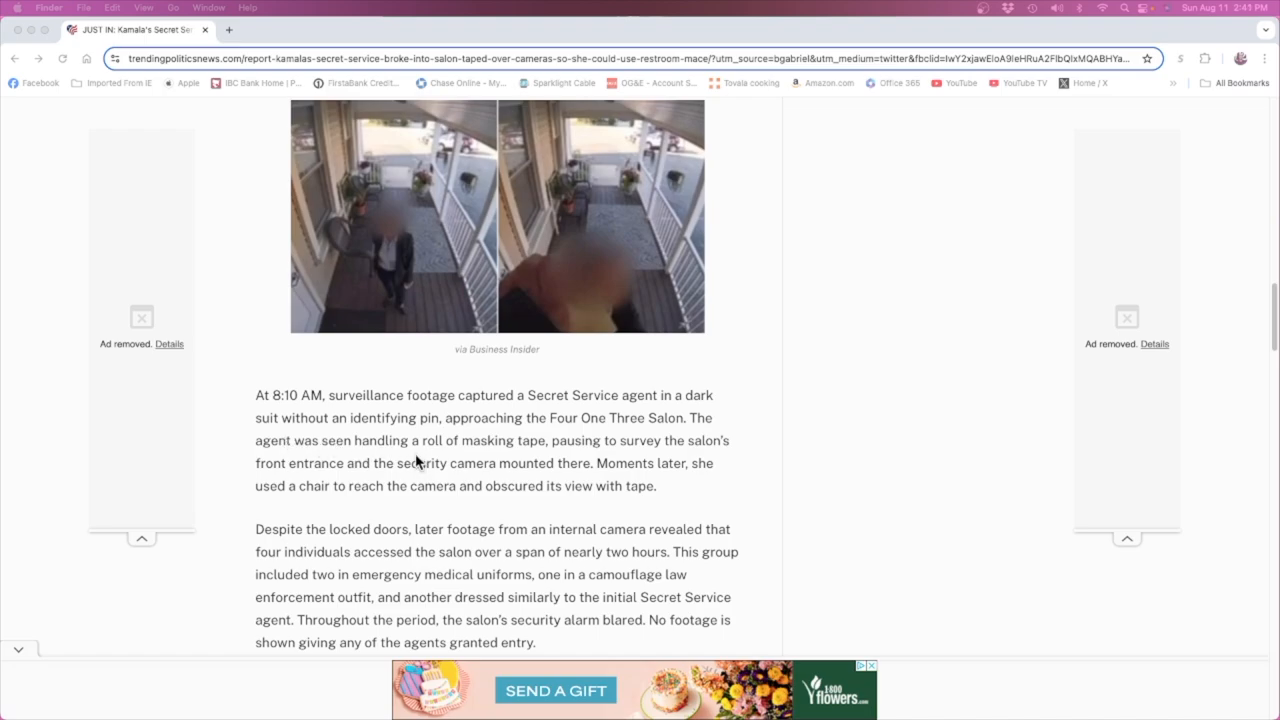
pyautogui.moveTo(488, 488)
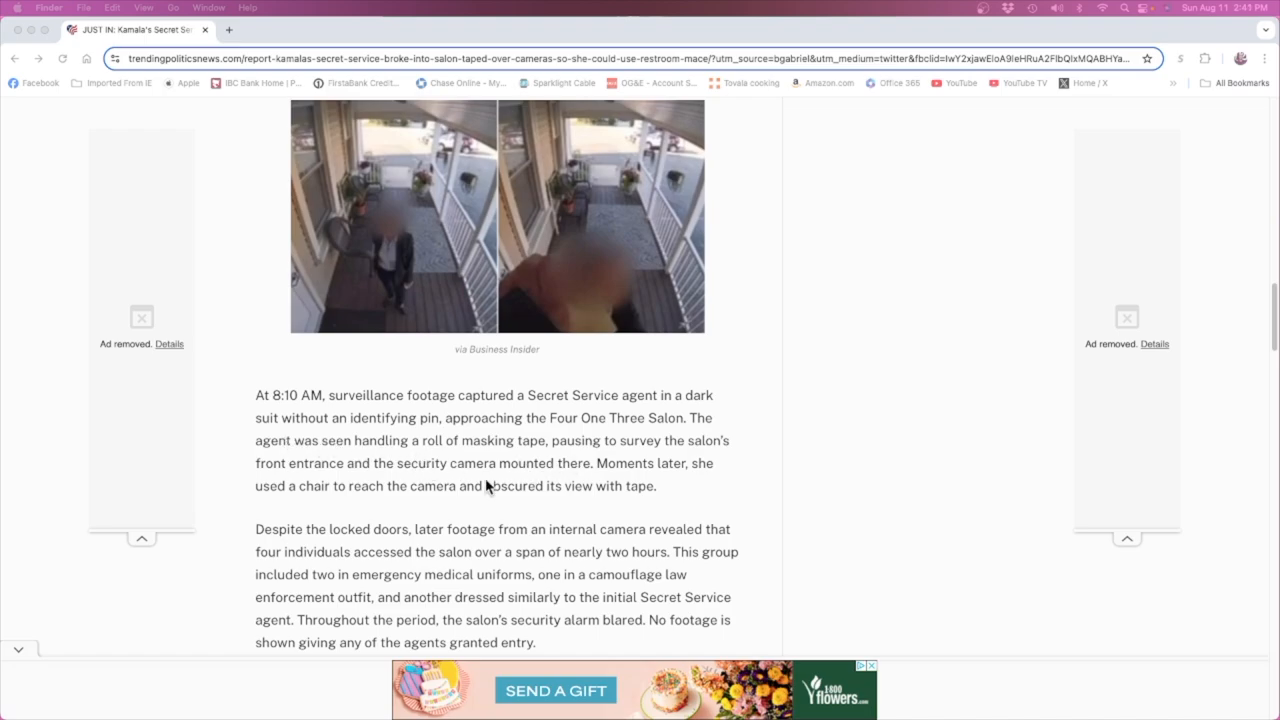
pyautogui.moveTo(416, 468)
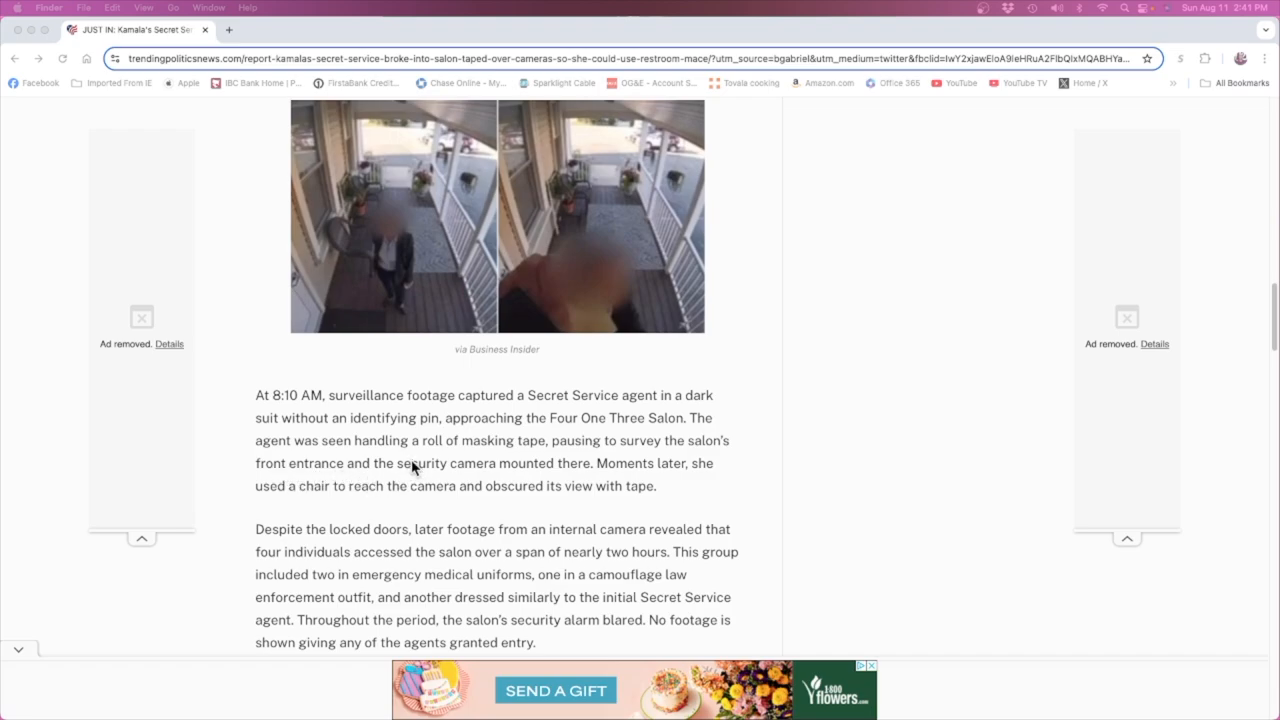
pyautogui.moveTo(712, 486)
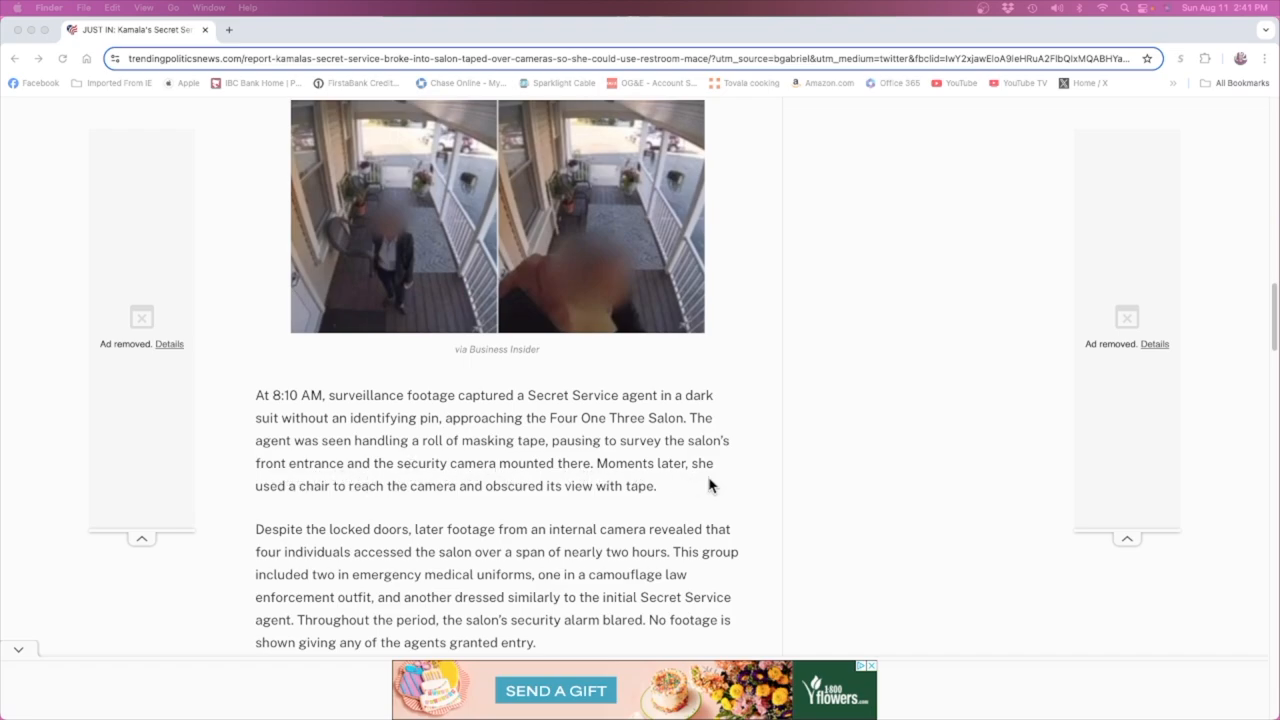
pyautogui.moveTo(456, 508)
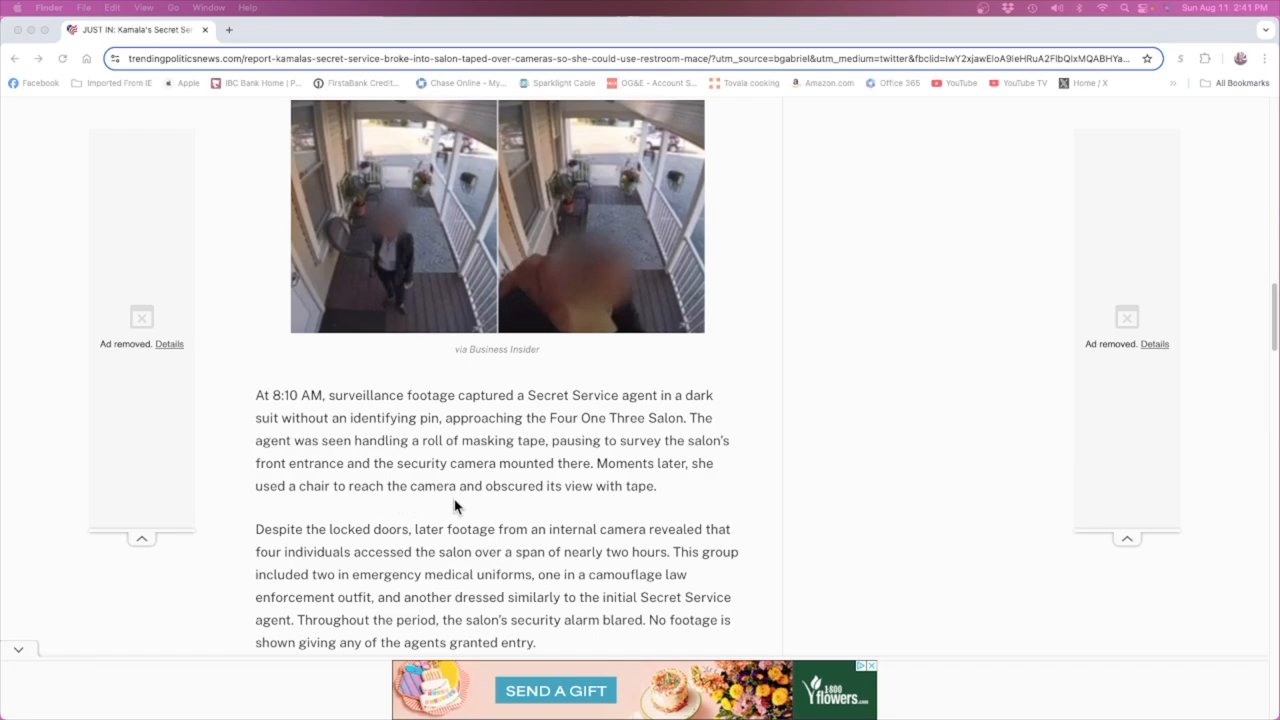
pyautogui.moveTo(516, 510)
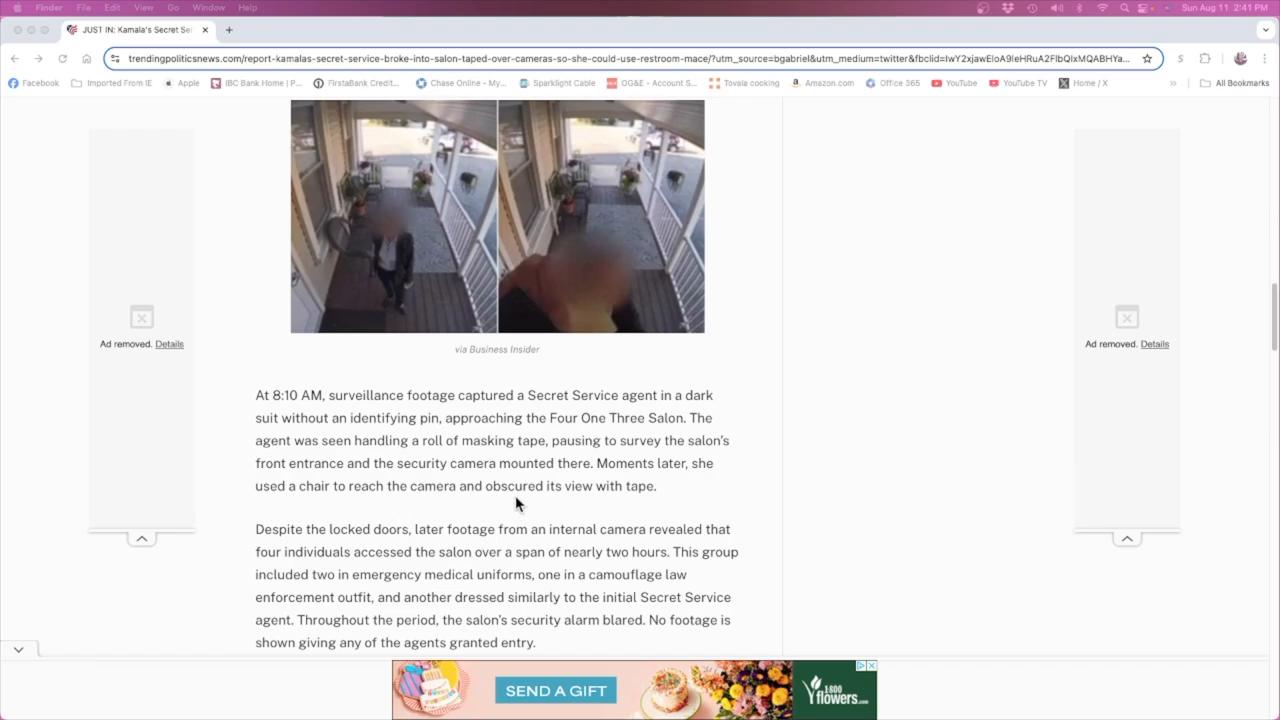
pyautogui.moveTo(628, 282)
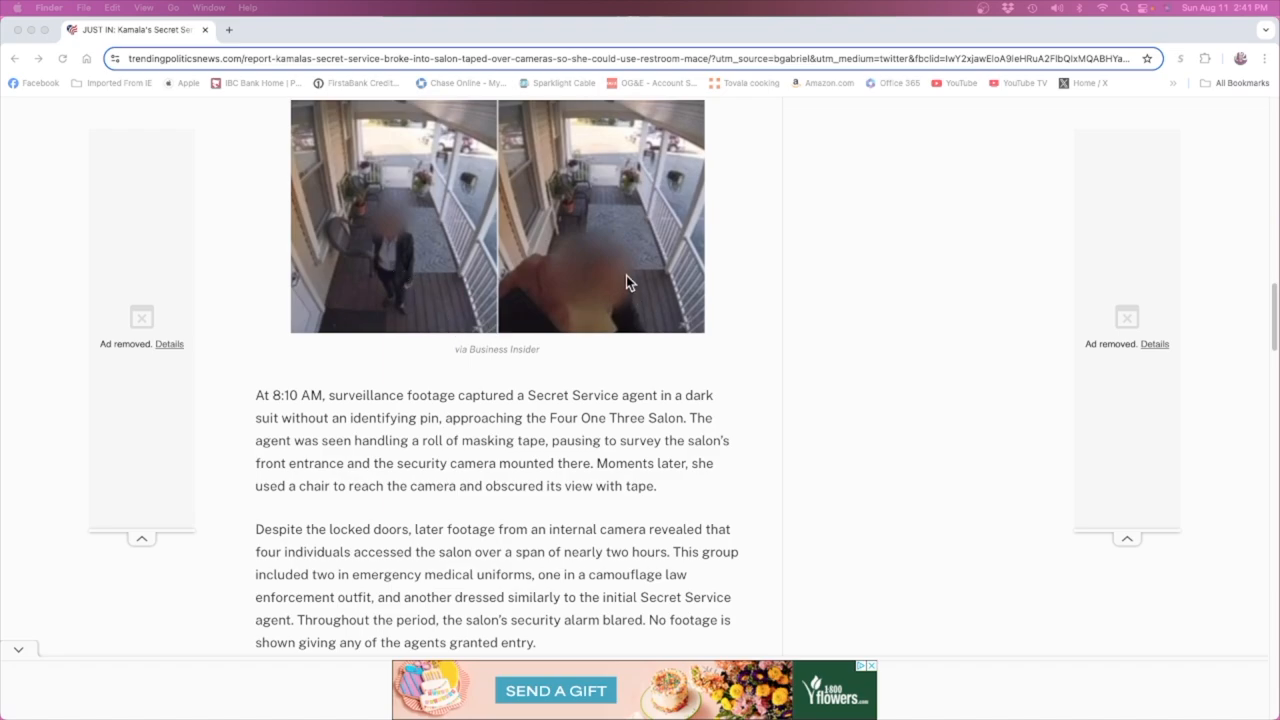
pyautogui.moveTo(390, 264)
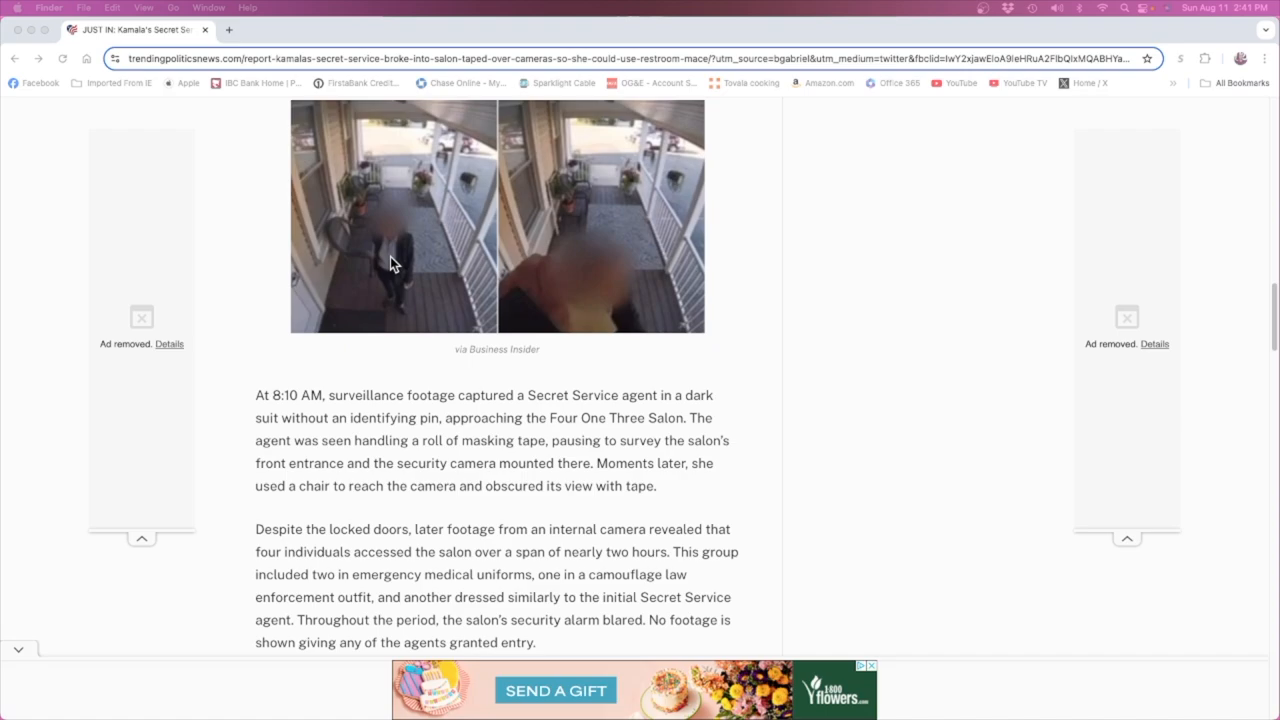
pyautogui.moveTo(392, 288)
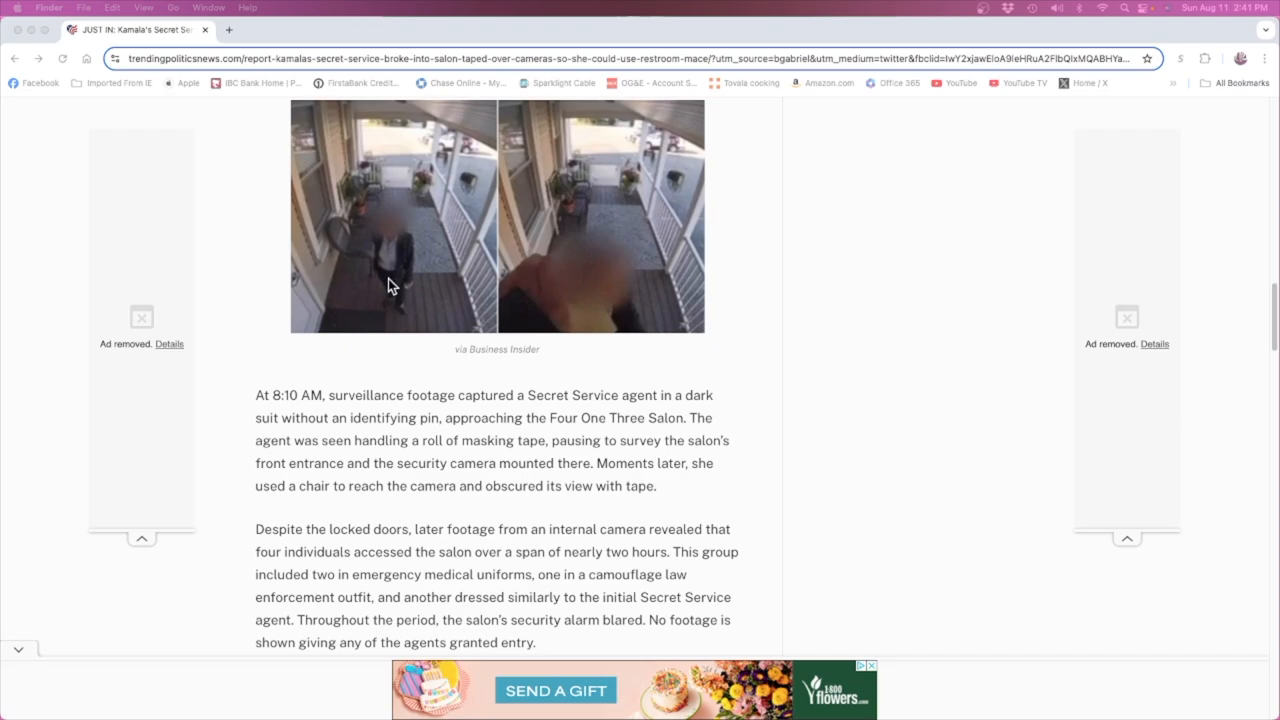
pyautogui.moveTo(400, 280)
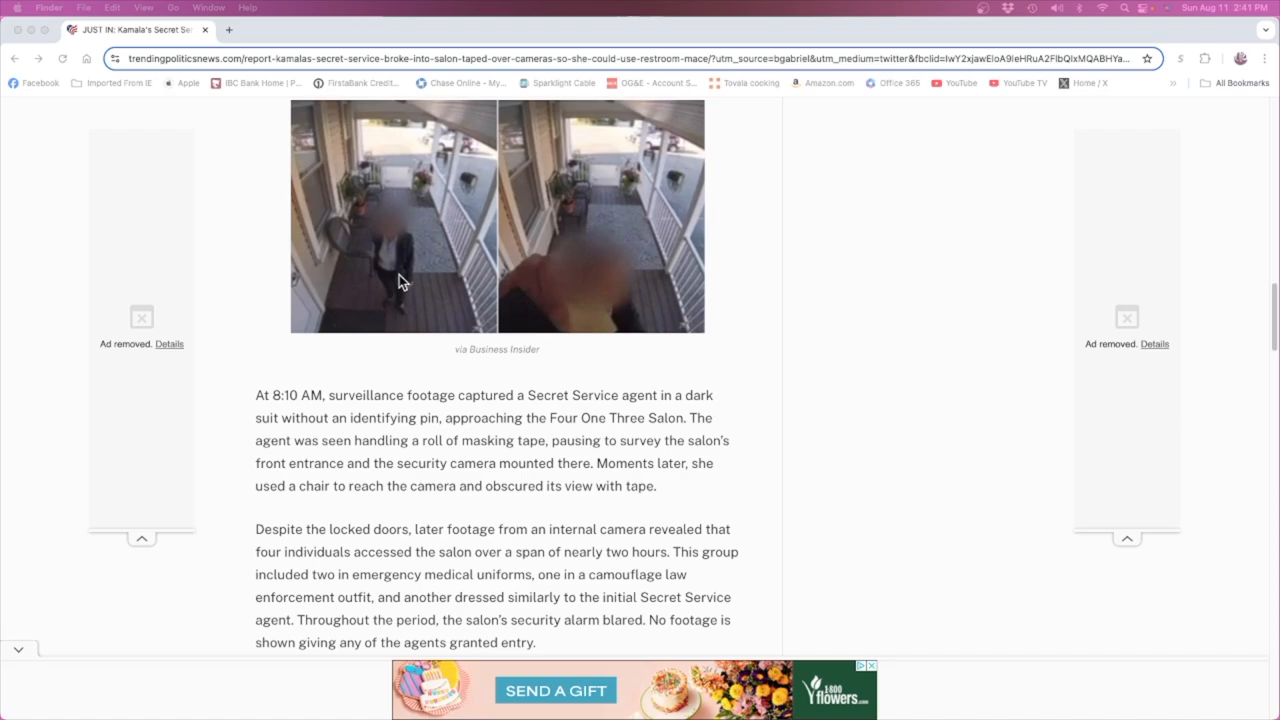
pyautogui.scroll(-3)
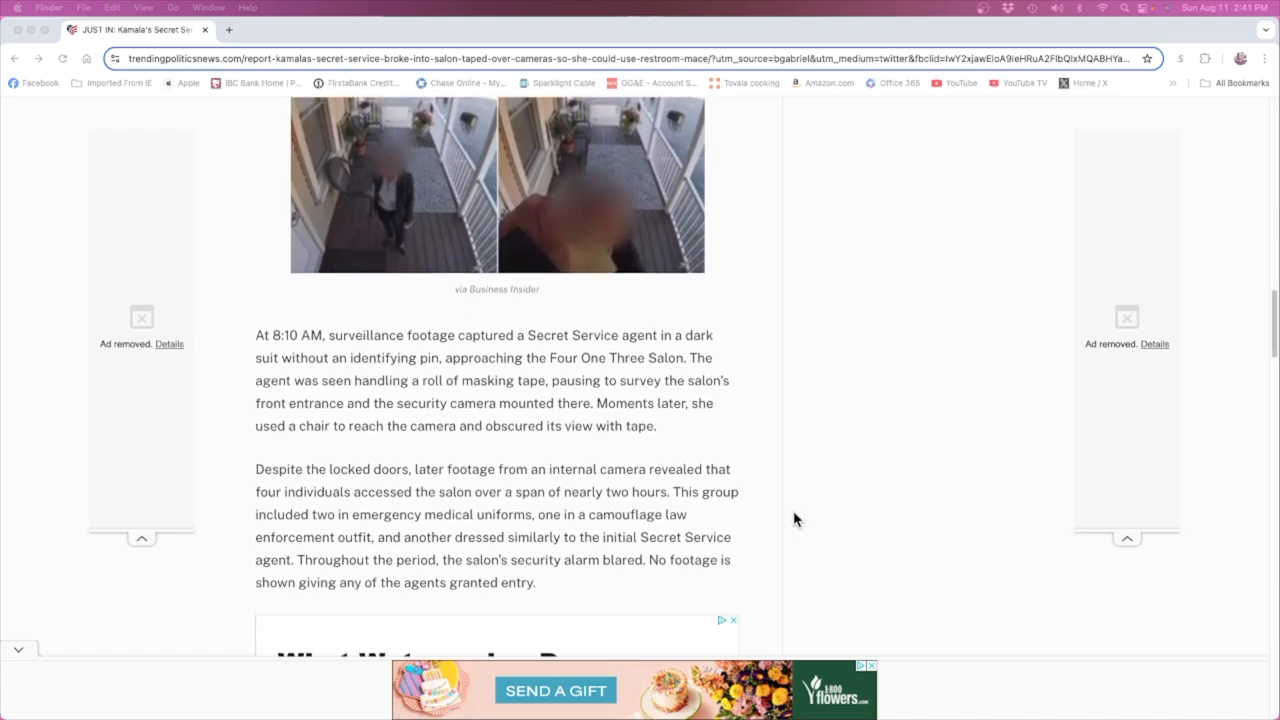
pyautogui.scroll(-3)
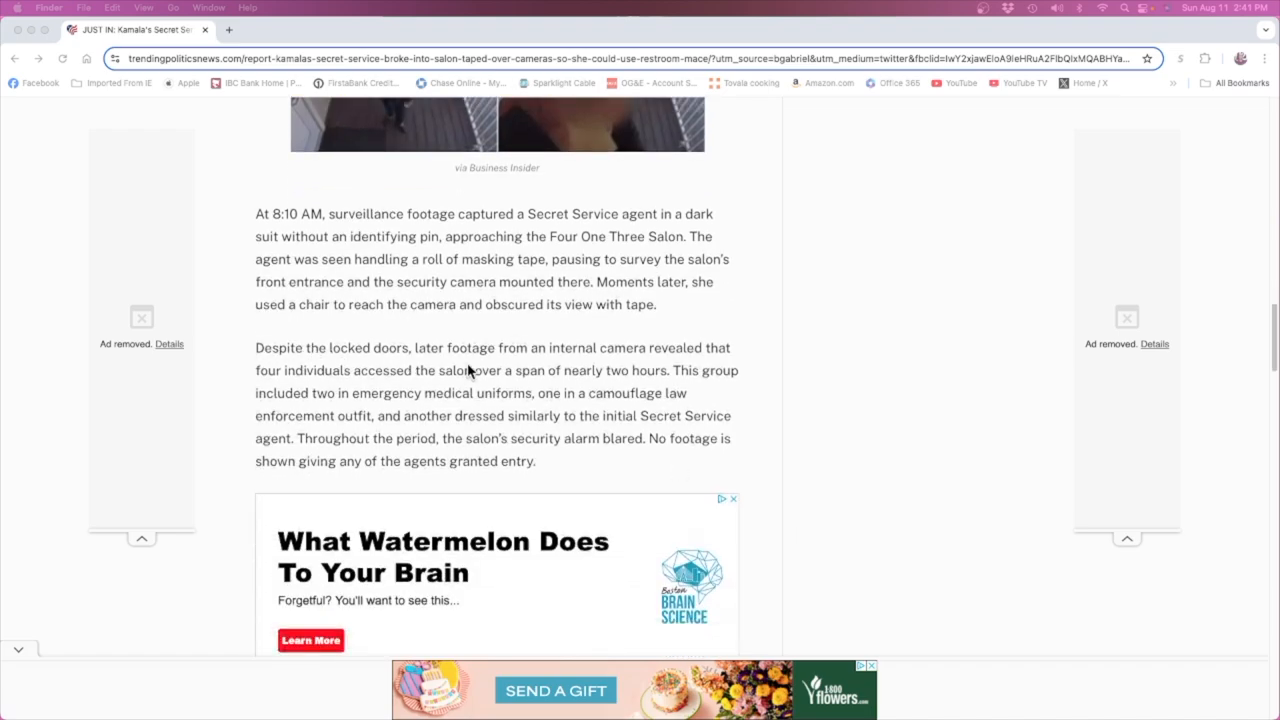
pyautogui.moveTo(516, 390)
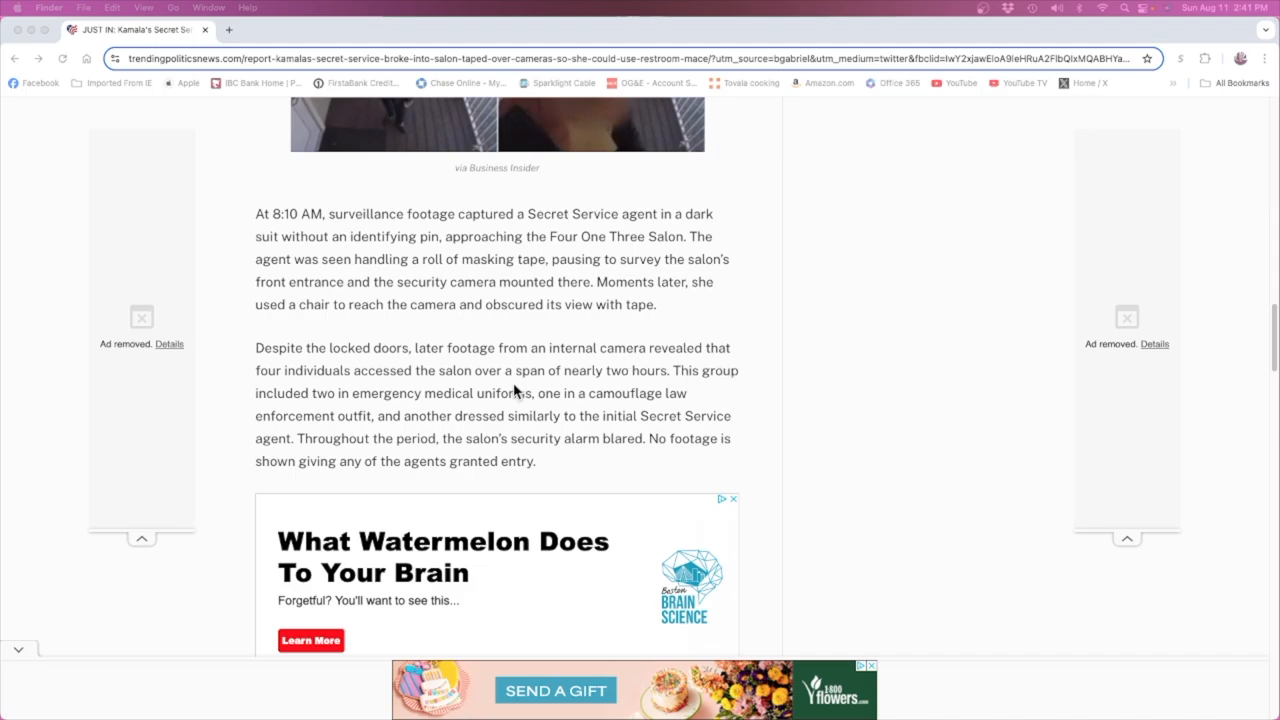
pyautogui.moveTo(408, 390)
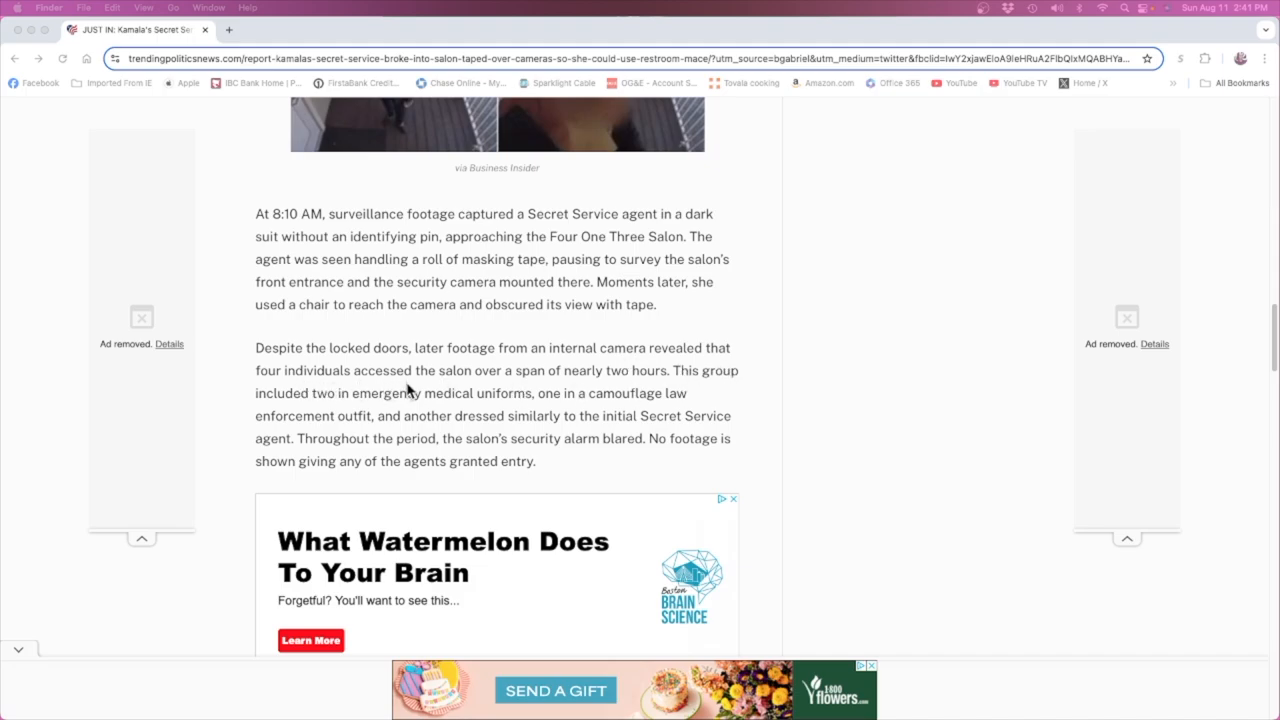
pyautogui.moveTo(476, 390)
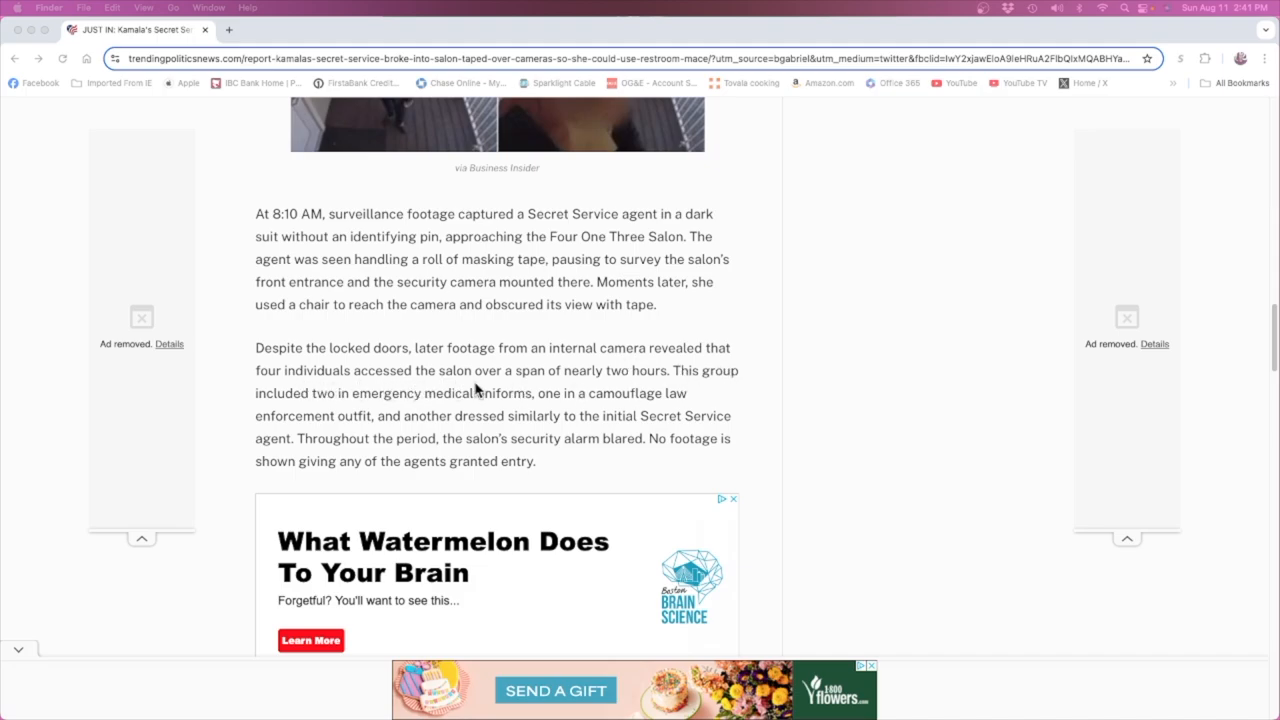
pyautogui.moveTo(710, 388)
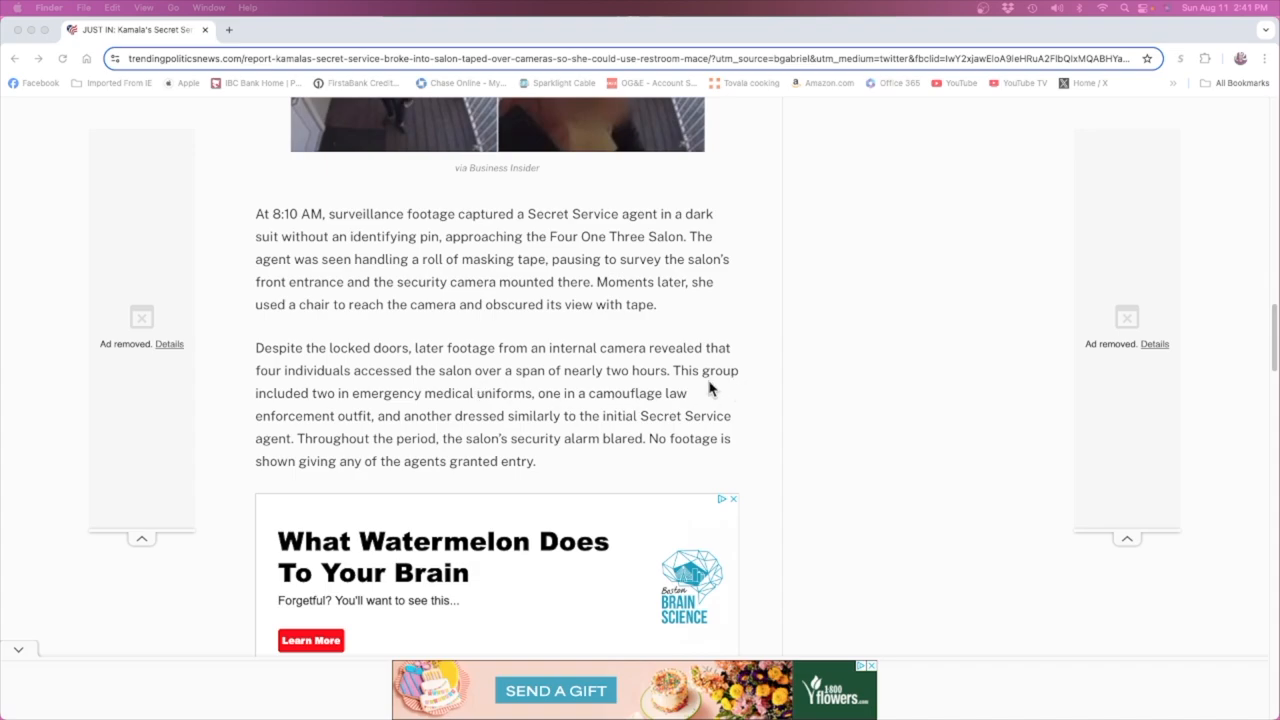
pyautogui.moveTo(352, 410)
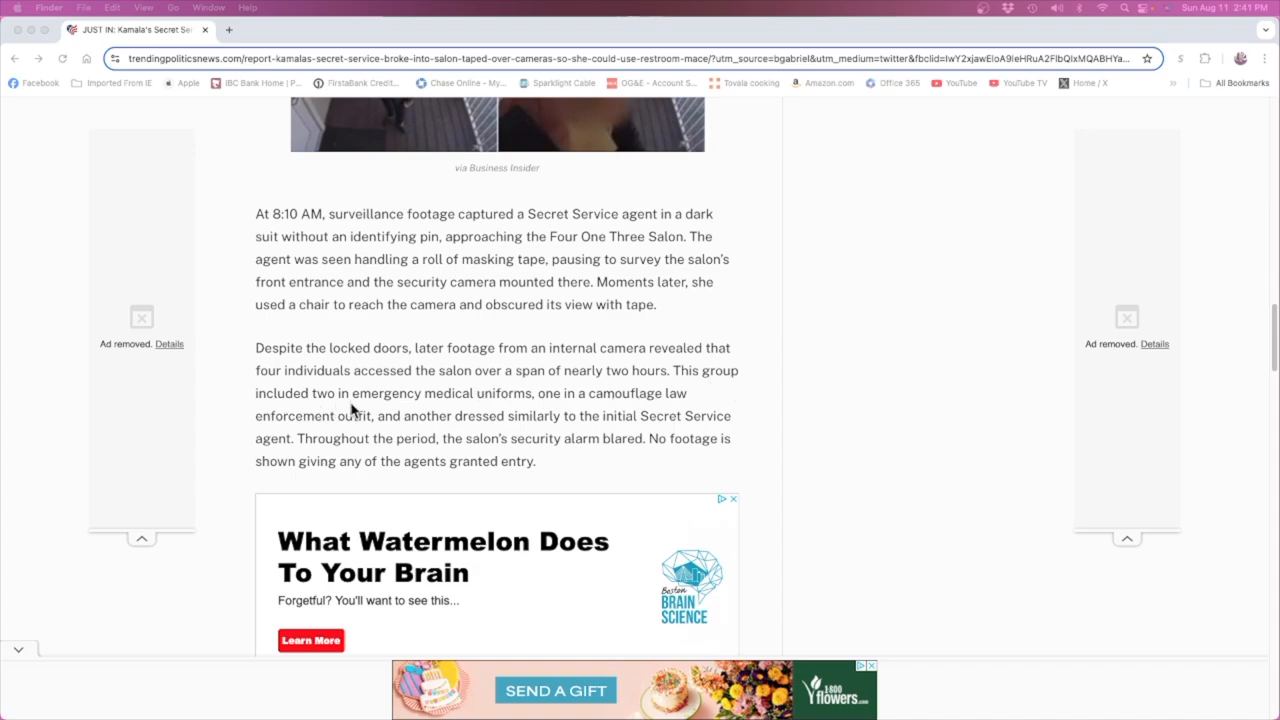
pyautogui.moveTo(516, 412)
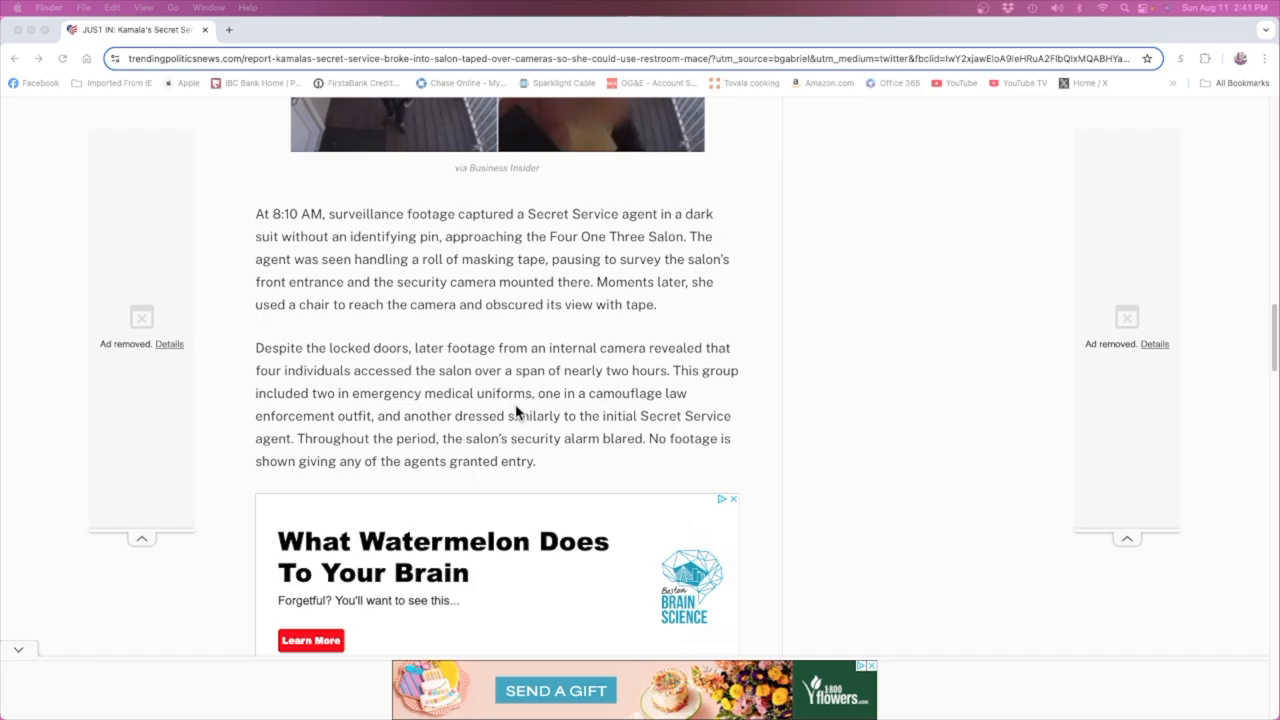
pyautogui.moveTo(278, 440)
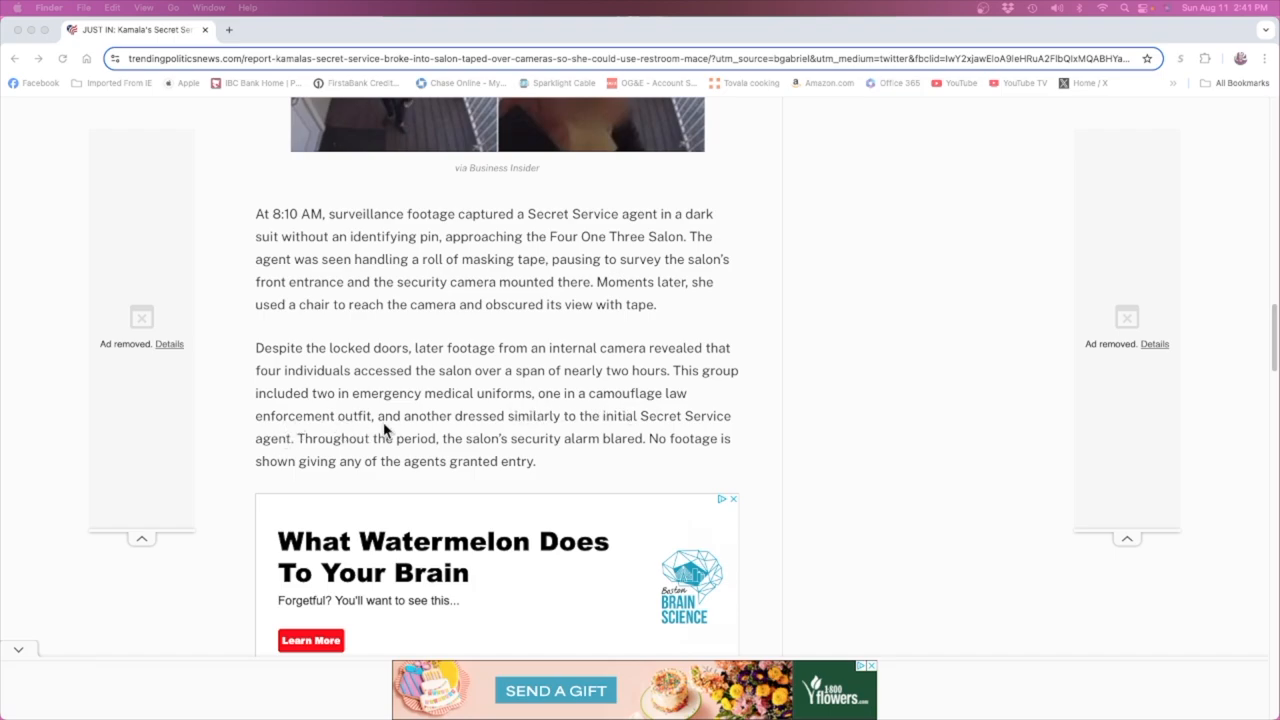
pyautogui.moveTo(676, 432)
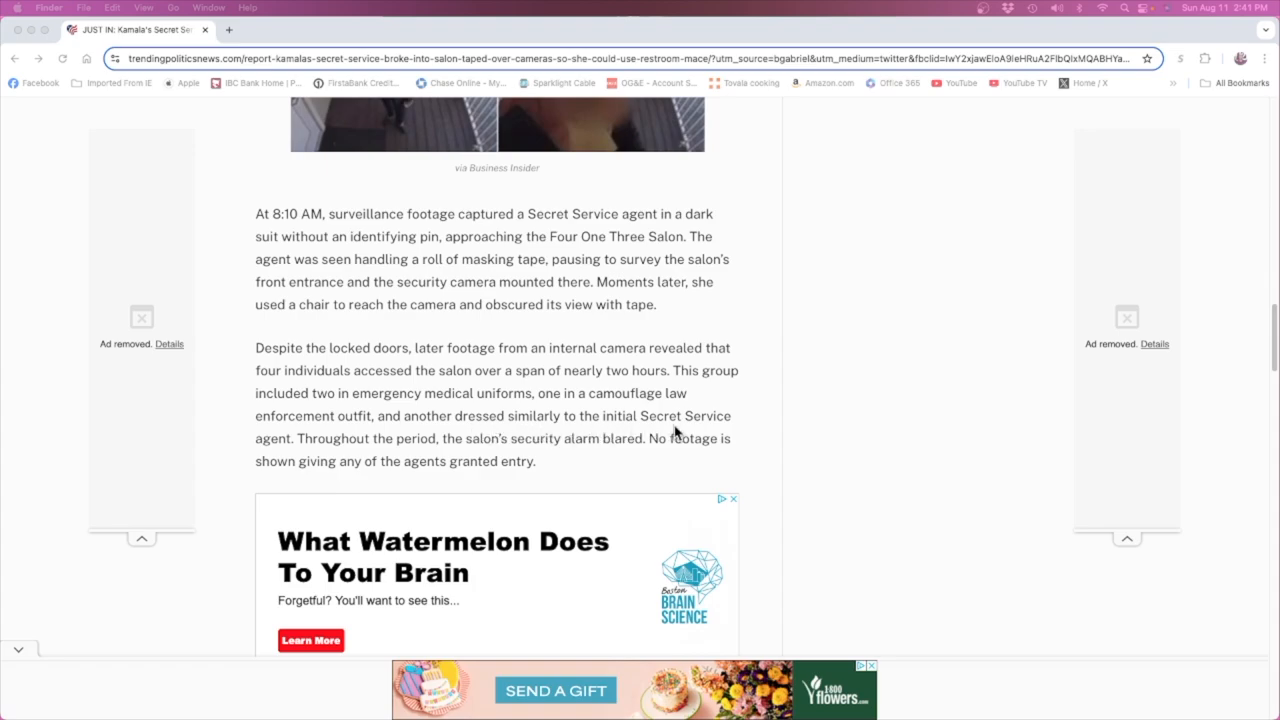
pyautogui.moveTo(320, 452)
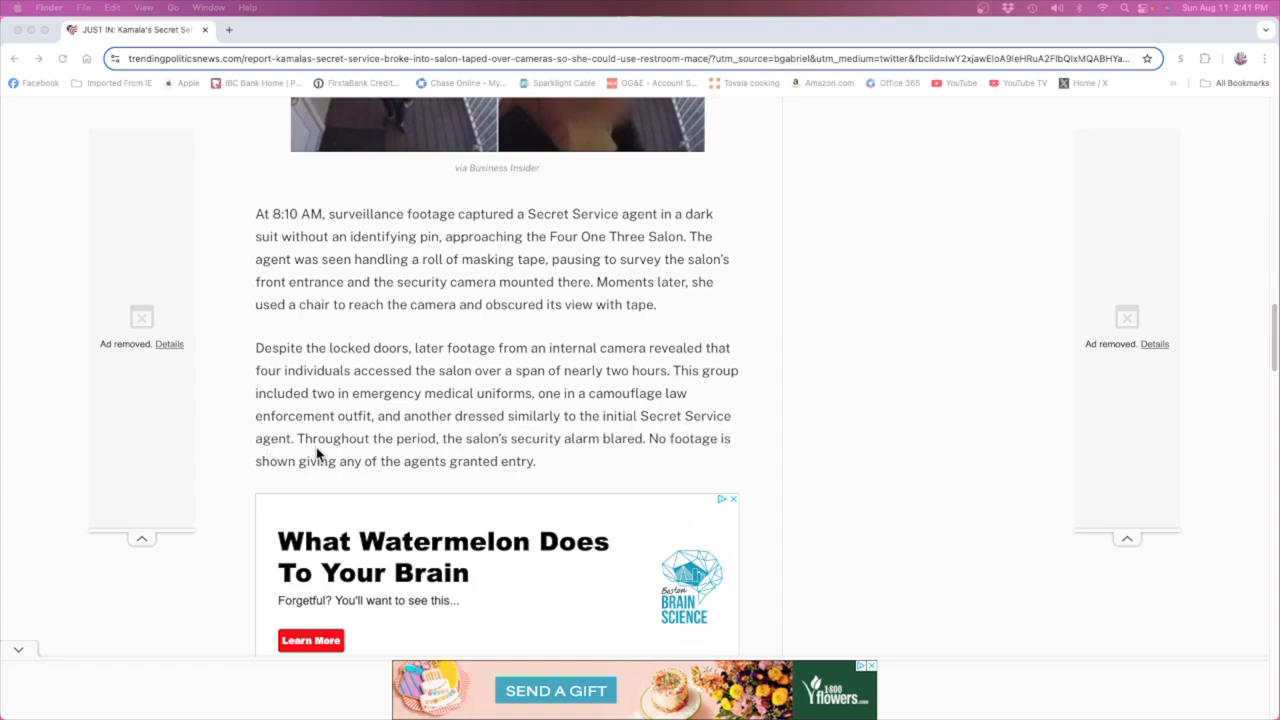
pyautogui.moveTo(544, 448)
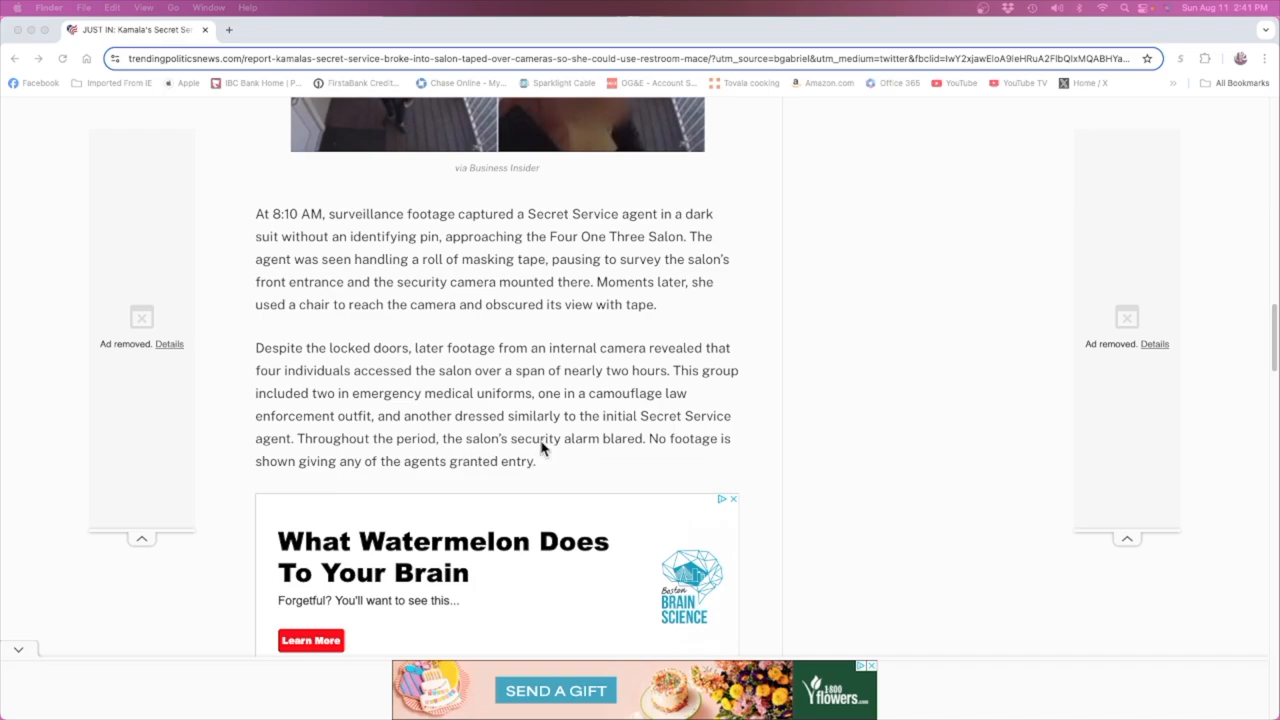
pyautogui.moveTo(750, 456)
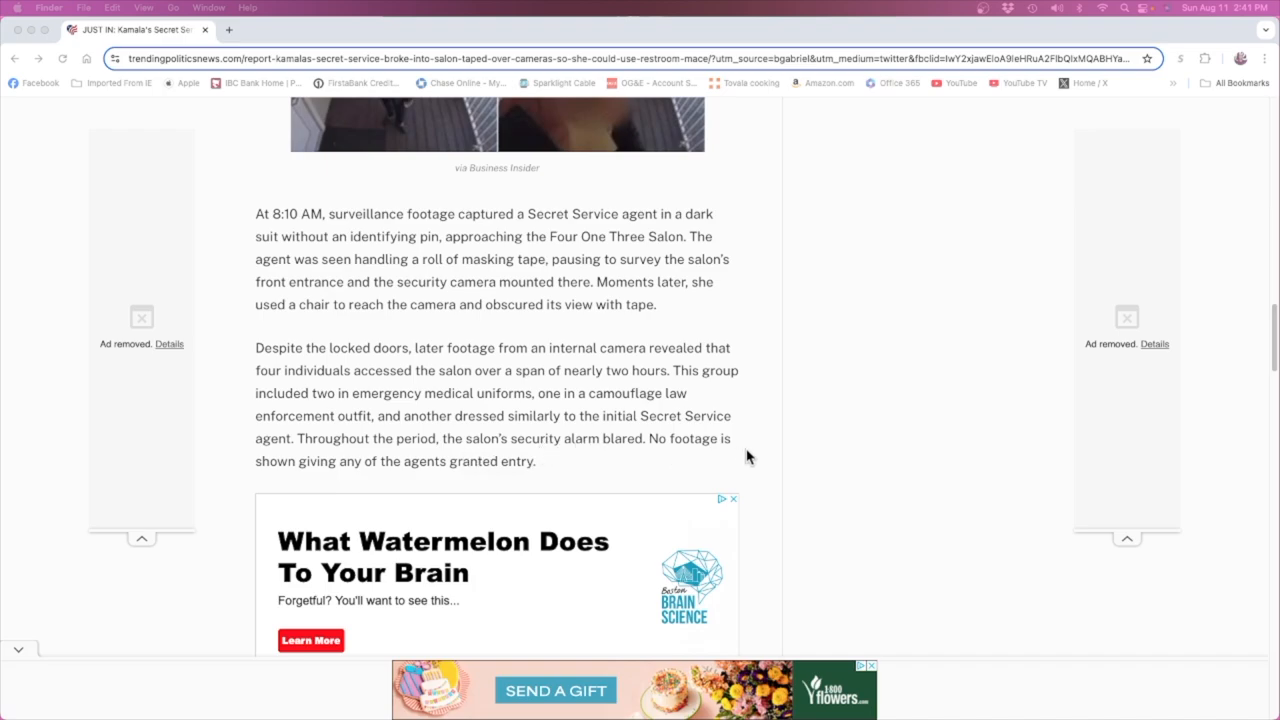
pyautogui.moveTo(832, 446)
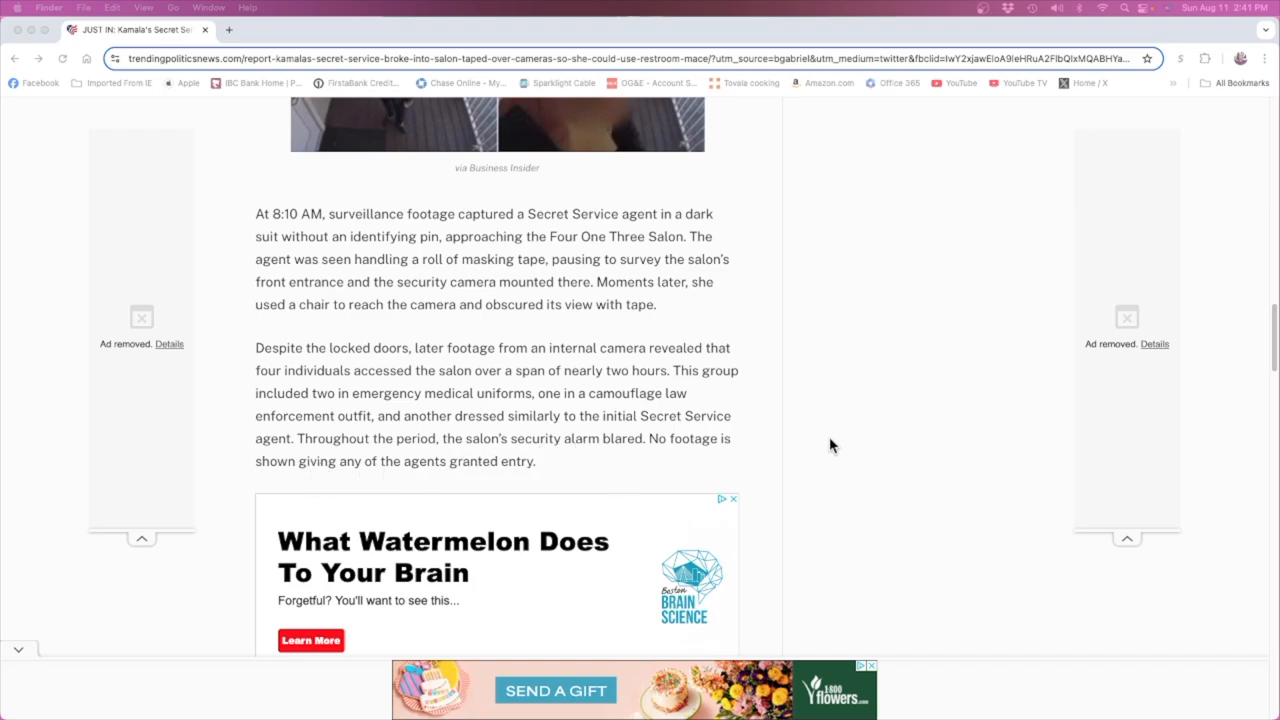
pyautogui.moveTo(856, 452)
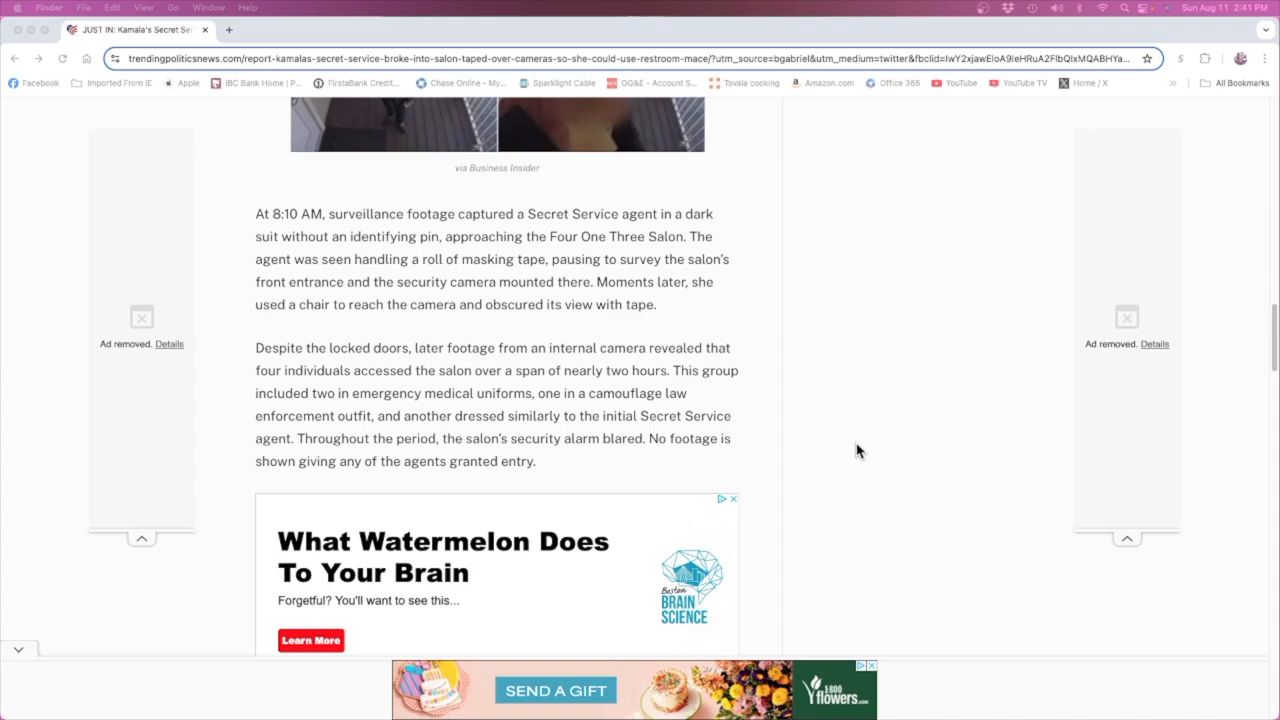
pyautogui.moveTo(404, 384)
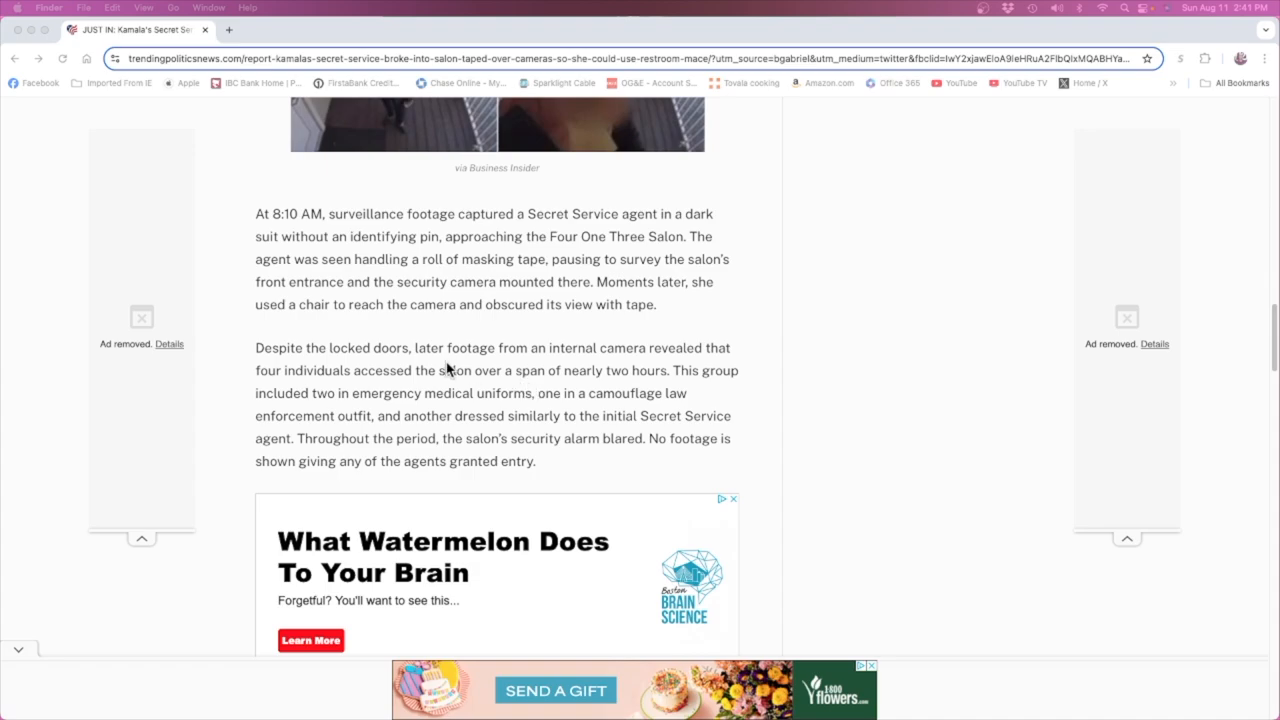
pyautogui.moveTo(500, 362)
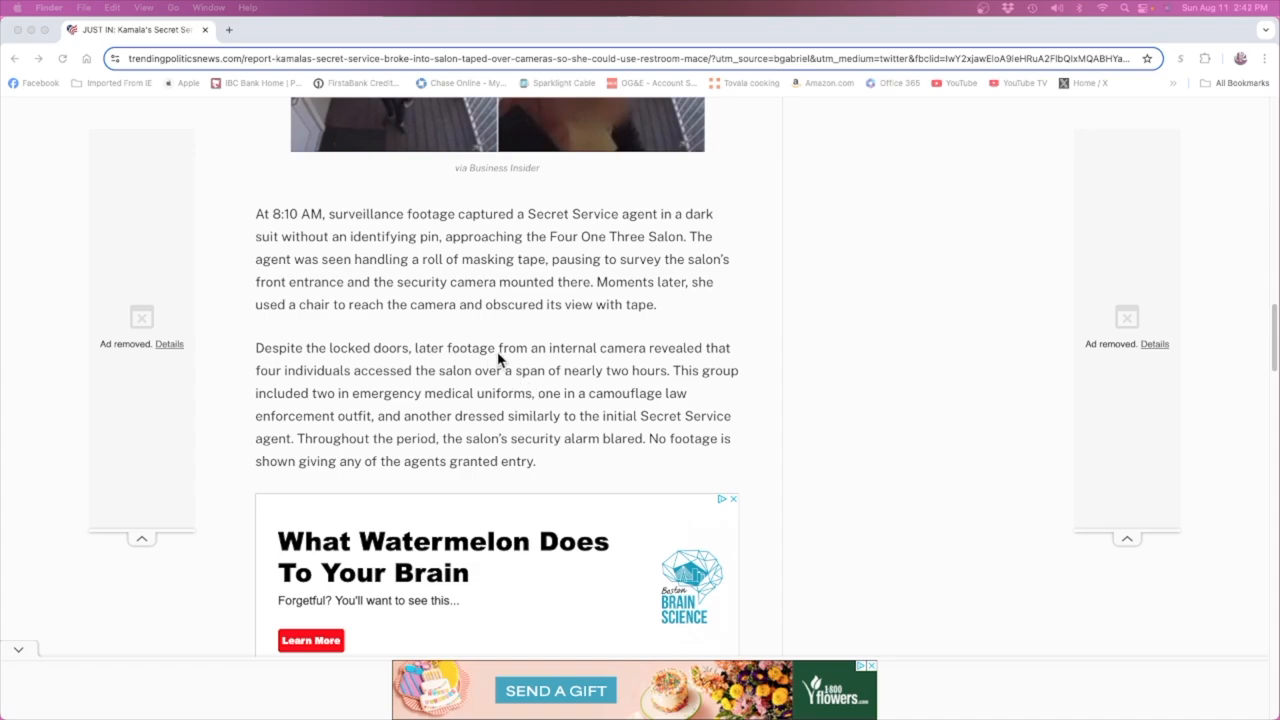
pyautogui.moveTo(400, 382)
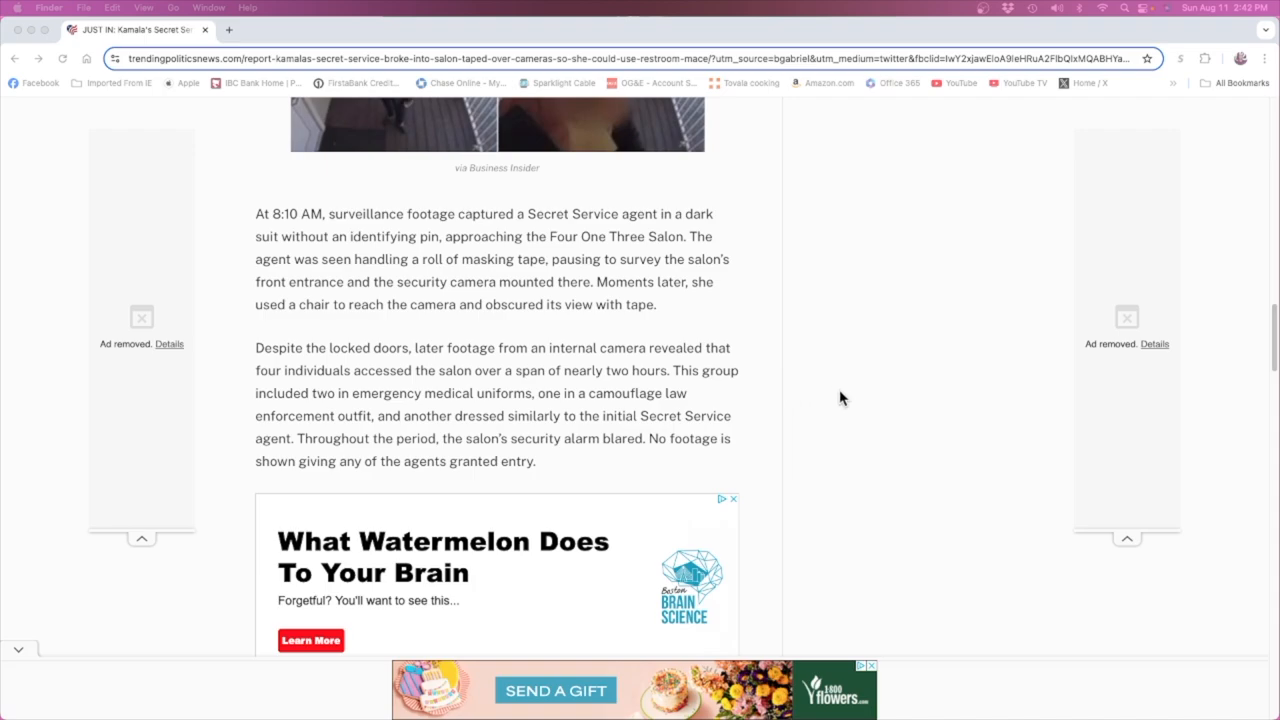
pyautogui.scroll(-3)
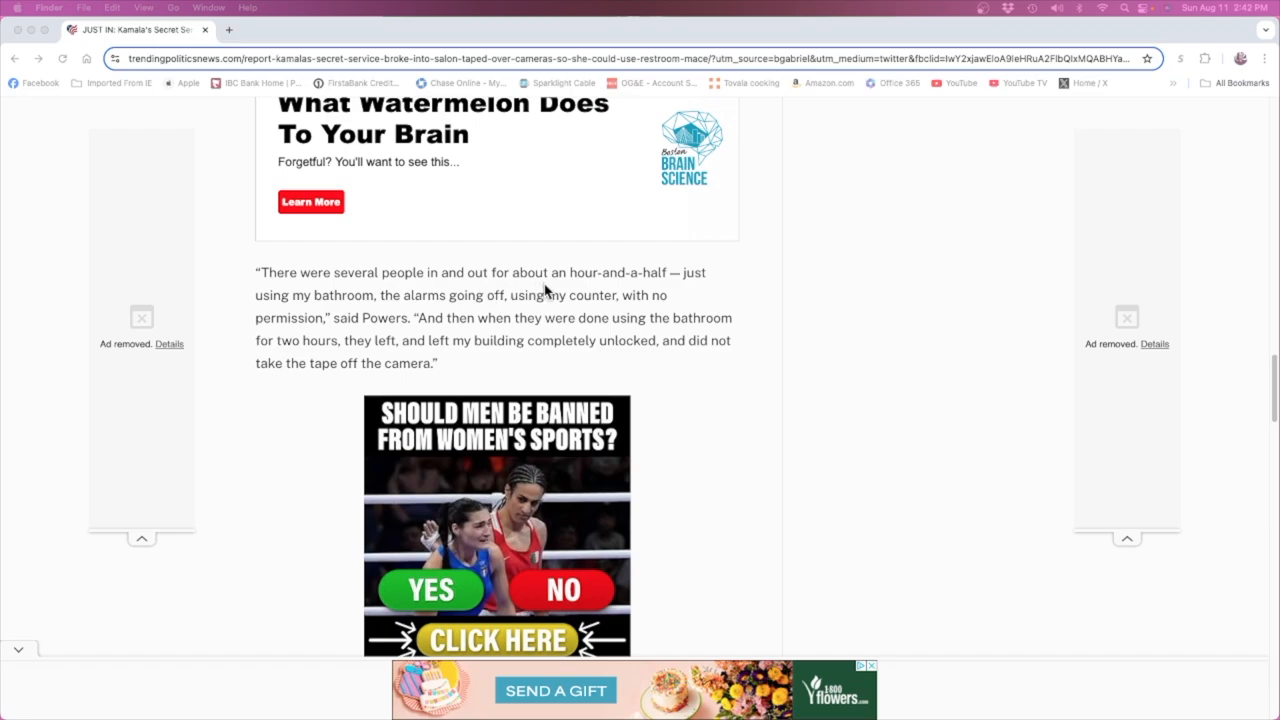
pyautogui.moveTo(330, 312)
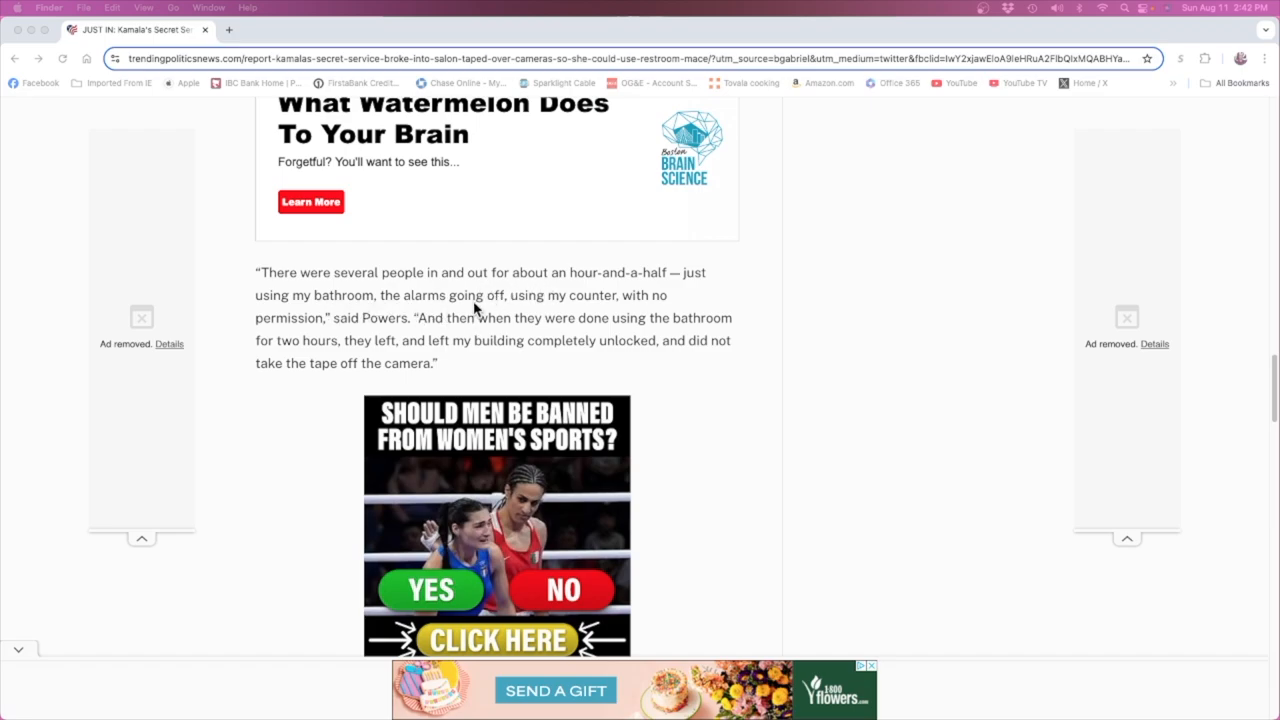
pyautogui.moveTo(310, 330)
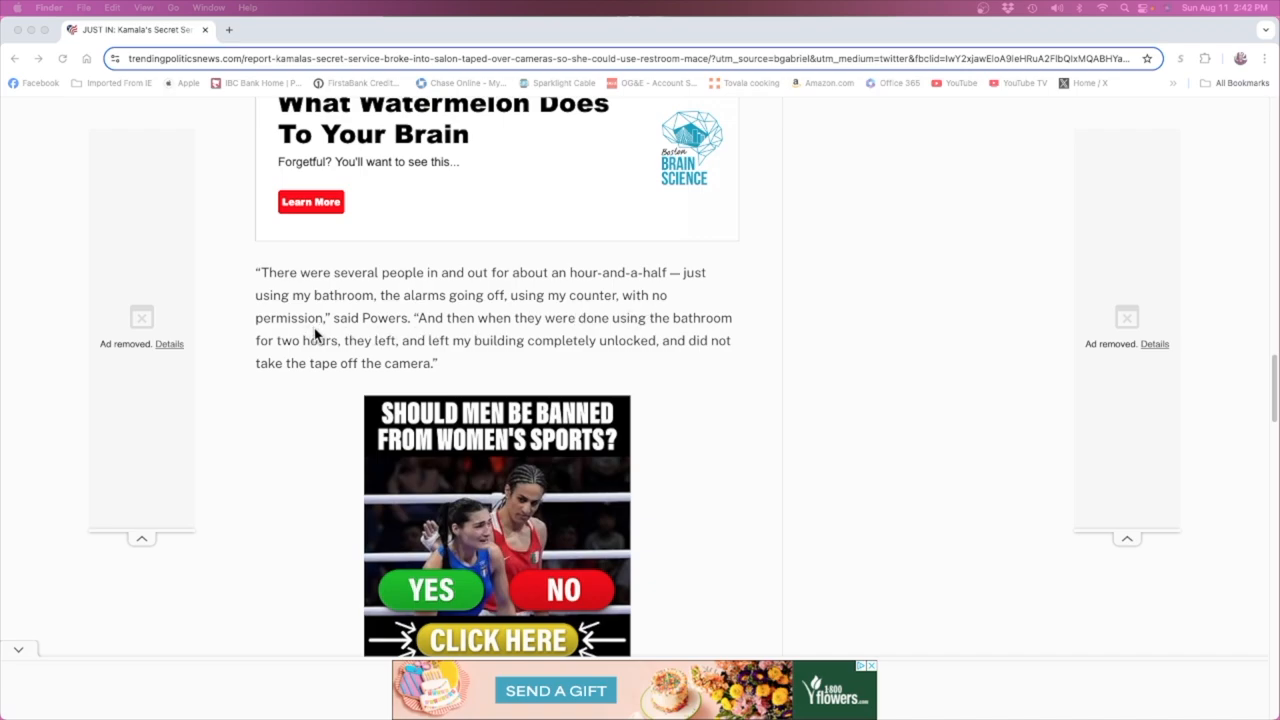
pyautogui.moveTo(600, 328)
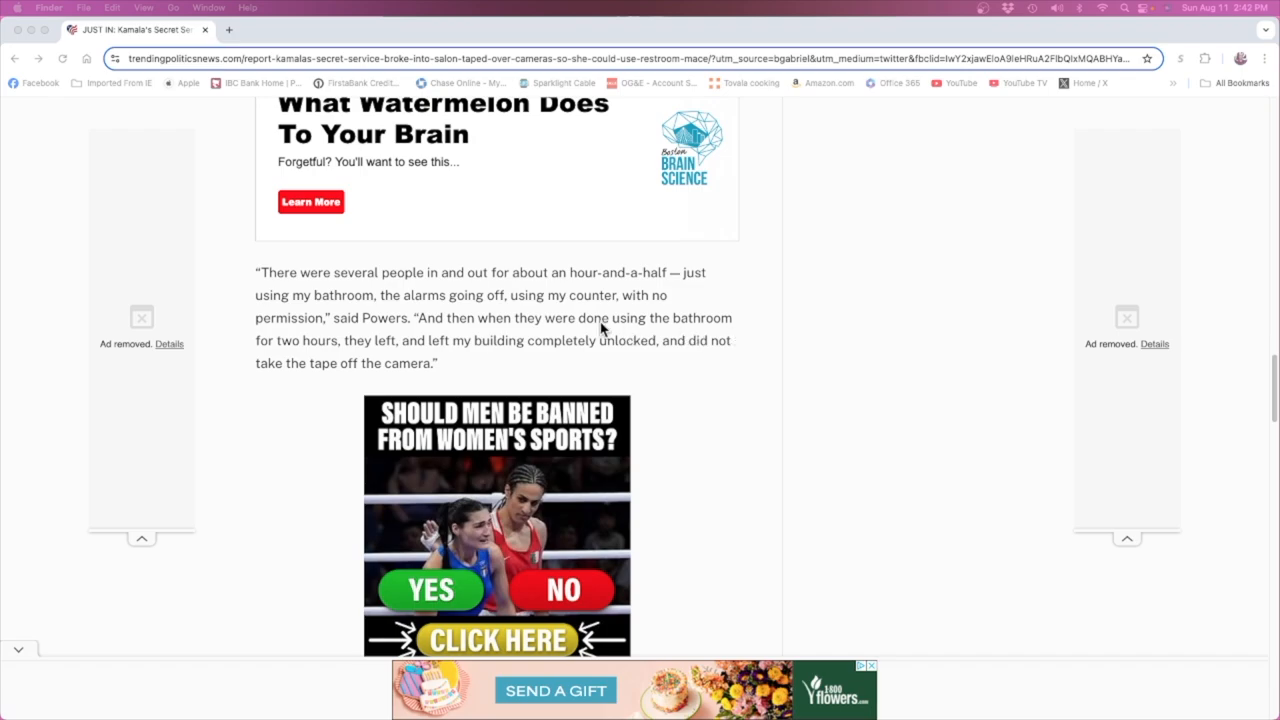
pyautogui.moveTo(364, 362)
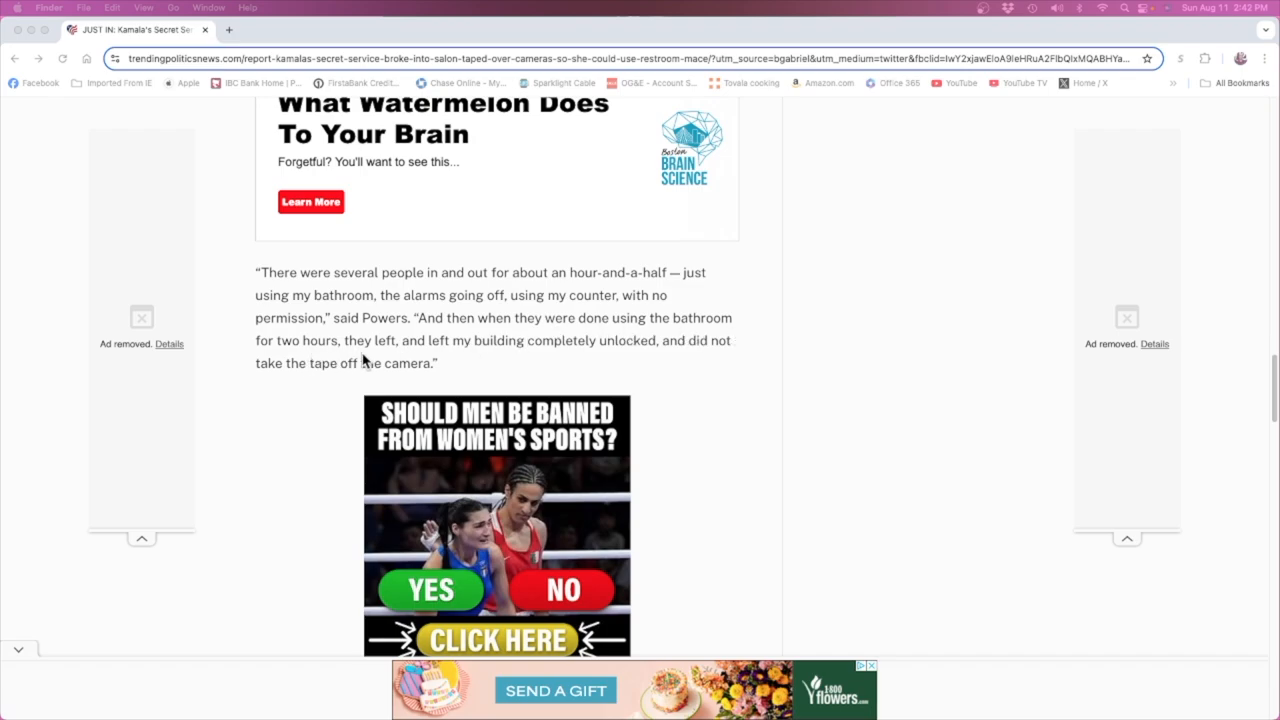
pyautogui.moveTo(624, 356)
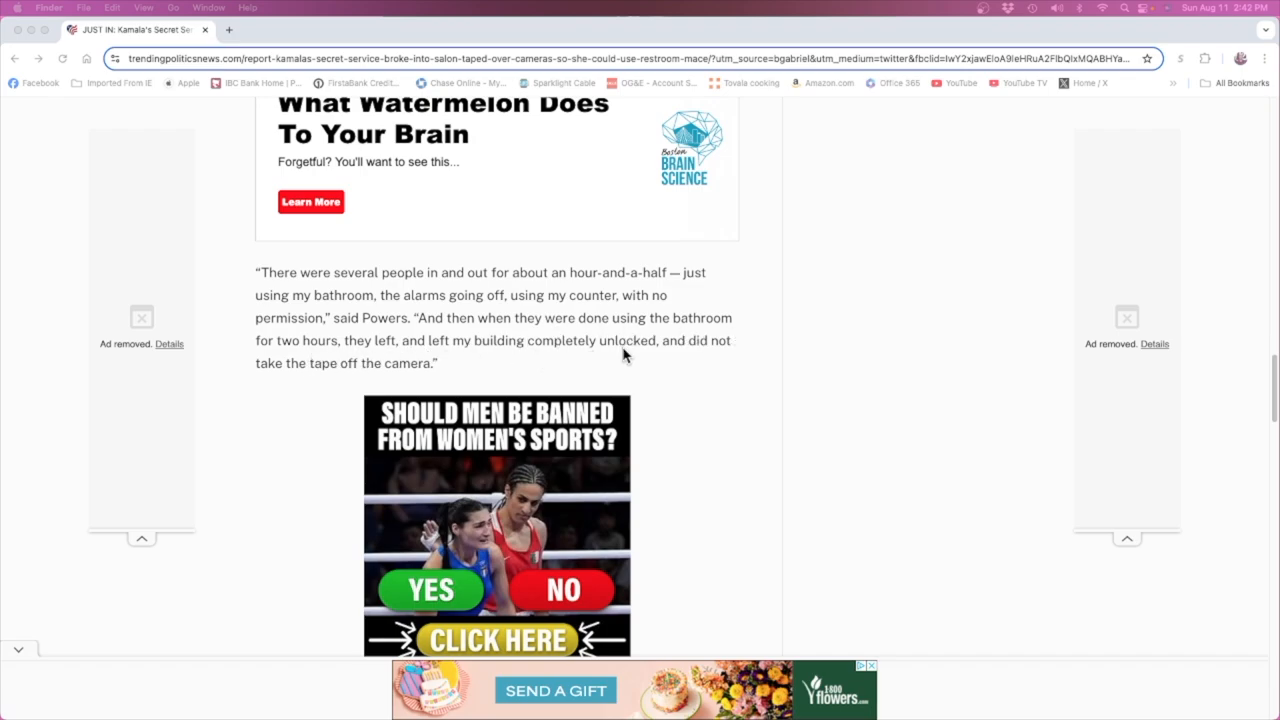
pyautogui.moveTo(298, 370)
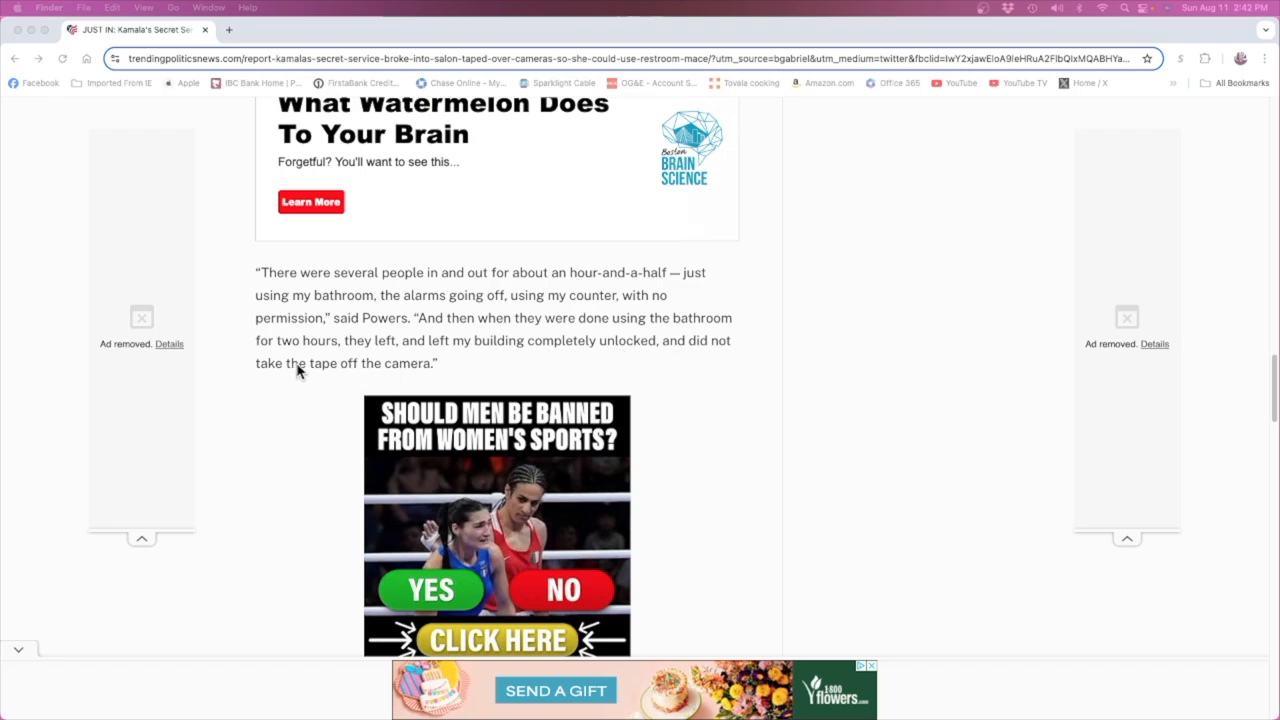
pyautogui.moveTo(878, 388)
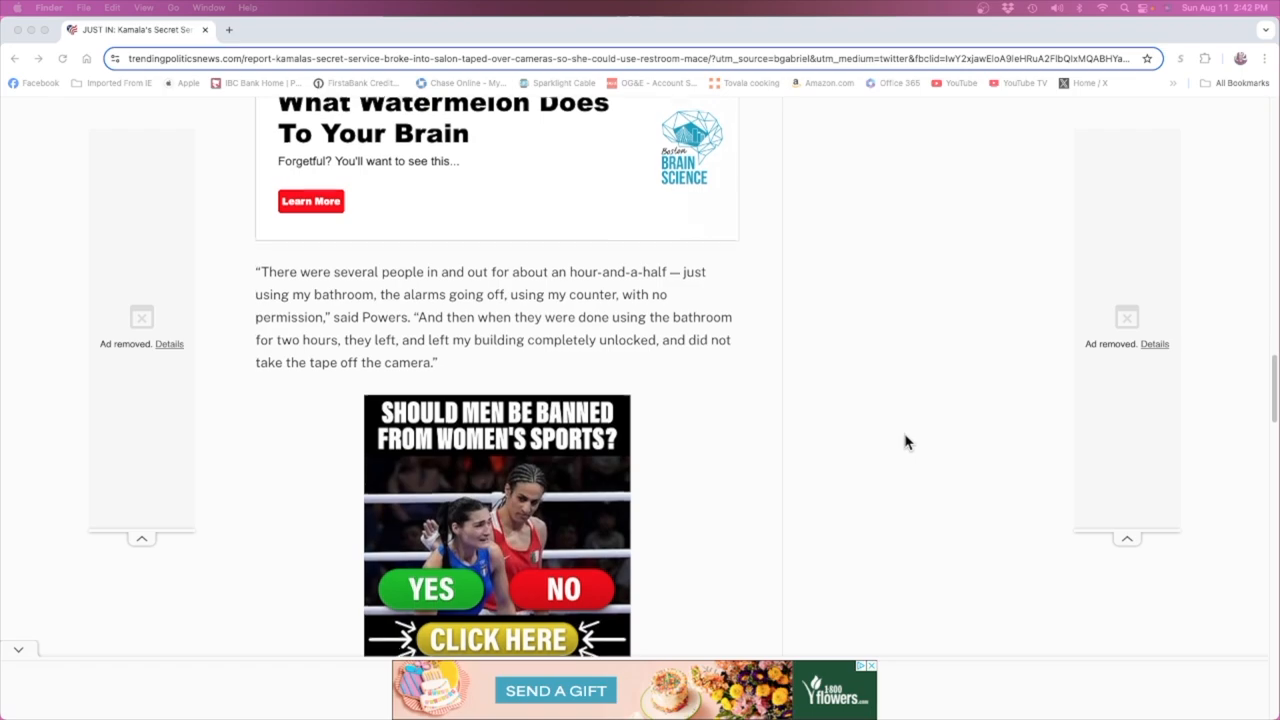
pyautogui.scroll(-3)
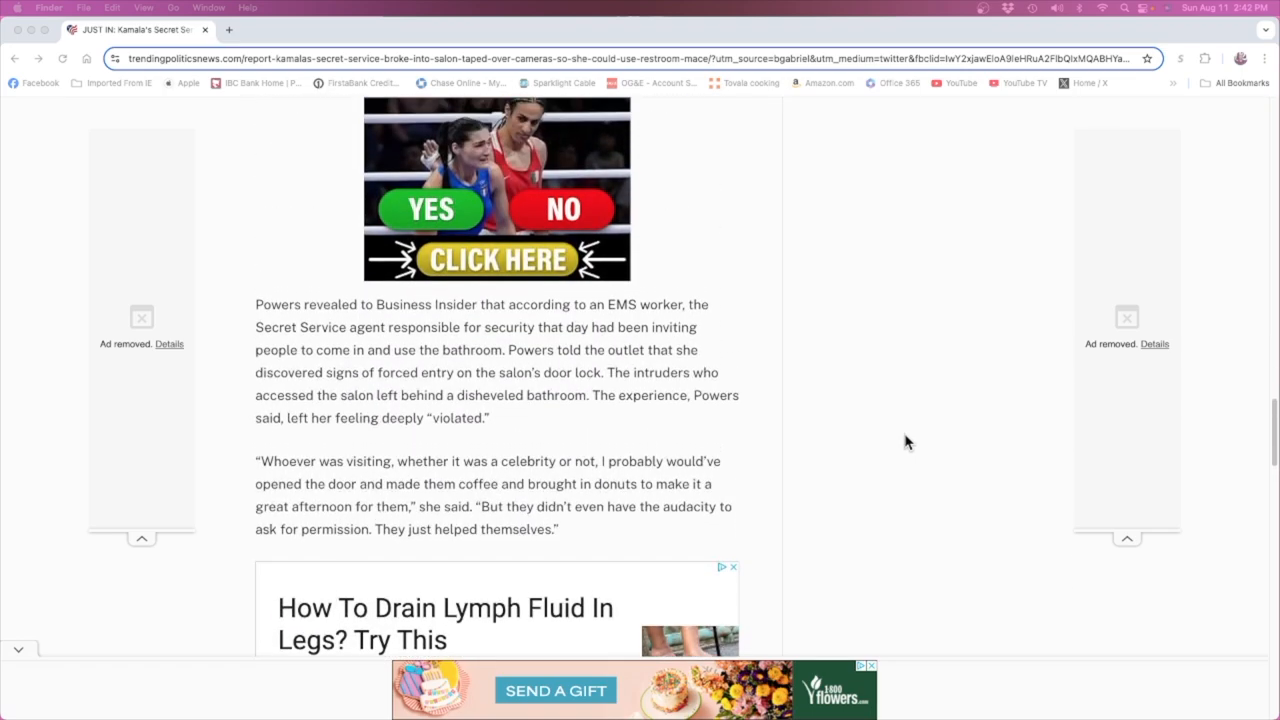
pyautogui.moveTo(228, 322)
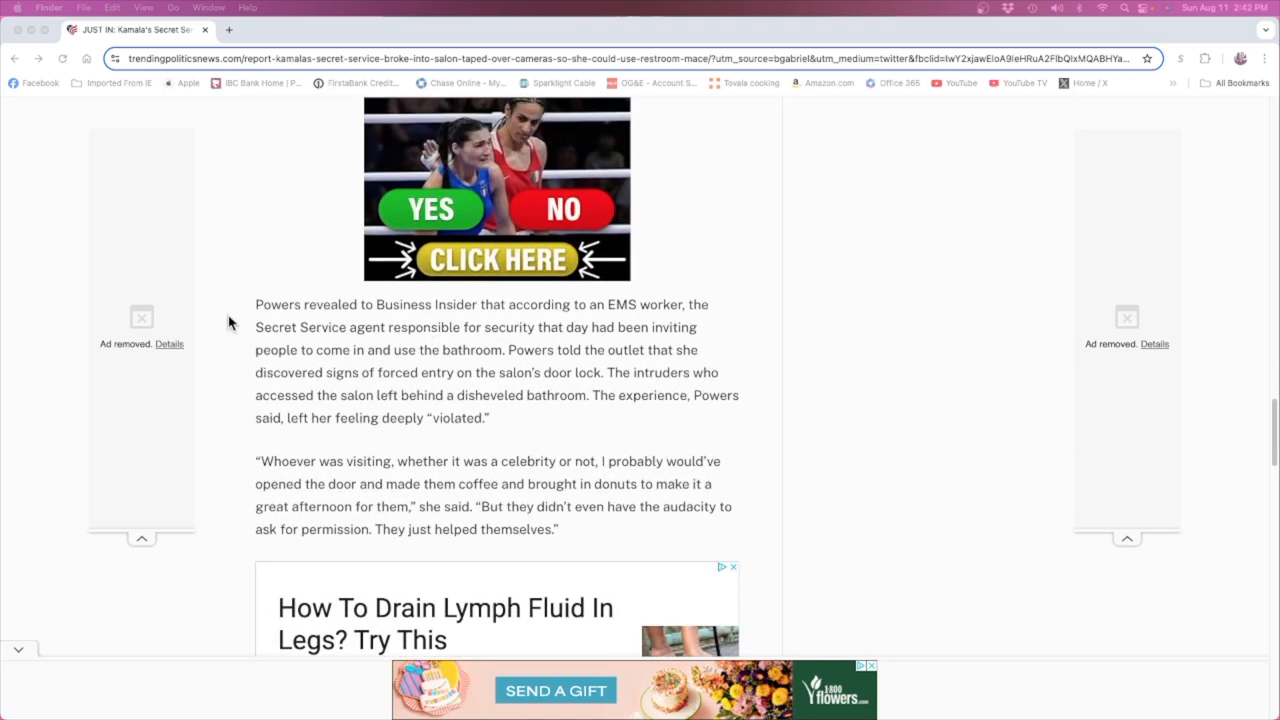
pyautogui.moveTo(436, 320)
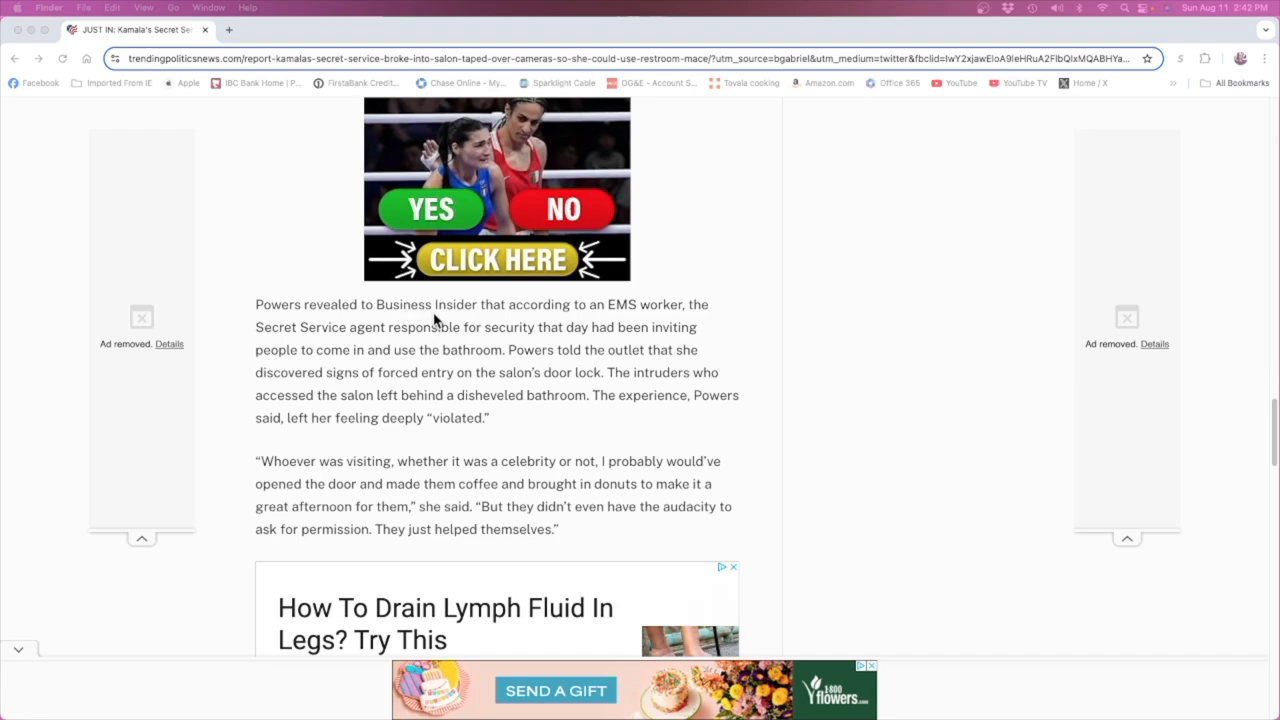
pyautogui.moveTo(576, 340)
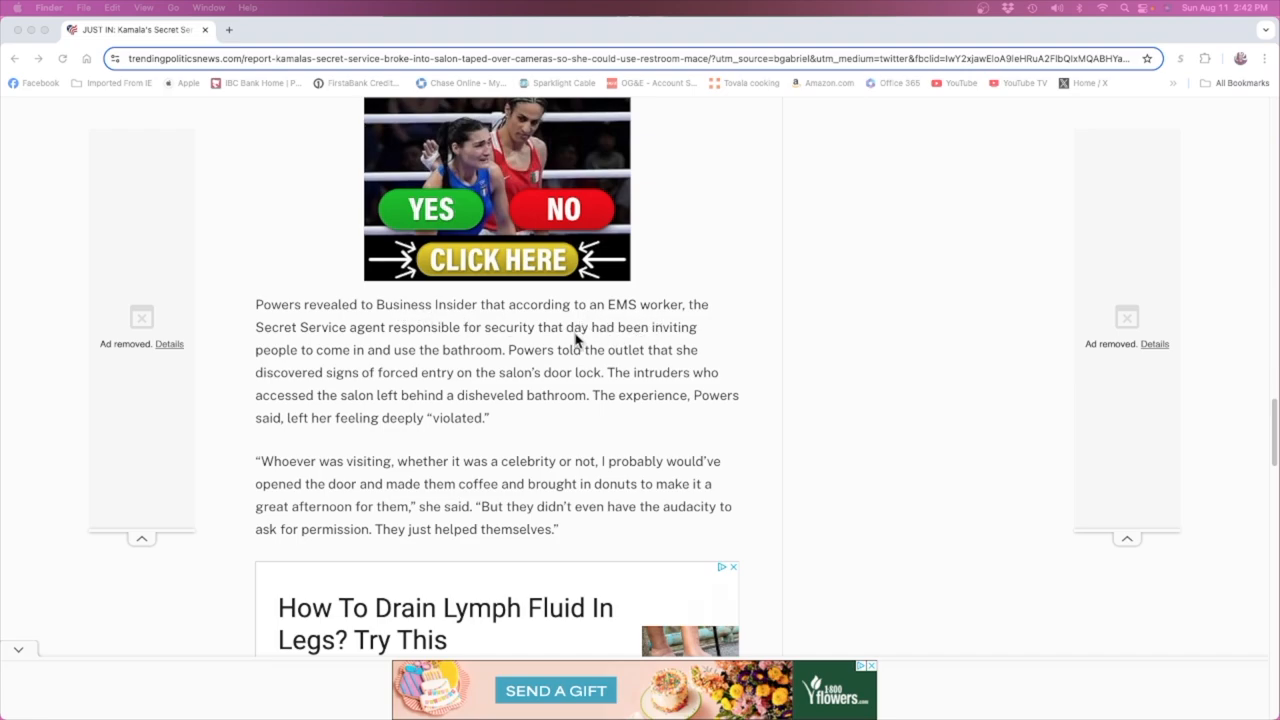
pyautogui.moveTo(448, 340)
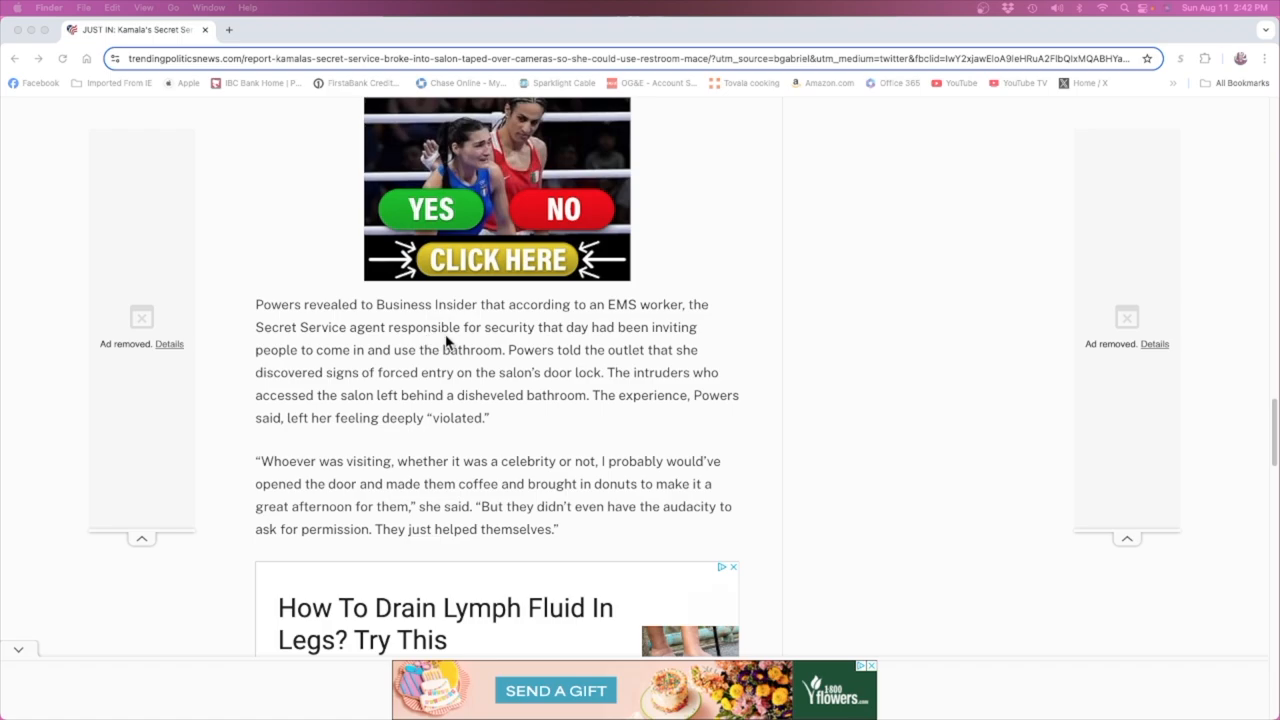
pyautogui.moveTo(504, 340)
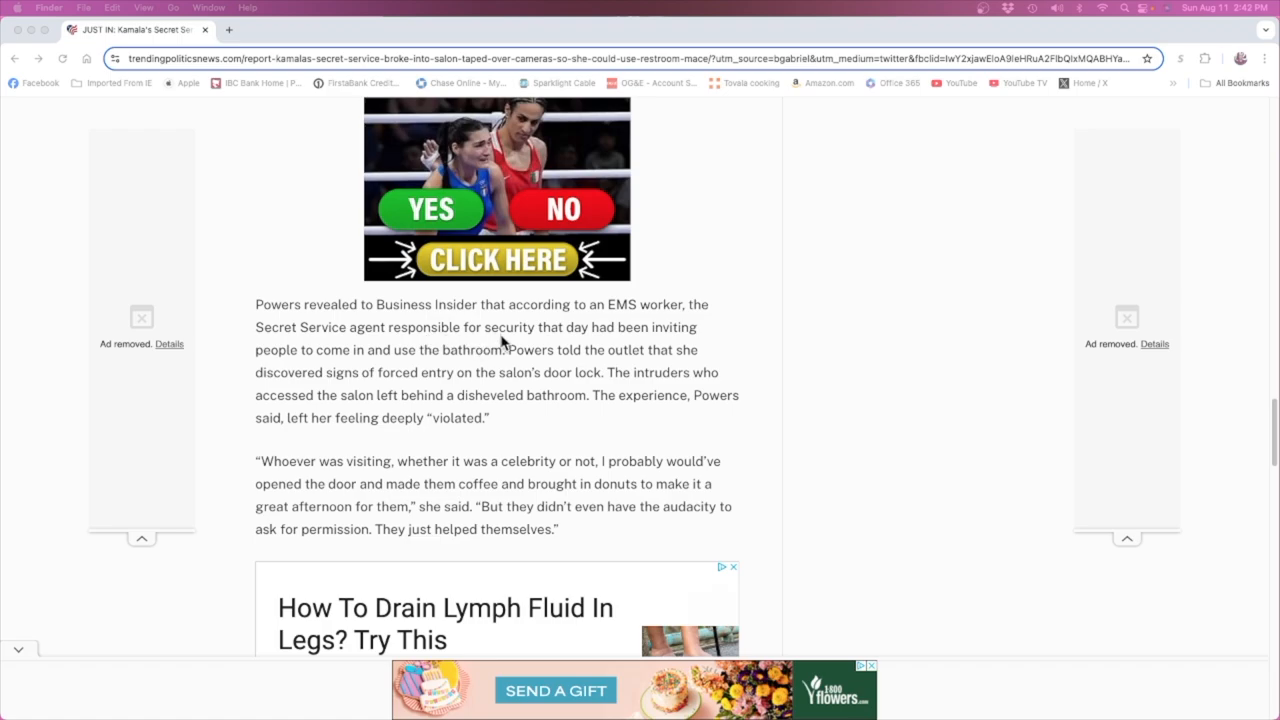
pyautogui.moveTo(284, 364)
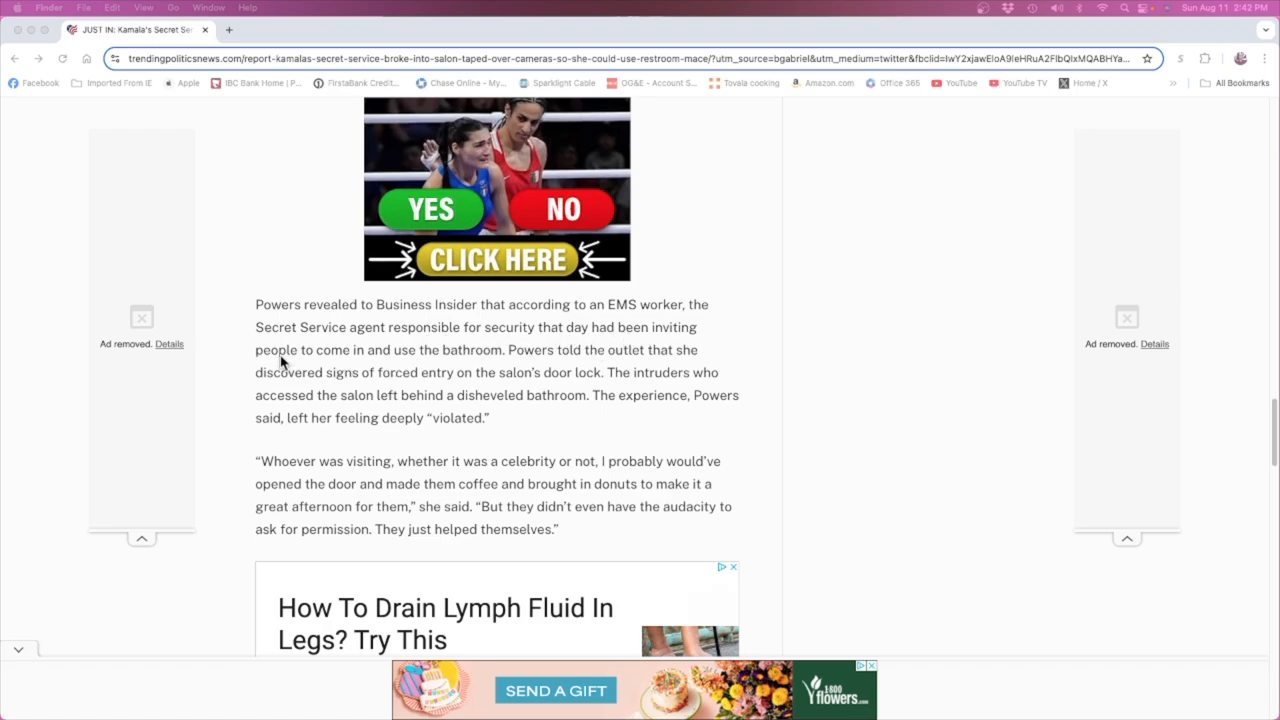
pyautogui.moveTo(492, 364)
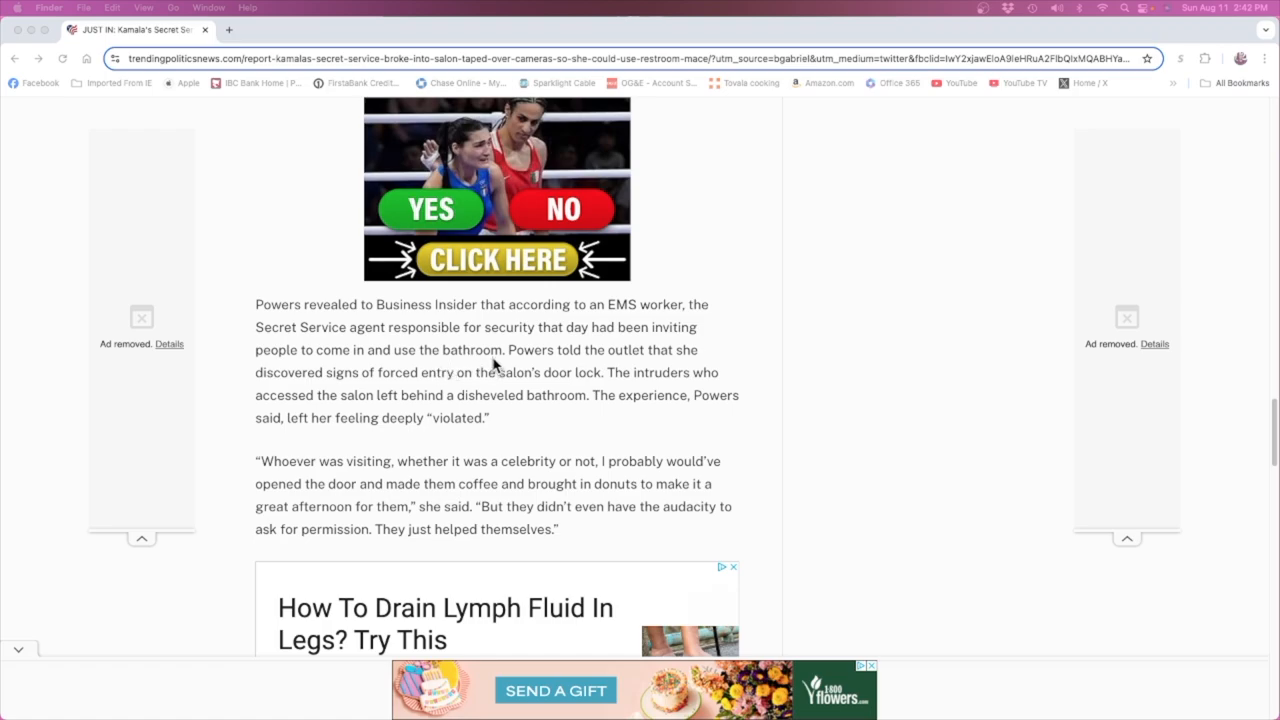
pyautogui.moveTo(324, 400)
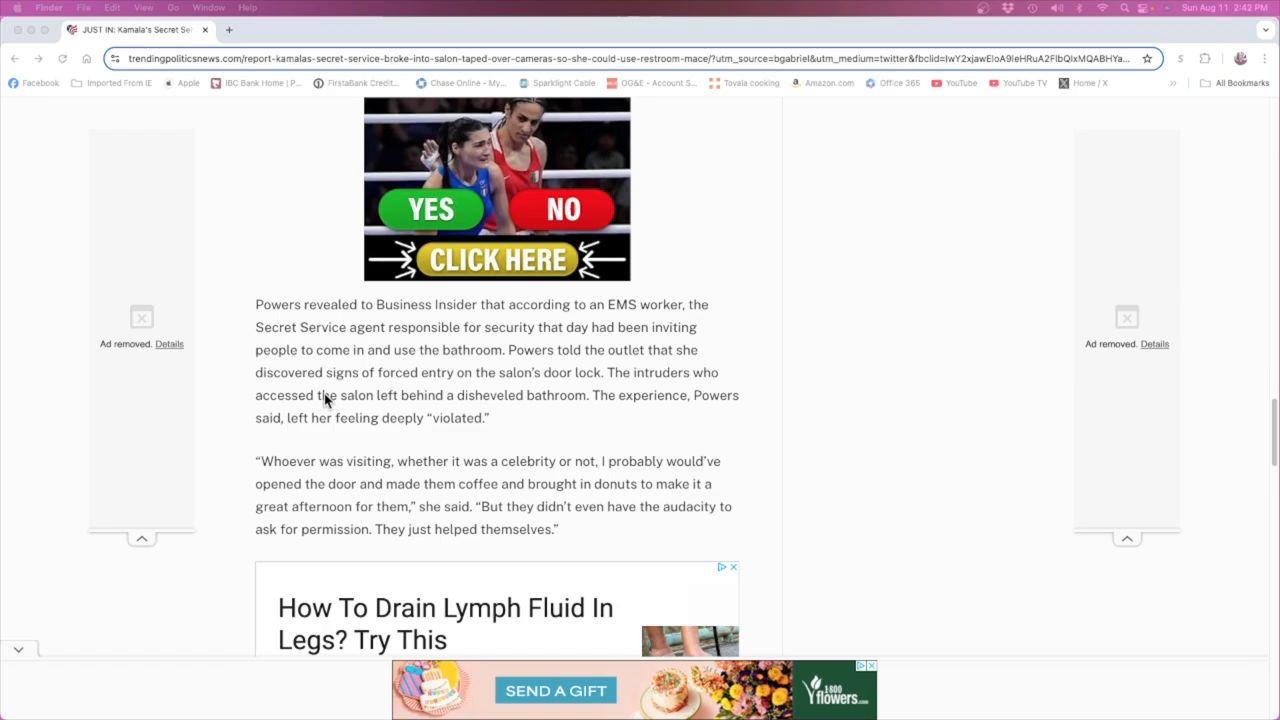
pyautogui.moveTo(408, 388)
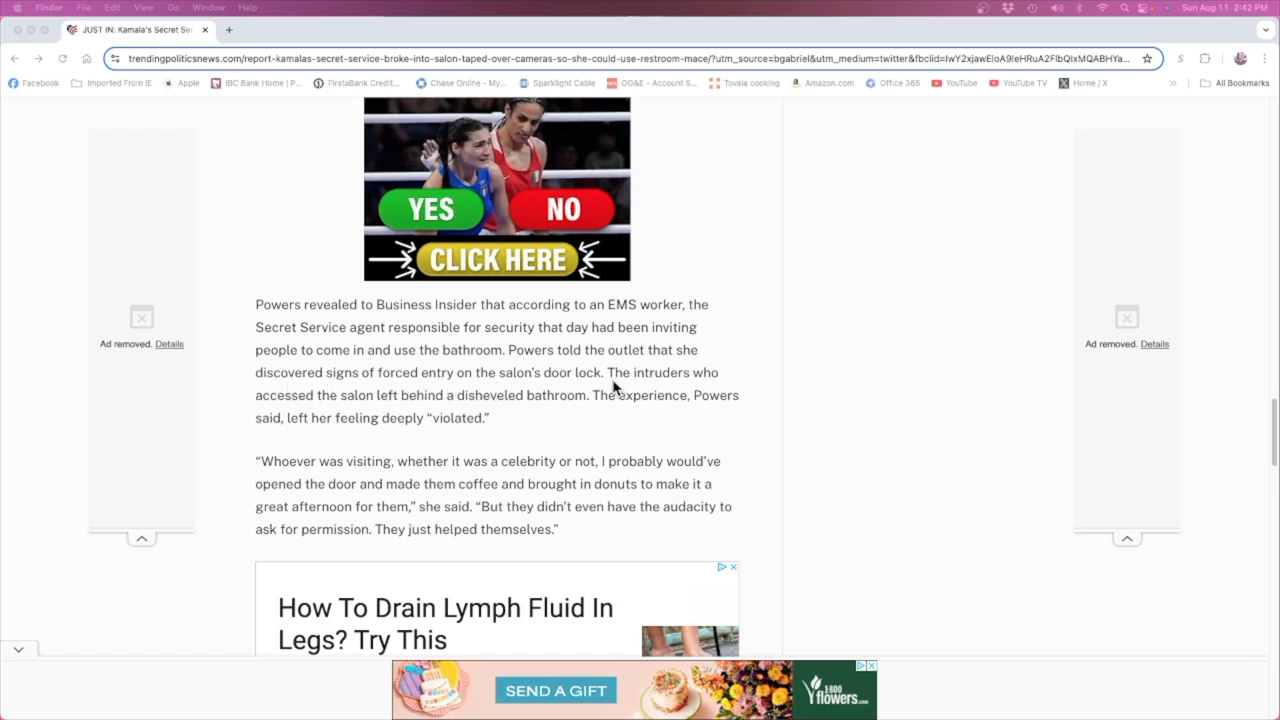
pyautogui.moveTo(628, 392)
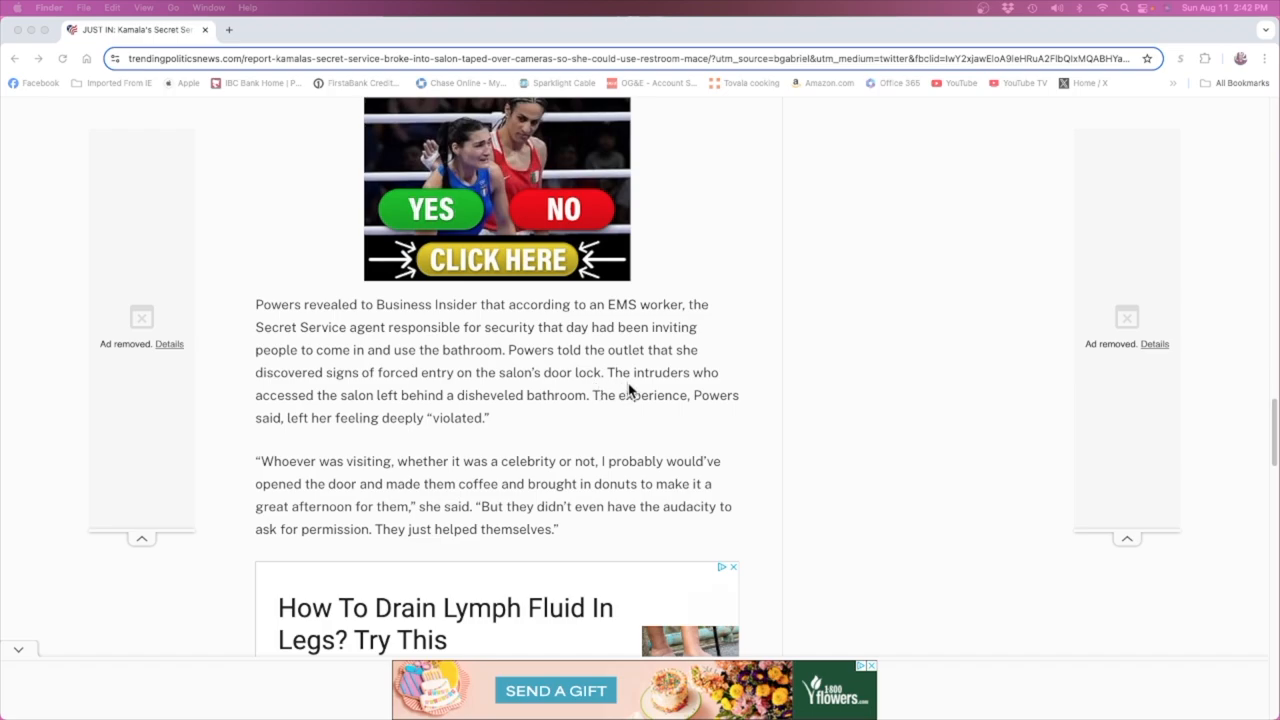
pyautogui.moveTo(420, 408)
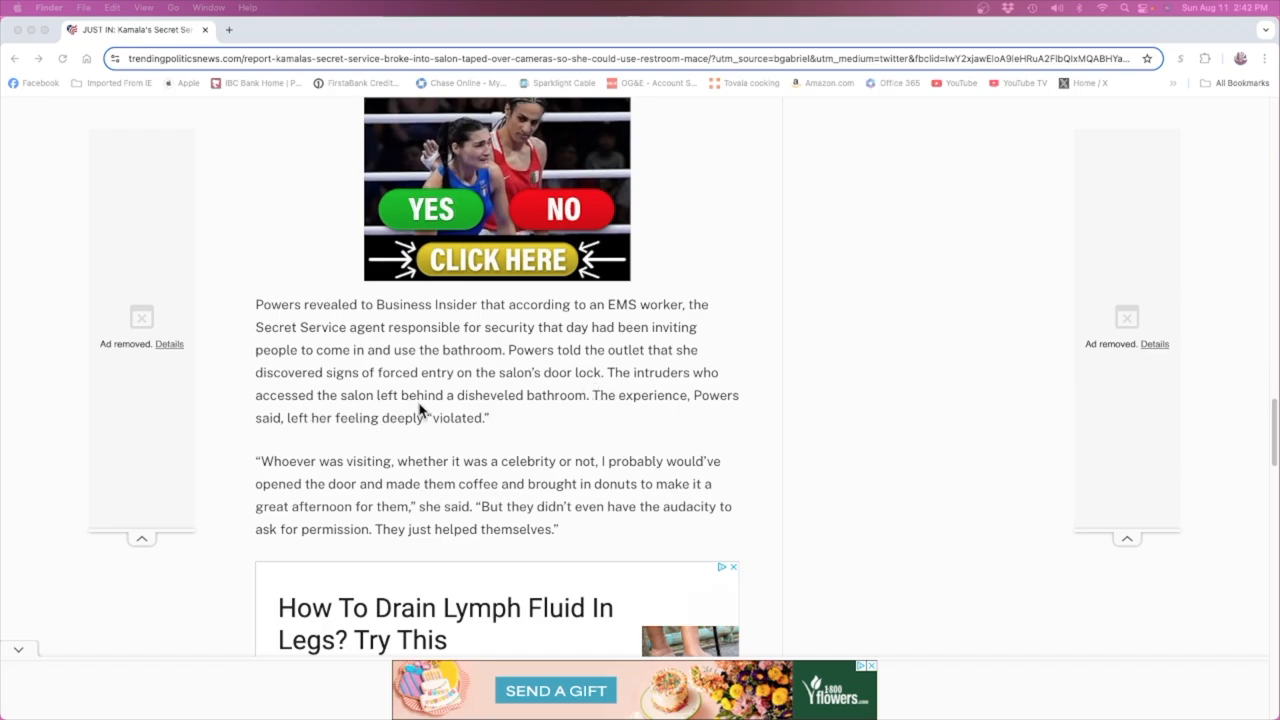
pyautogui.moveTo(544, 404)
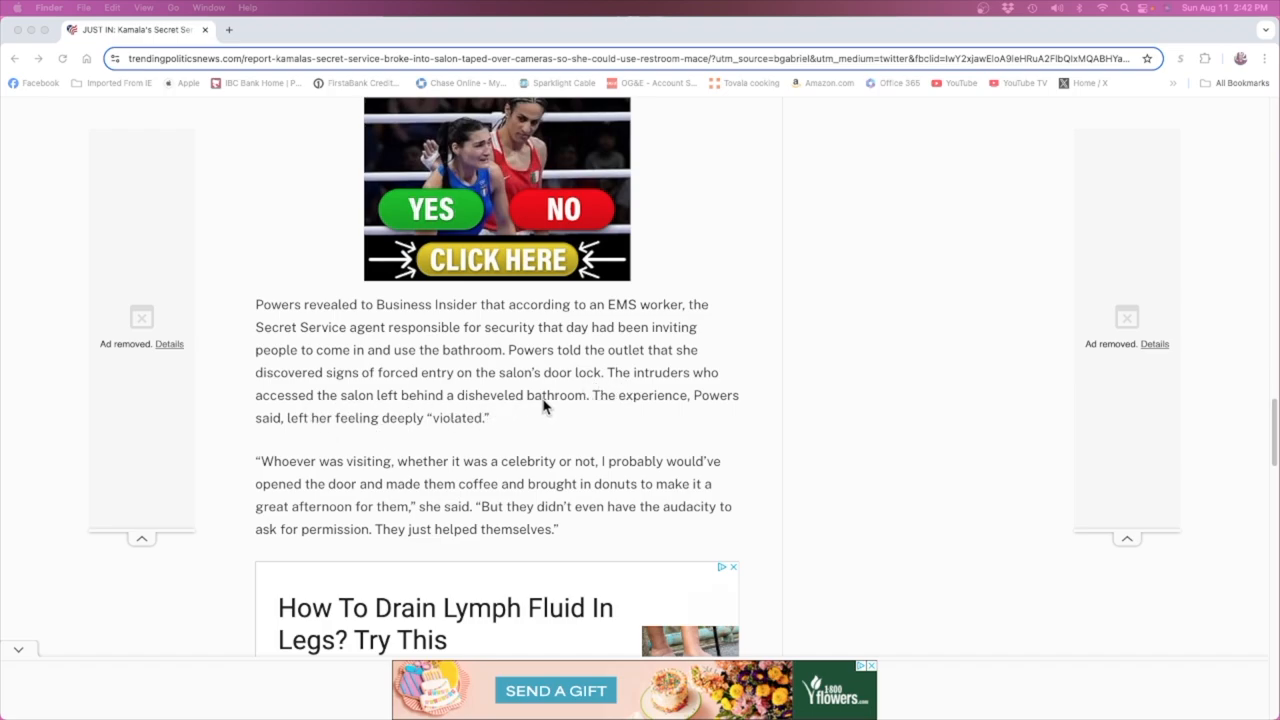
pyautogui.moveTo(562, 414)
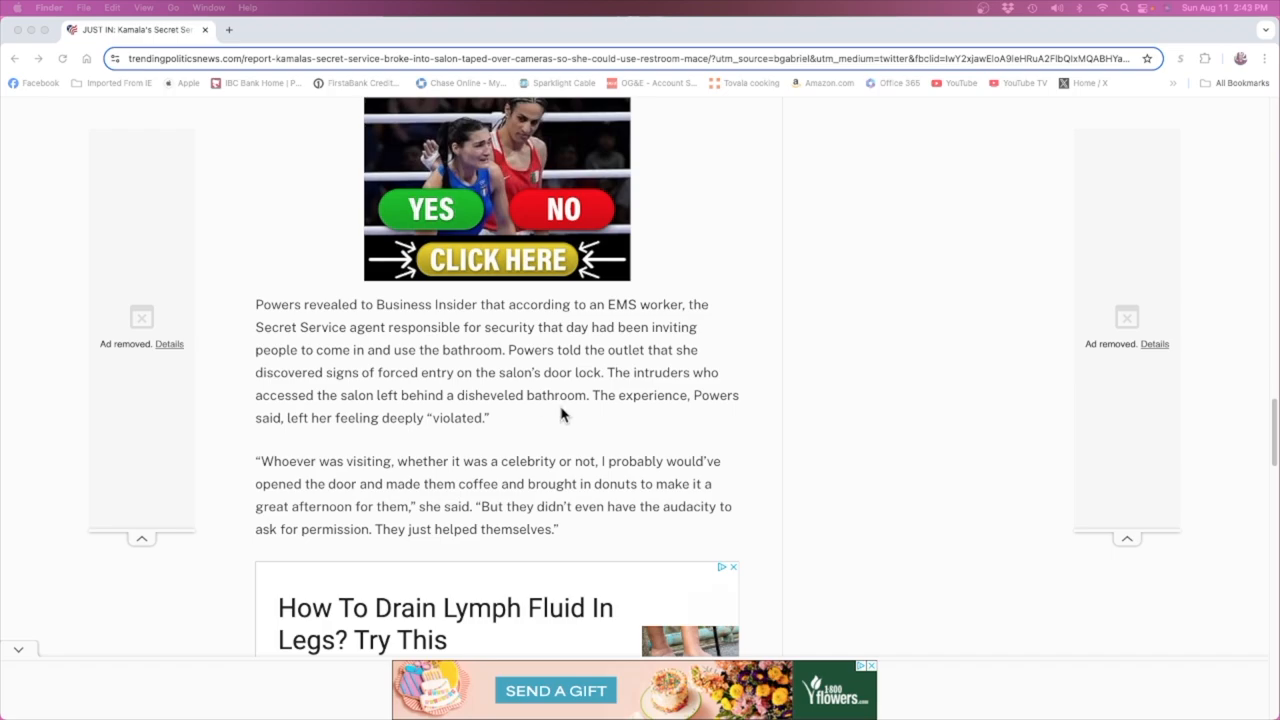
pyautogui.moveTo(248, 436)
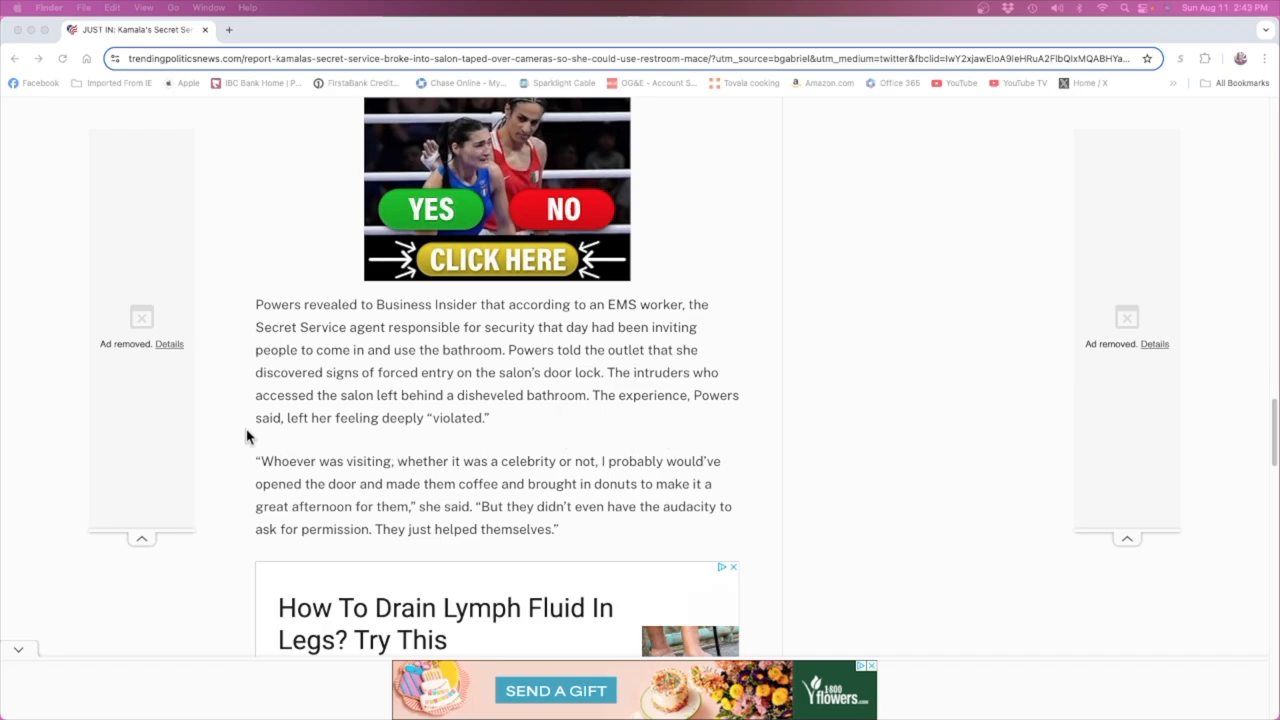
pyautogui.moveTo(476, 430)
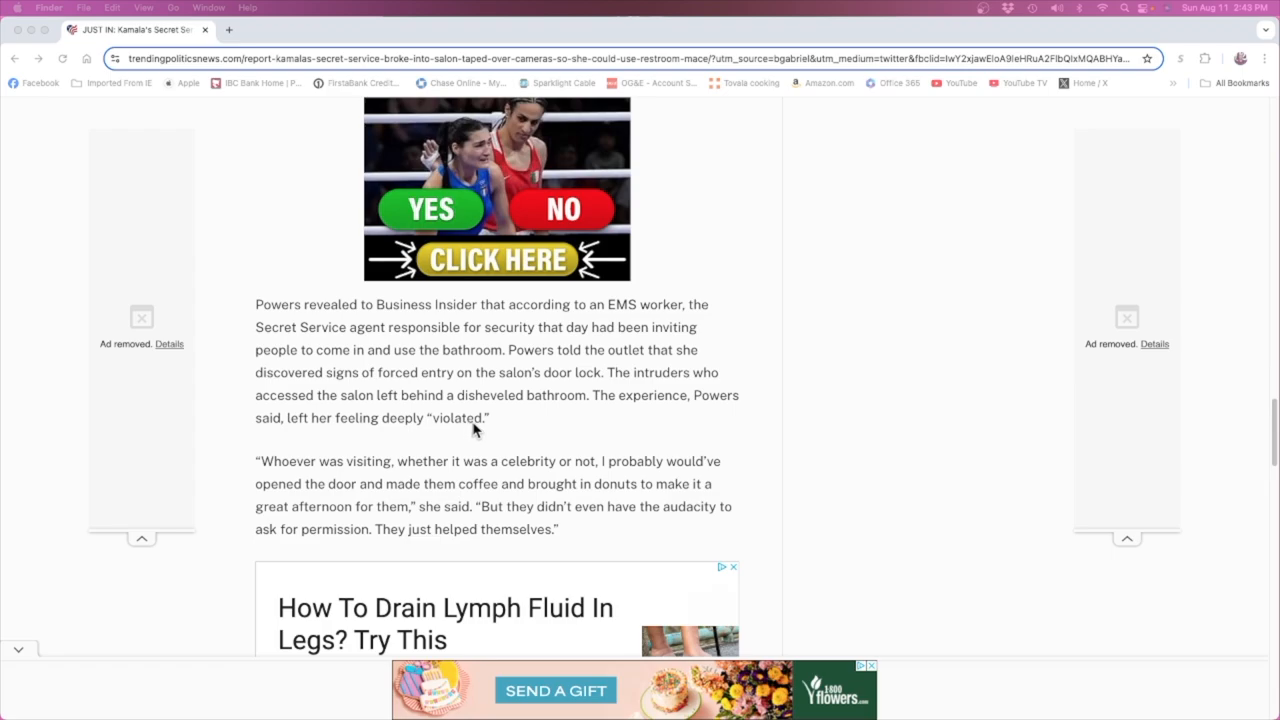
pyautogui.moveTo(796, 432)
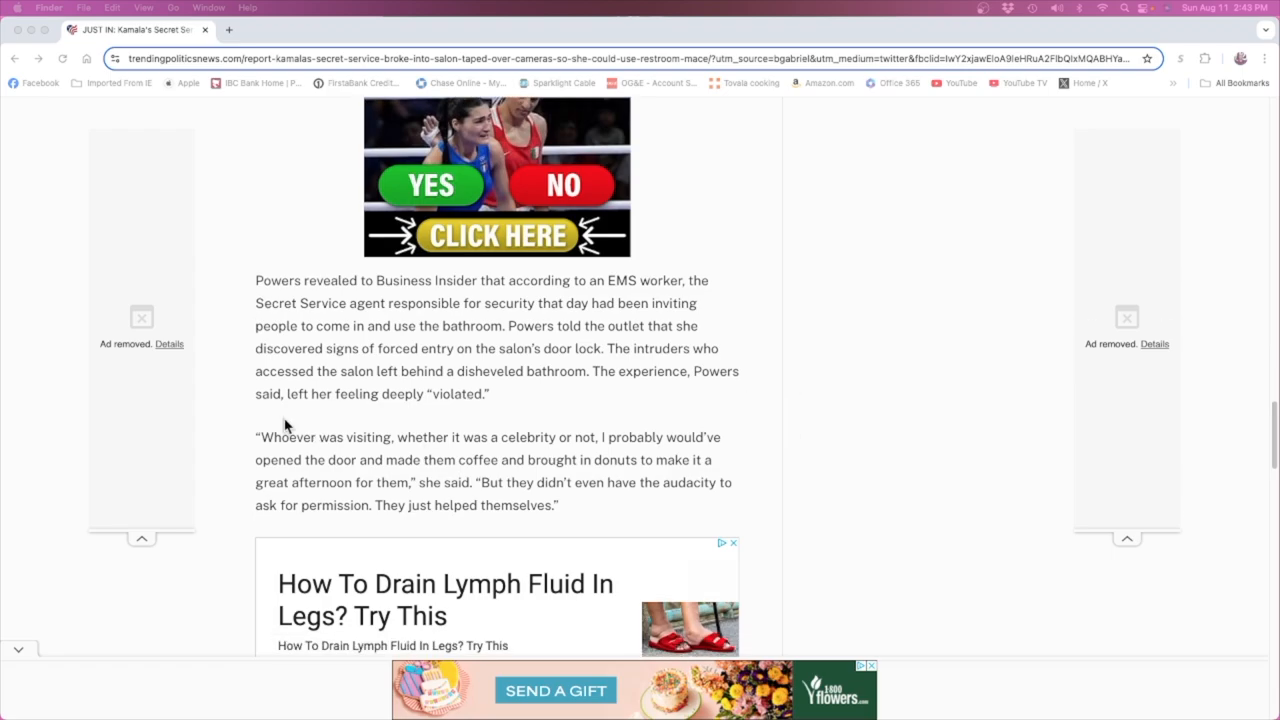
pyautogui.moveTo(500, 448)
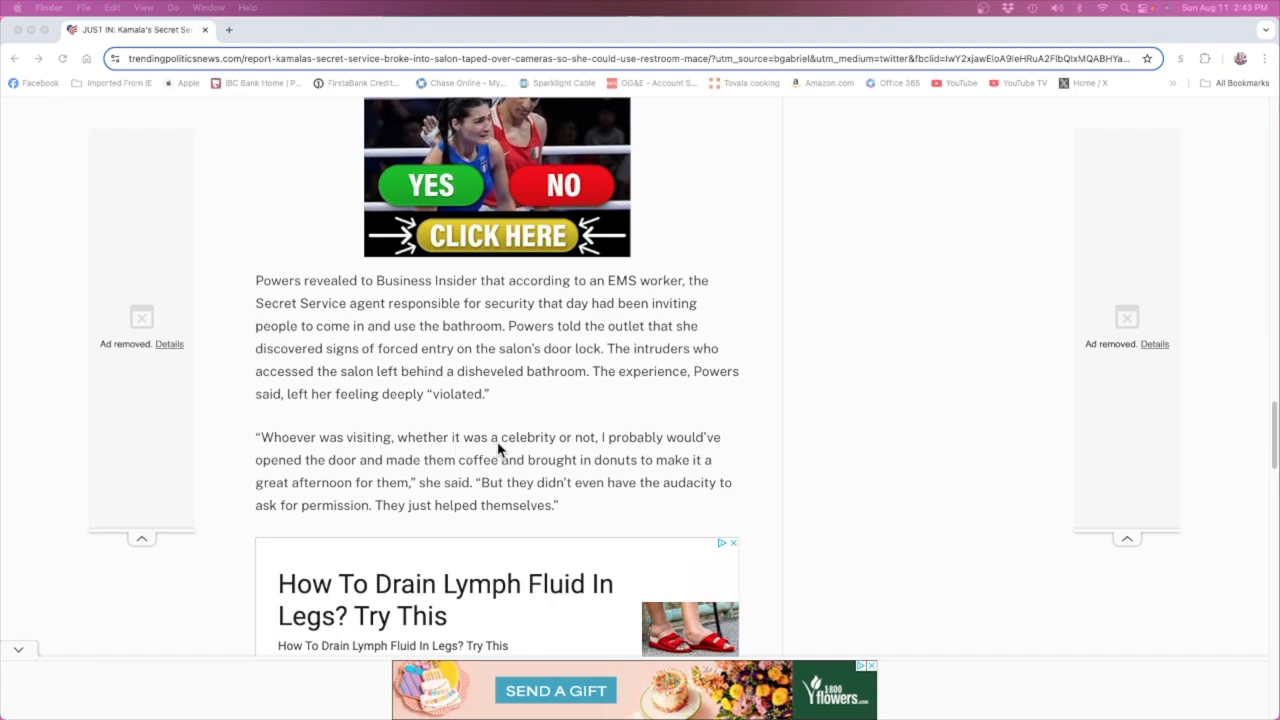
pyautogui.moveTo(278, 482)
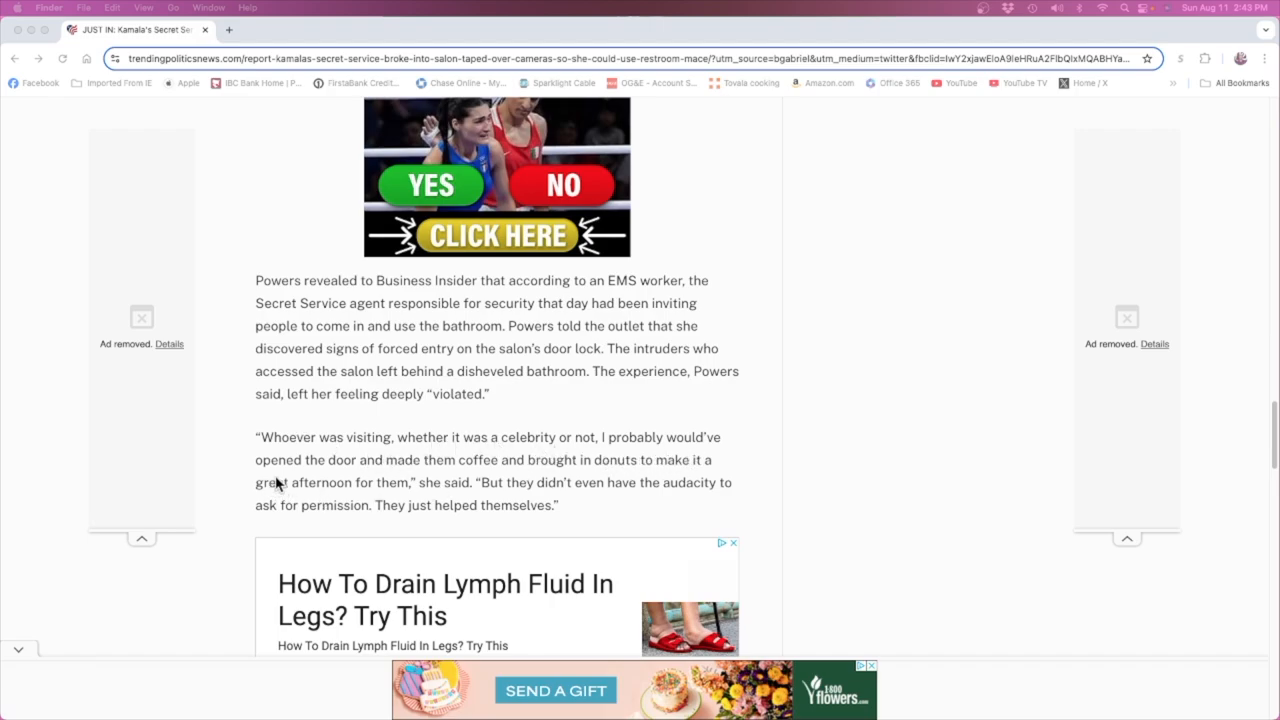
pyautogui.moveTo(538, 476)
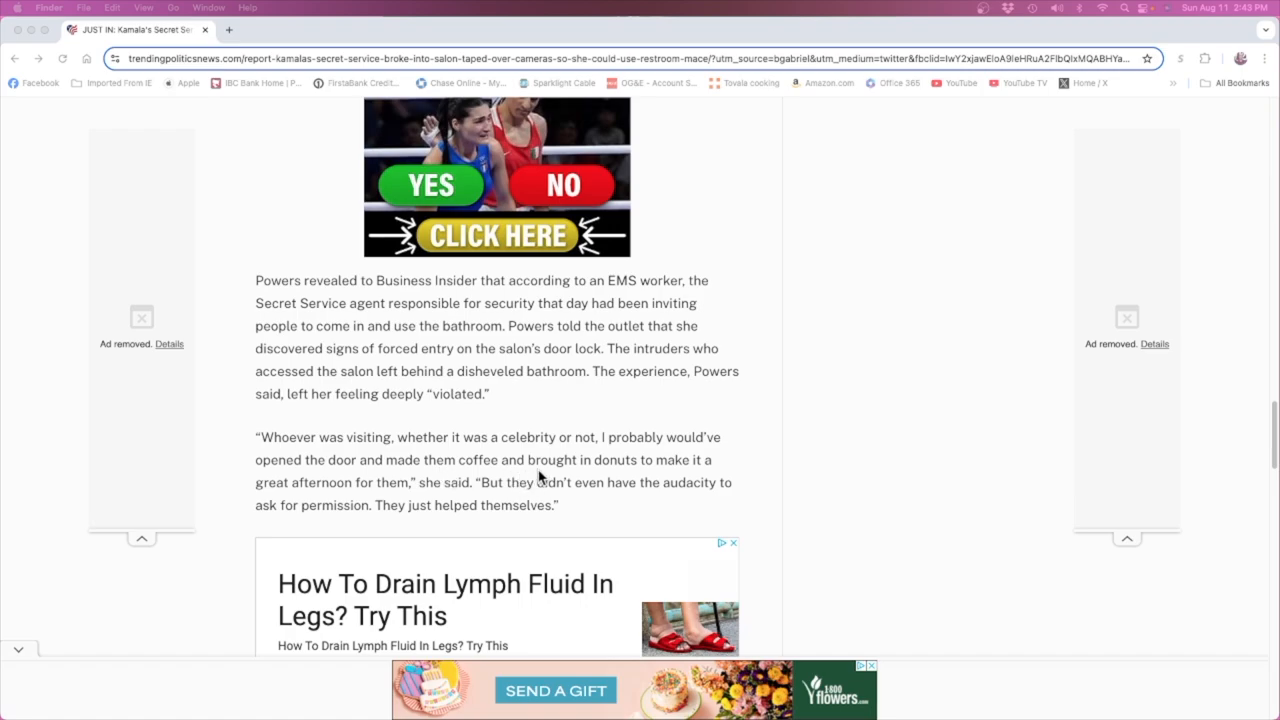
pyautogui.moveTo(340, 490)
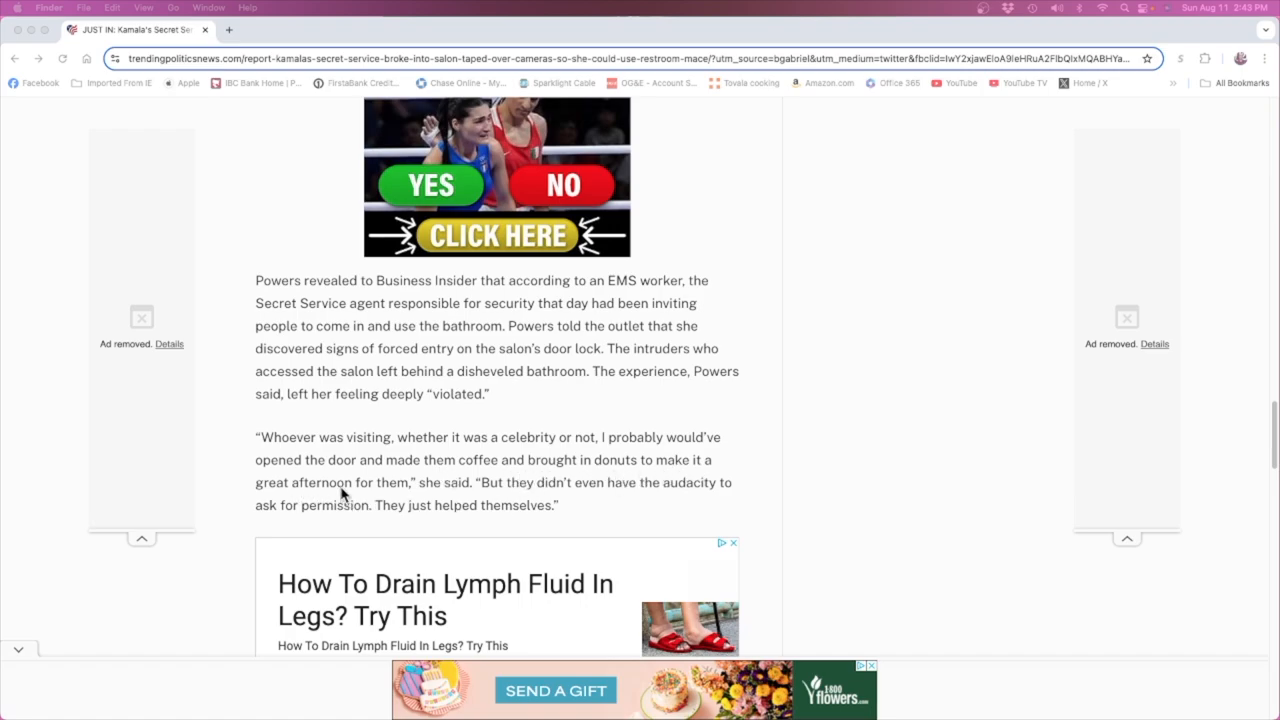
pyautogui.moveTo(492, 504)
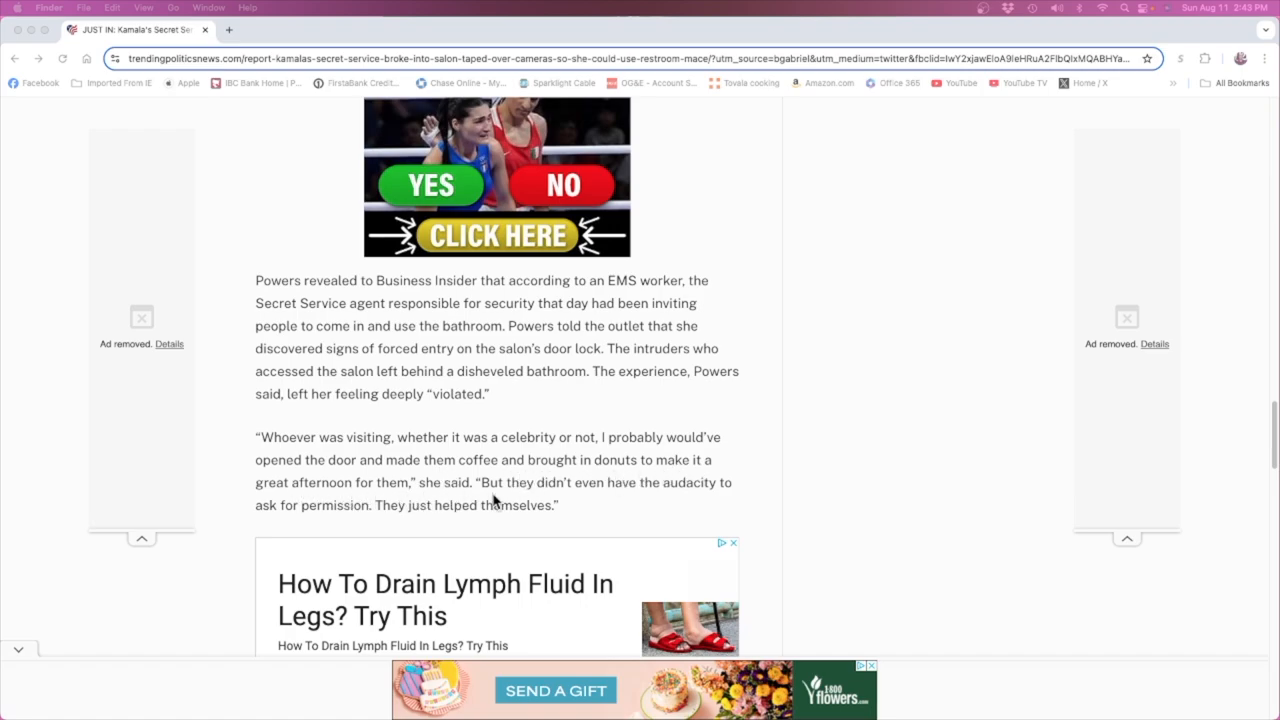
pyautogui.moveTo(584, 510)
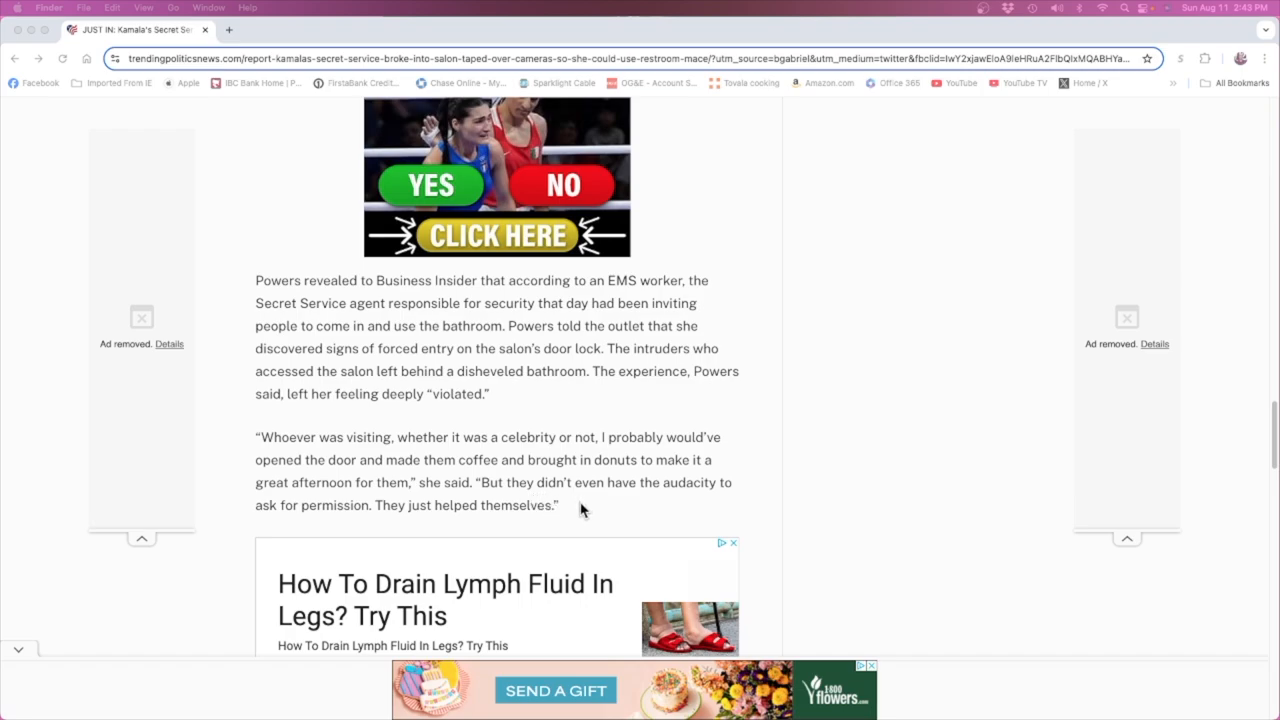
pyautogui.moveTo(788, 500)
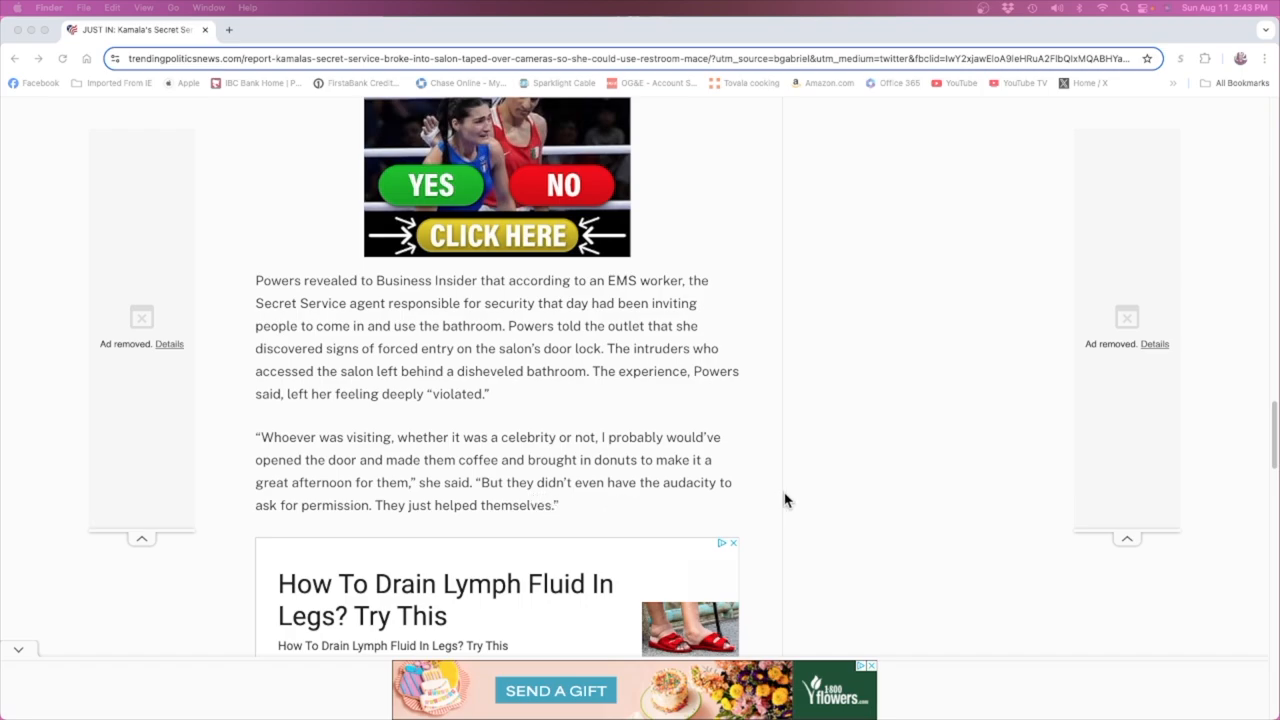
pyautogui.moveTo(518, 356)
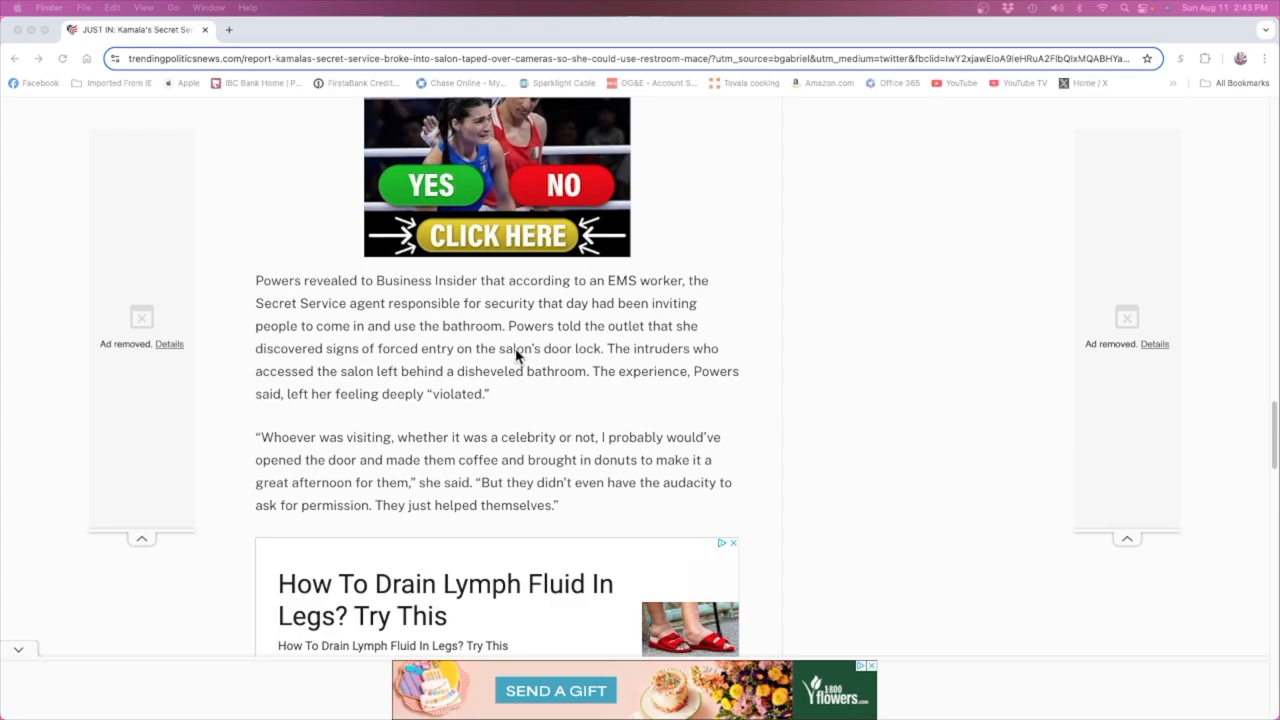
pyautogui.moveTo(536, 398)
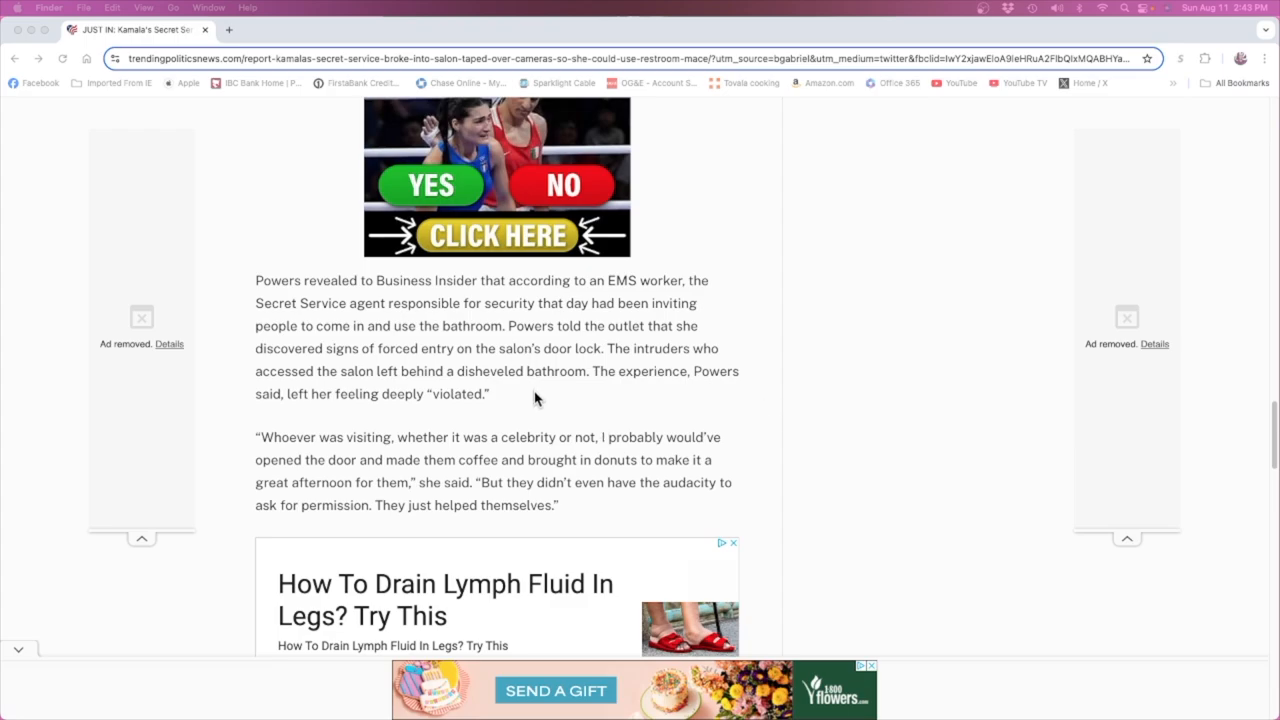
pyautogui.moveTo(546, 384)
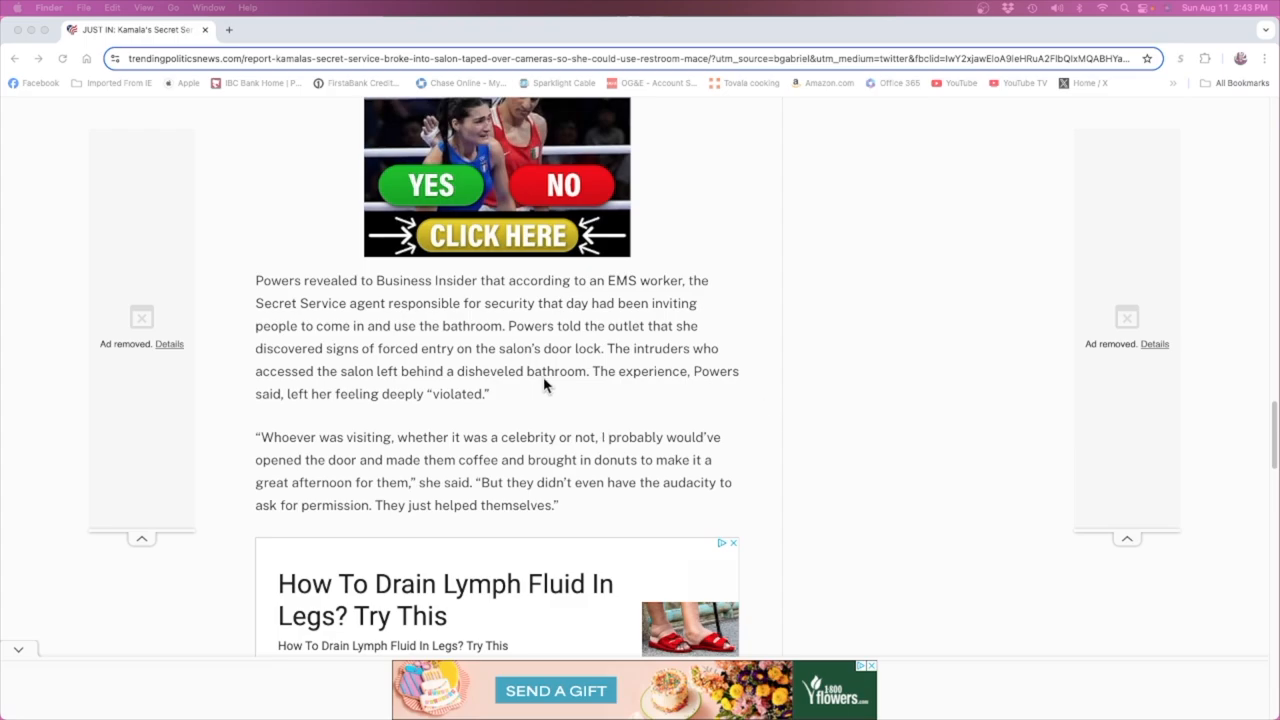
pyautogui.moveTo(596, 348)
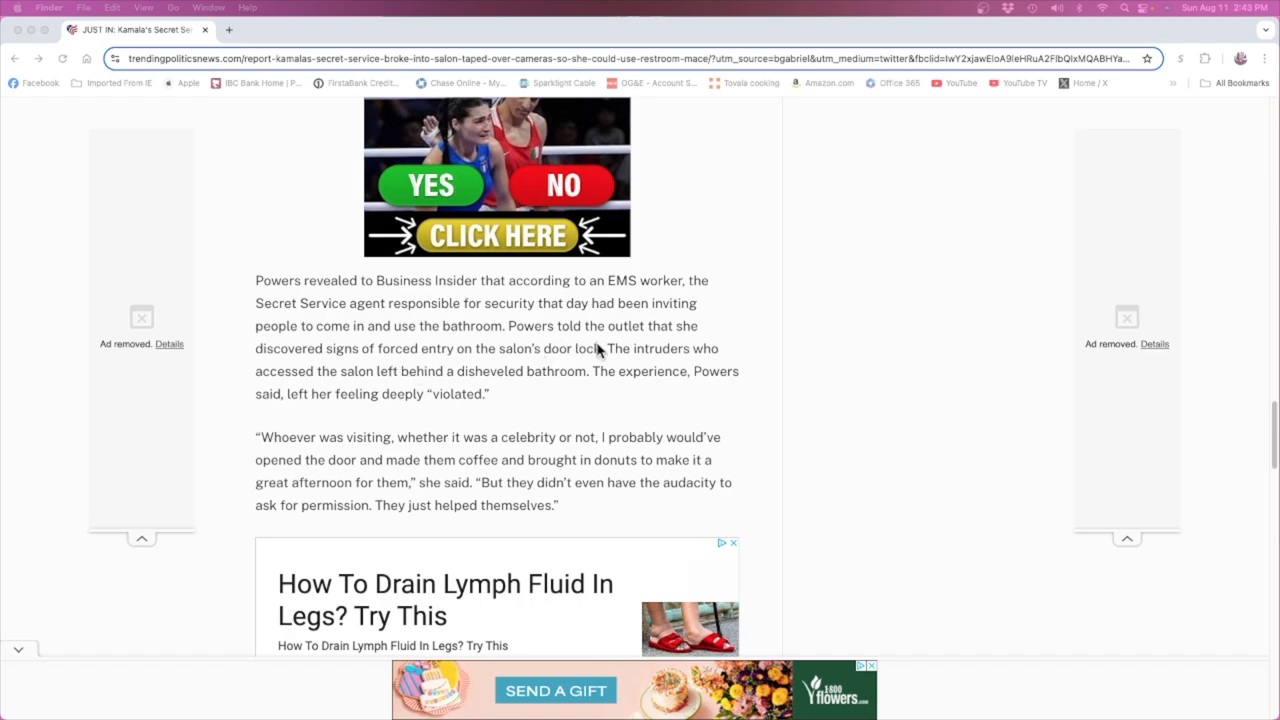
pyautogui.moveTo(484, 356)
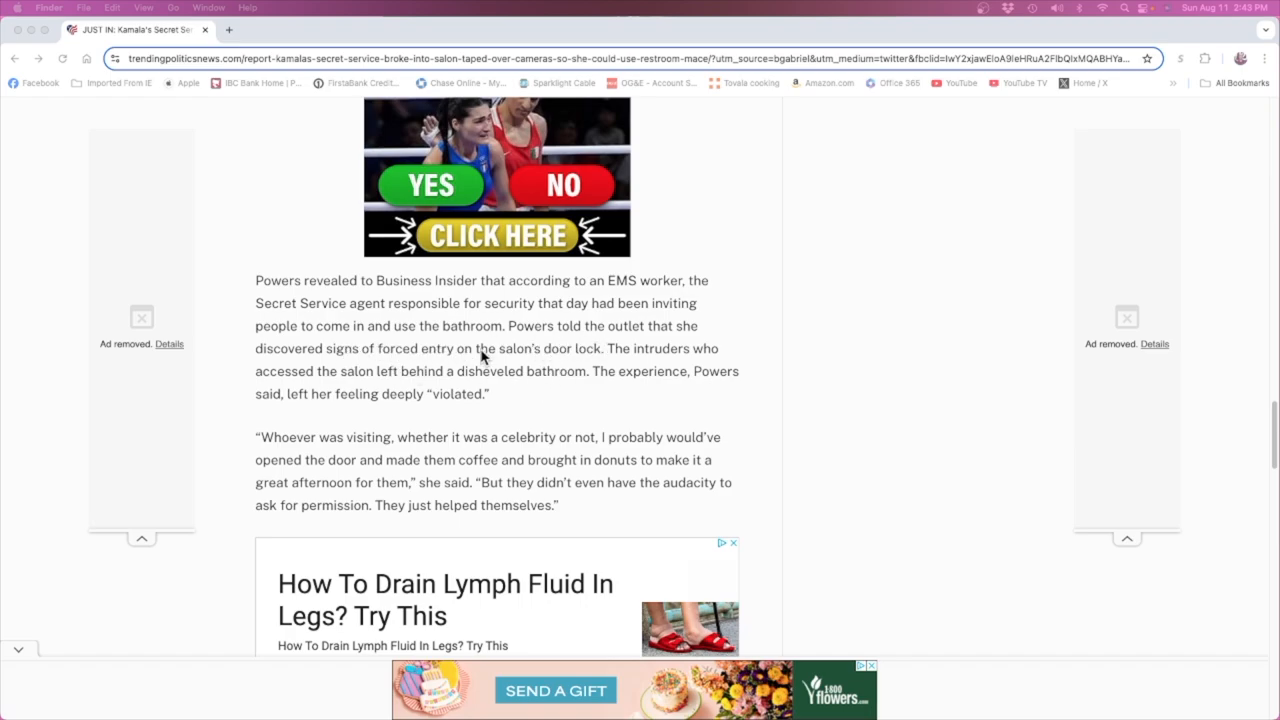
pyautogui.moveTo(882, 412)
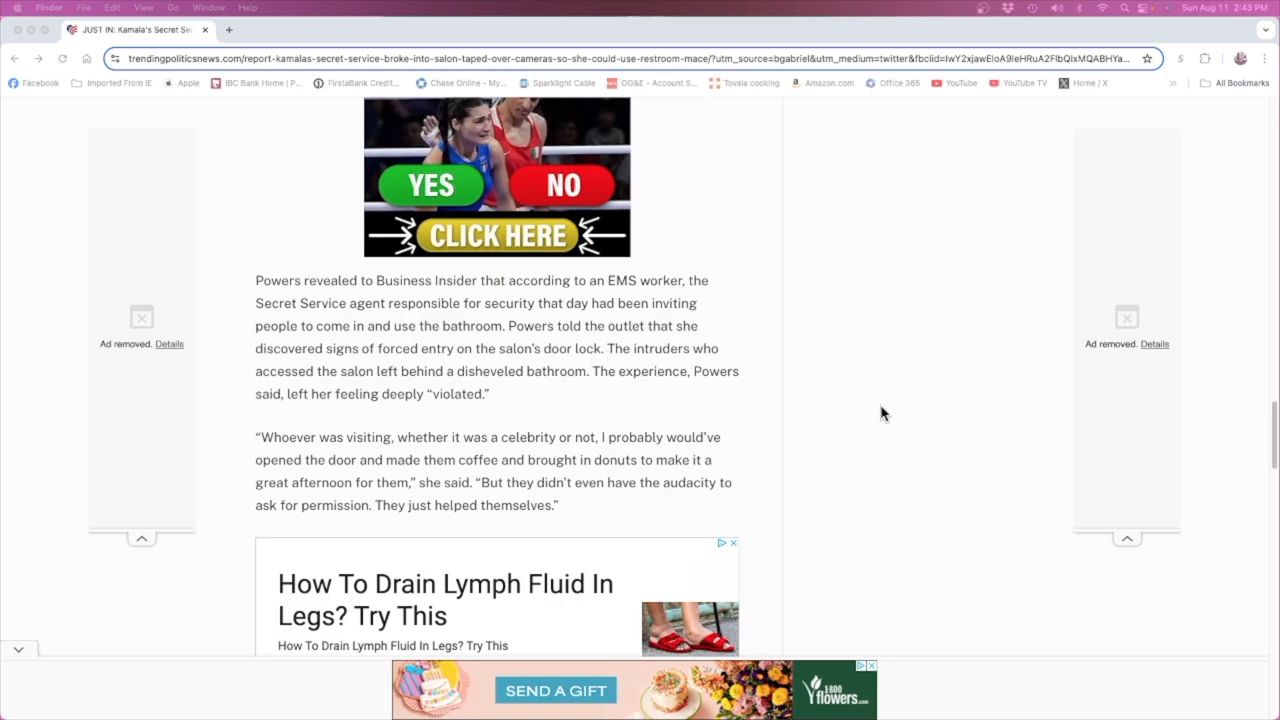
pyautogui.moveTo(840, 436)
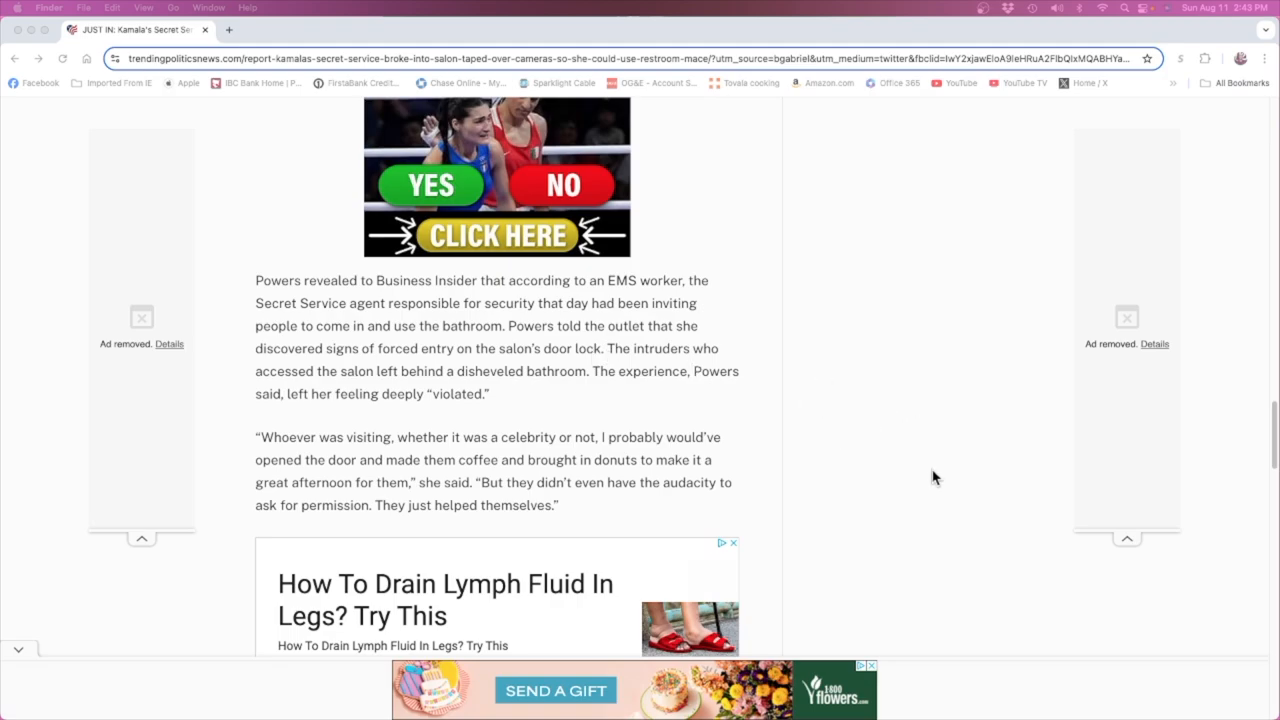
pyautogui.scroll(-3)
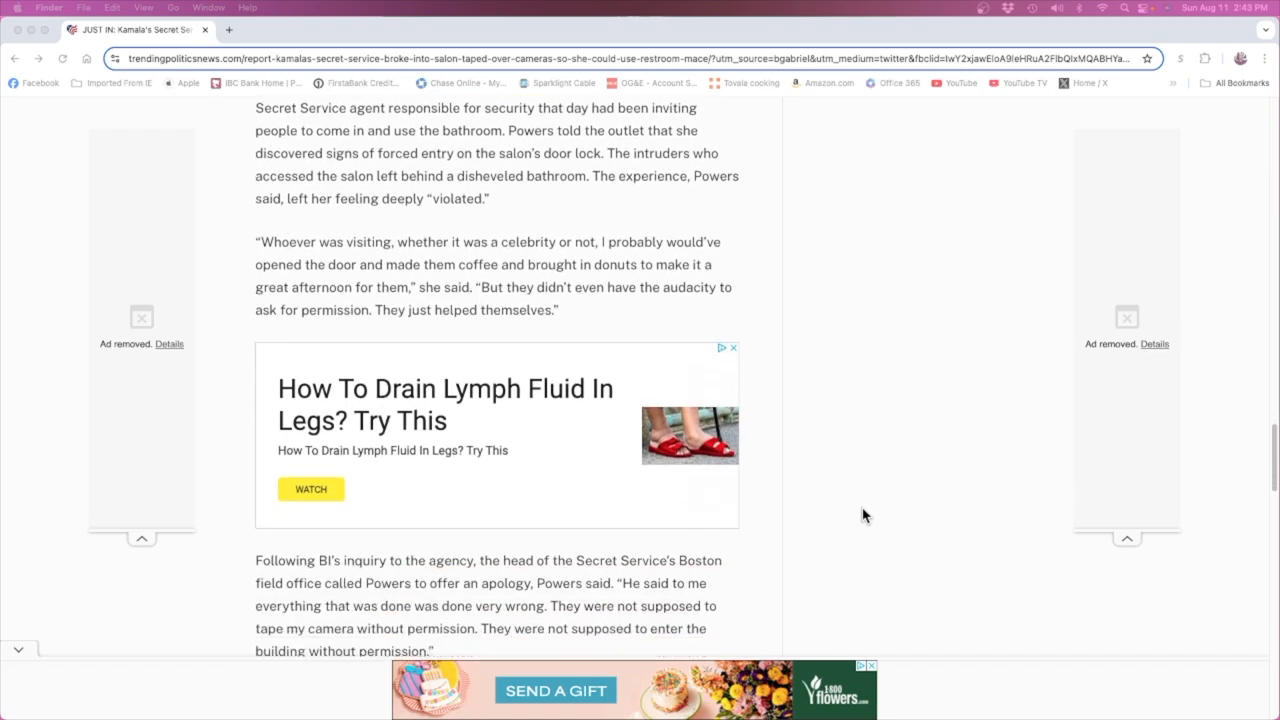
pyautogui.scroll(-3)
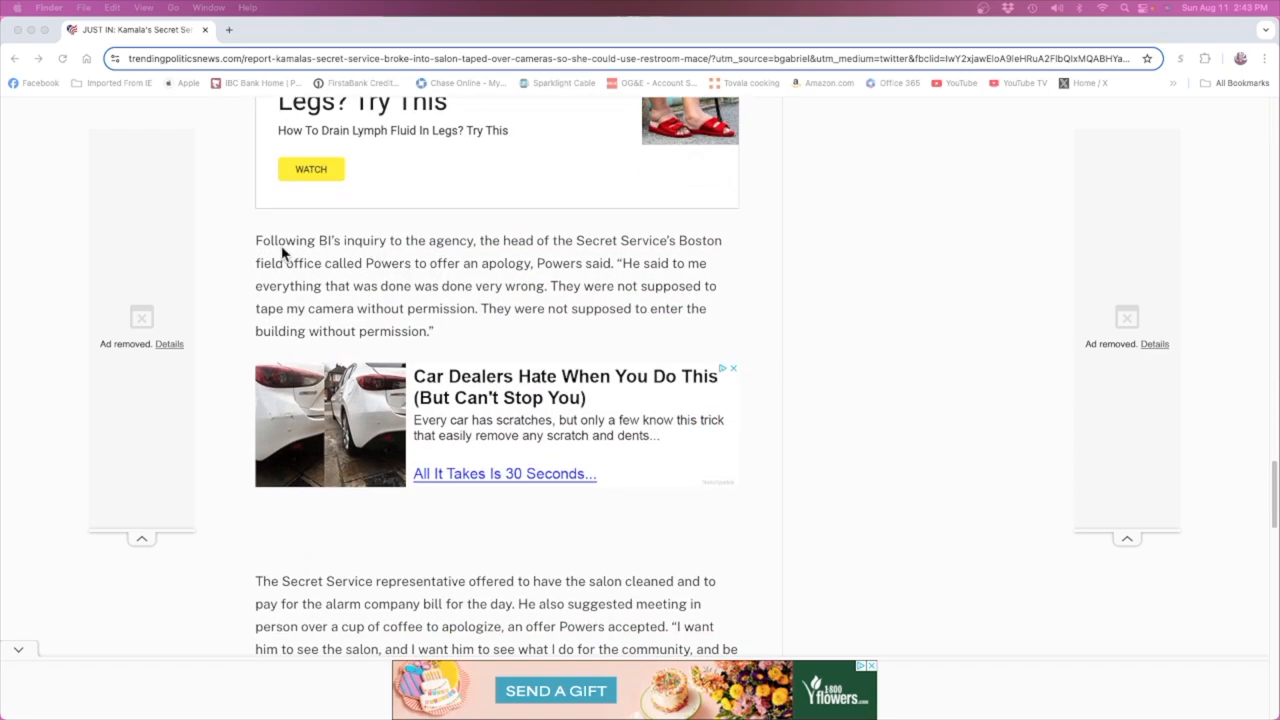
pyautogui.moveTo(380, 258)
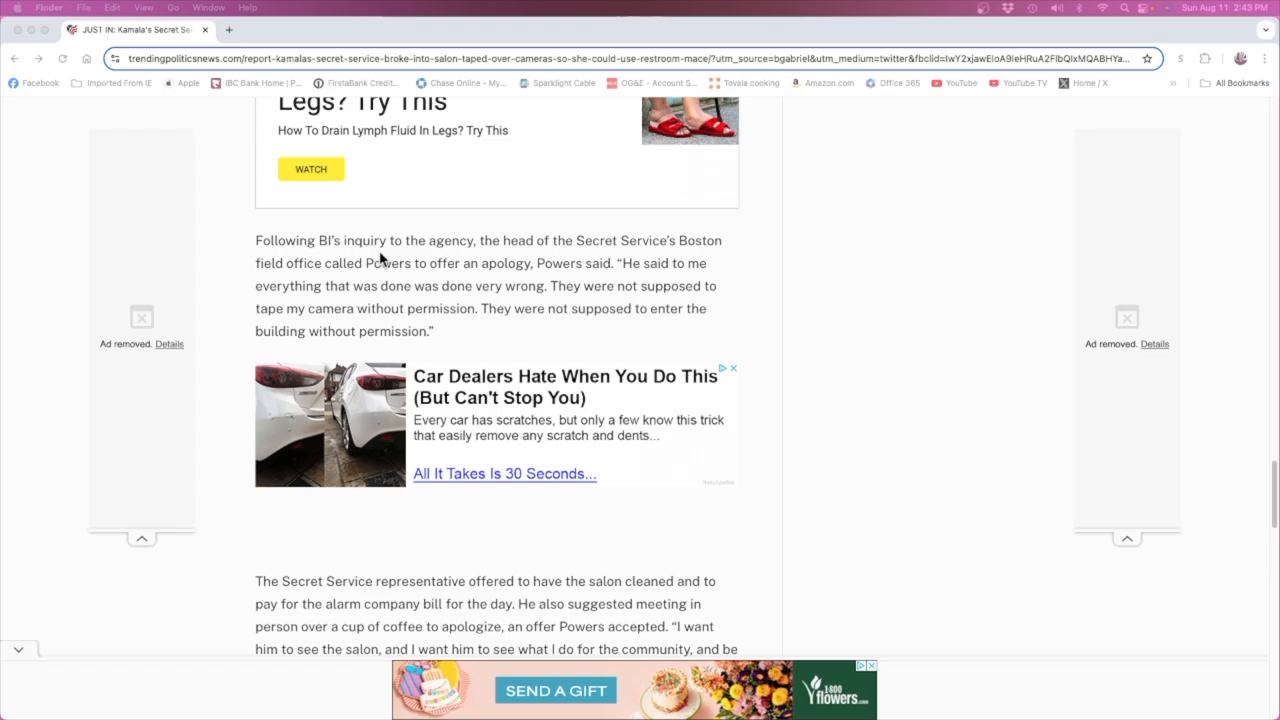
pyautogui.moveTo(580, 252)
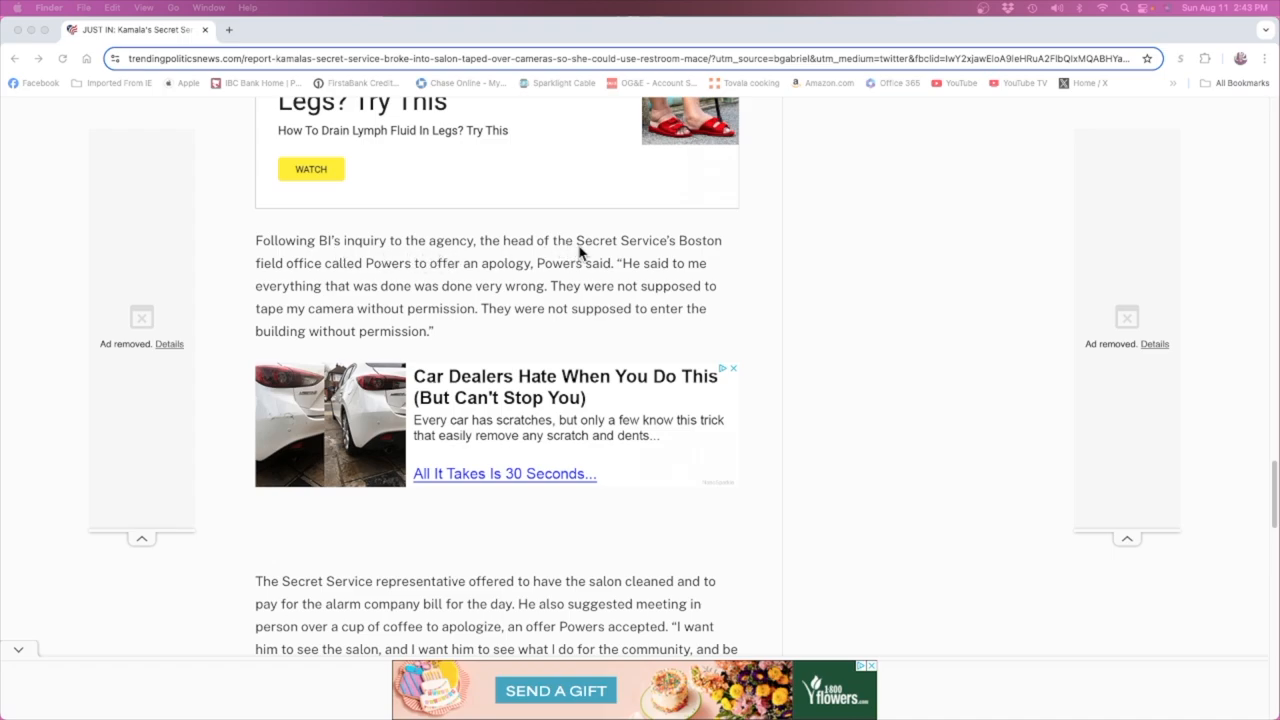
pyautogui.moveTo(312, 278)
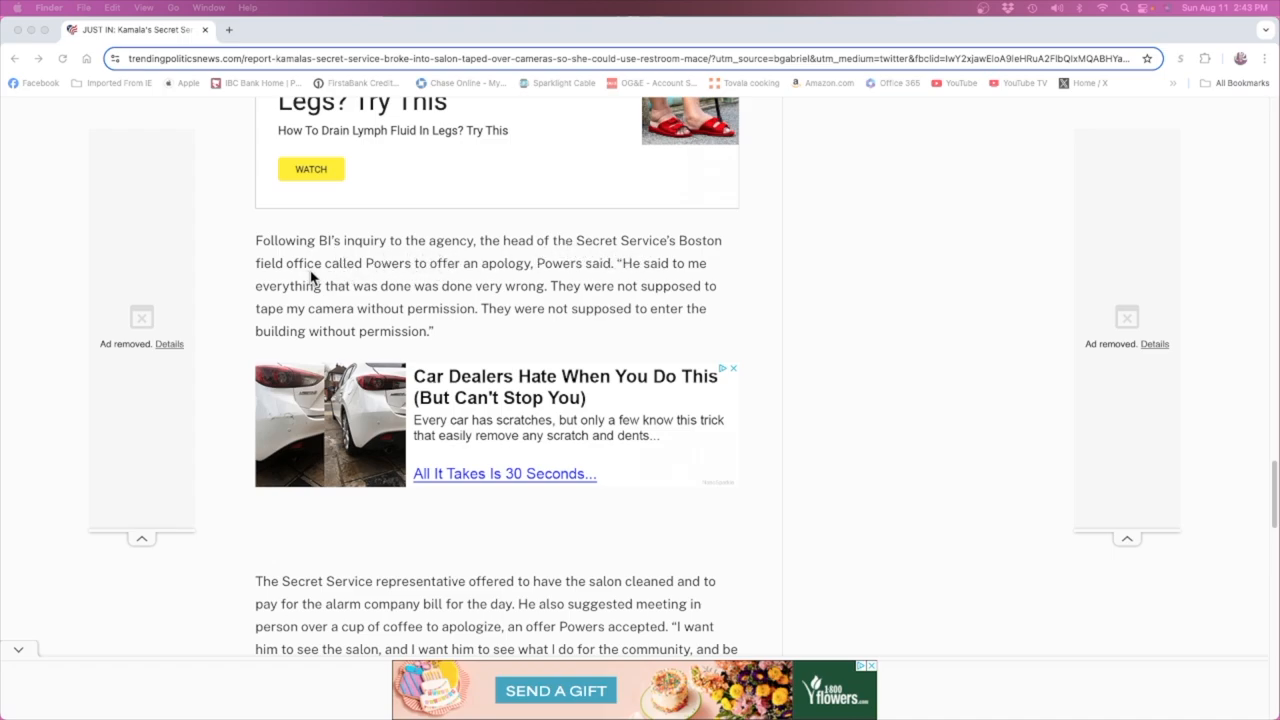
pyautogui.moveTo(504, 280)
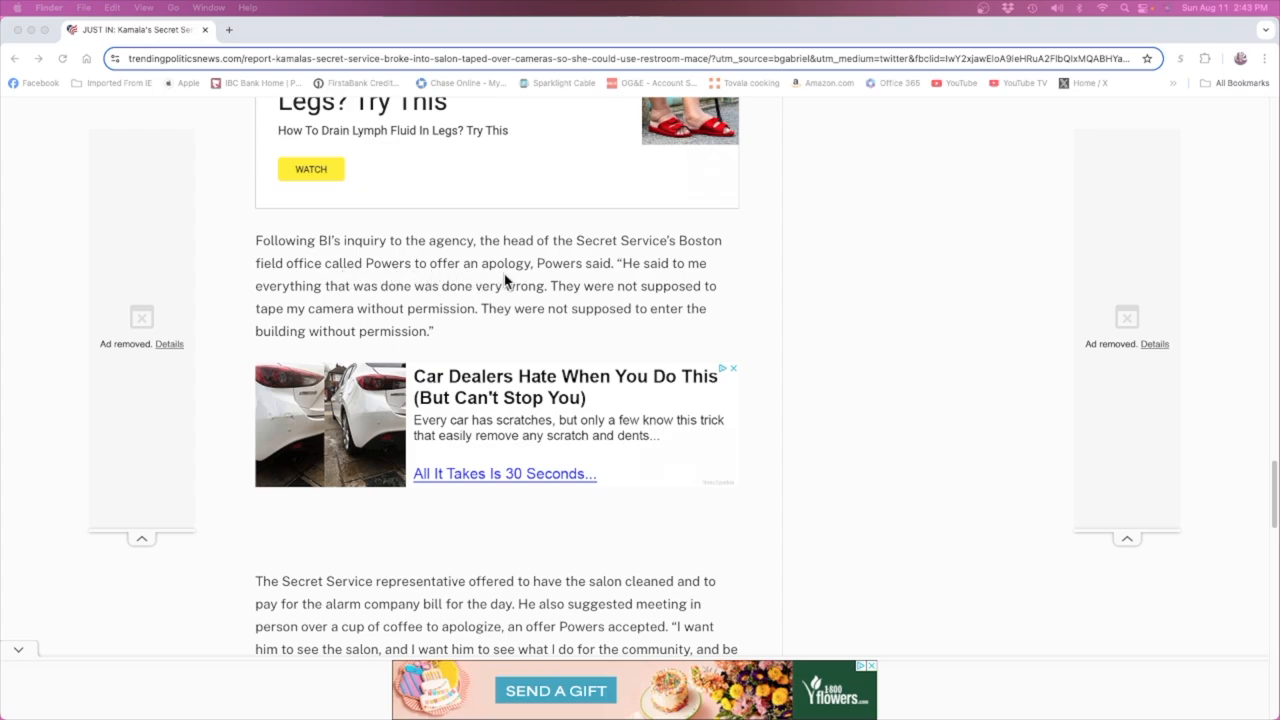
pyautogui.moveTo(740, 284)
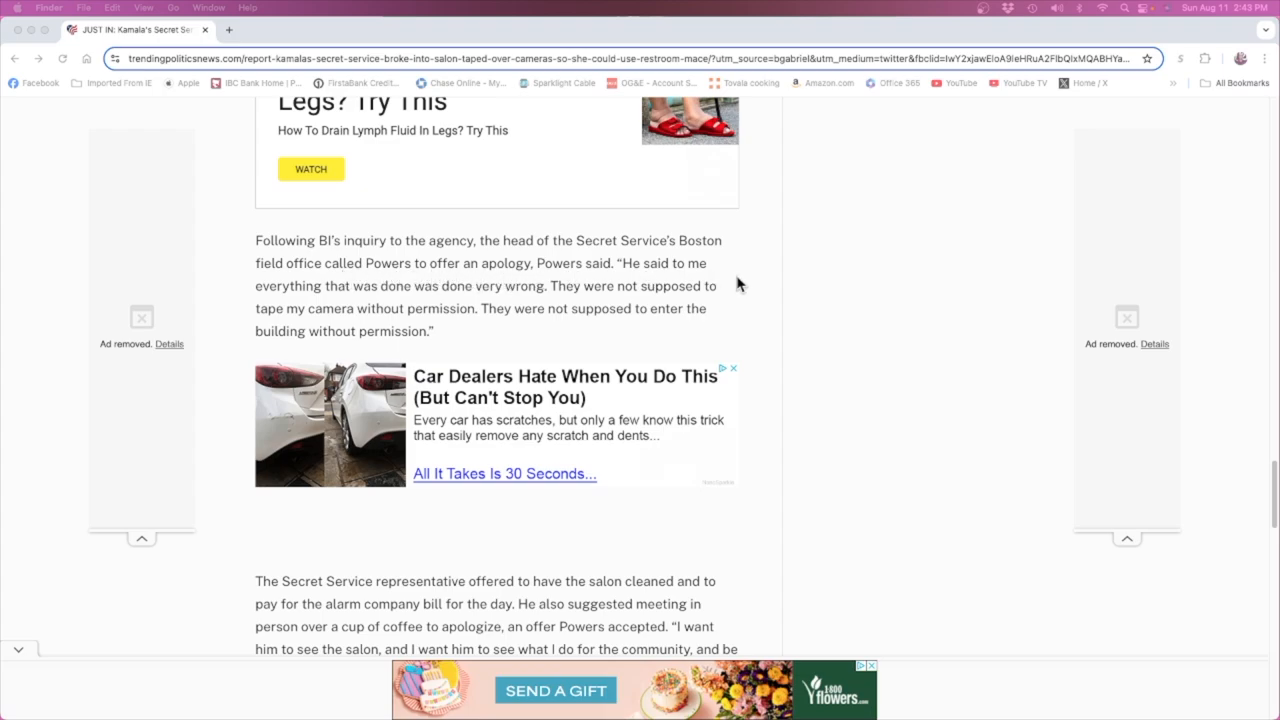
pyautogui.moveTo(400, 308)
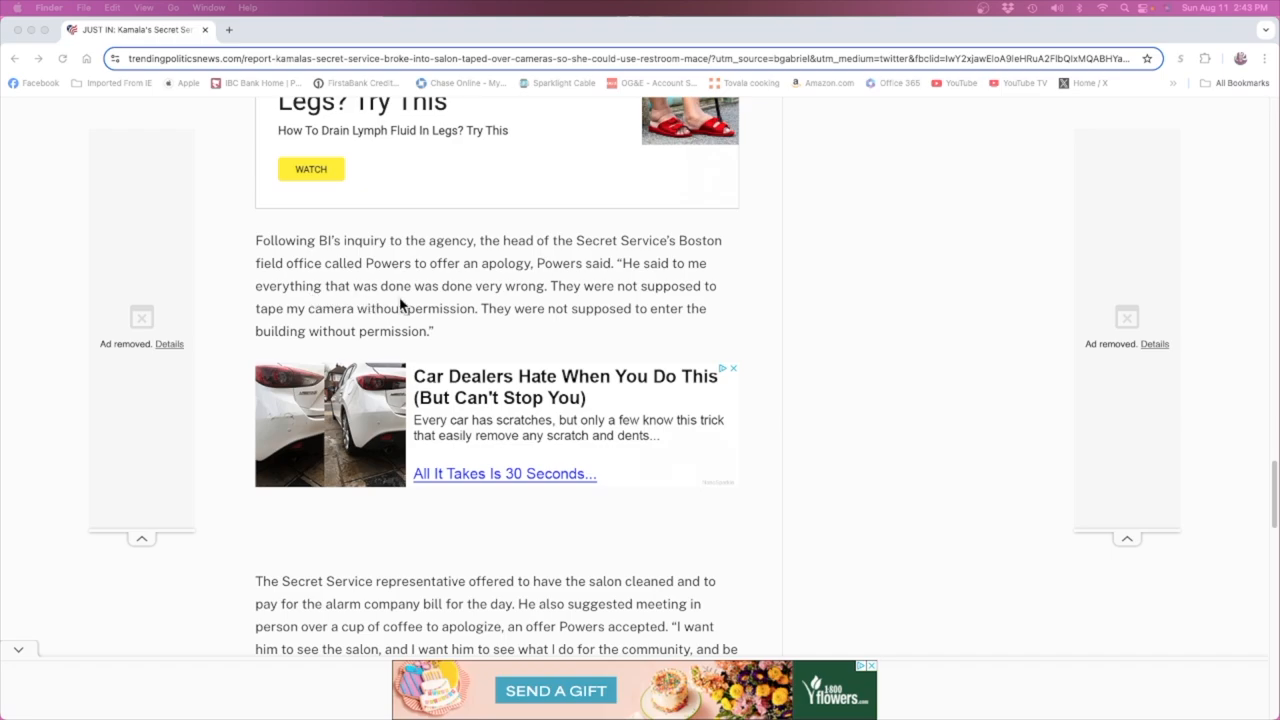
pyautogui.moveTo(544, 300)
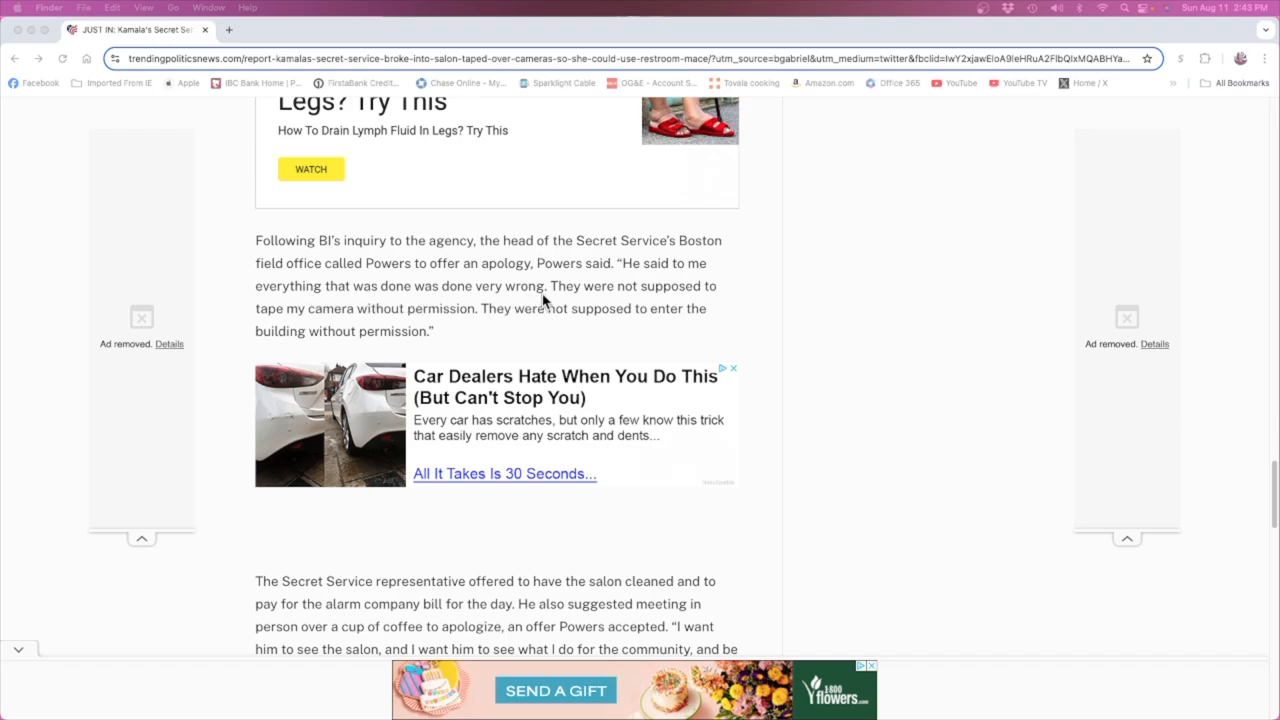
pyautogui.moveTo(572, 308)
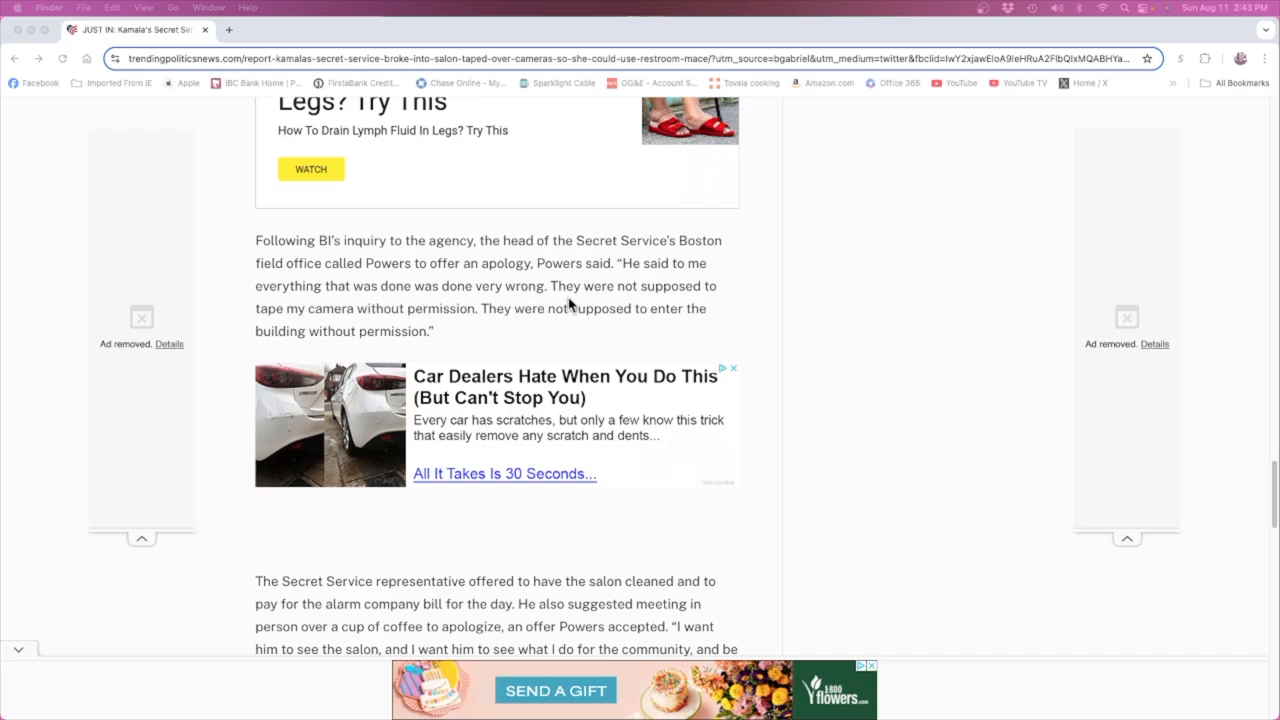
pyautogui.moveTo(428, 336)
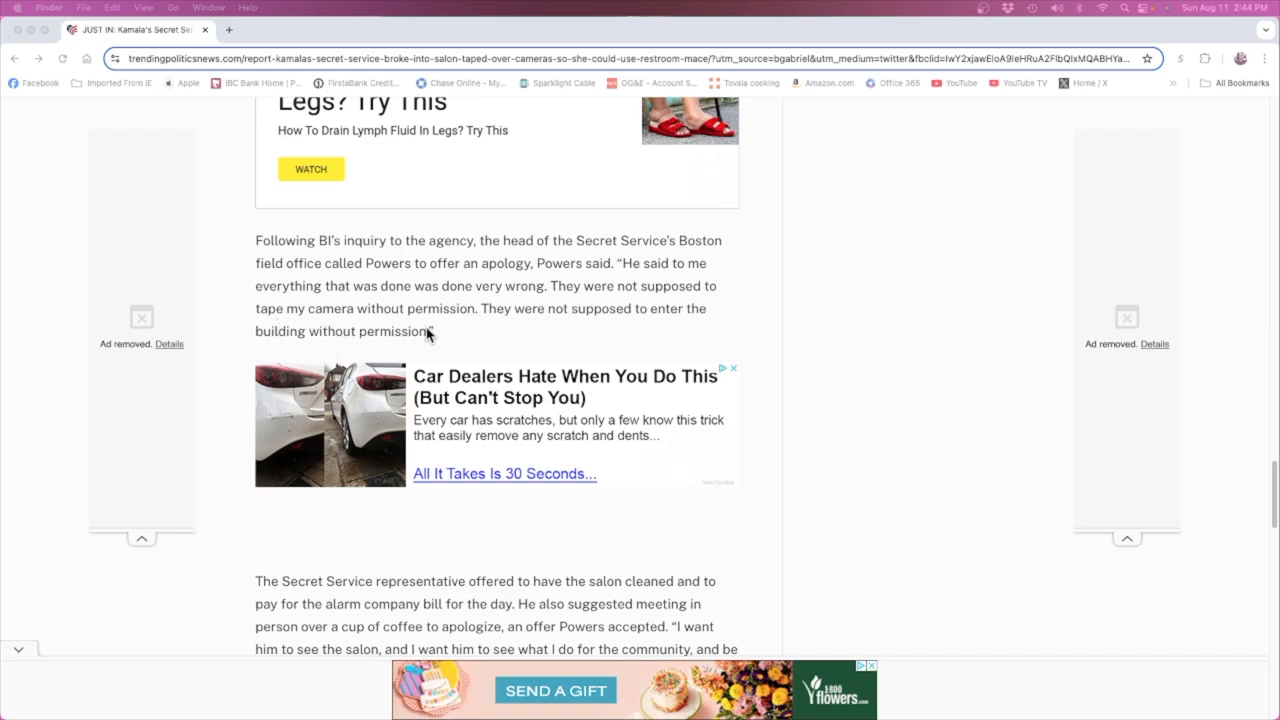
pyautogui.moveTo(512, 328)
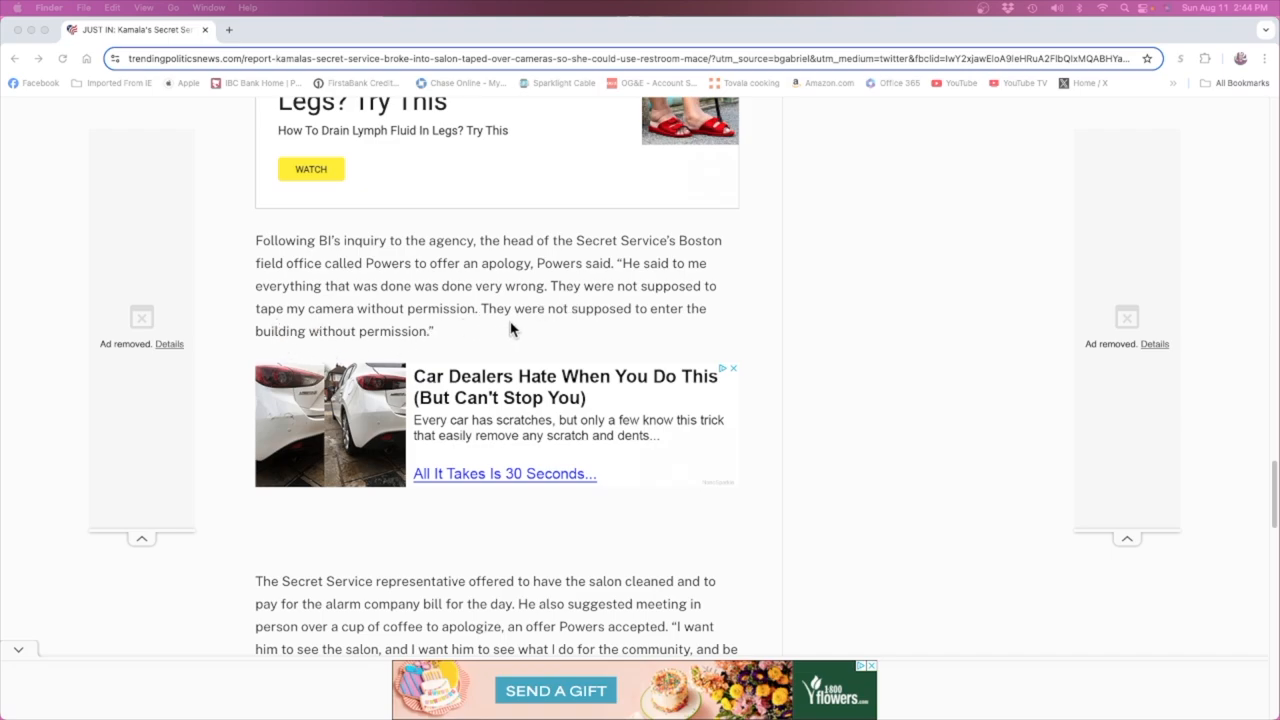
pyautogui.moveTo(450, 340)
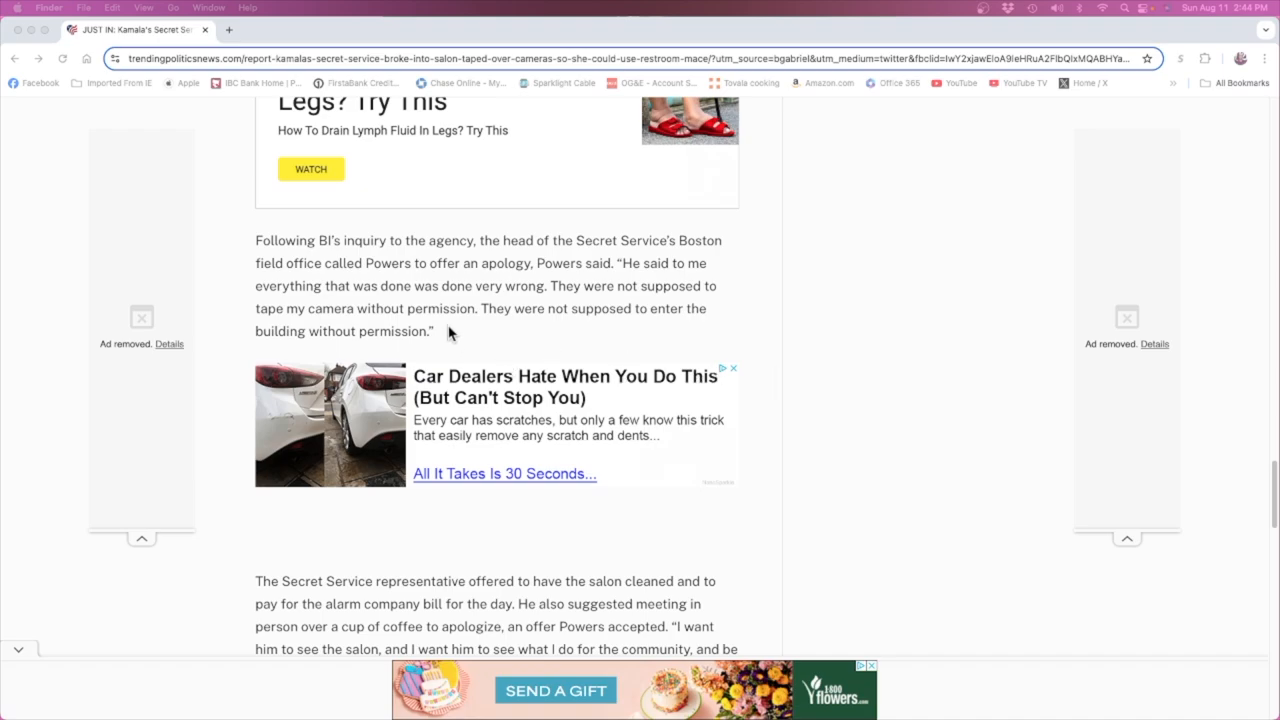
pyautogui.scroll(-3)
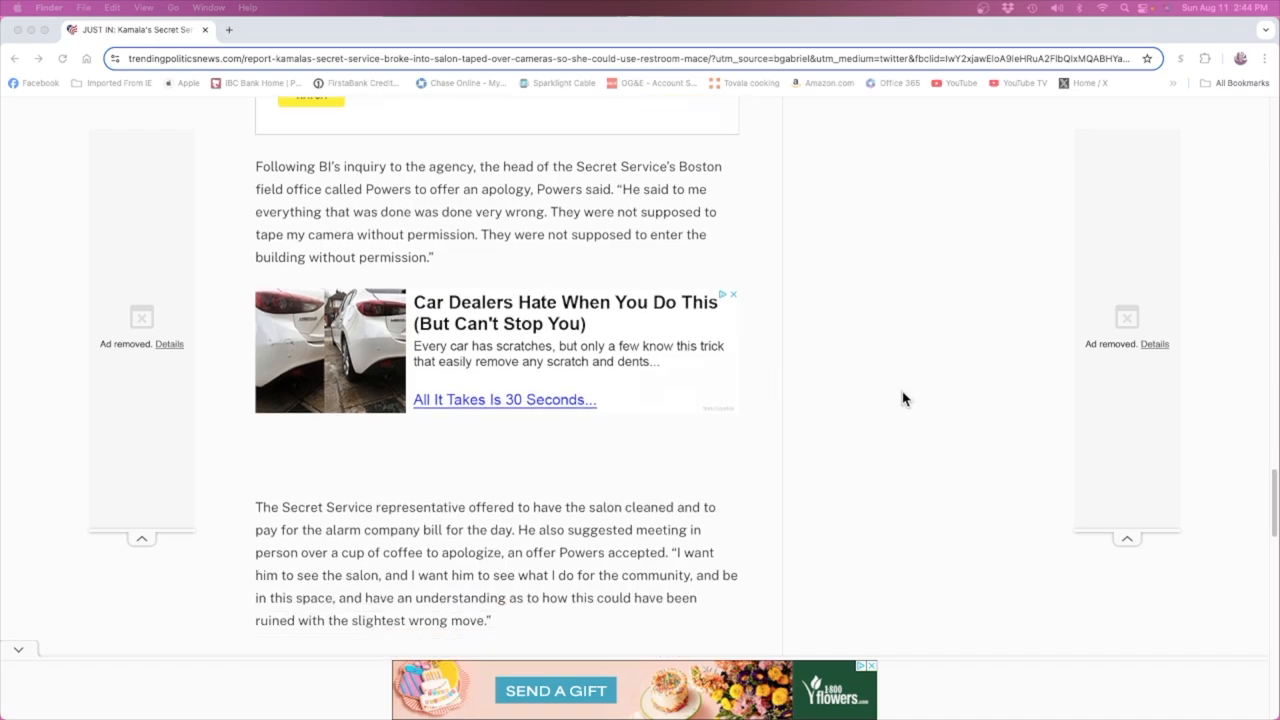
pyautogui.scroll(-3)
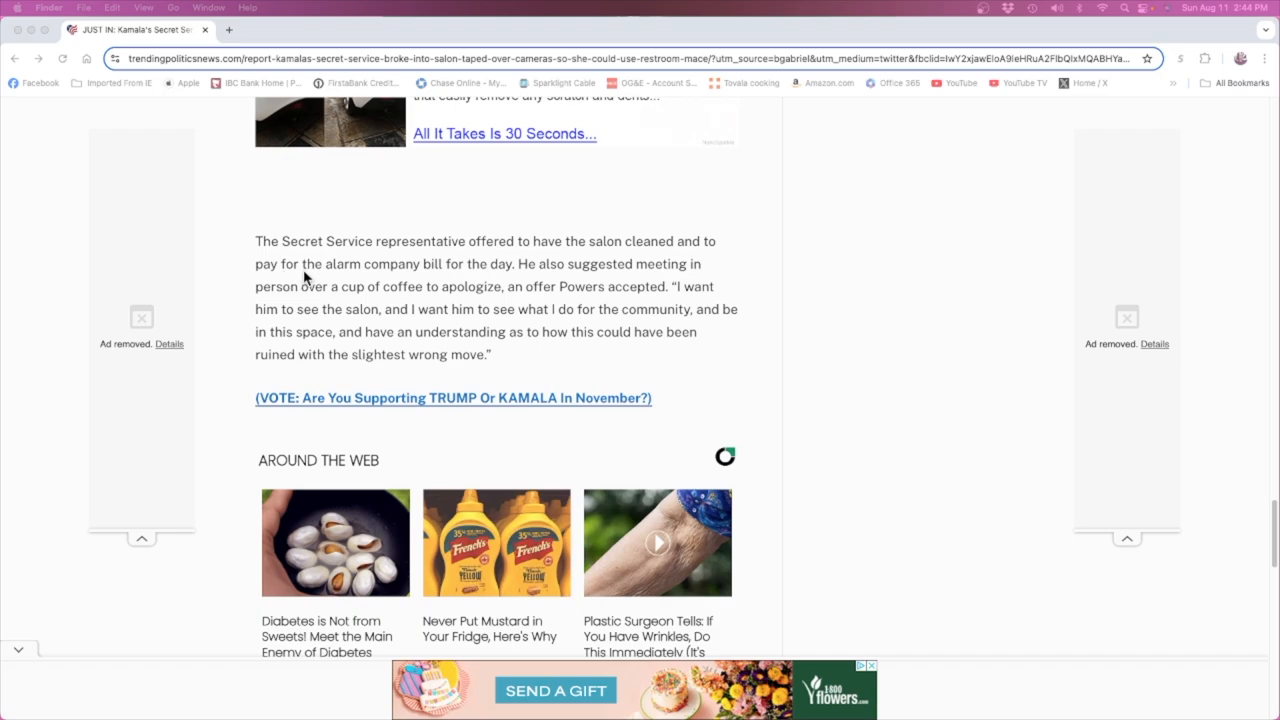
pyautogui.moveTo(504, 280)
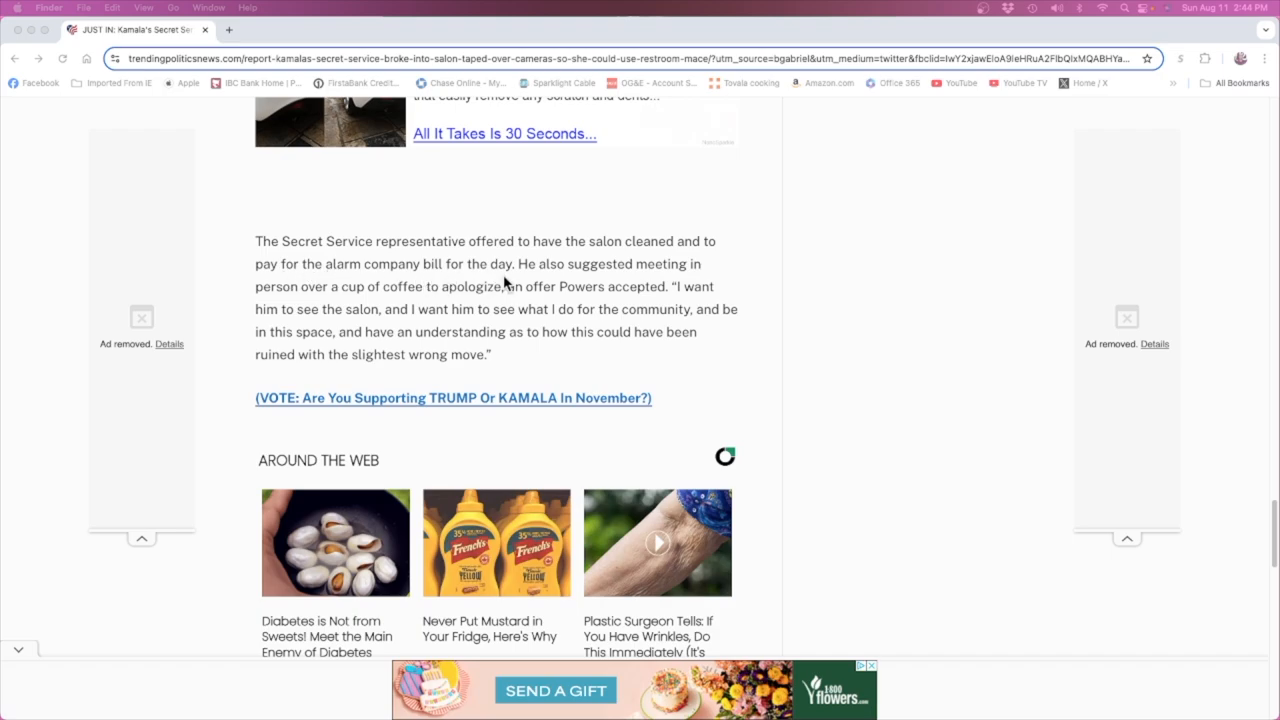
pyautogui.moveTo(614, 278)
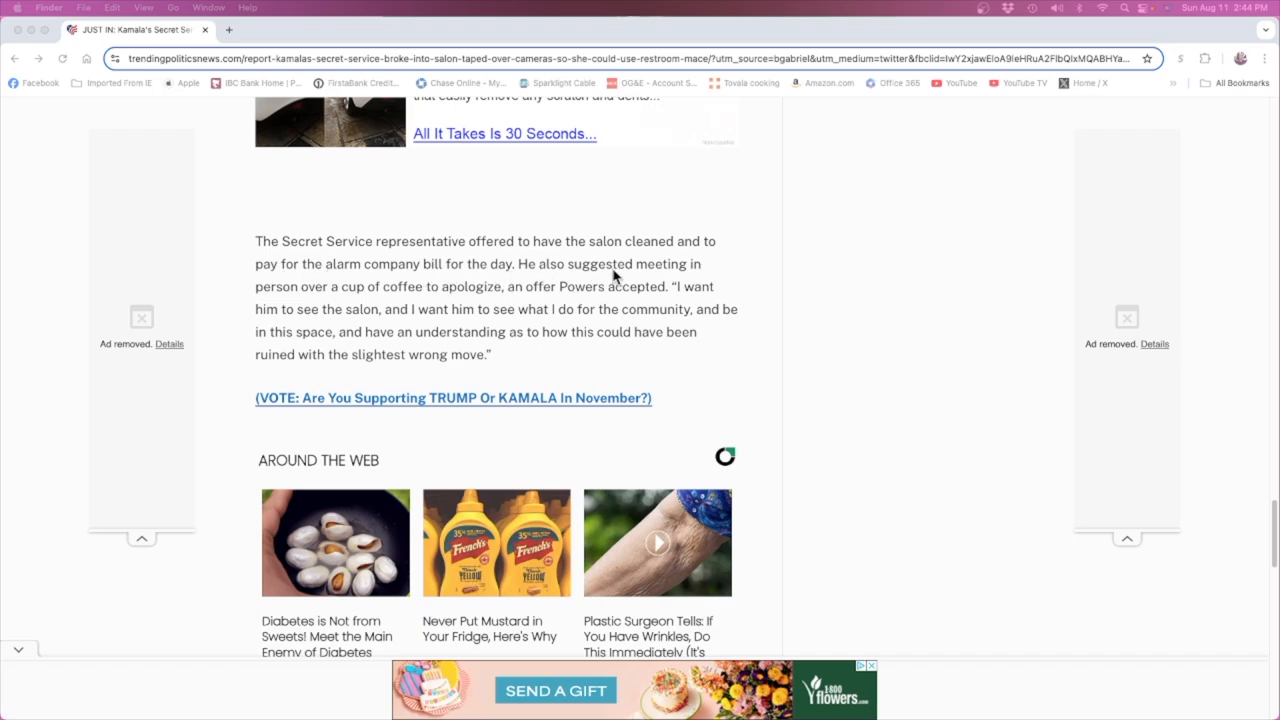
pyautogui.moveTo(370, 304)
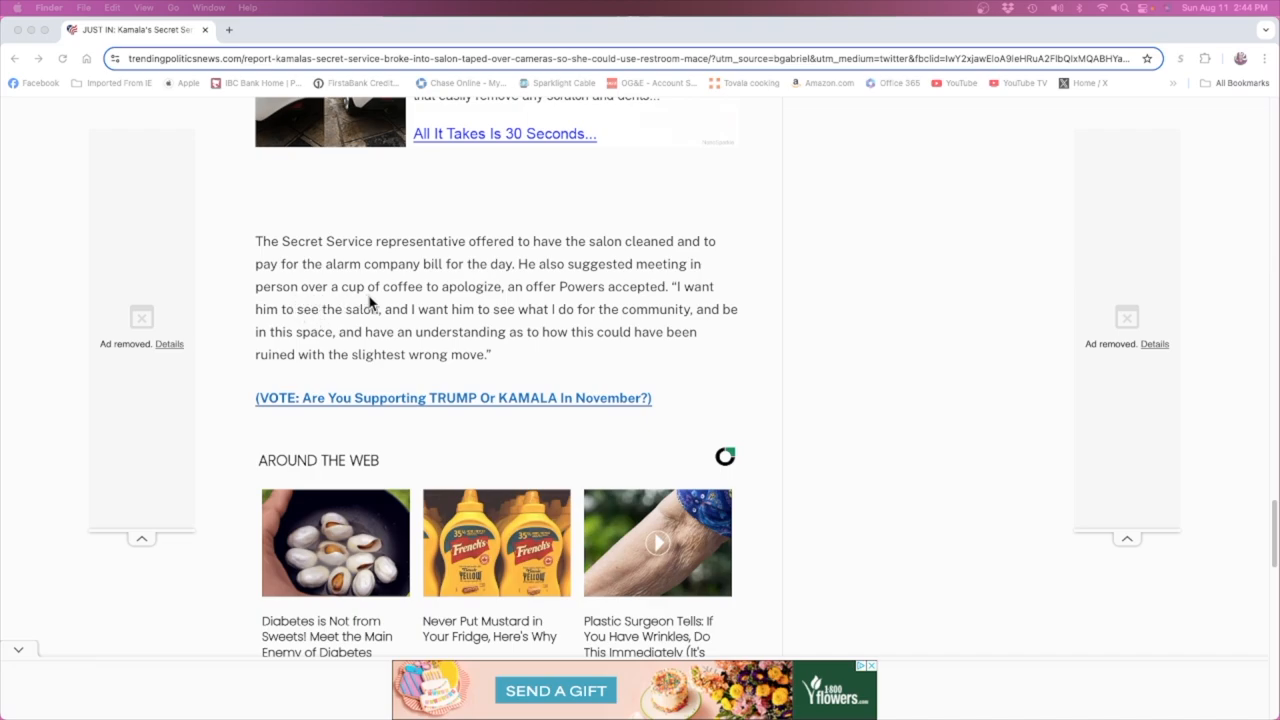
pyautogui.moveTo(578, 300)
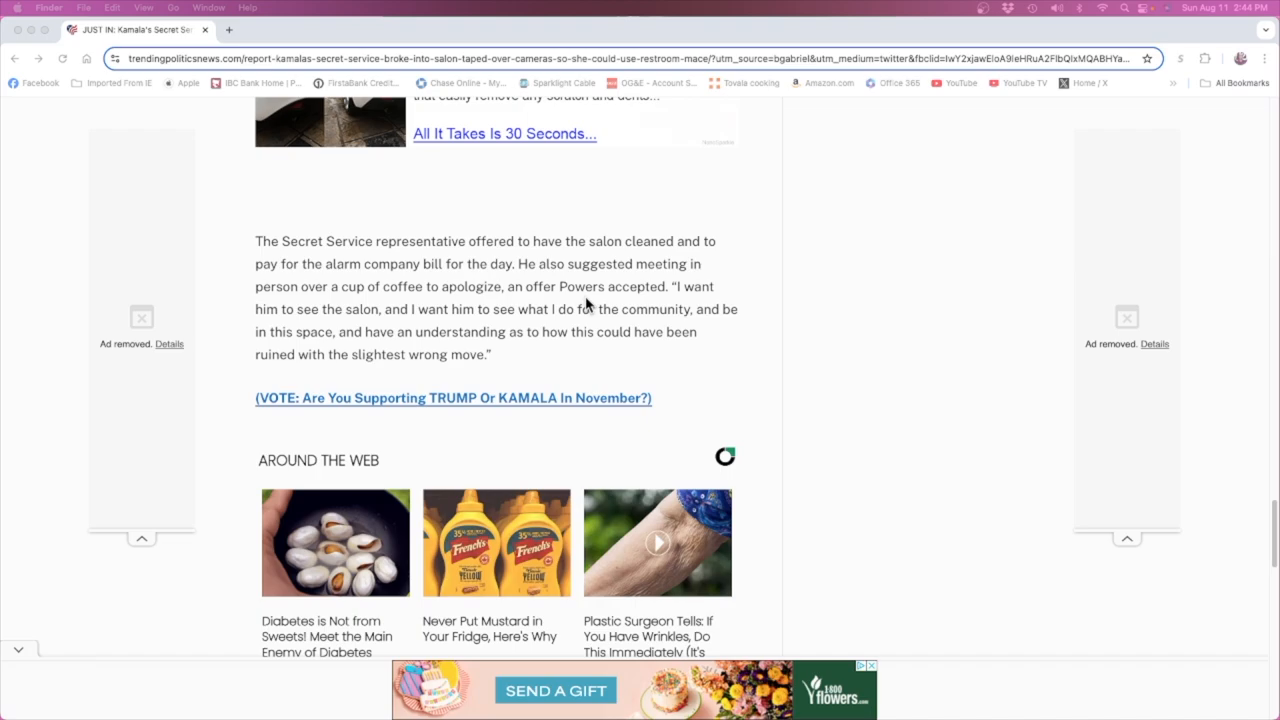
pyautogui.moveTo(688, 304)
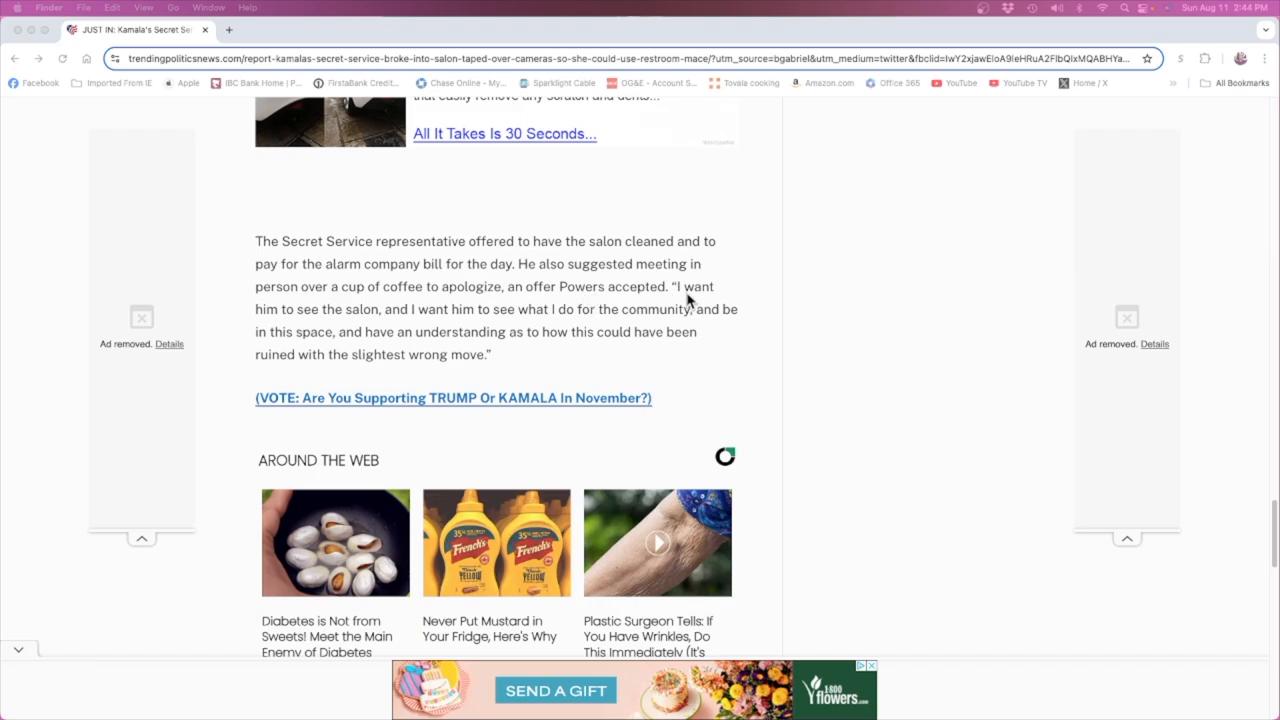
pyautogui.moveTo(342, 322)
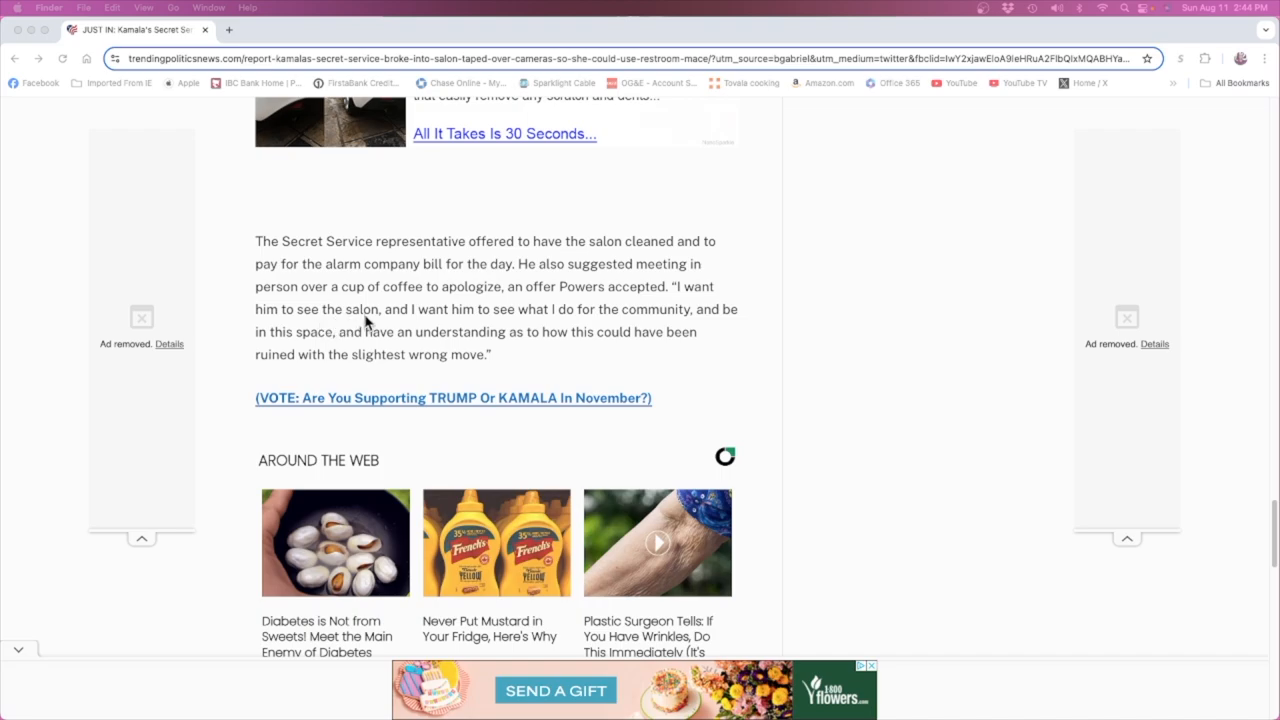
pyautogui.moveTo(456, 324)
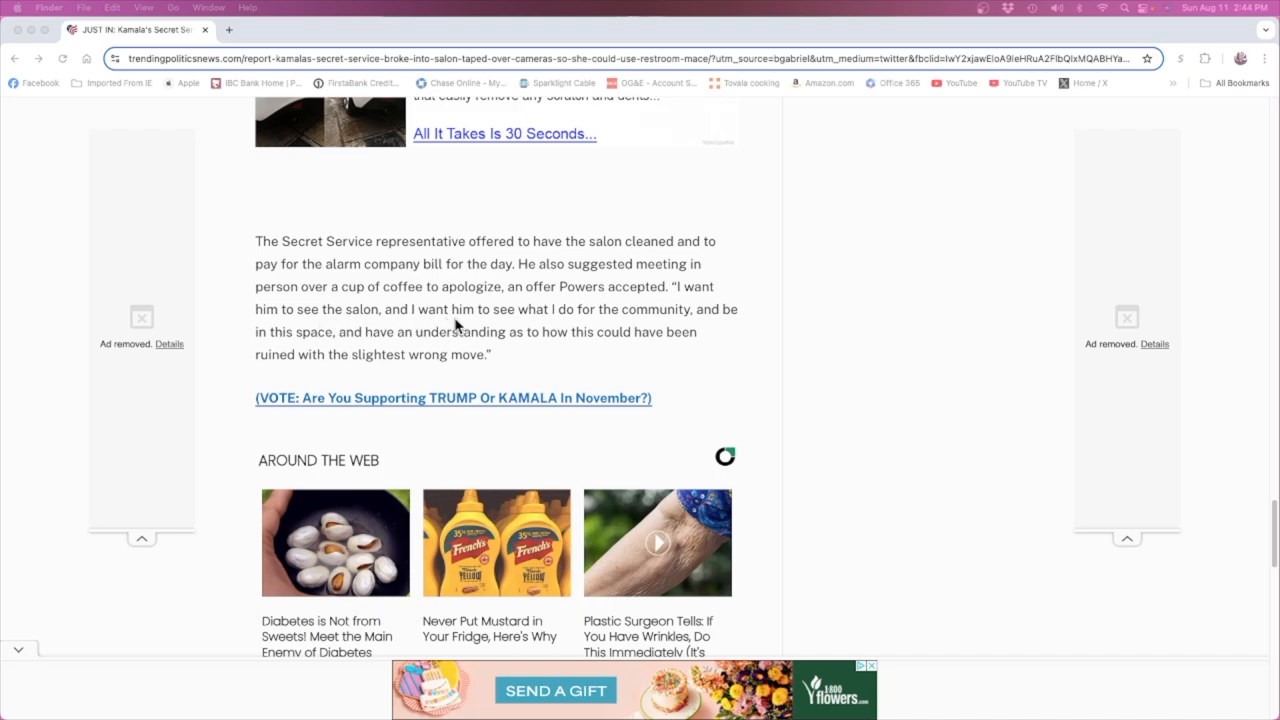
pyautogui.moveTo(412, 348)
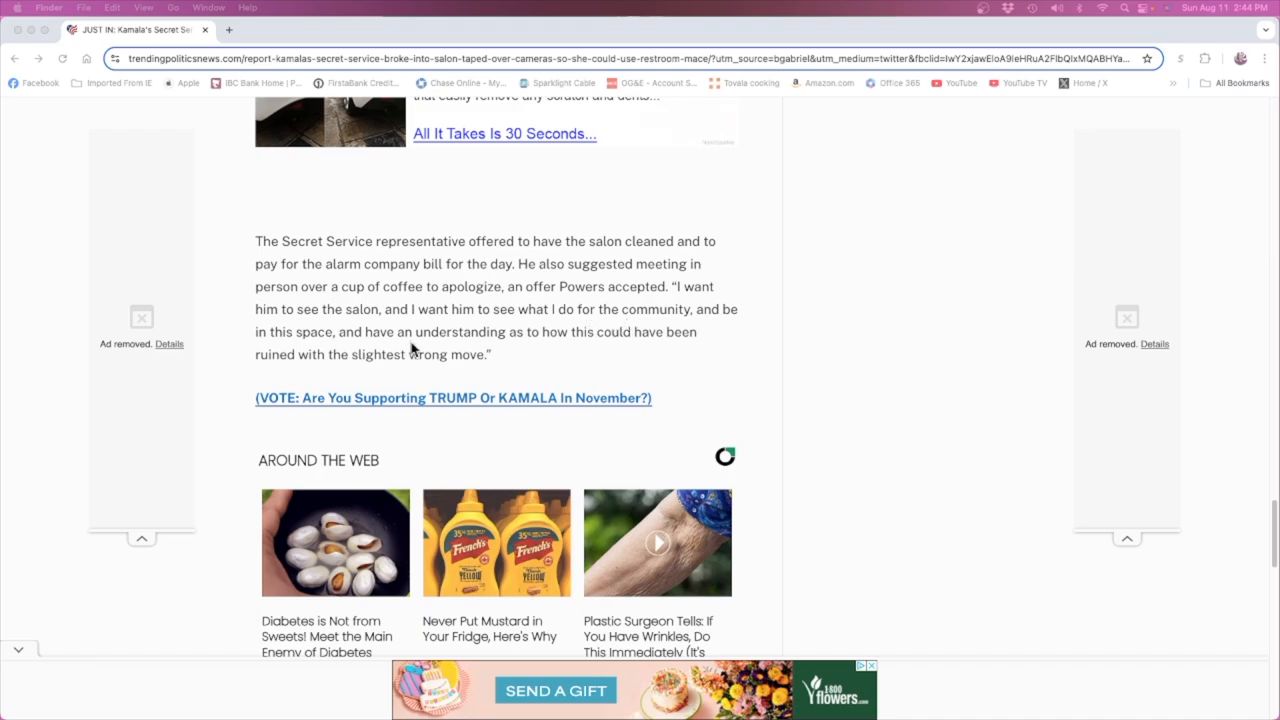
pyautogui.moveTo(412, 348)
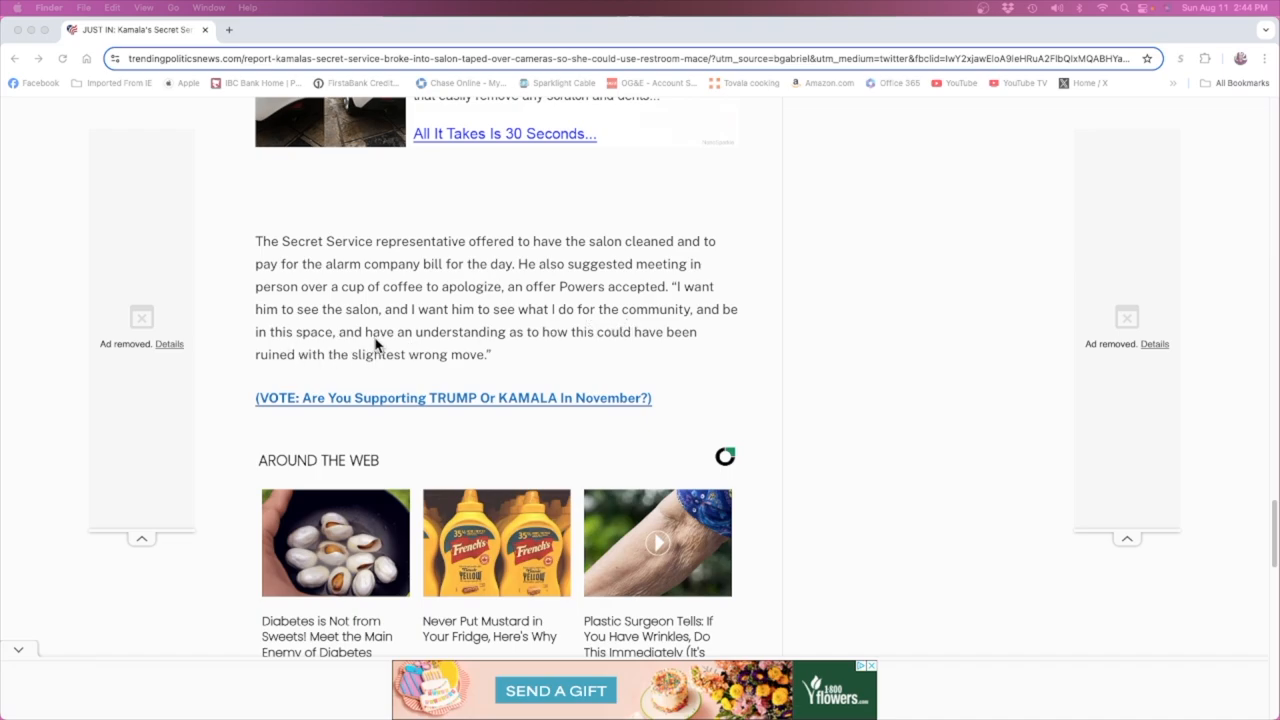
pyautogui.moveTo(368, 350)
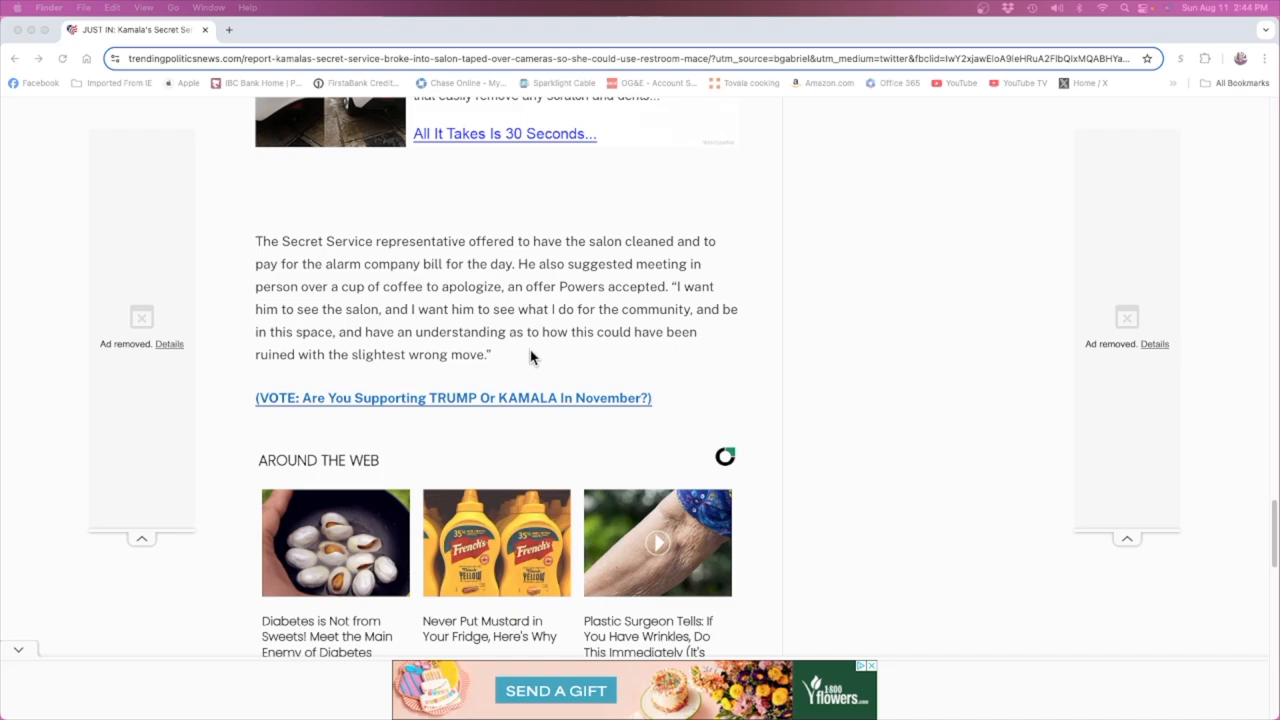
pyautogui.moveTo(836, 362)
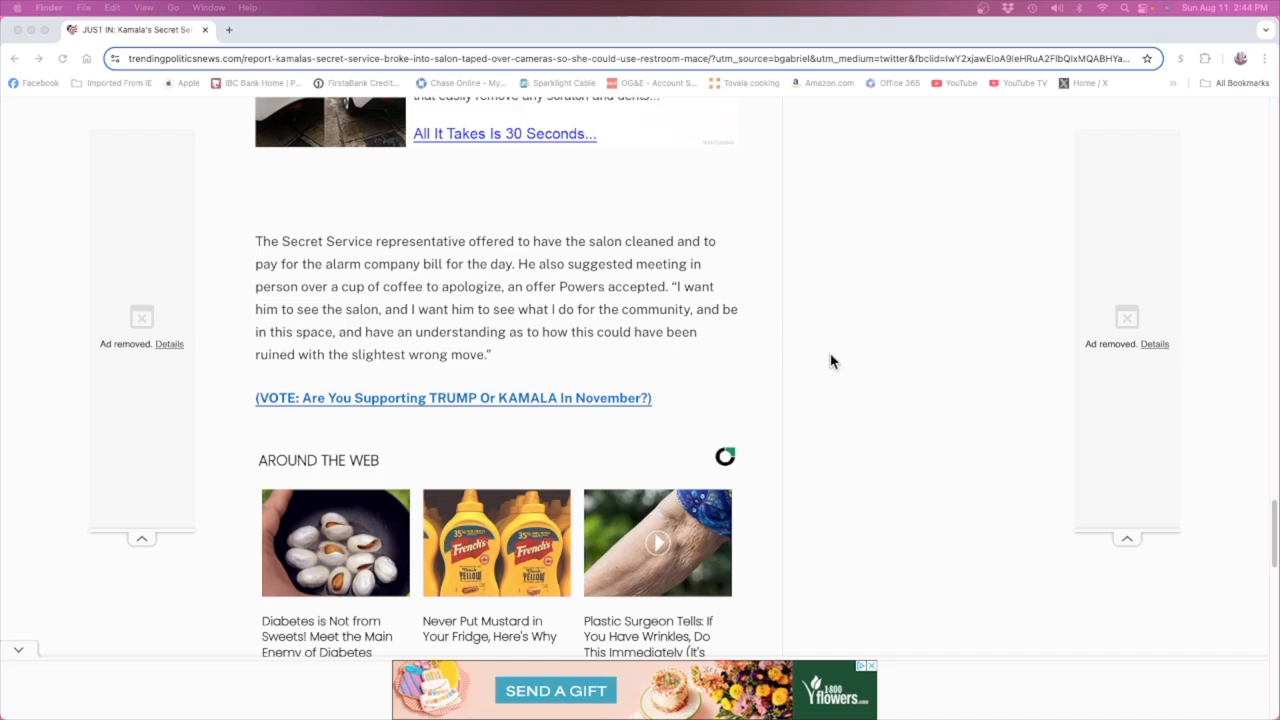
pyautogui.scroll(-3)
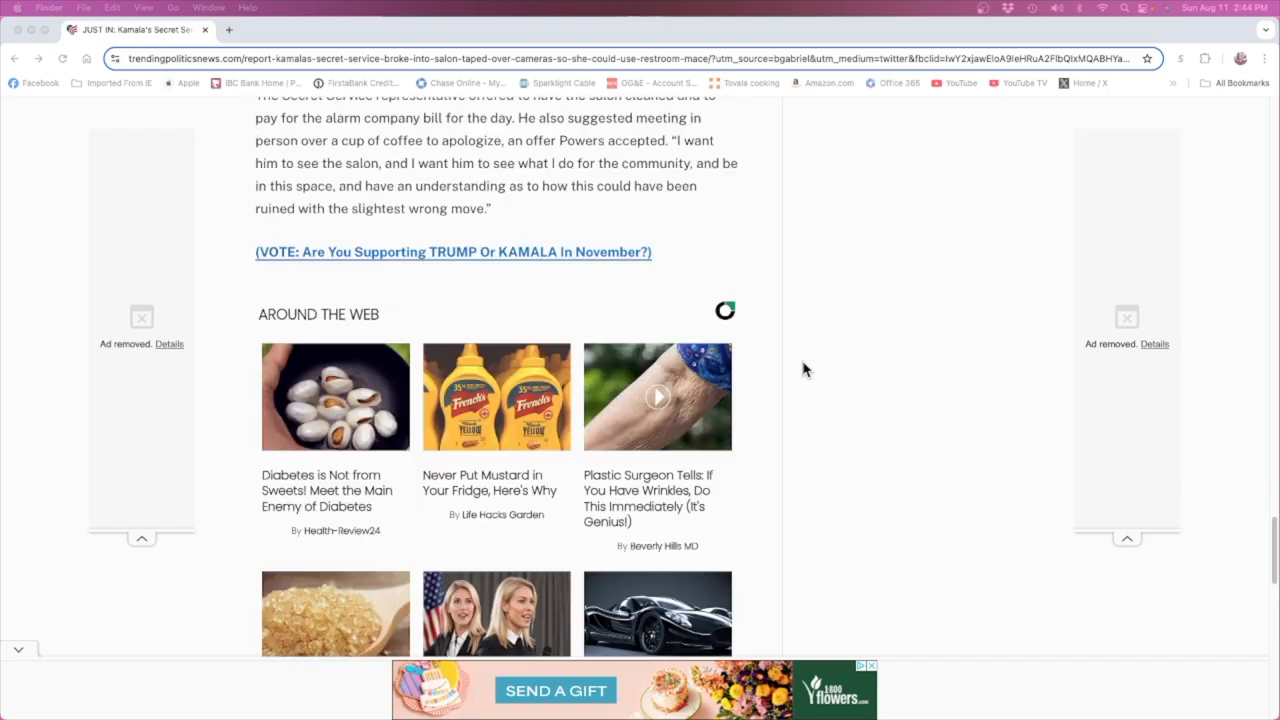
pyautogui.scroll(3)
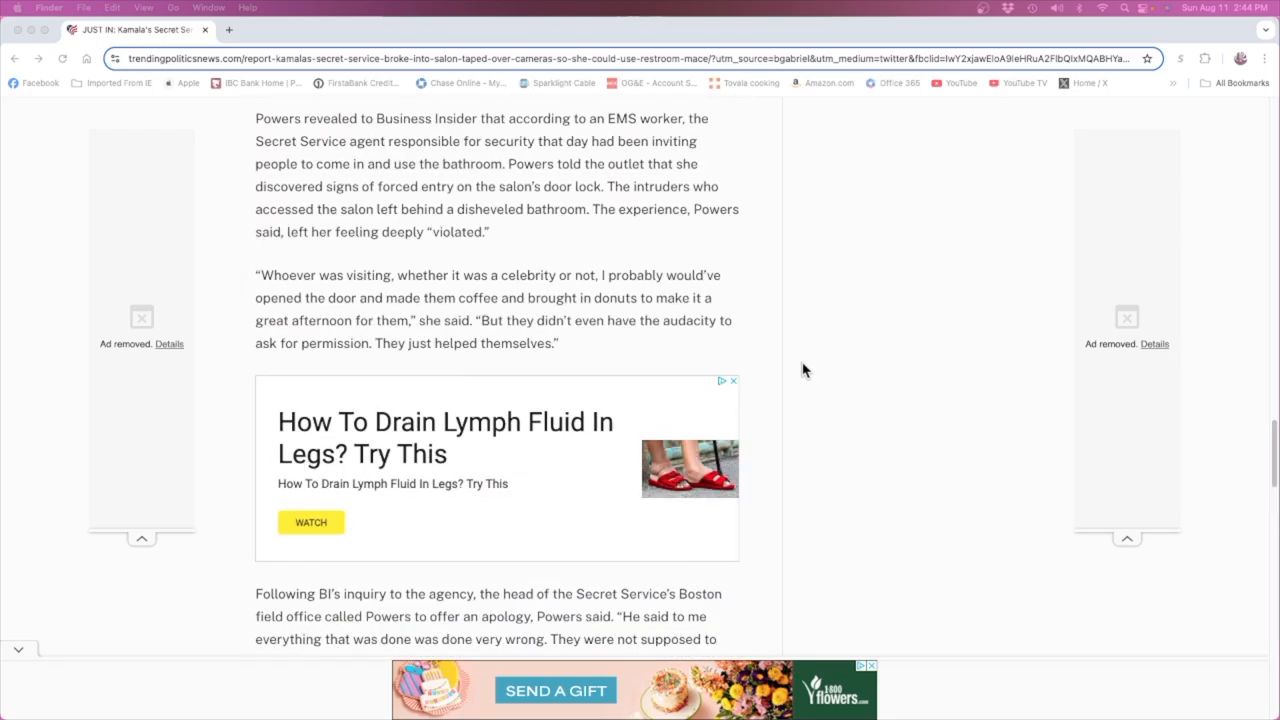
pyautogui.scroll(3)
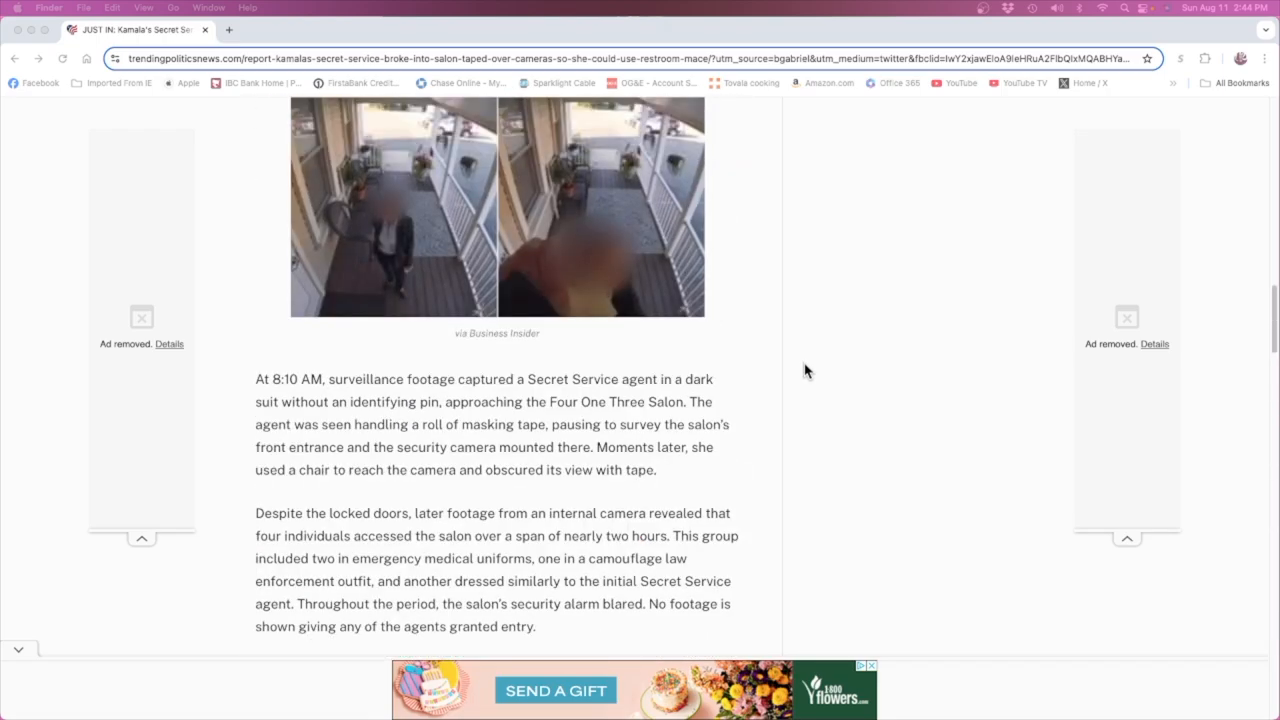
pyautogui.scroll(3)
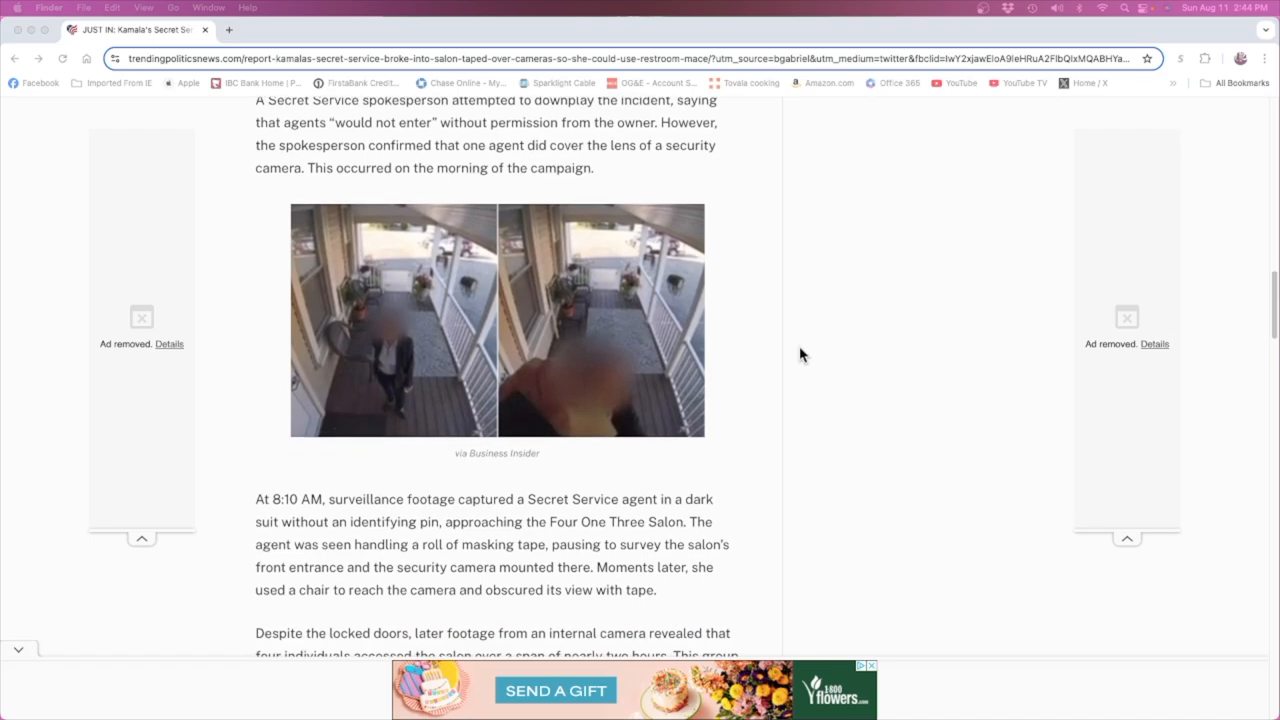
pyautogui.moveTo(772, 376)
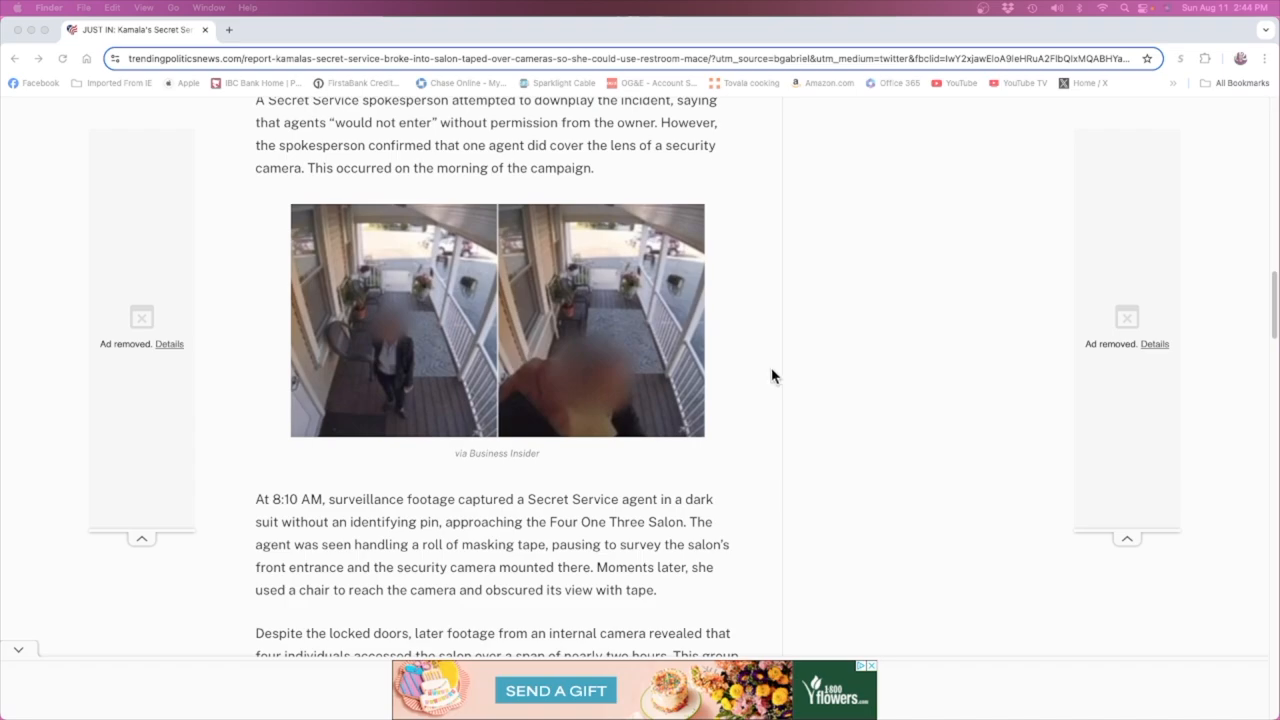
pyautogui.moveTo(824, 388)
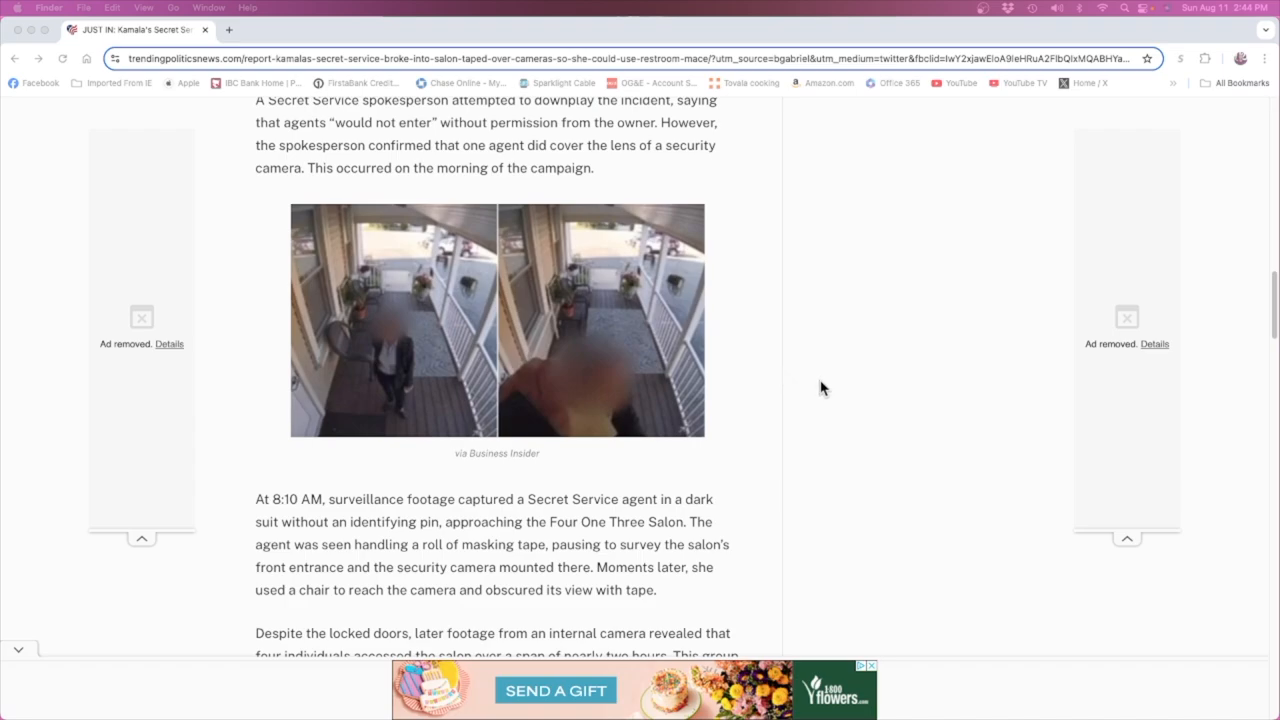
pyautogui.moveTo(796, 388)
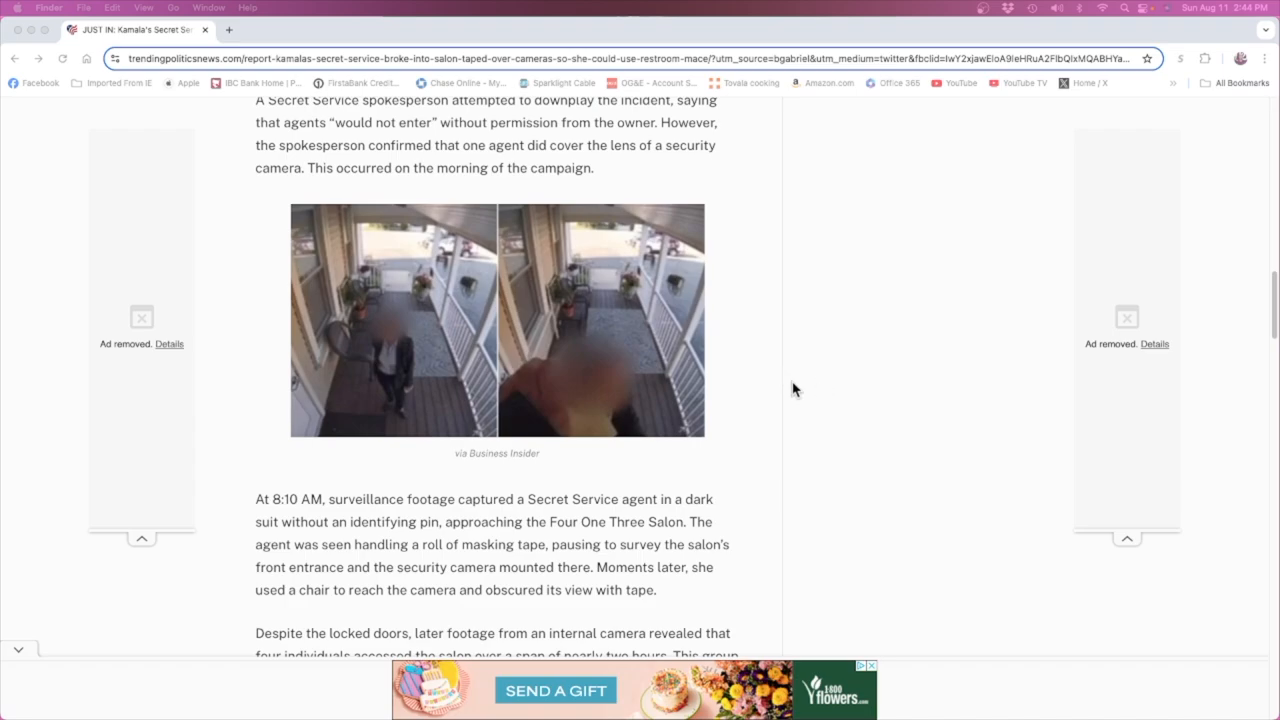
pyautogui.scroll(-3)
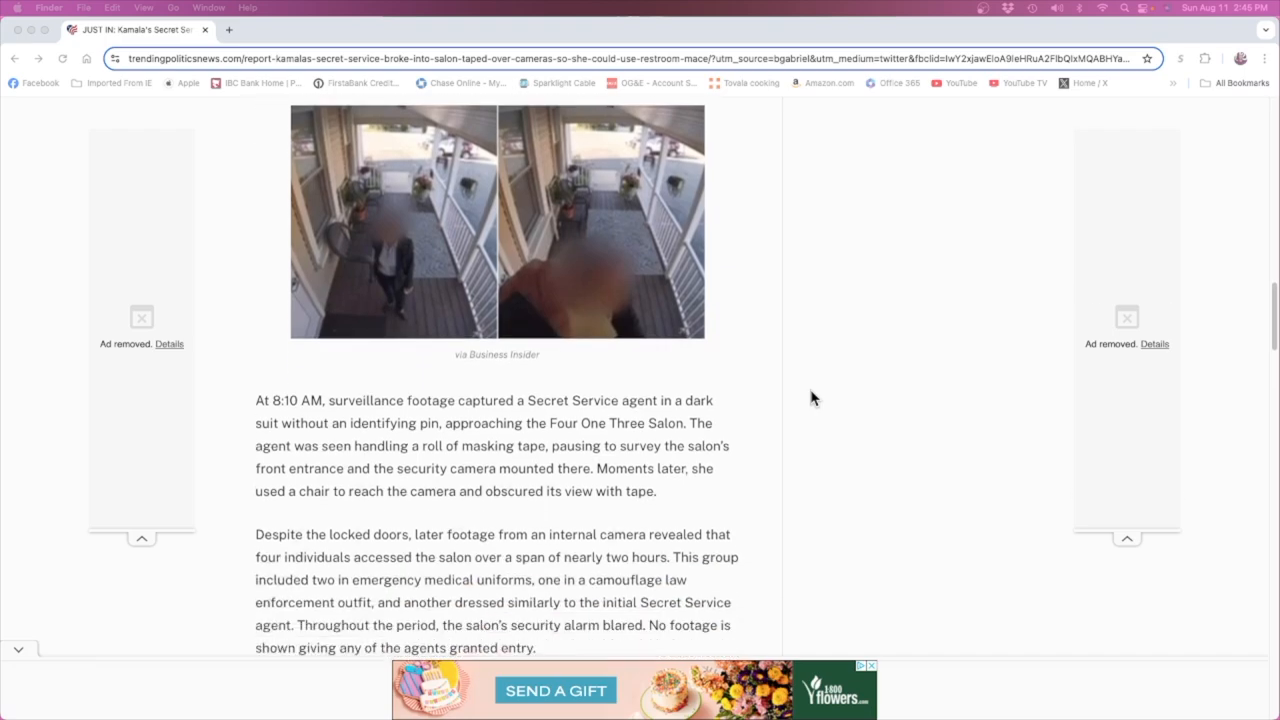
pyautogui.moveTo(758, 424)
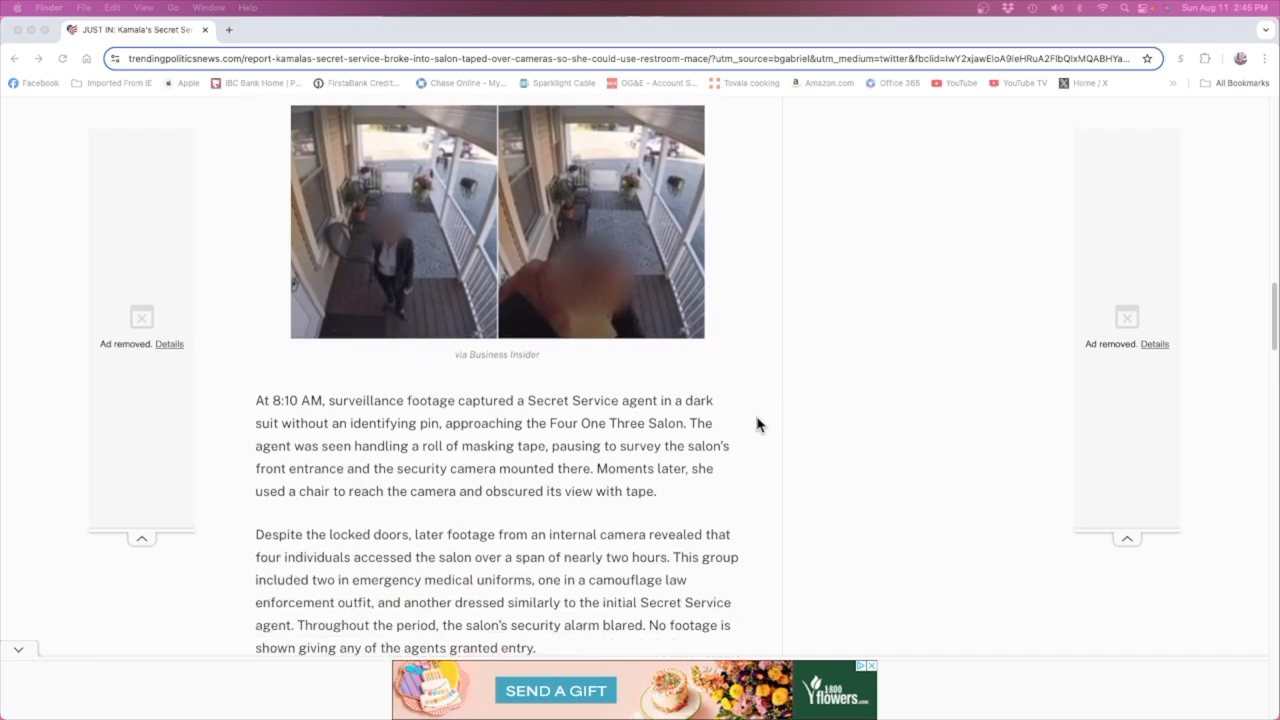
pyautogui.scroll(-3)
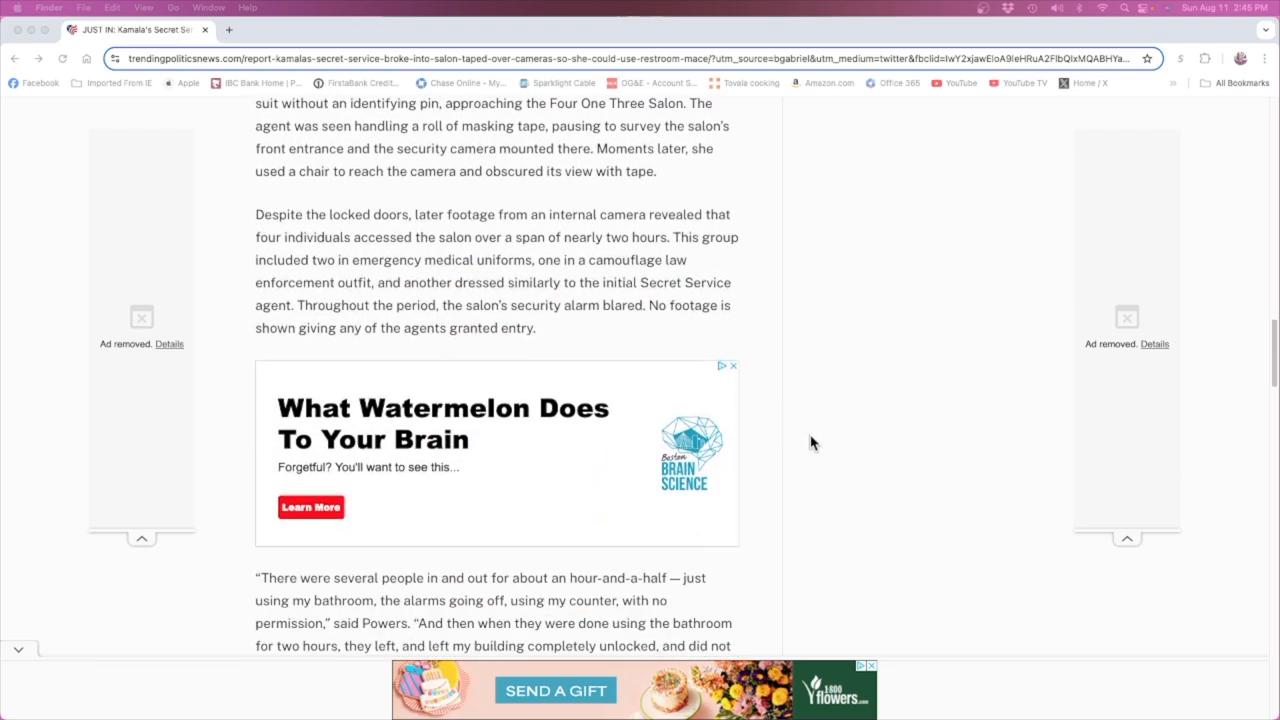
pyautogui.scroll(-3)
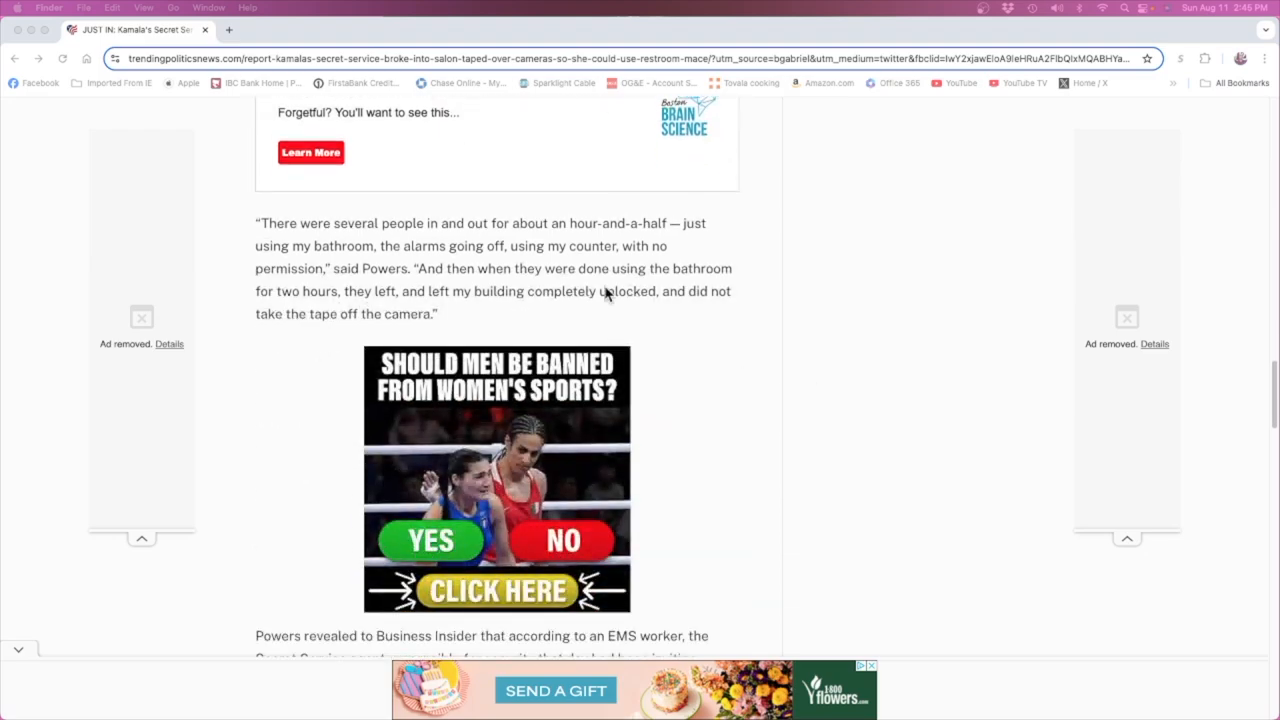
pyautogui.scroll(-3)
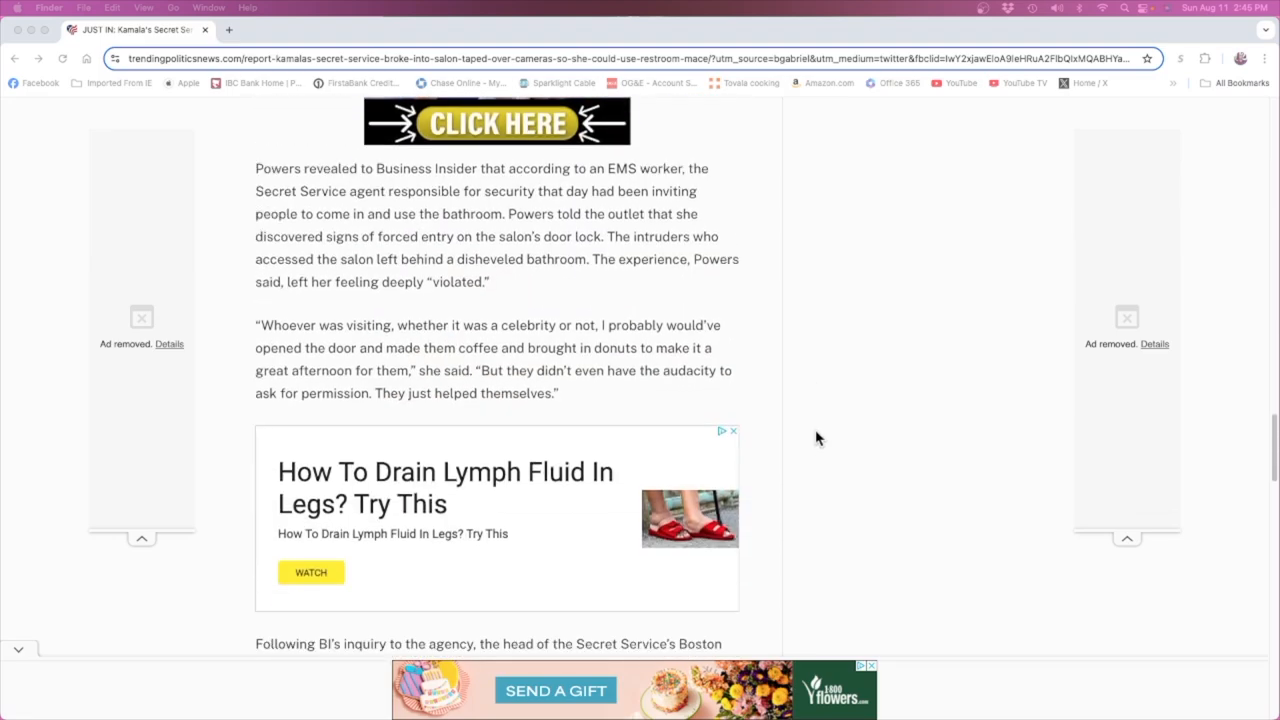
pyautogui.moveTo(432, 244)
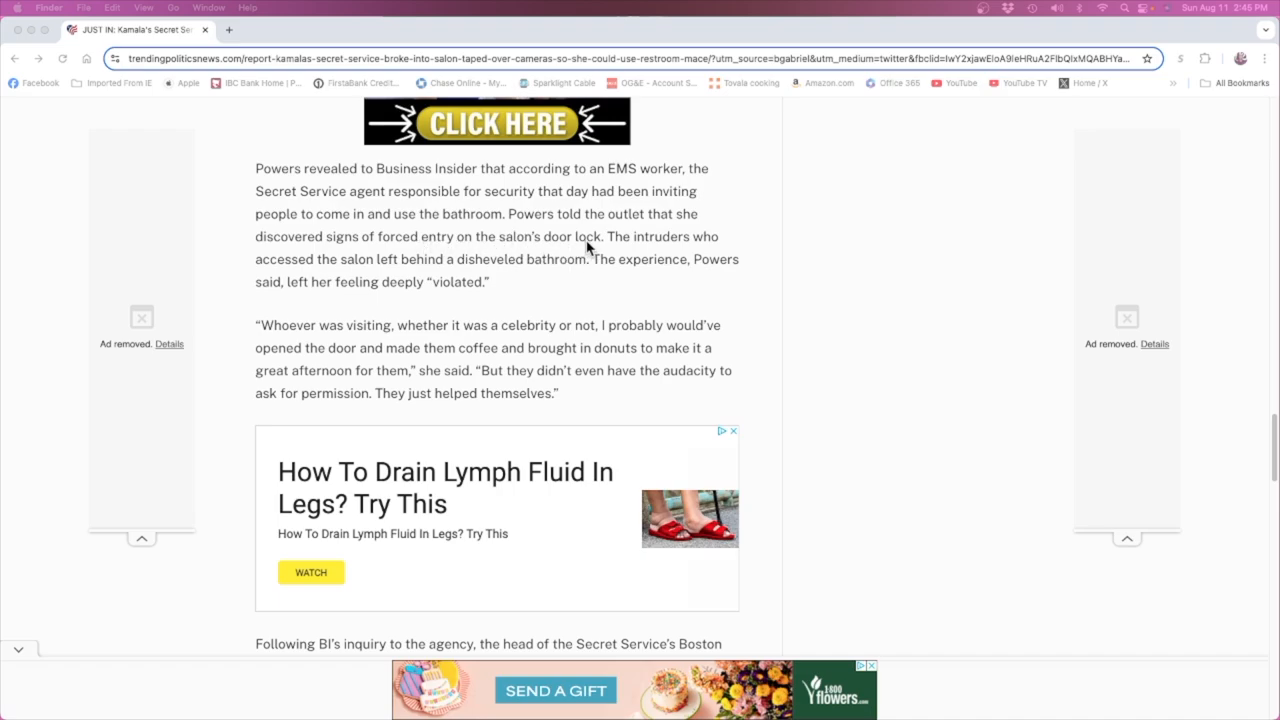
pyautogui.moveTo(826, 258)
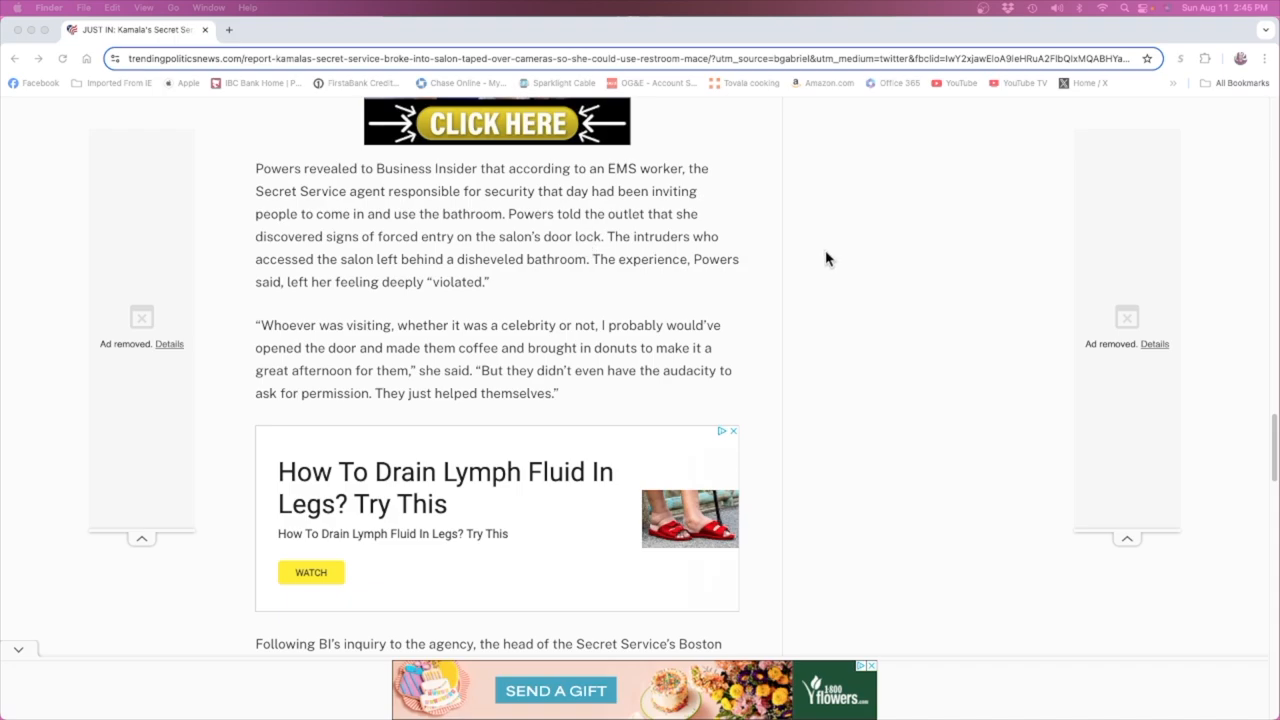
pyautogui.moveTo(806, 260)
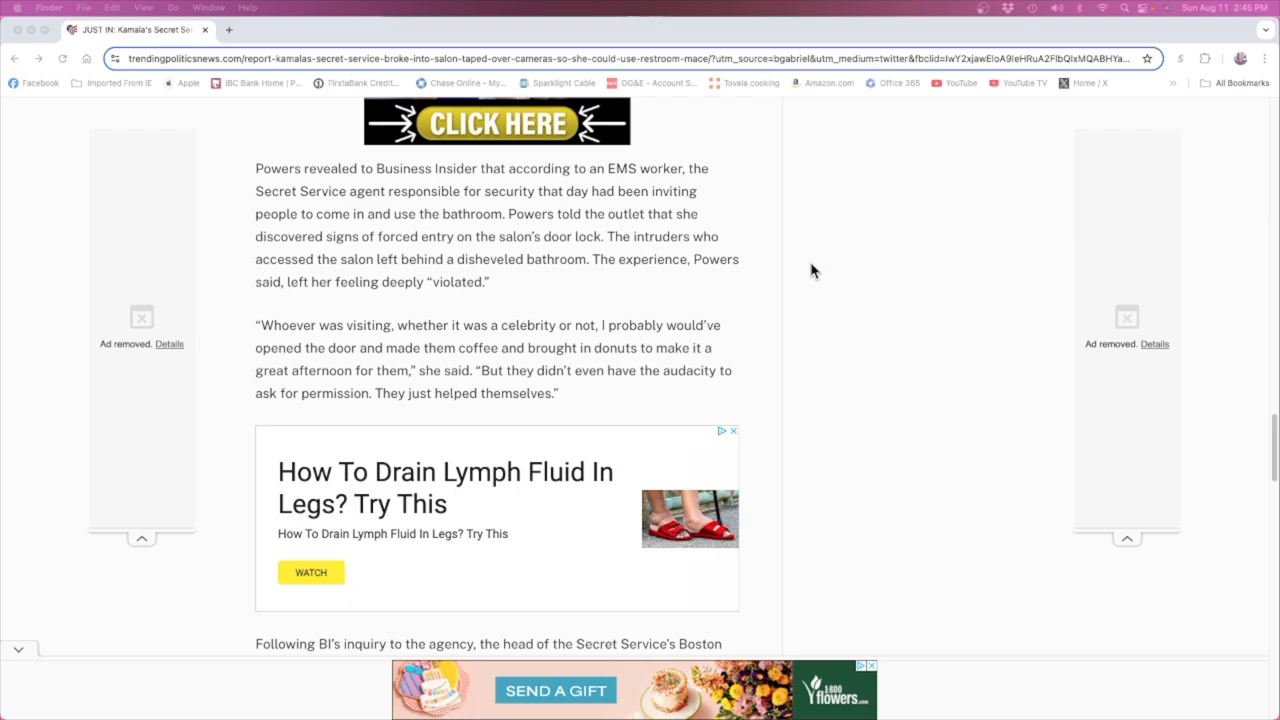
pyautogui.scroll(3)
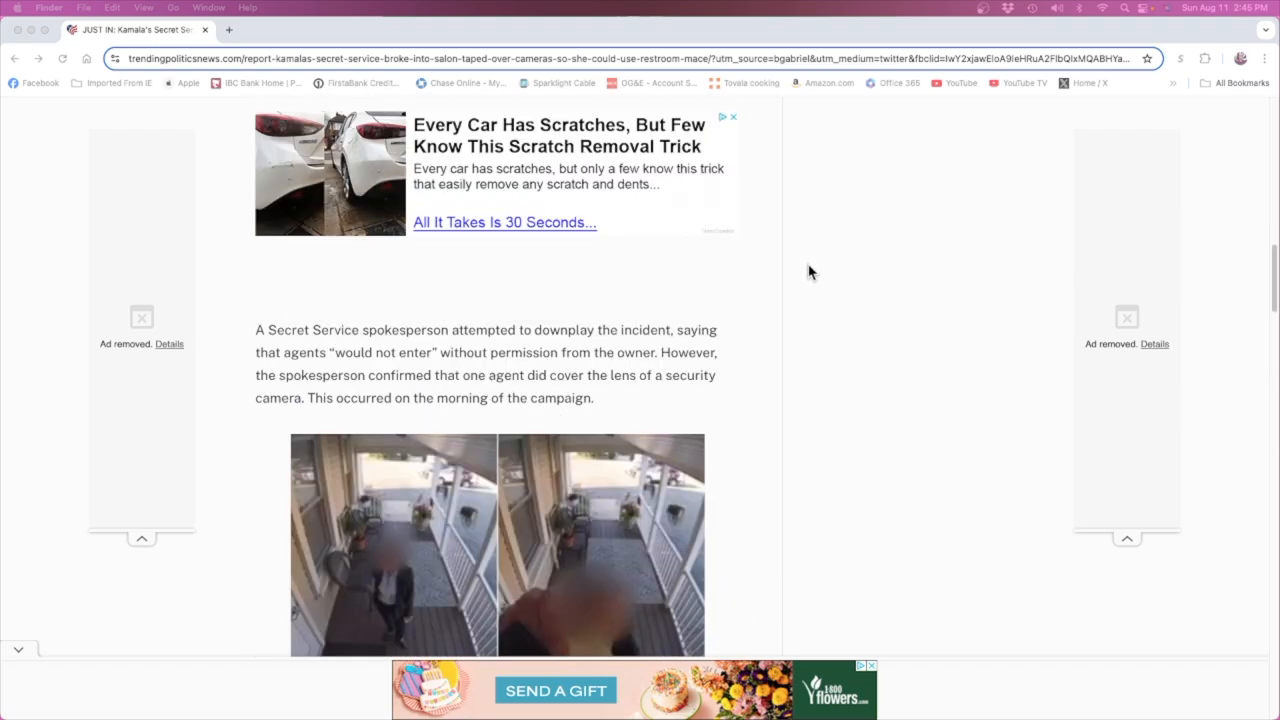
pyautogui.scroll(3)
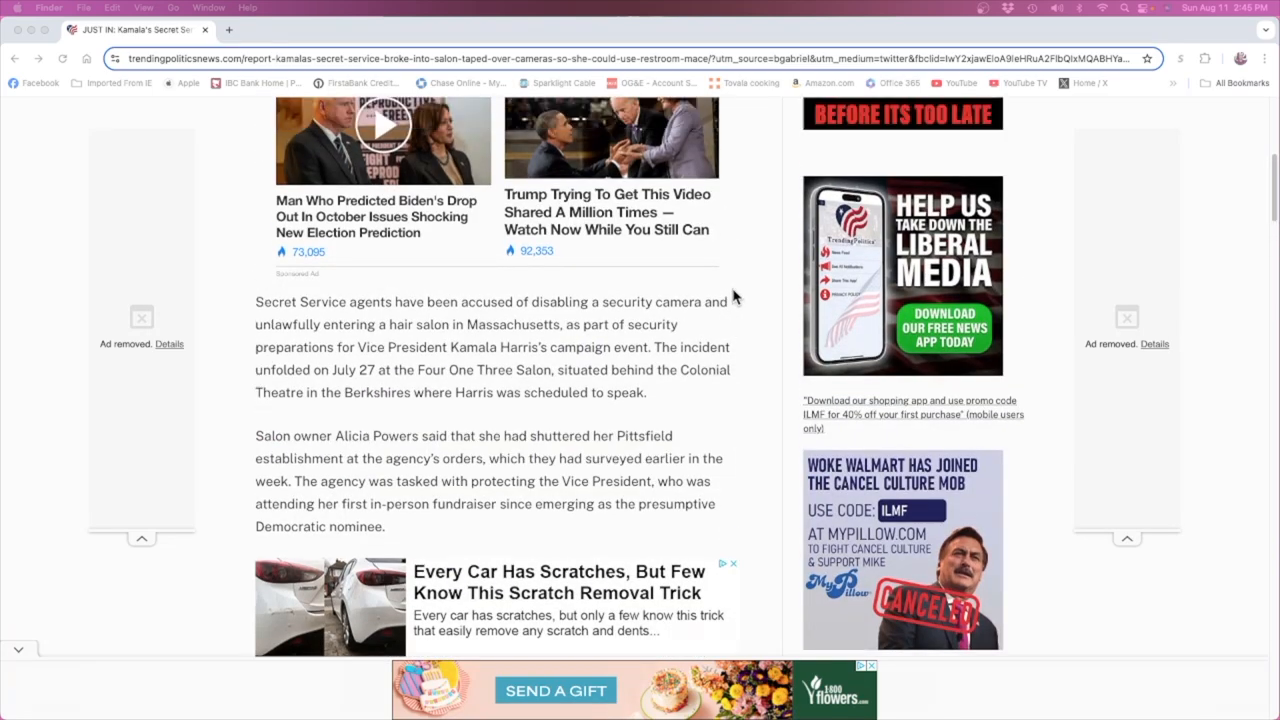
pyautogui.scroll(3)
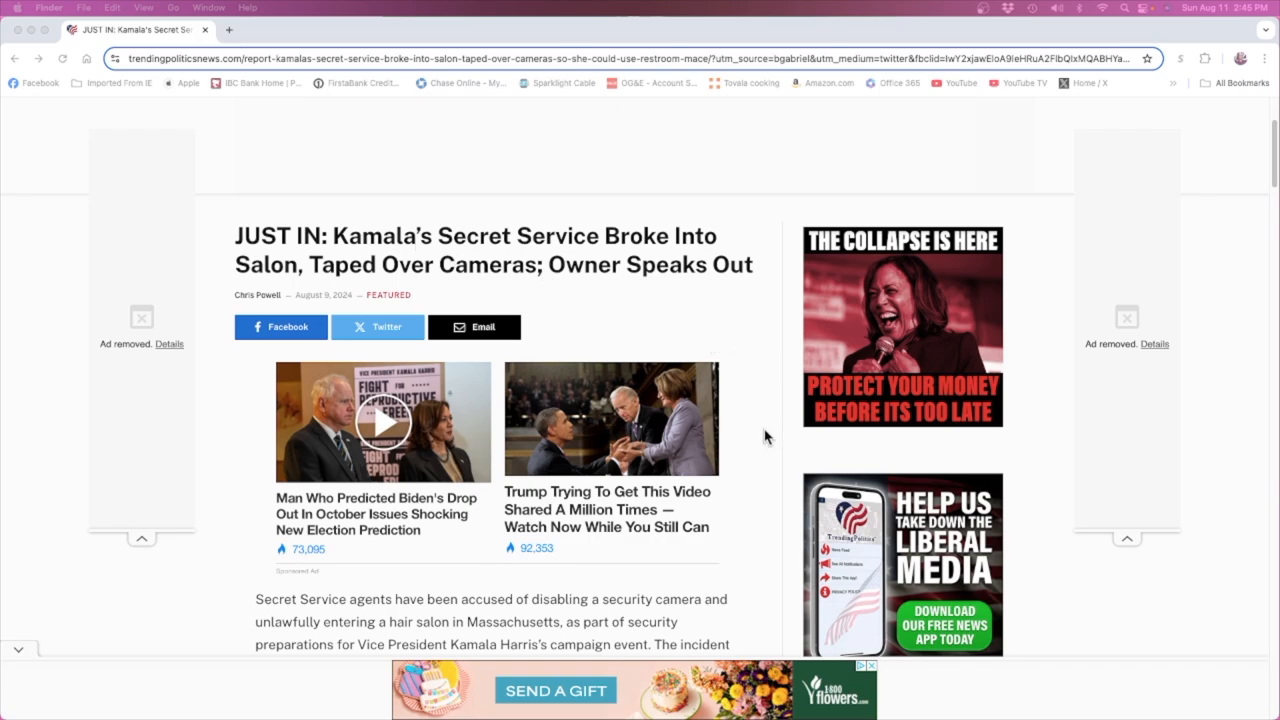
pyautogui.moveTo(758, 438)
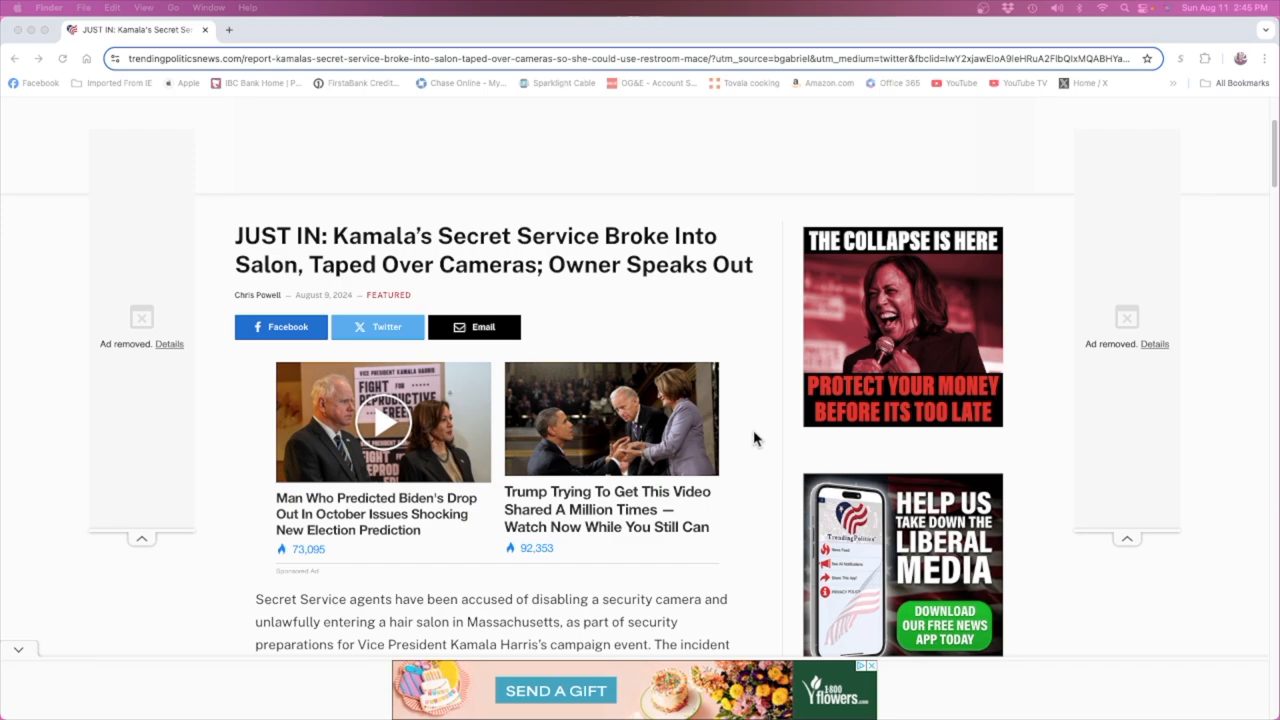
pyautogui.scroll(-3)
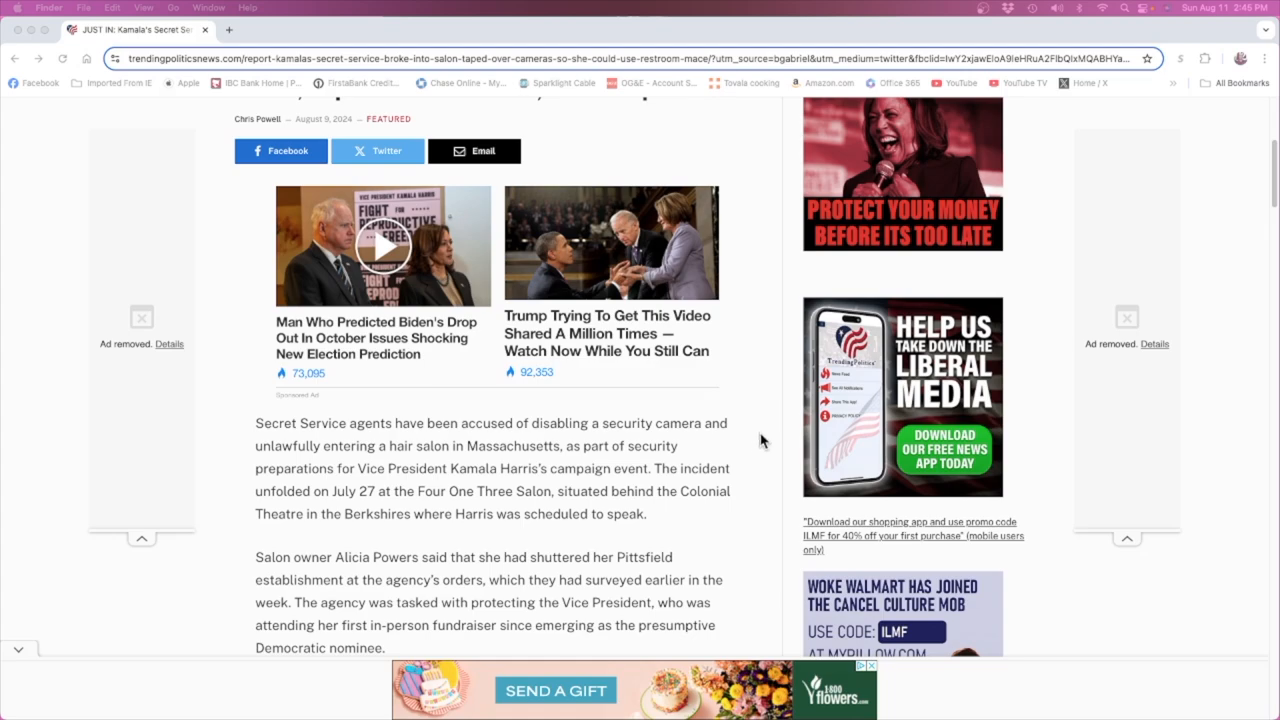
pyautogui.scroll(-3)
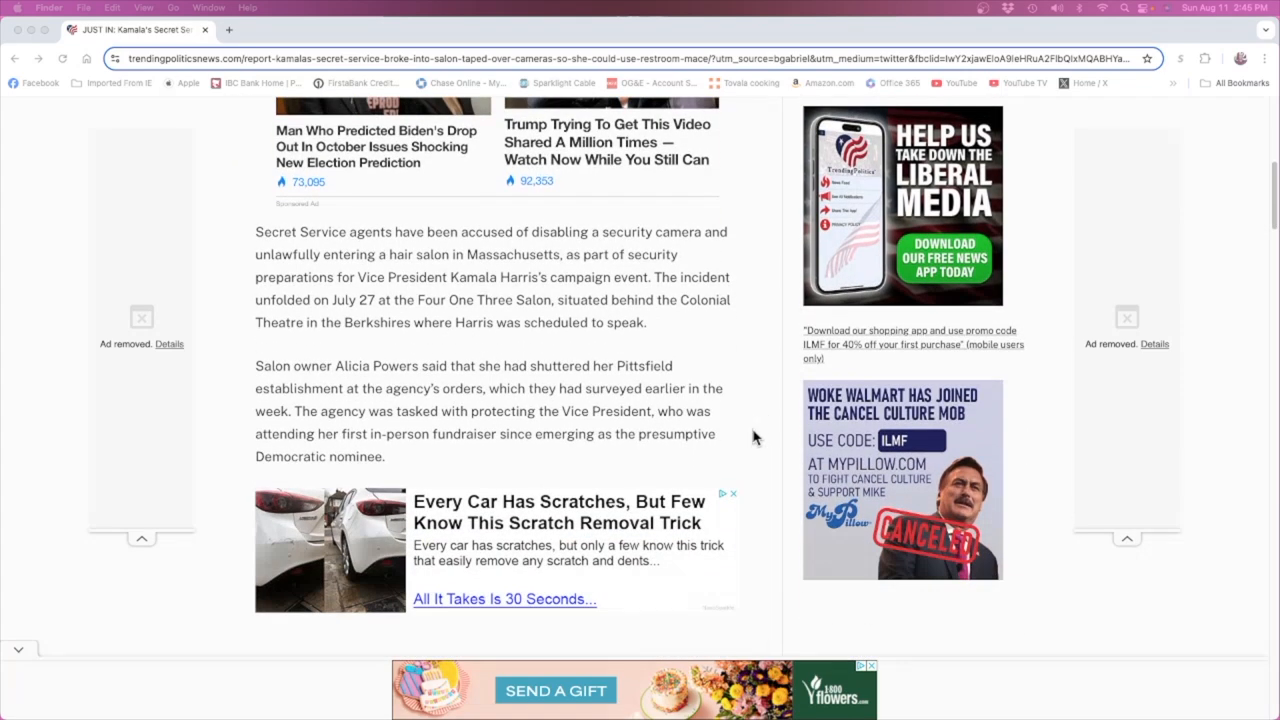
pyautogui.scroll(3)
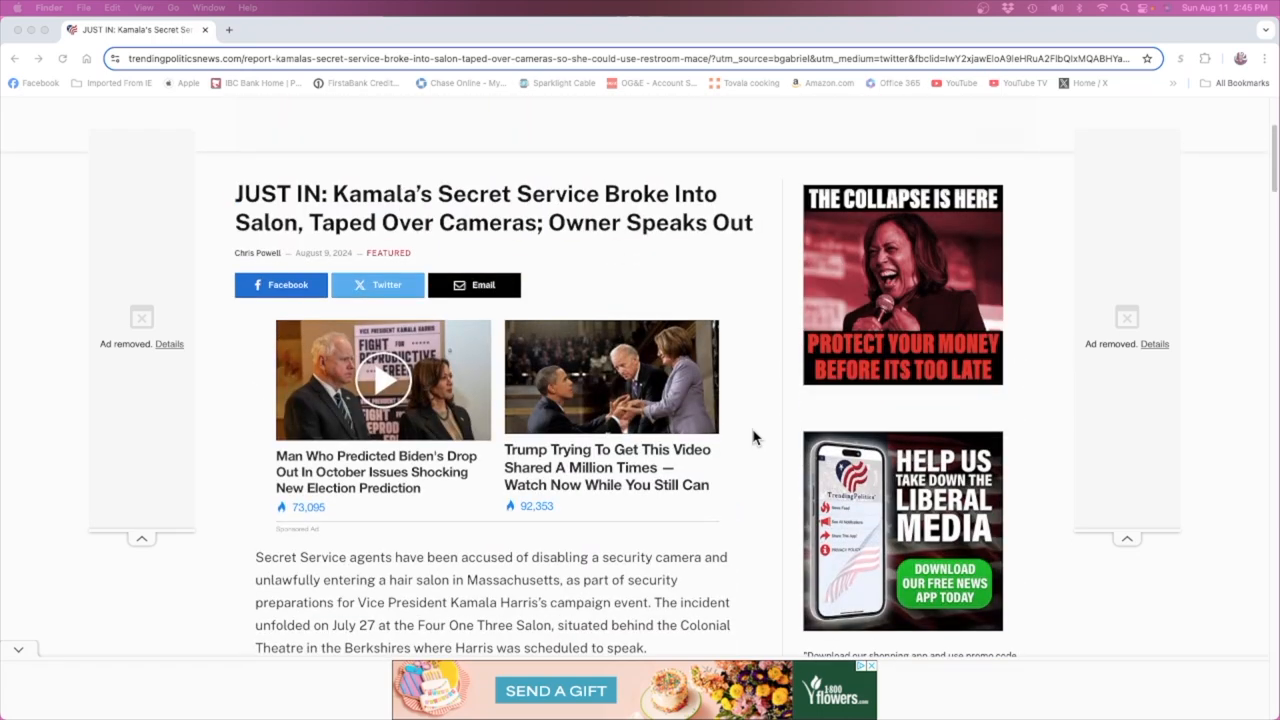
pyautogui.moveTo(756, 420)
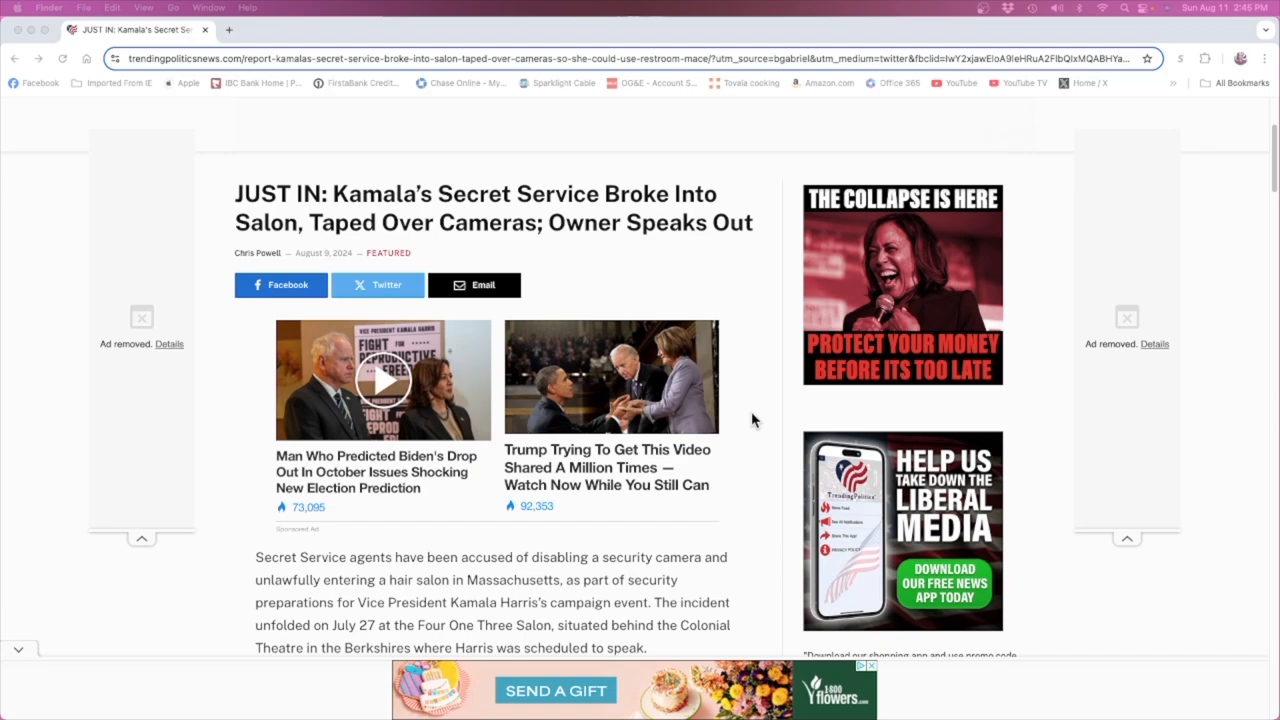
pyautogui.scroll(-3)
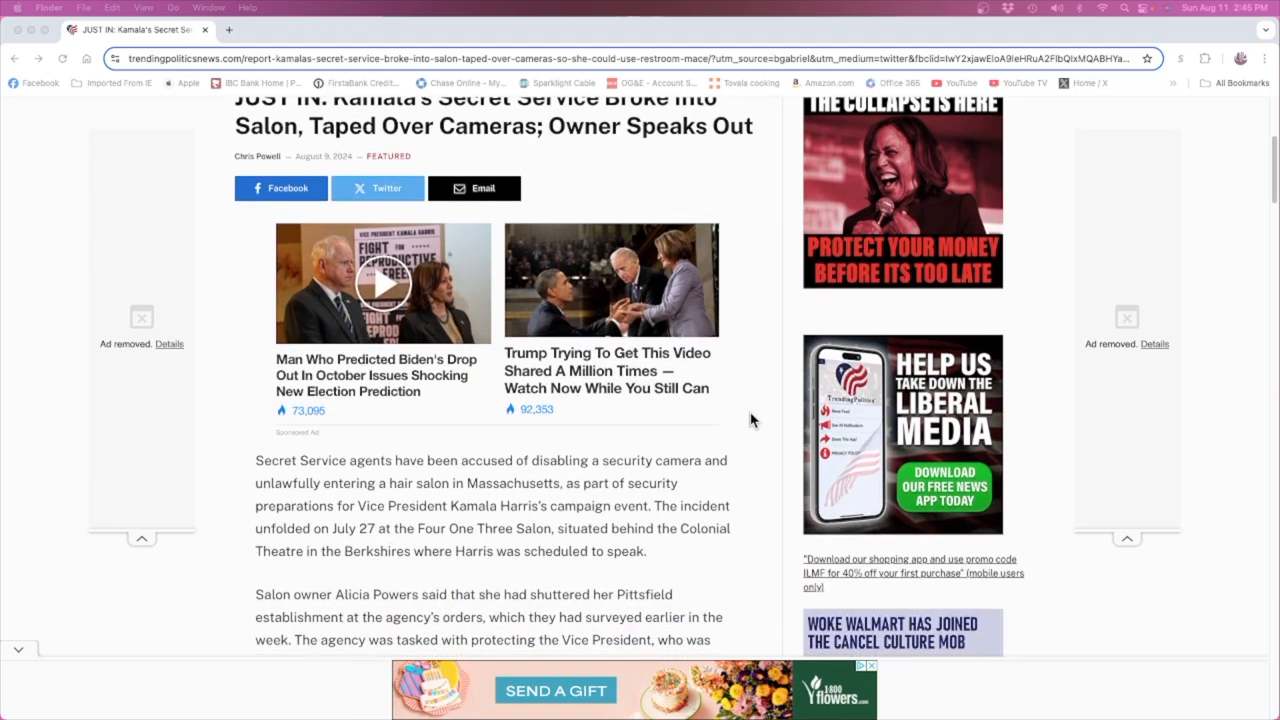
pyautogui.moveTo(770, 310)
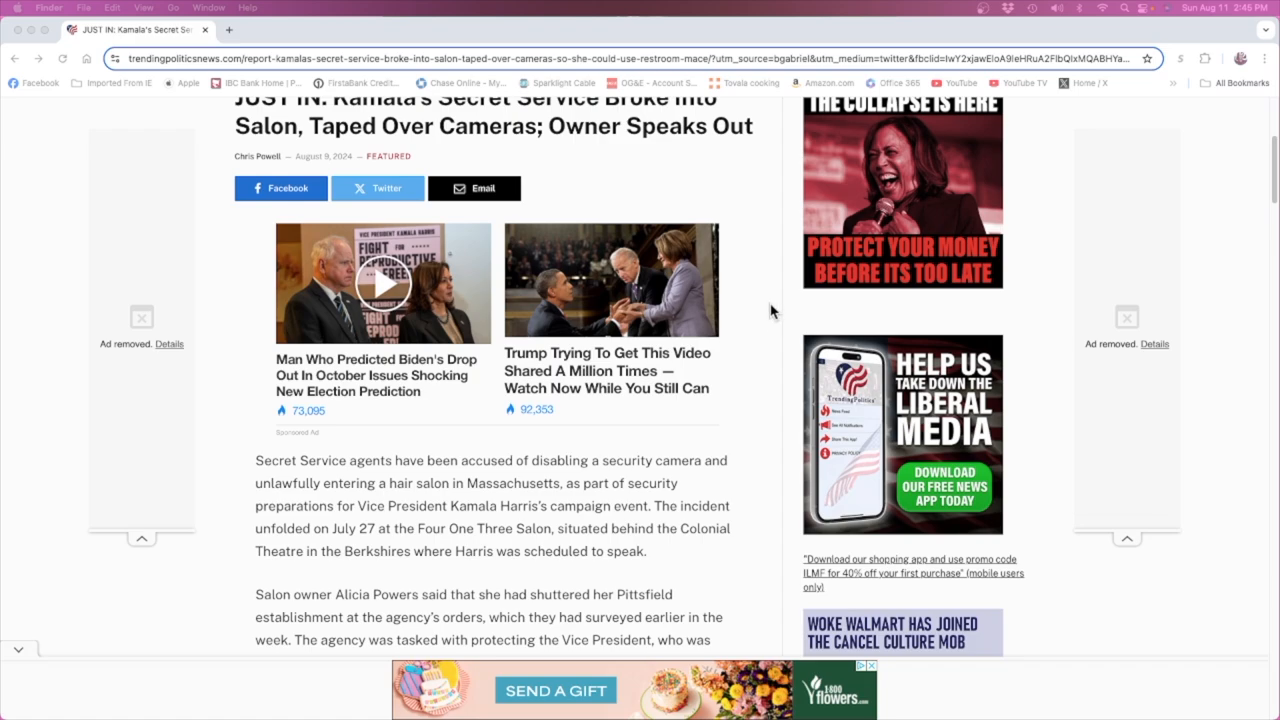
pyautogui.moveTo(780, 308)
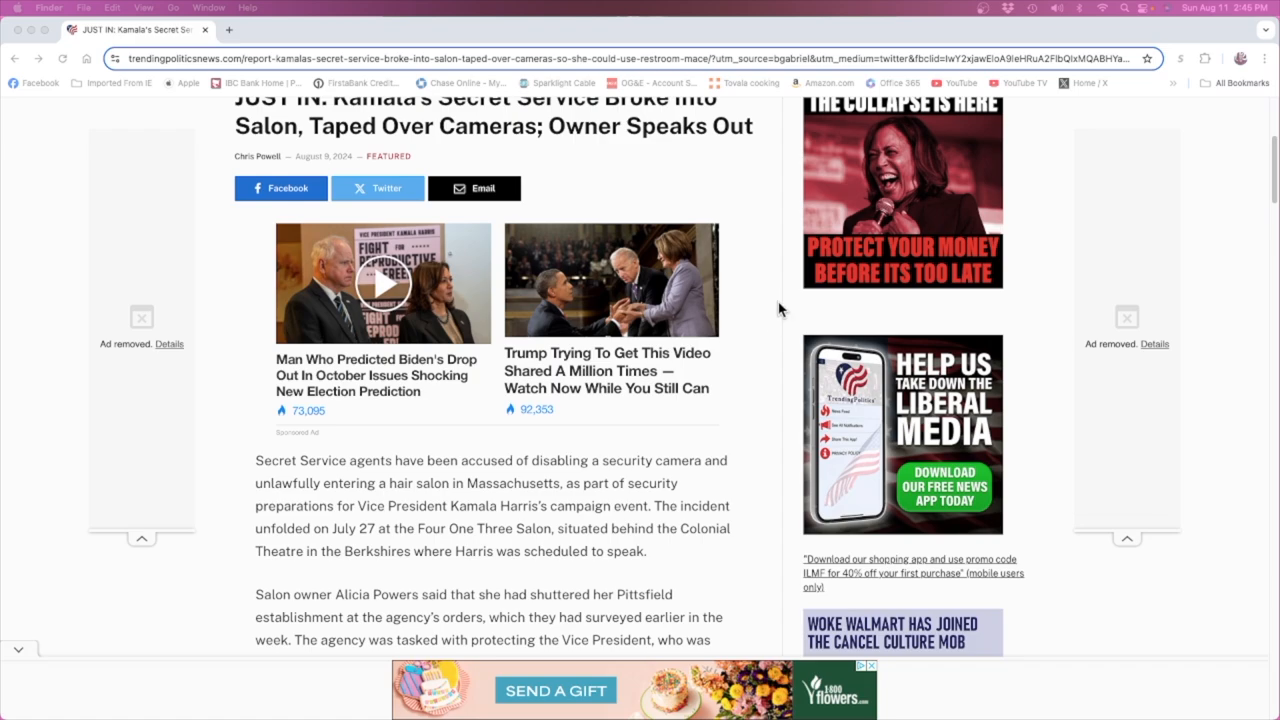
pyautogui.moveTo(768, 324)
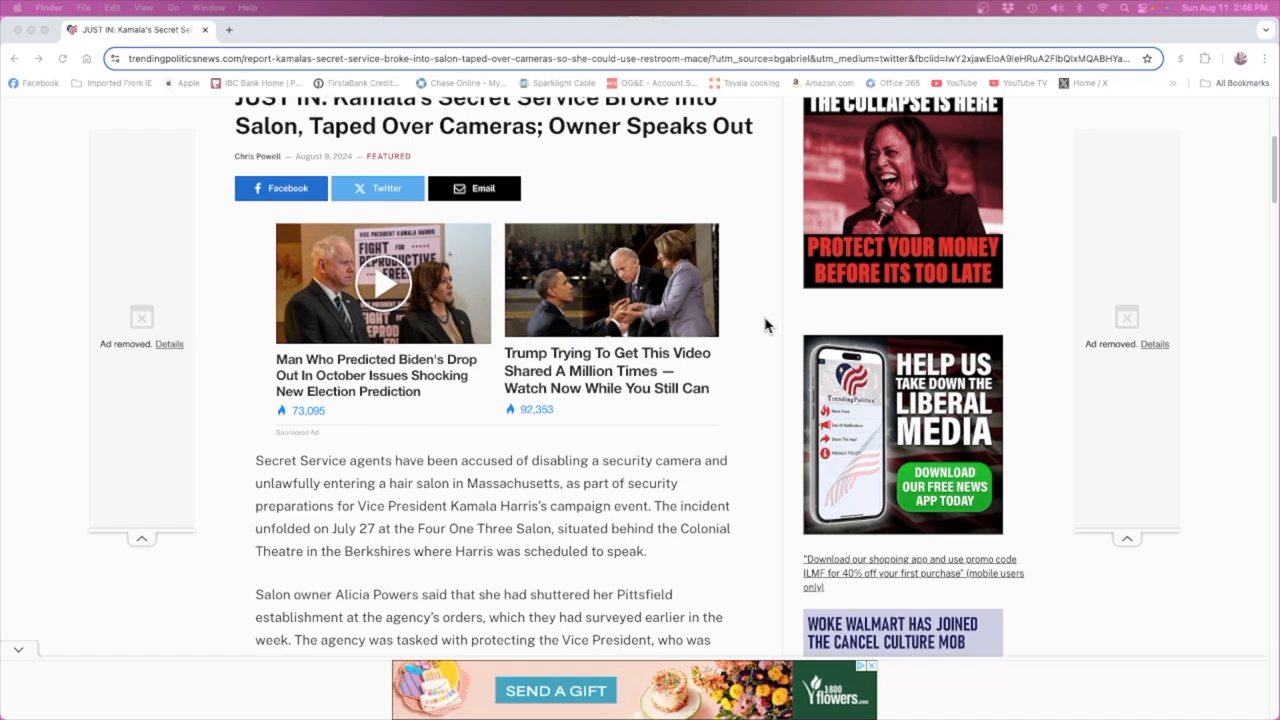
pyautogui.moveTo(764, 512)
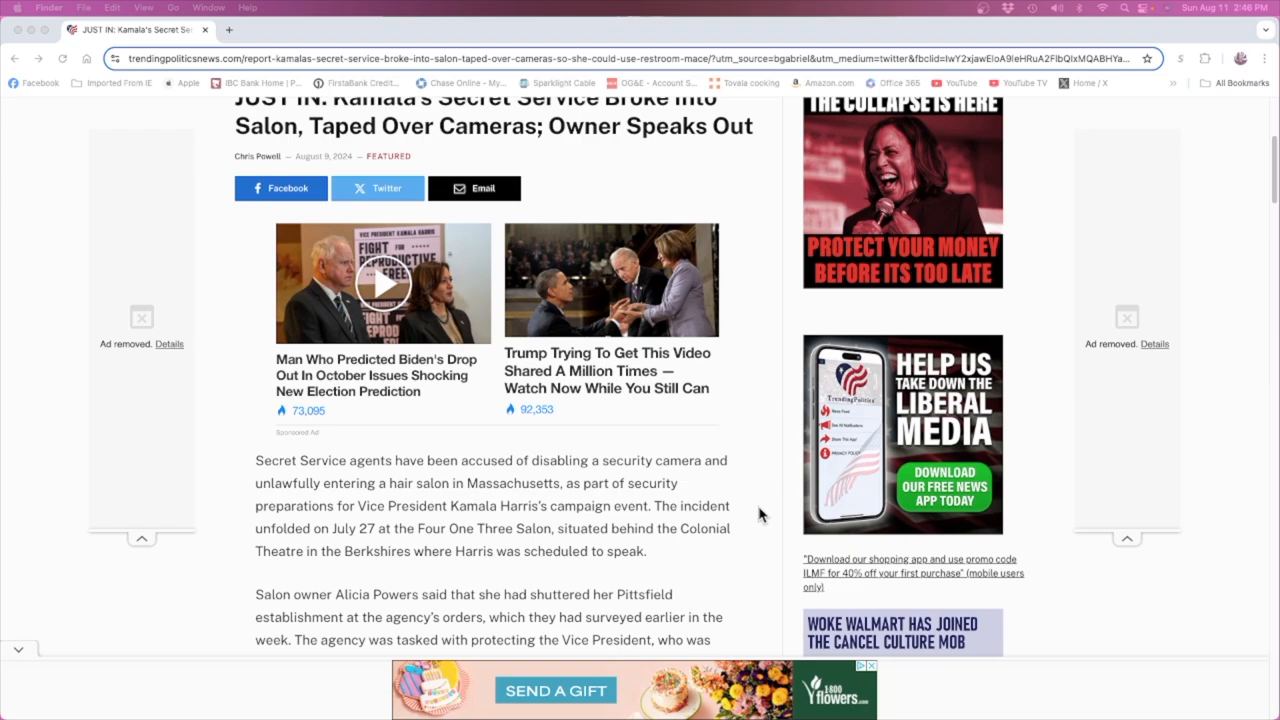
pyautogui.moveTo(744, 470)
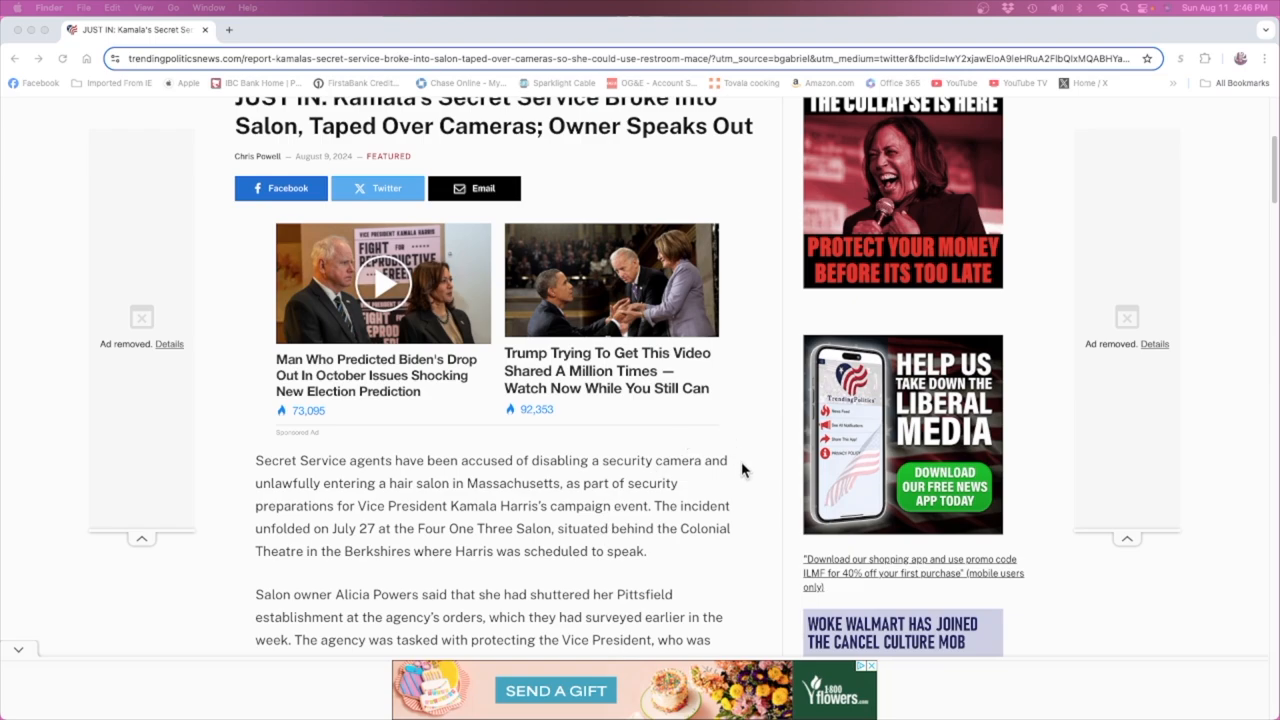
pyautogui.moveTo(760, 488)
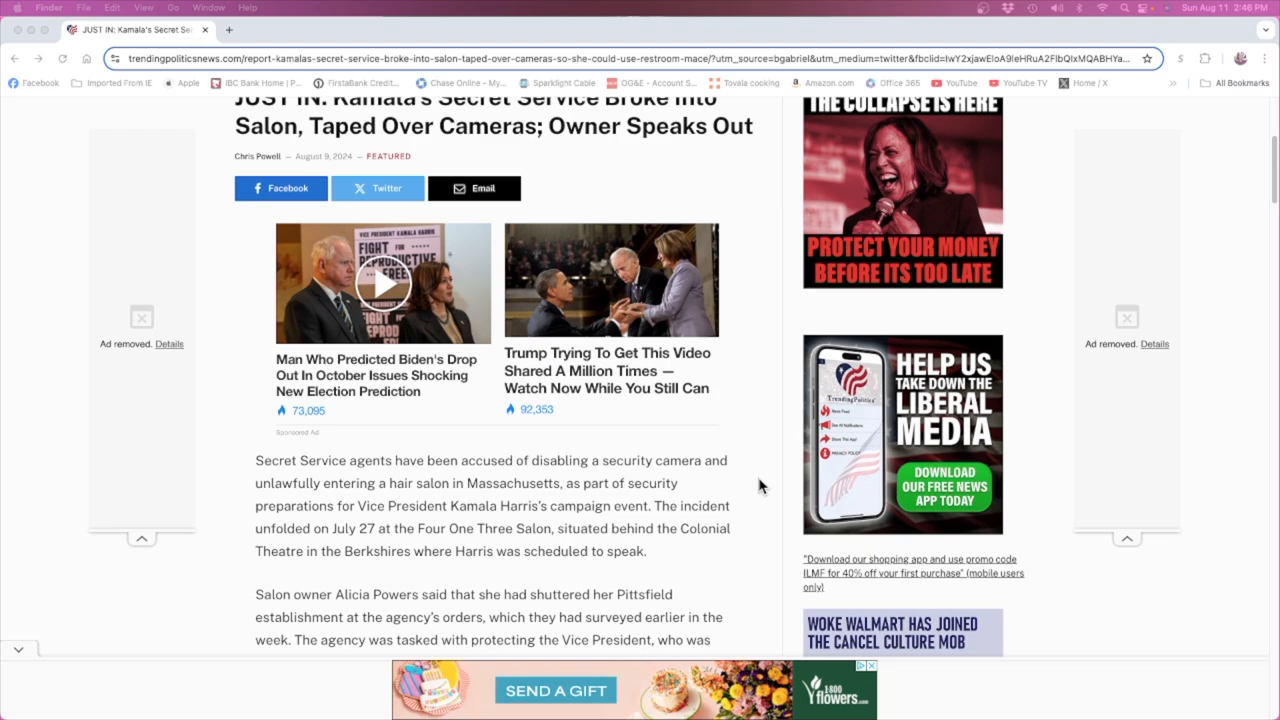